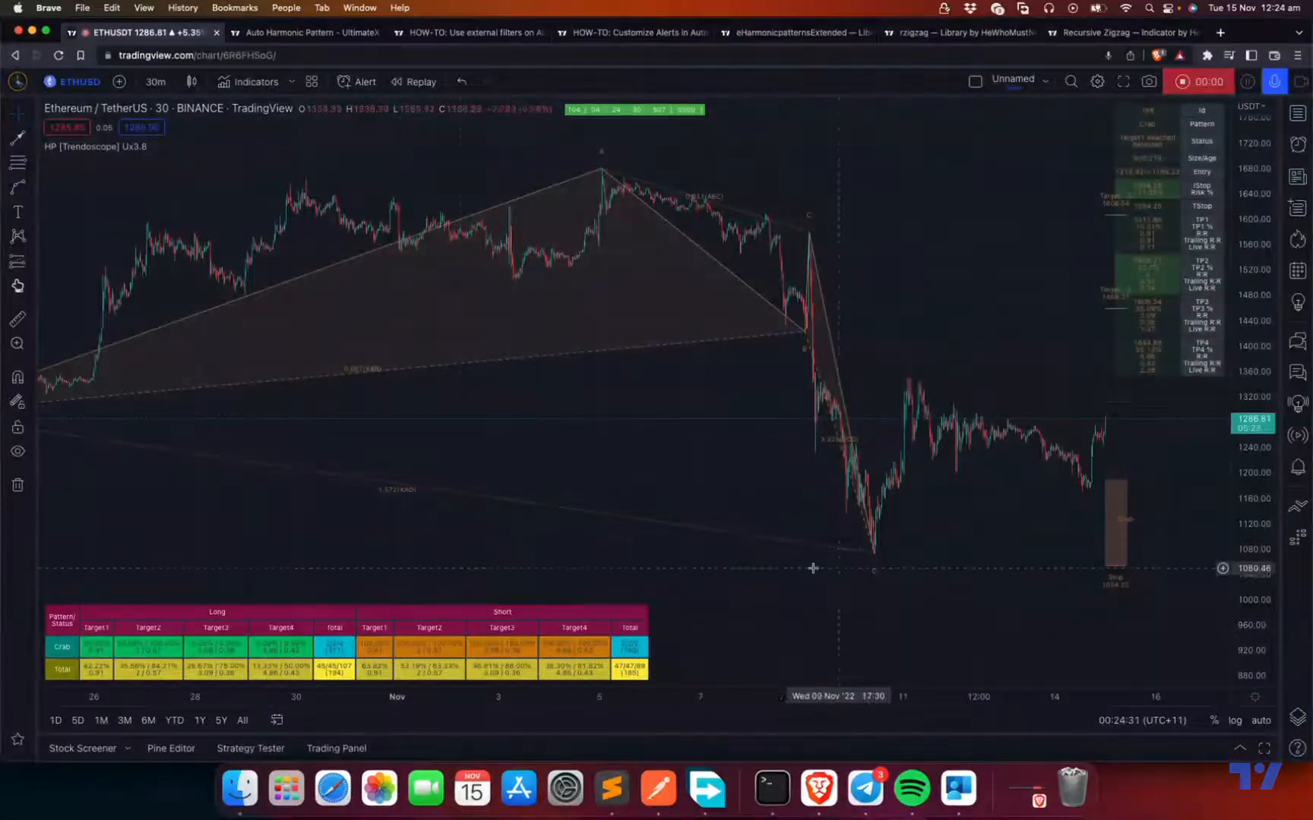
{"action": "mouse_move", "coordinate": [400, 529]}
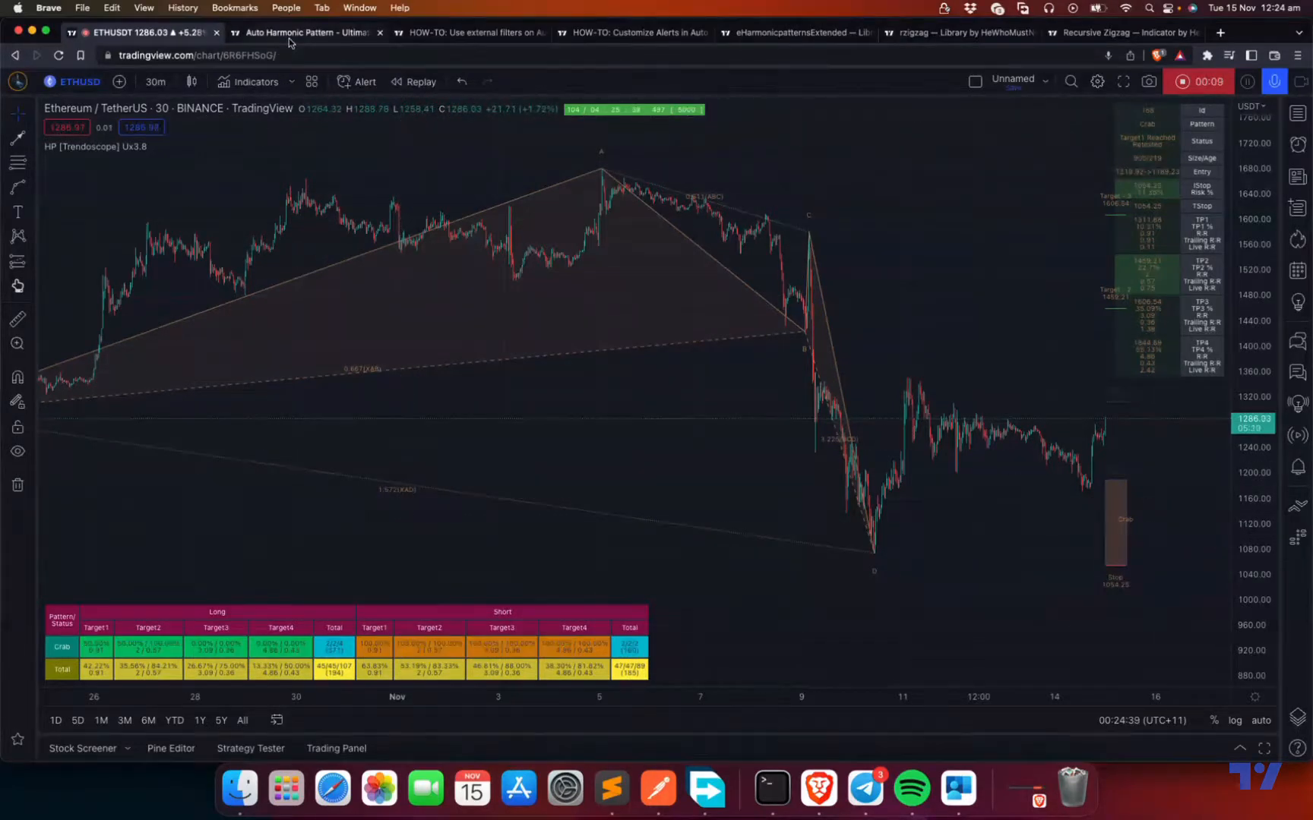
Switch to the Auto Harmonic Pattern - UltimateX script page and scroll to its IMPORTANT NOTE
{"action": "left_click", "coordinate": [306, 32]}
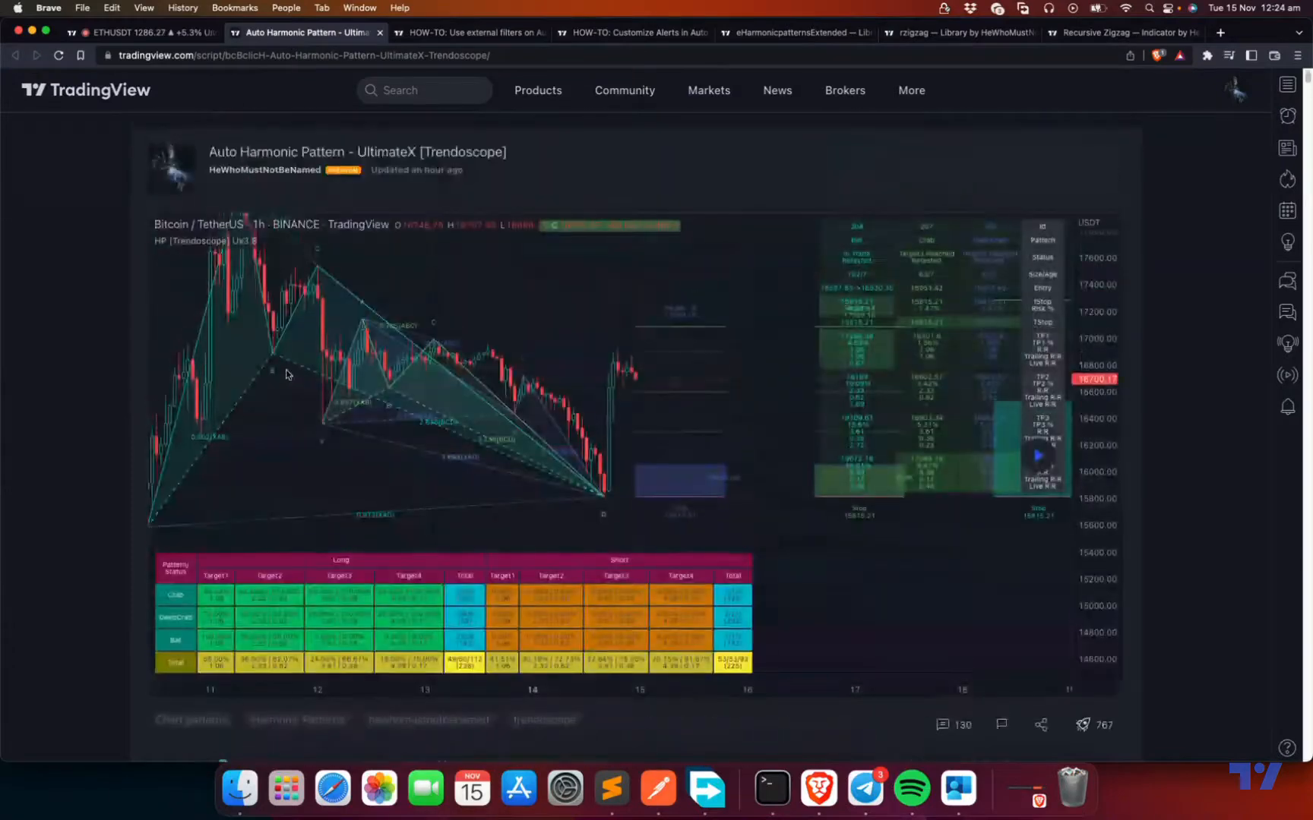
{"action": "scroll", "scroll_direction": "down", "scroll_amount": 3}
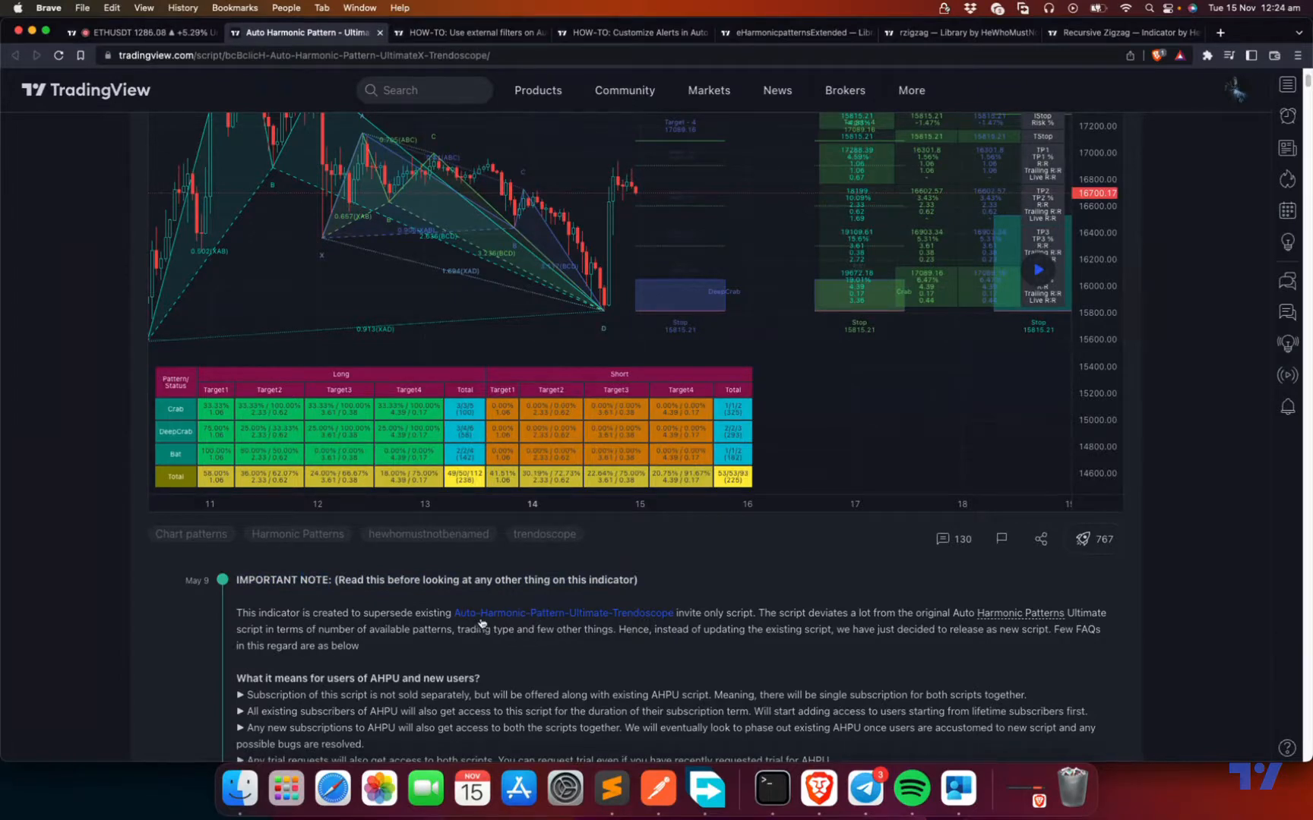
{"action": "mouse_move", "coordinate": [562, 613]}
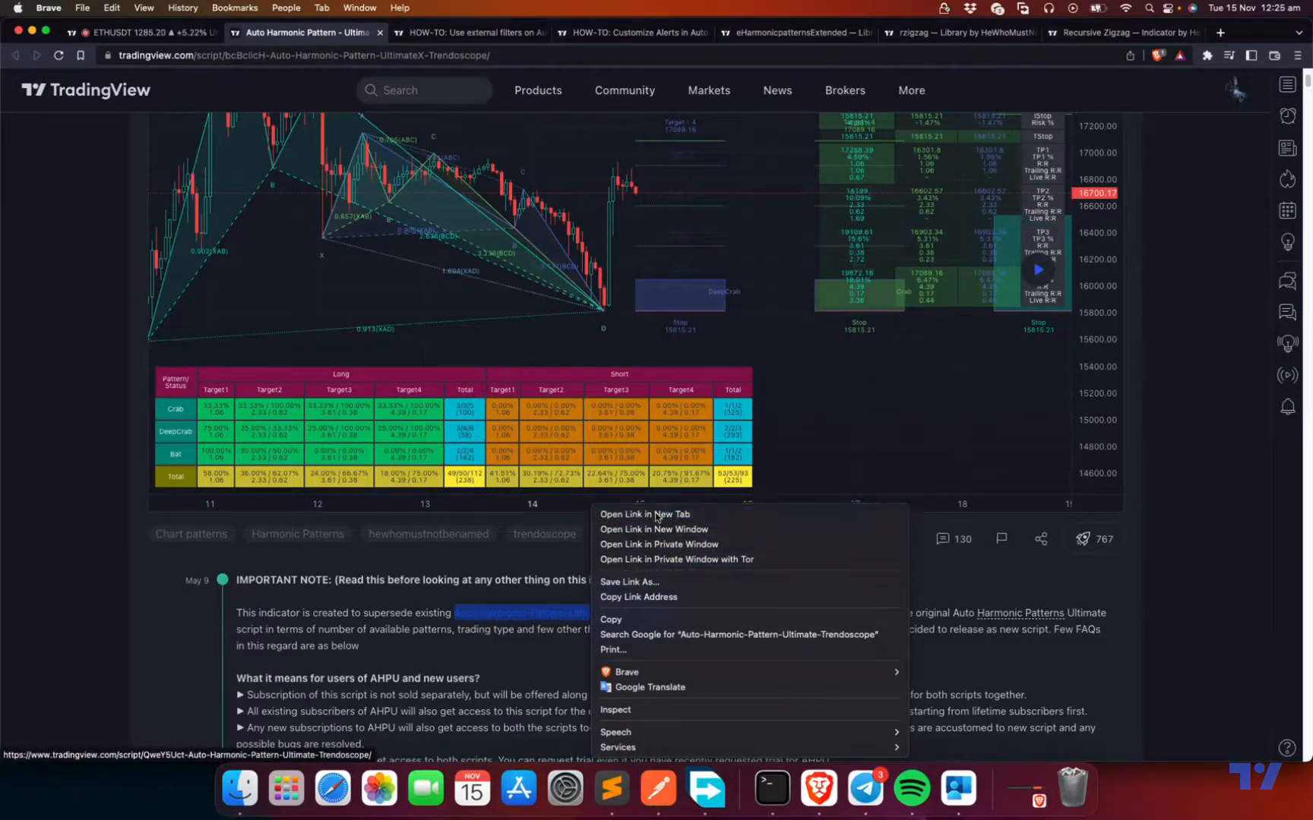
{"action": "left_click", "coordinate": [645, 515]}
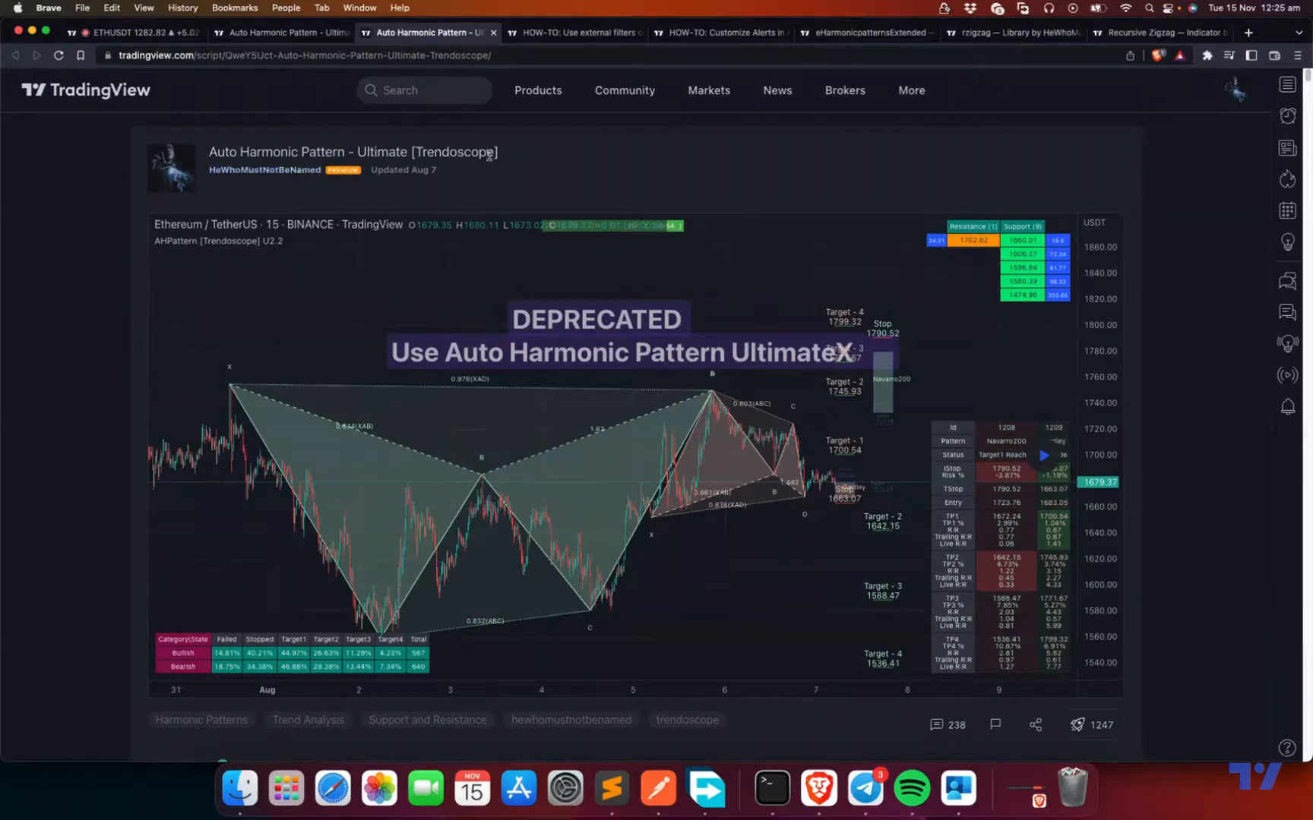
{"action": "mouse_move", "coordinate": [474, 515]}
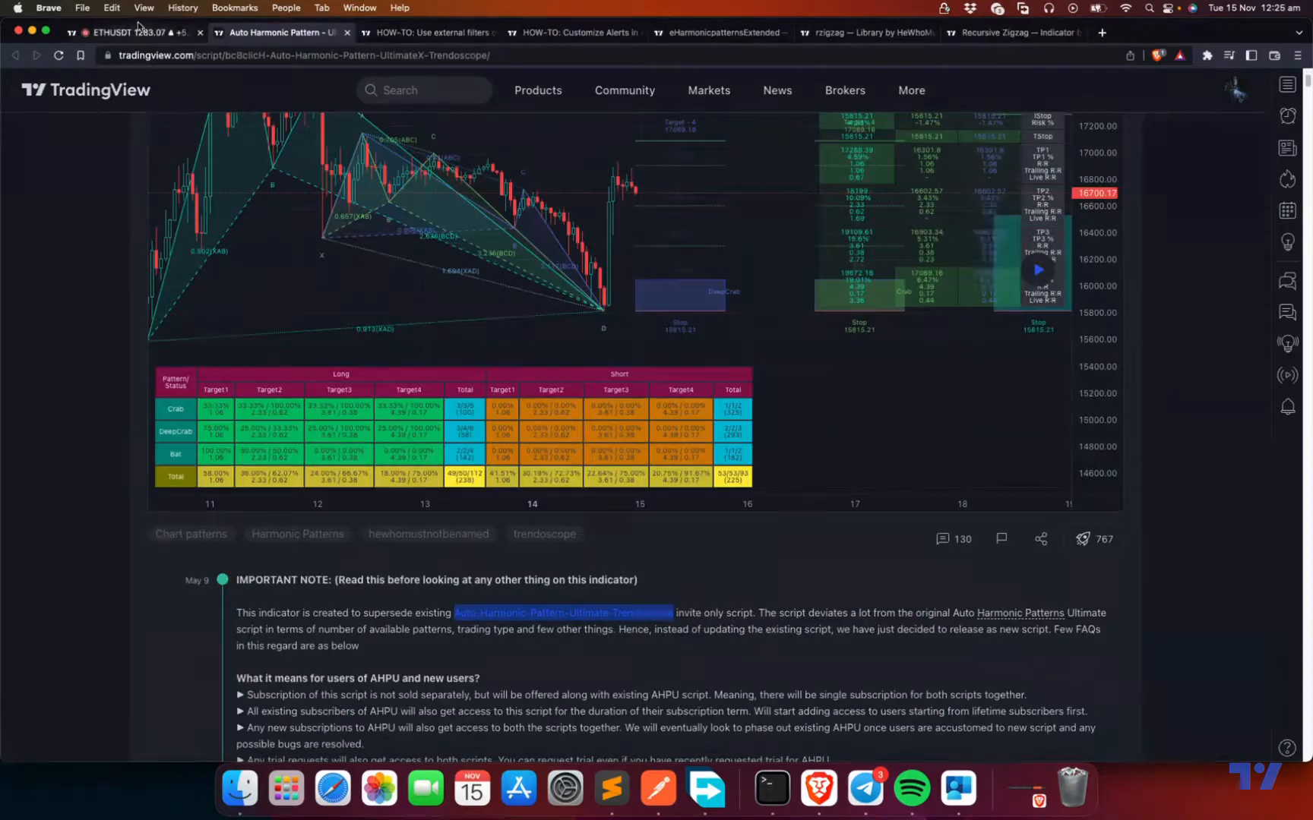
Go back to the ETHUSDT 30-minute chart tab showing the harmonic pattern
{"action": "left_click", "coordinate": [130, 32]}
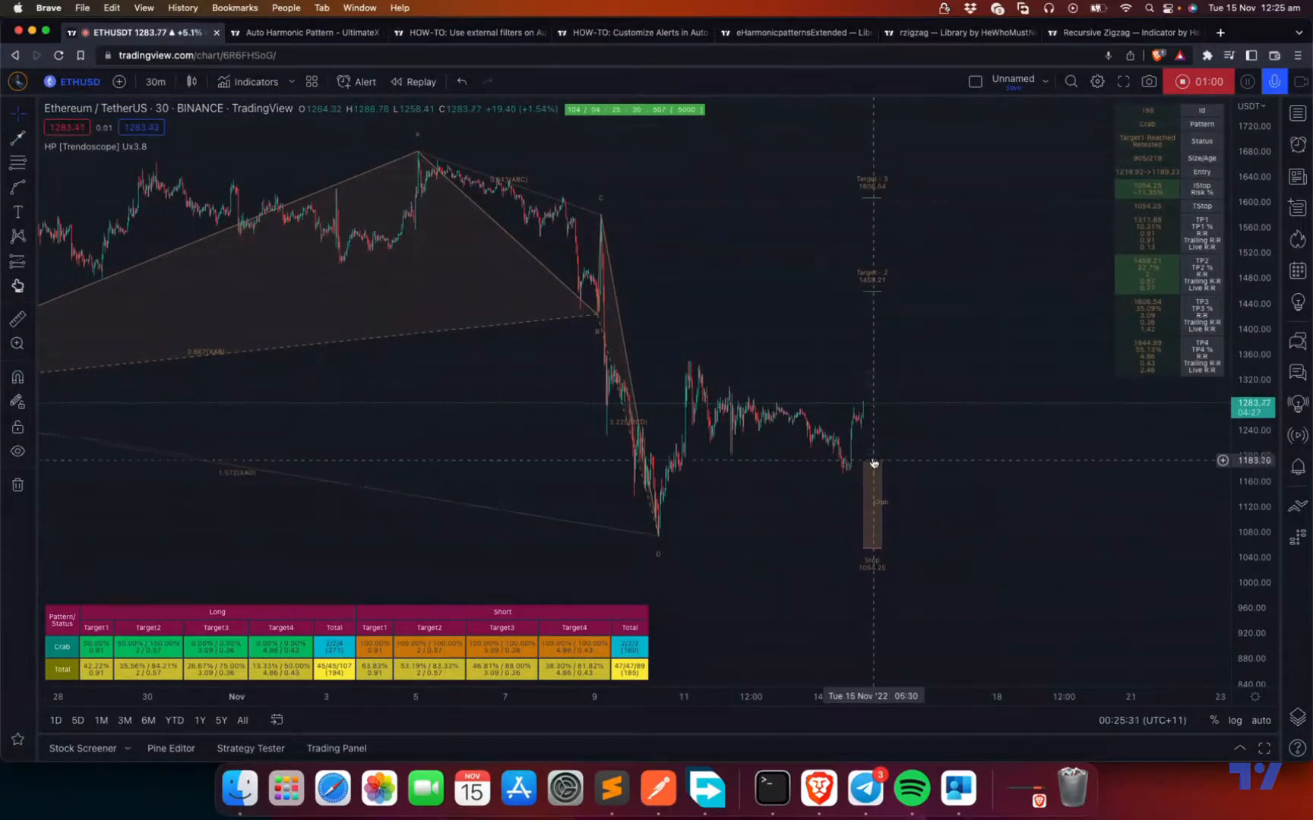
{"action": "mouse_move", "coordinate": [995, 216]}
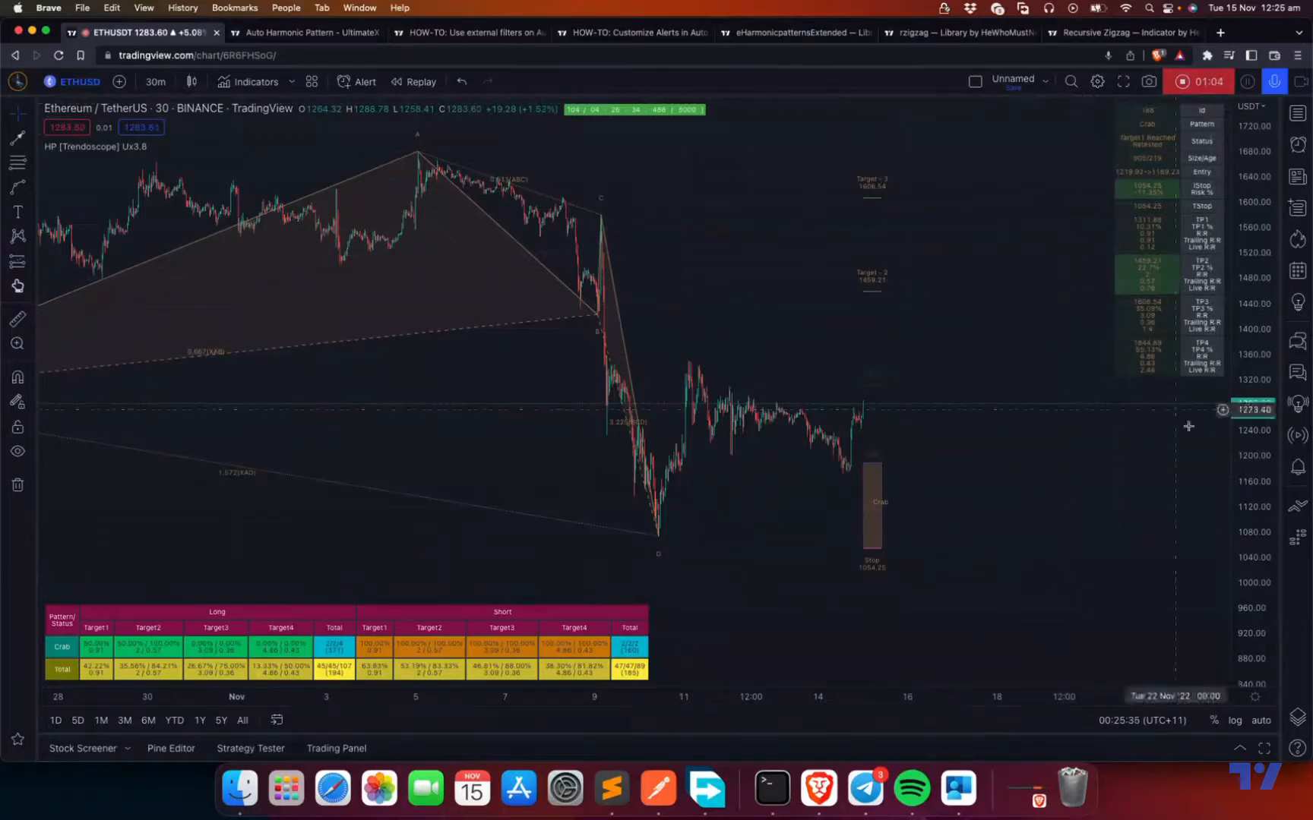
{"action": "mouse_move", "coordinate": [1158, 272]}
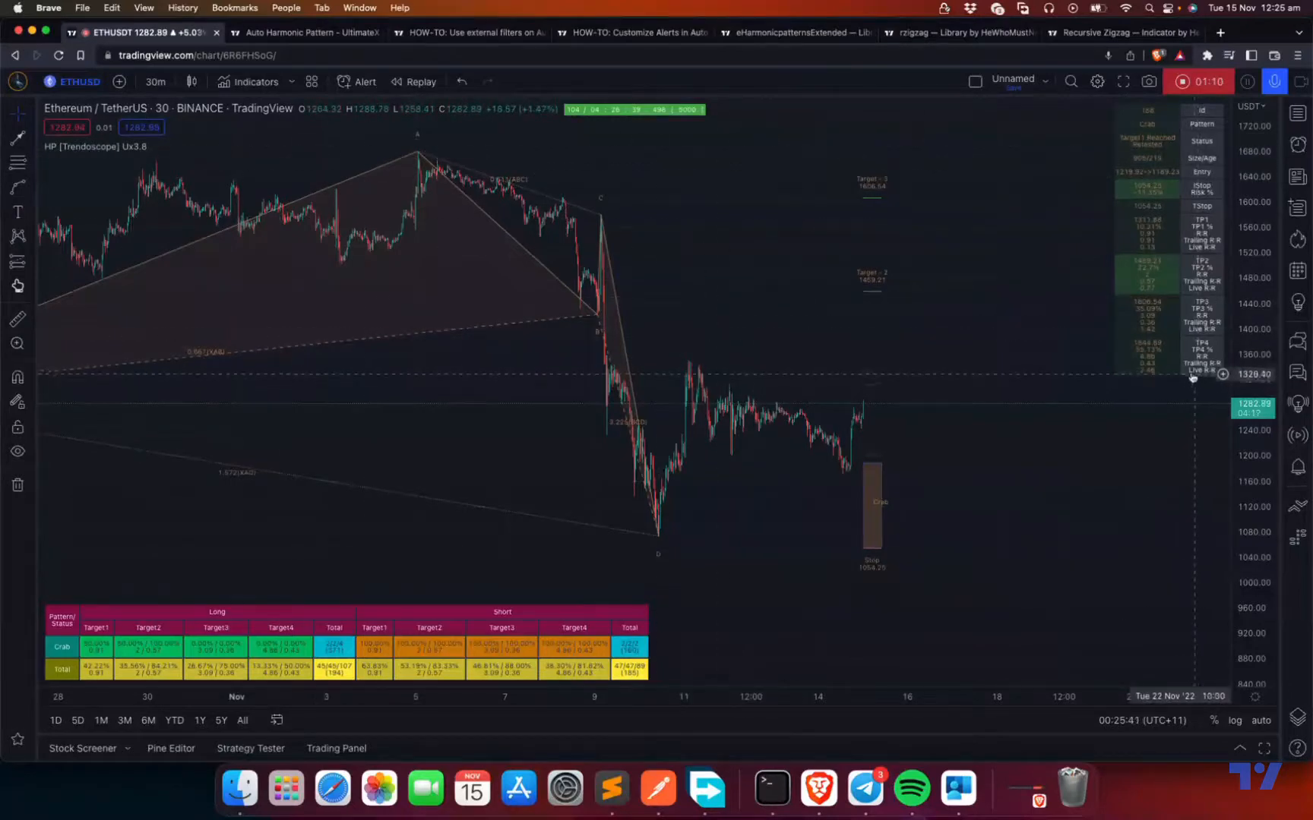
{"action": "mouse_move", "coordinate": [1190, 366]}
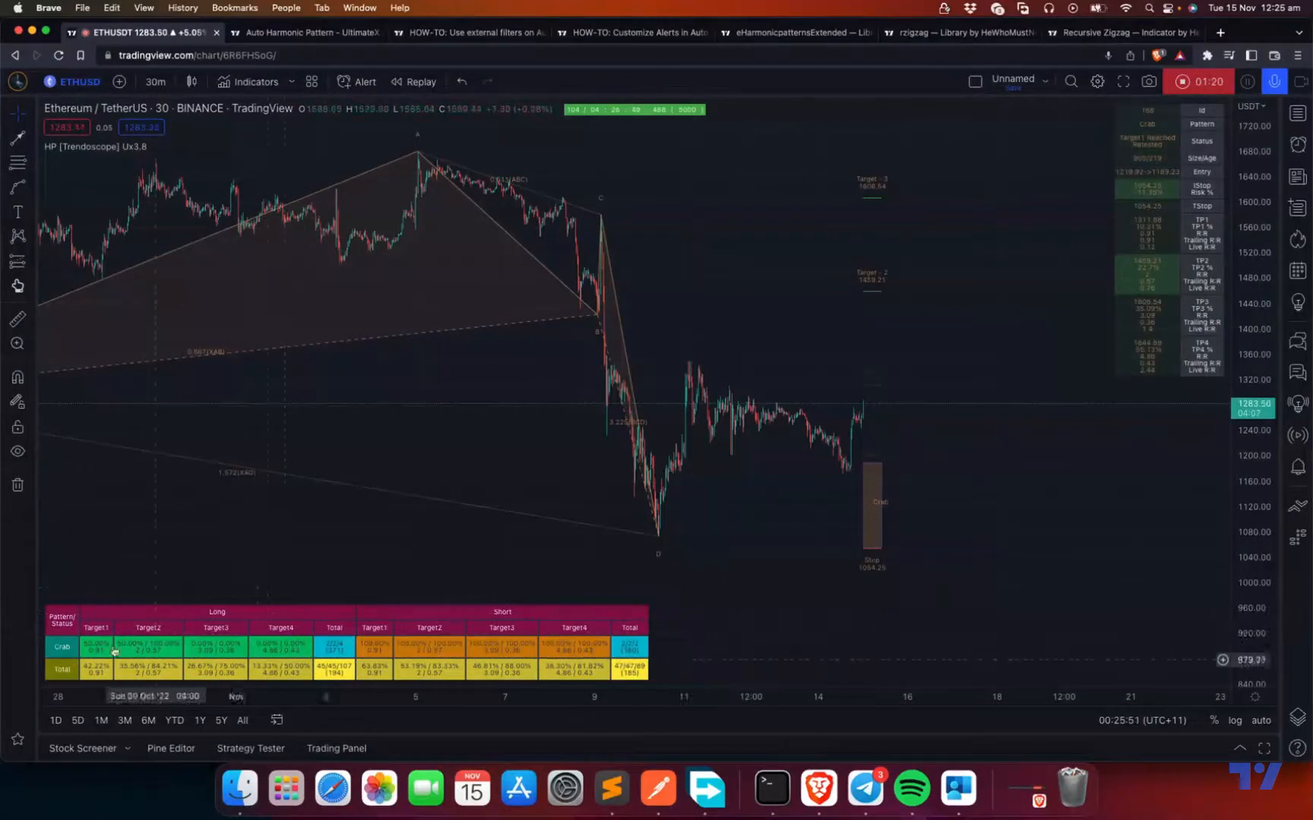
{"action": "mouse_move", "coordinate": [709, 618]}
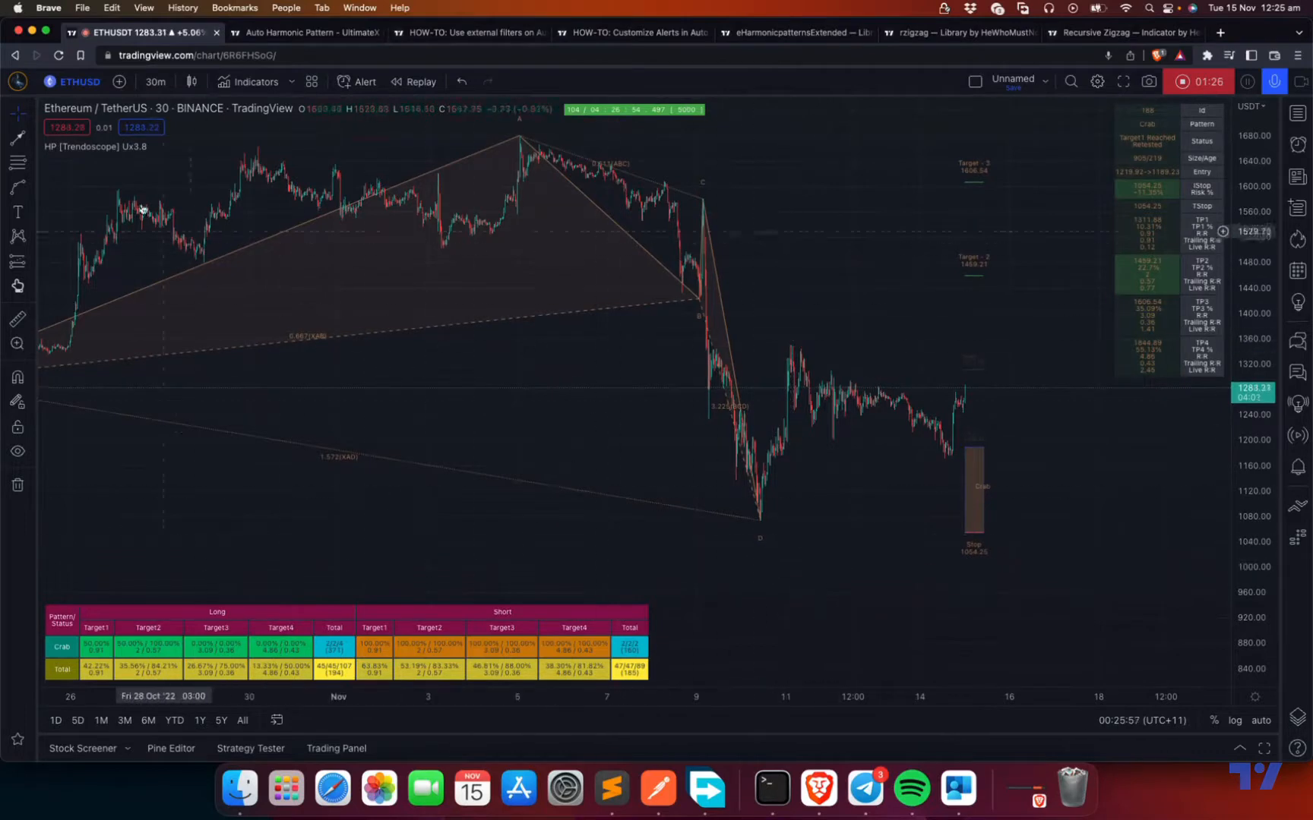
{"action": "mouse_move", "coordinate": [159, 147]}
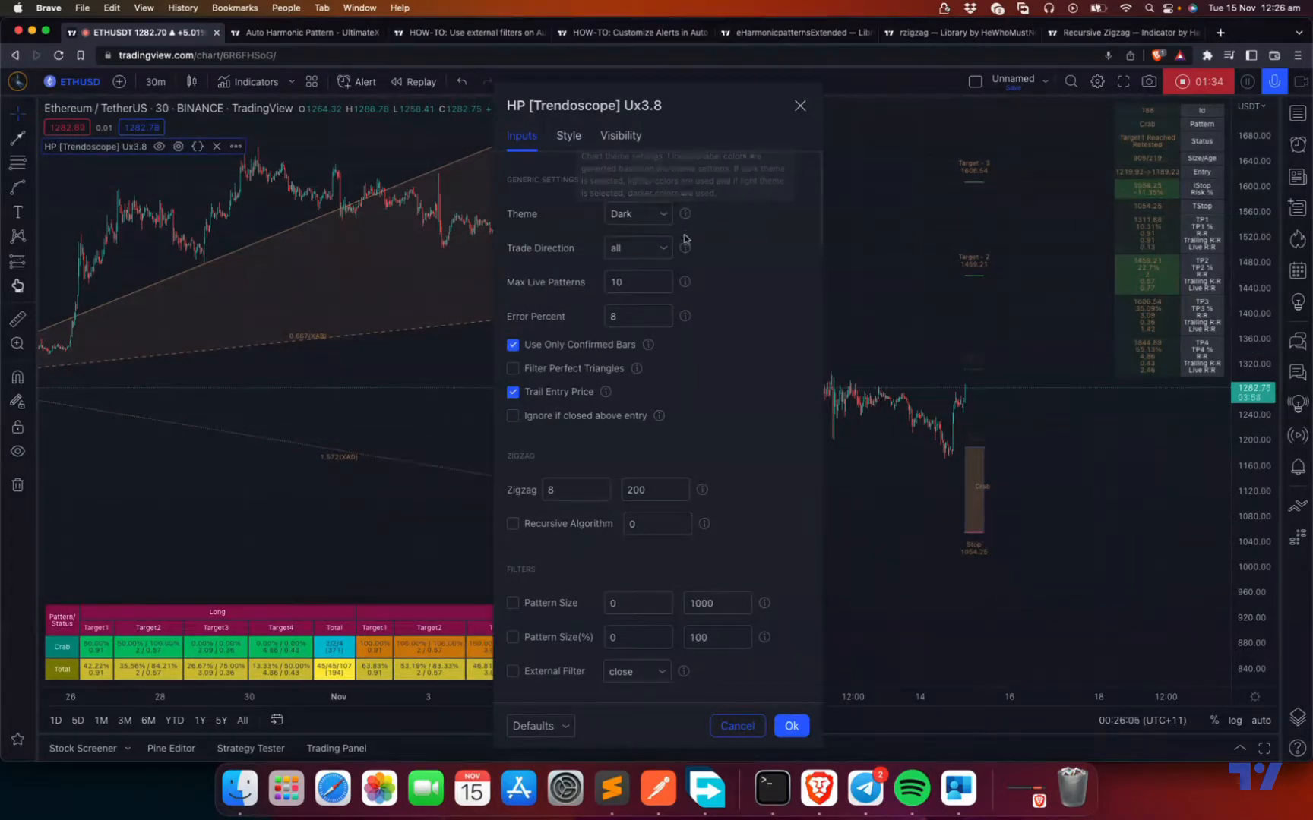
{"action": "mouse_move", "coordinate": [685, 313]}
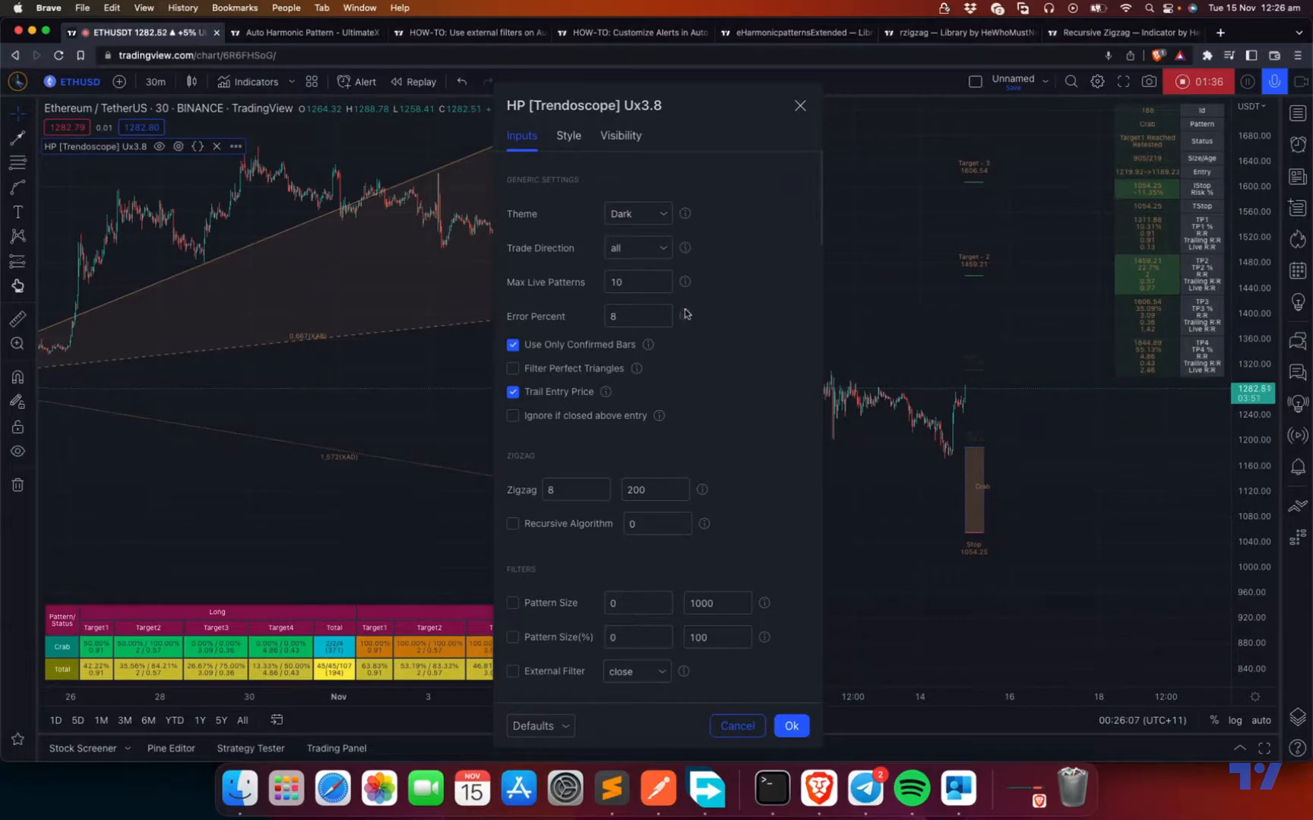
{"action": "mouse_move", "coordinate": [690, 245]}
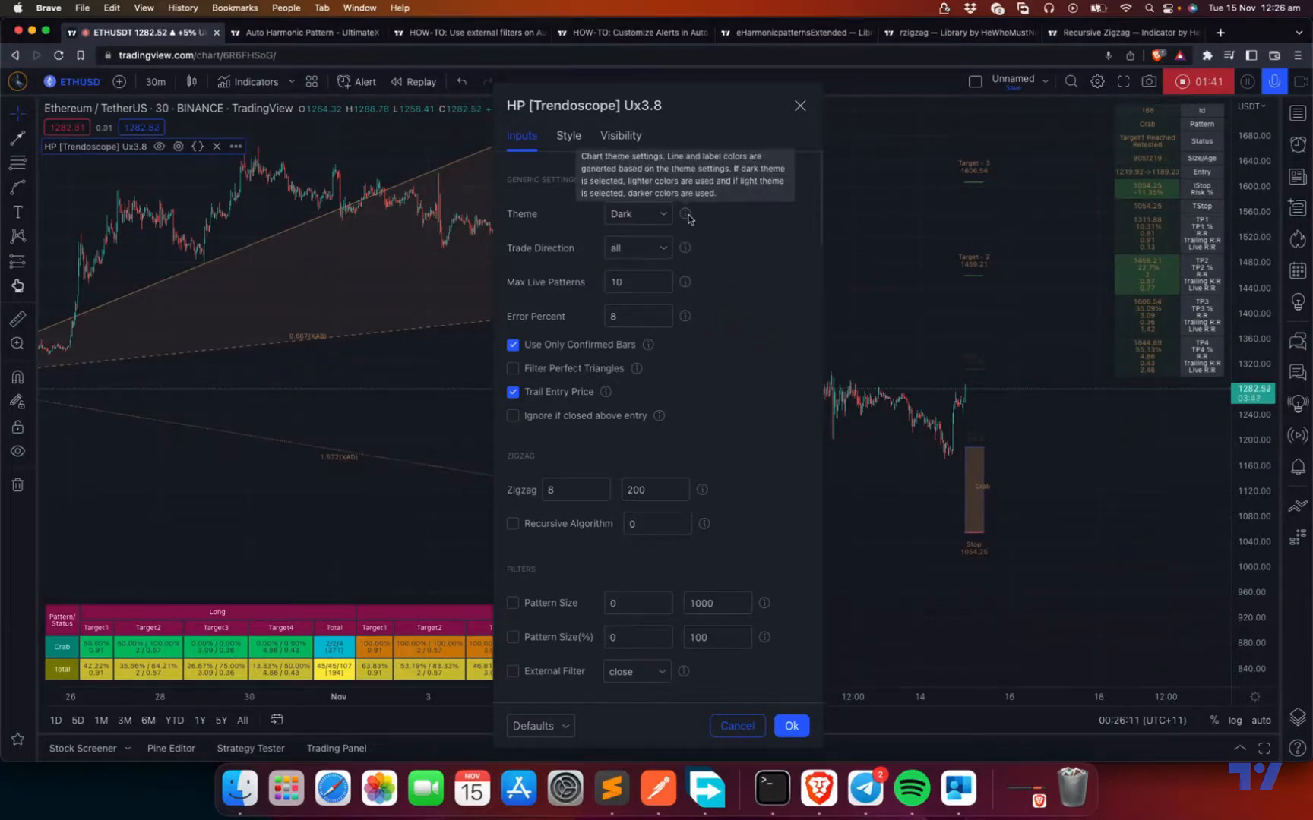
{"action": "mouse_move", "coordinate": [684, 317]}
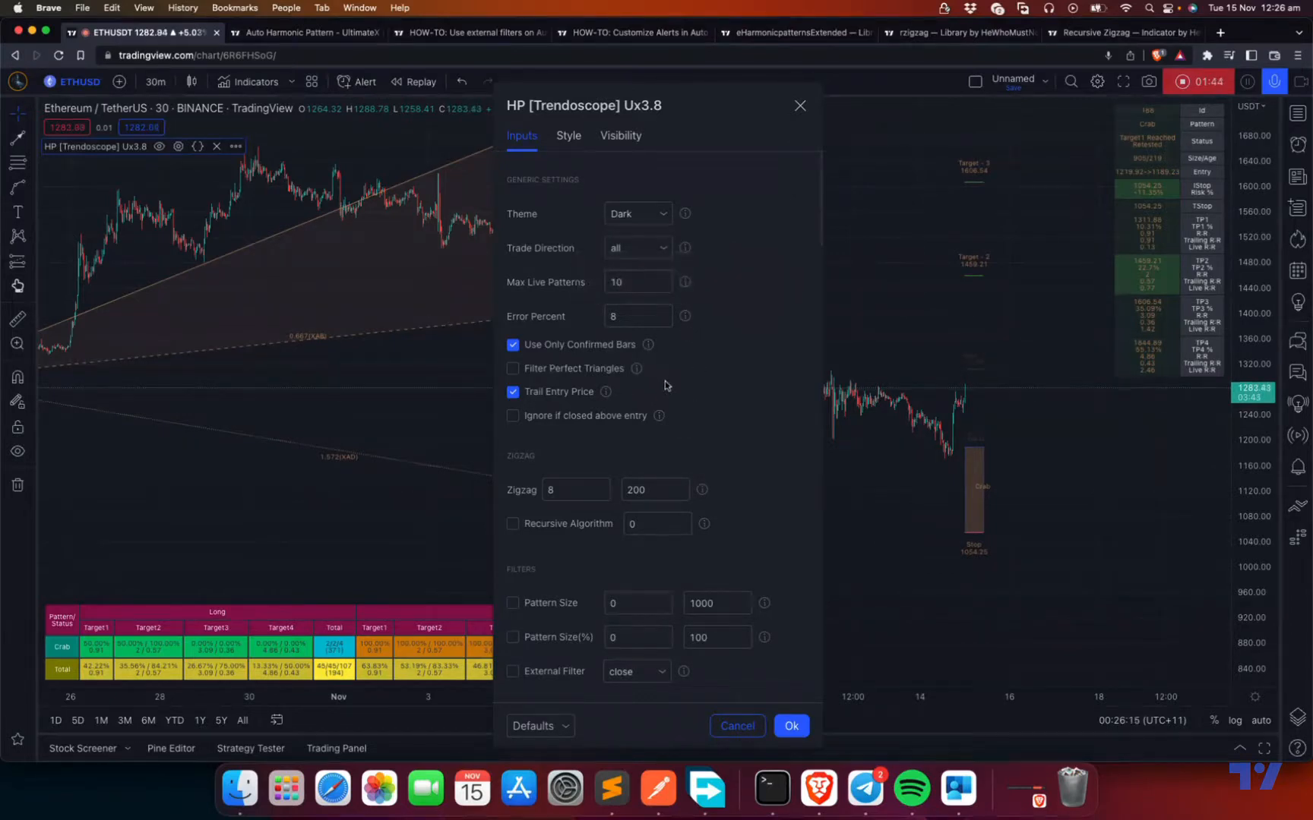
Reset the HP Trendoscope Ux3.8 settings to defaults and re-enable Use Only Confirmed Bars
{"action": "scroll", "scroll_direction": "down", "scroll_amount": 3}
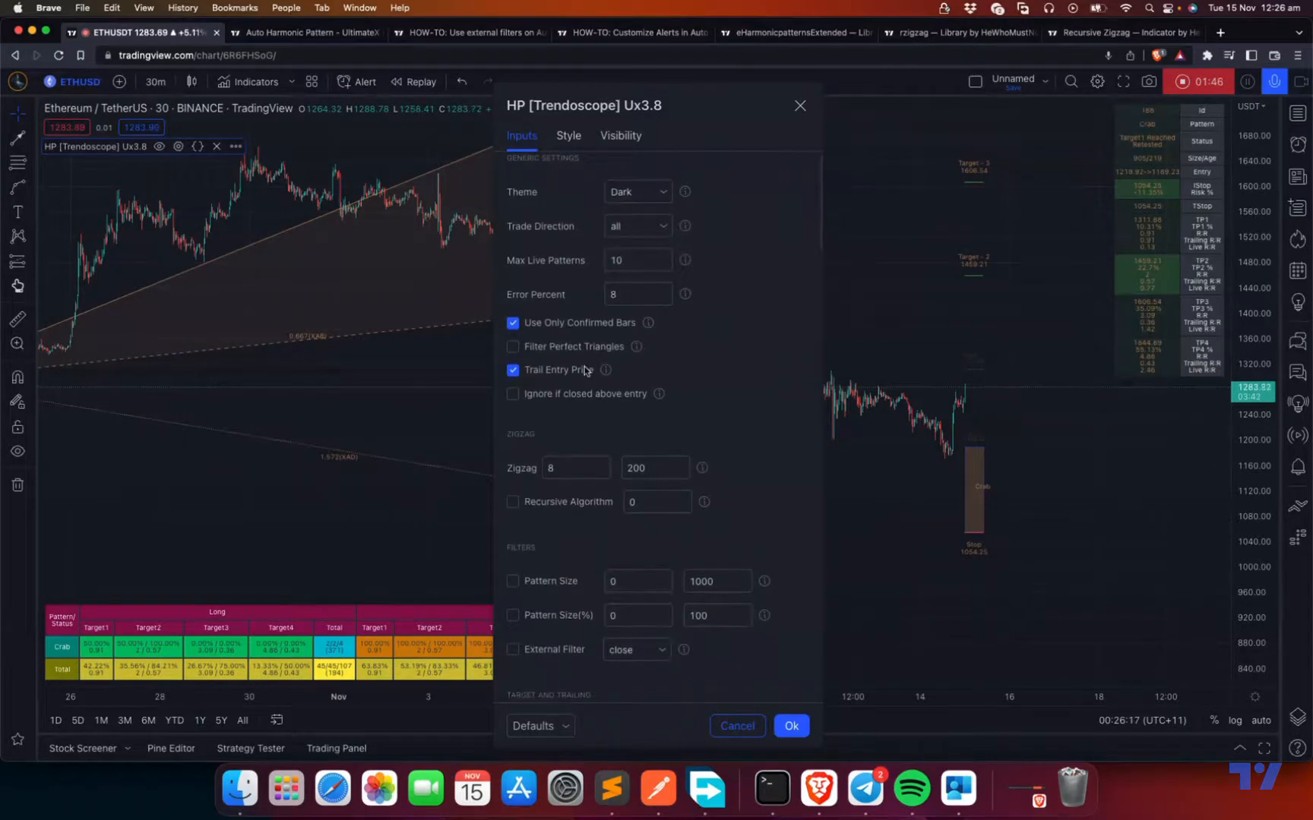
{"action": "left_click", "coordinate": [540, 726]}
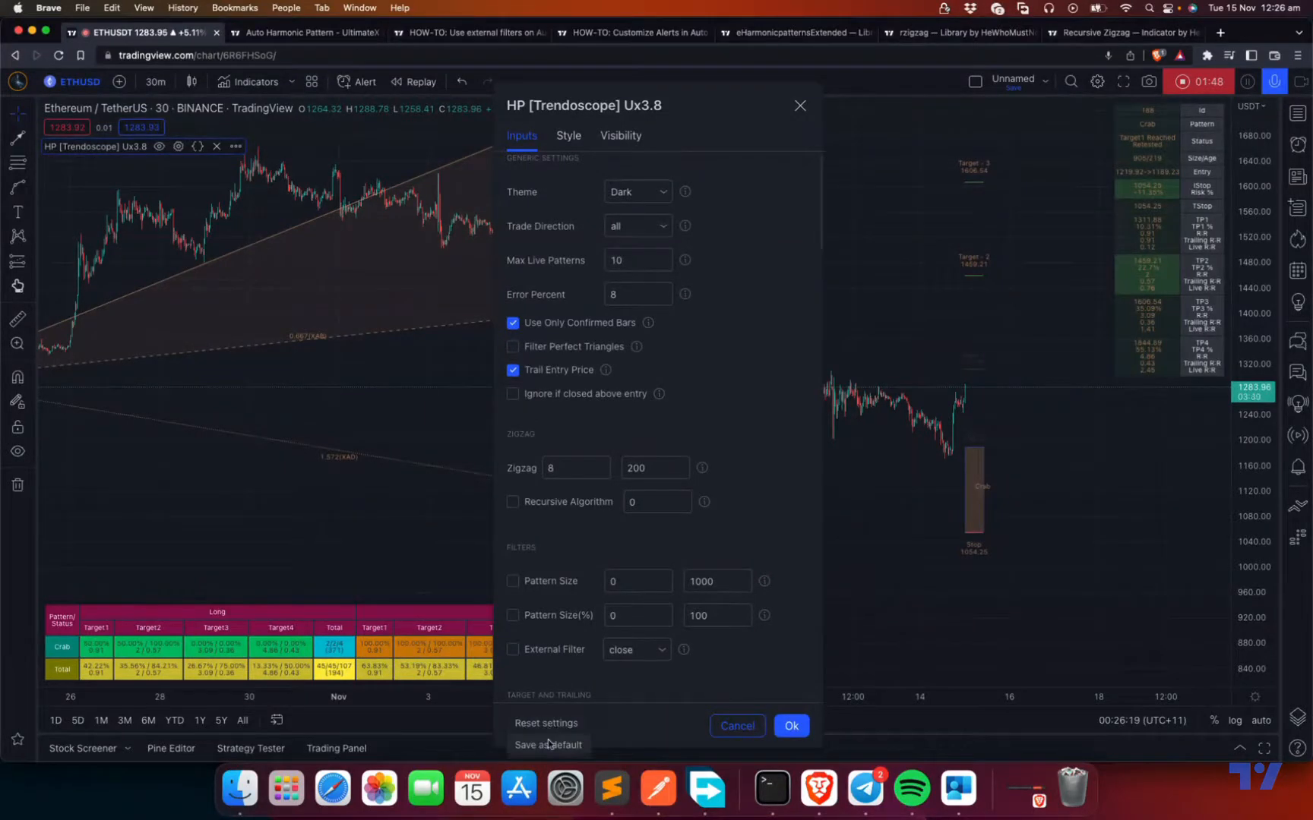
{"action": "left_click", "coordinate": [512, 322]}
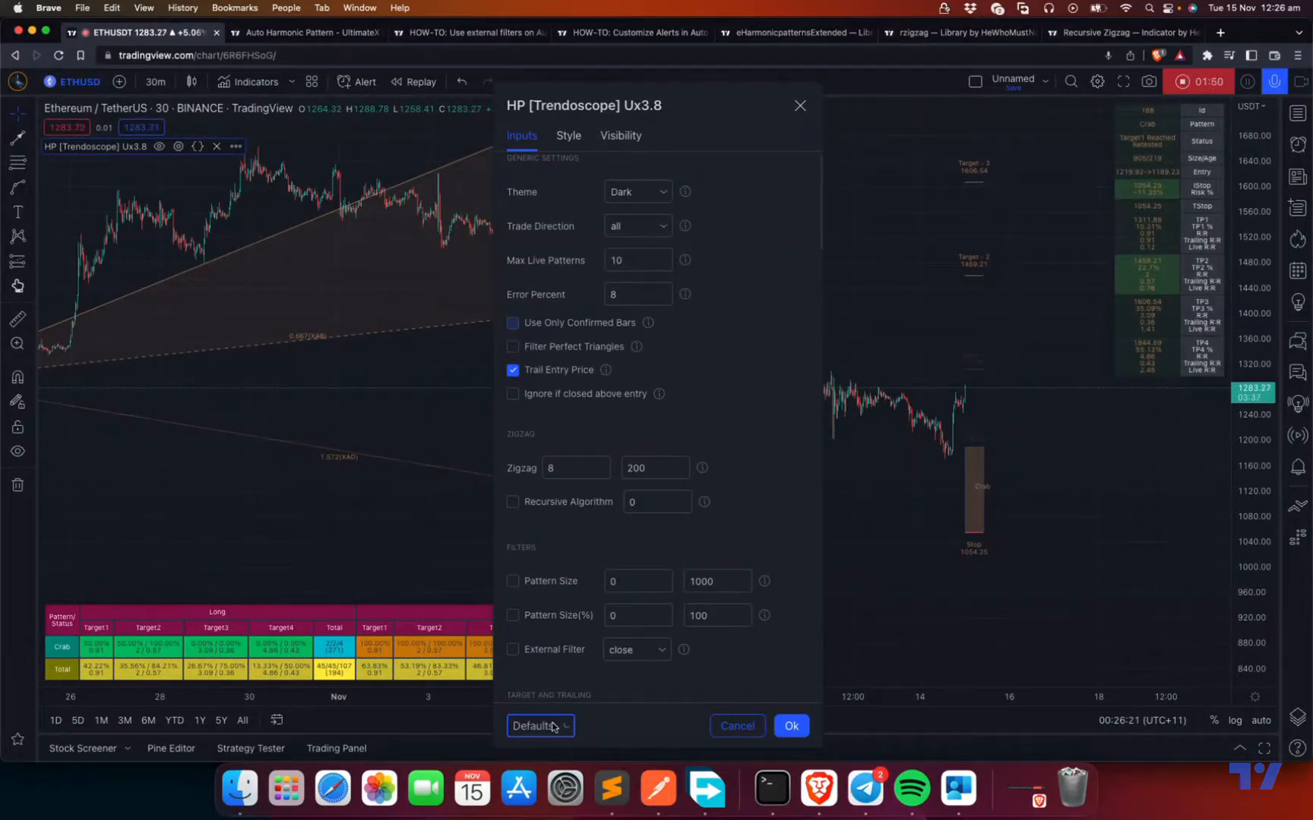
{"action": "scroll", "scroll_direction": "down", "scroll_amount": 3}
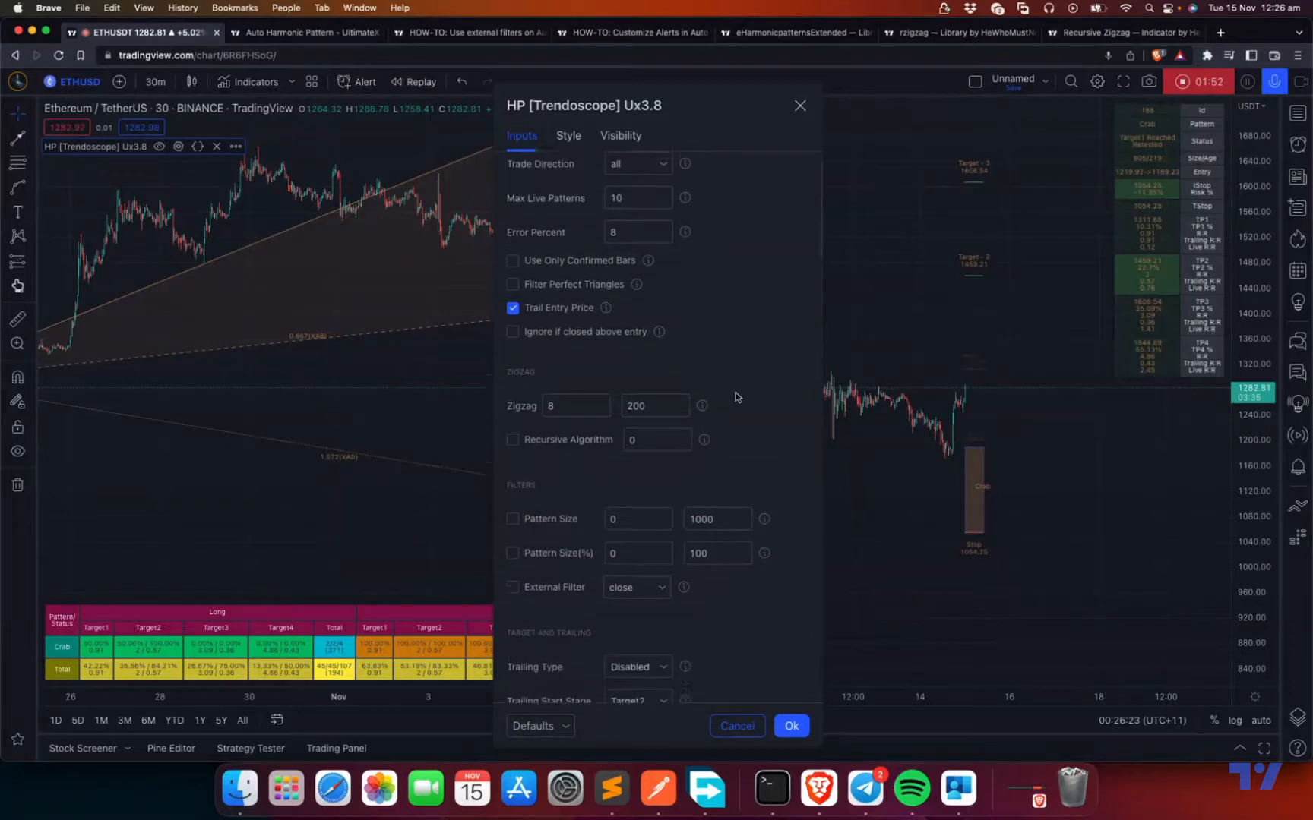
{"action": "scroll", "scroll_direction": "up", "scroll_amount": 3}
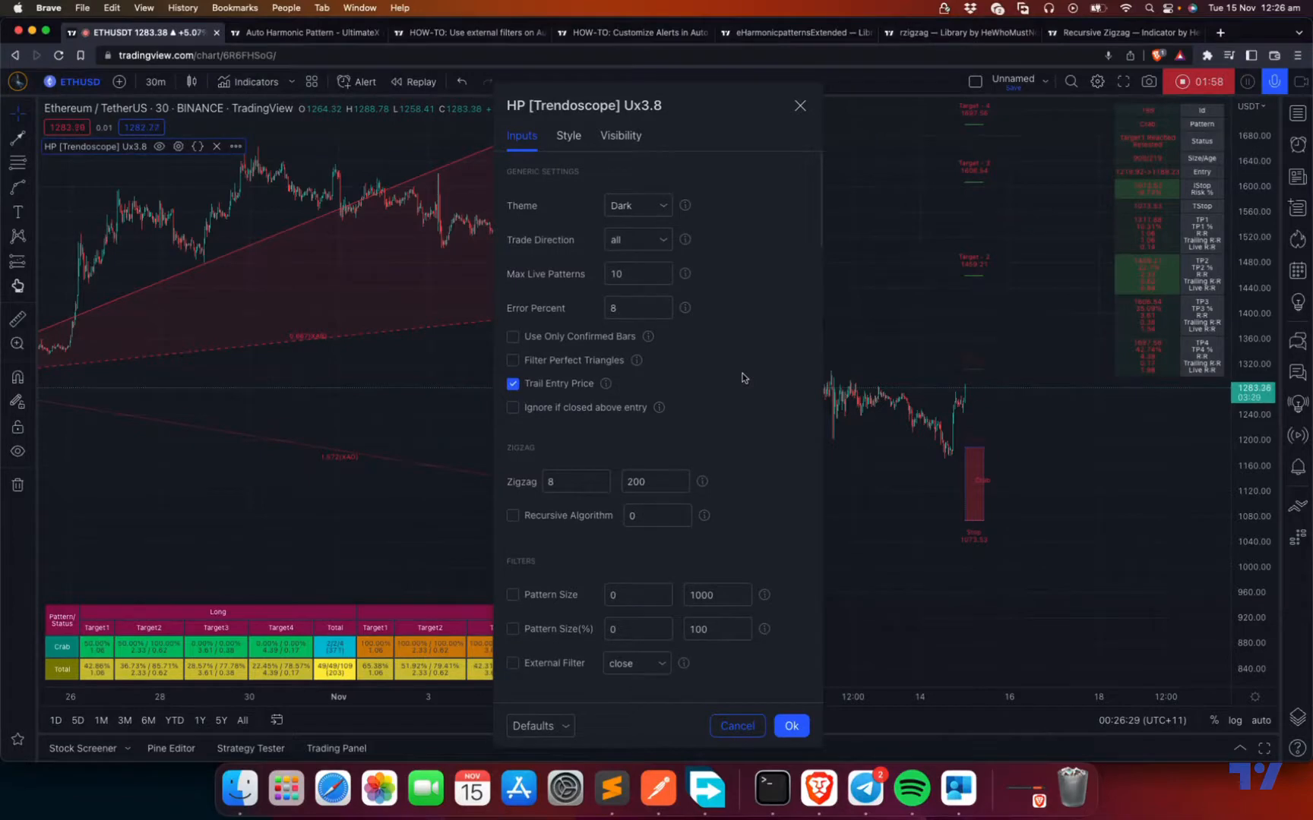
{"action": "mouse_move", "coordinate": [419, 555]}
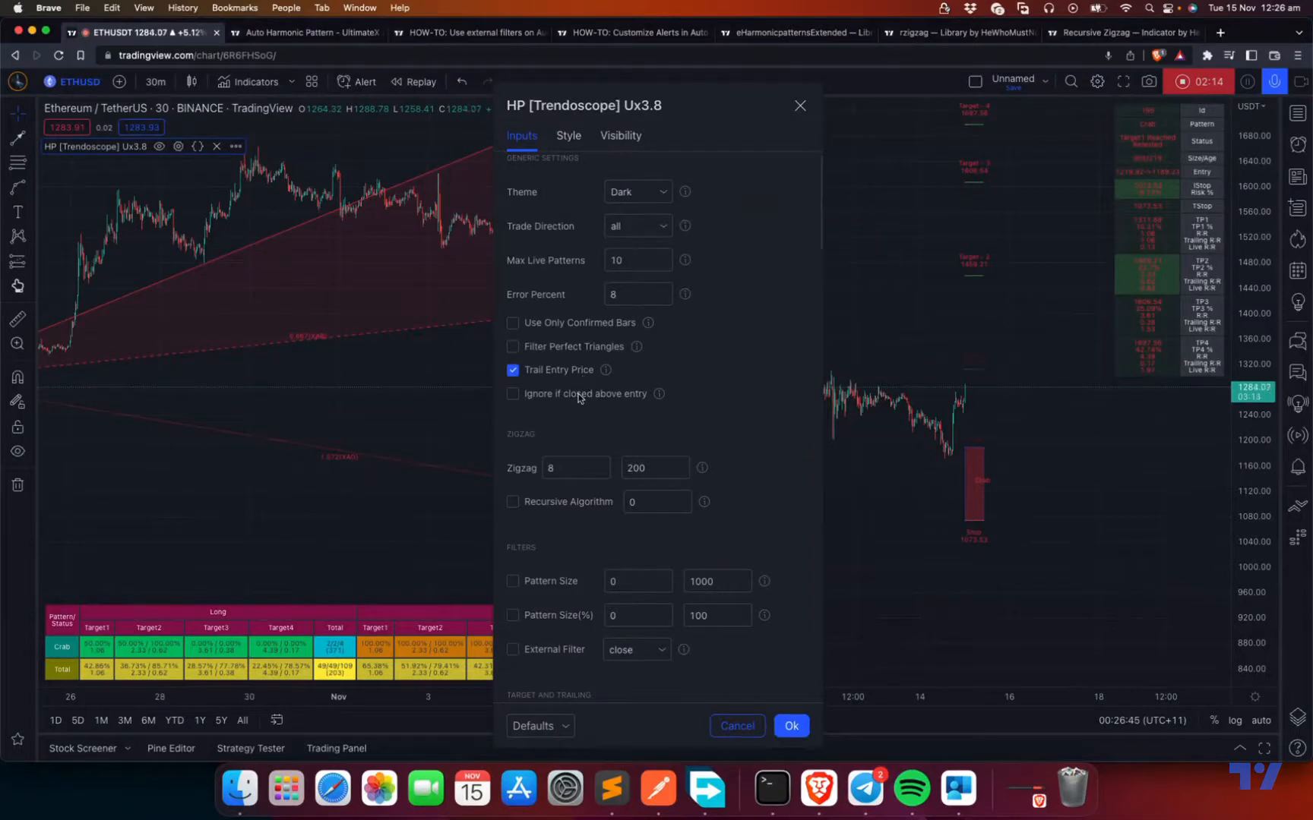
{"action": "mouse_move", "coordinate": [585, 402]}
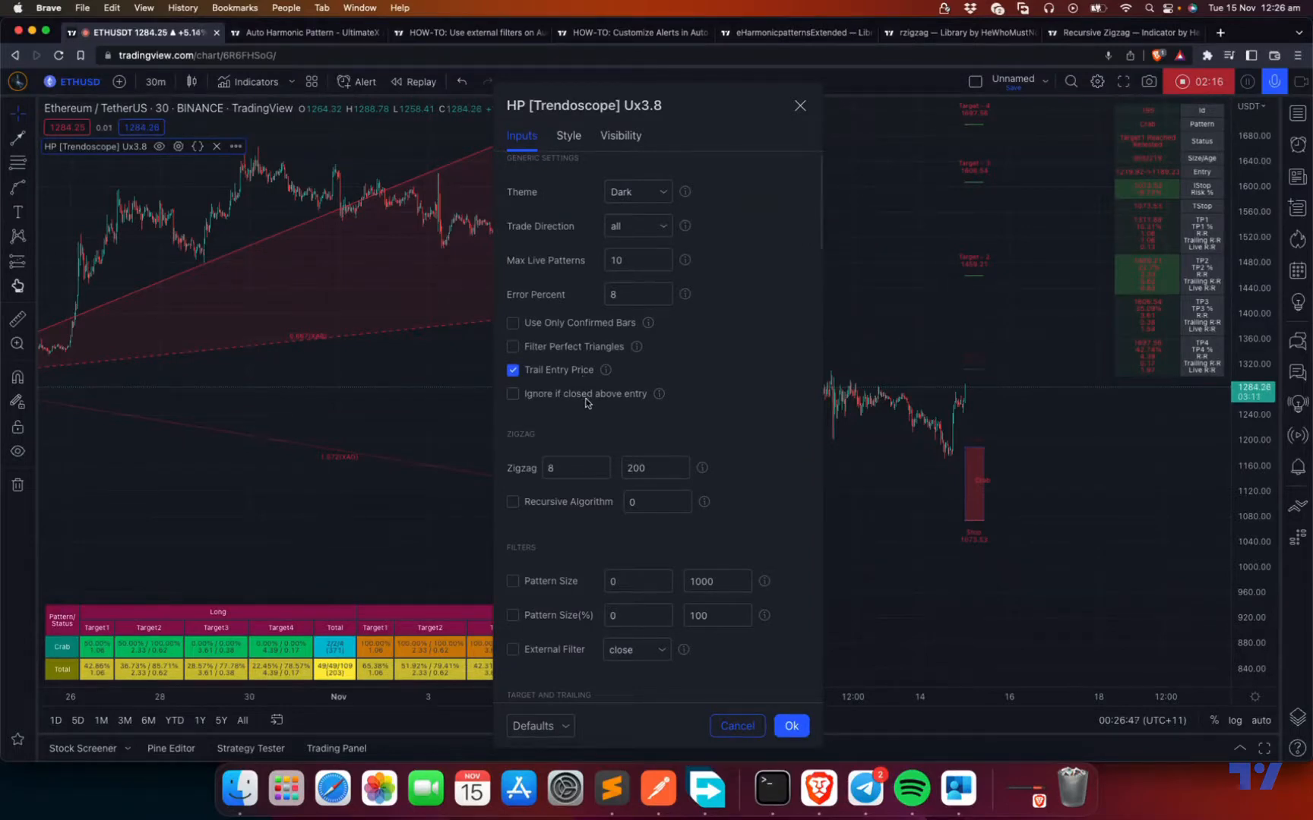
{"action": "mouse_move", "coordinate": [751, 499]}
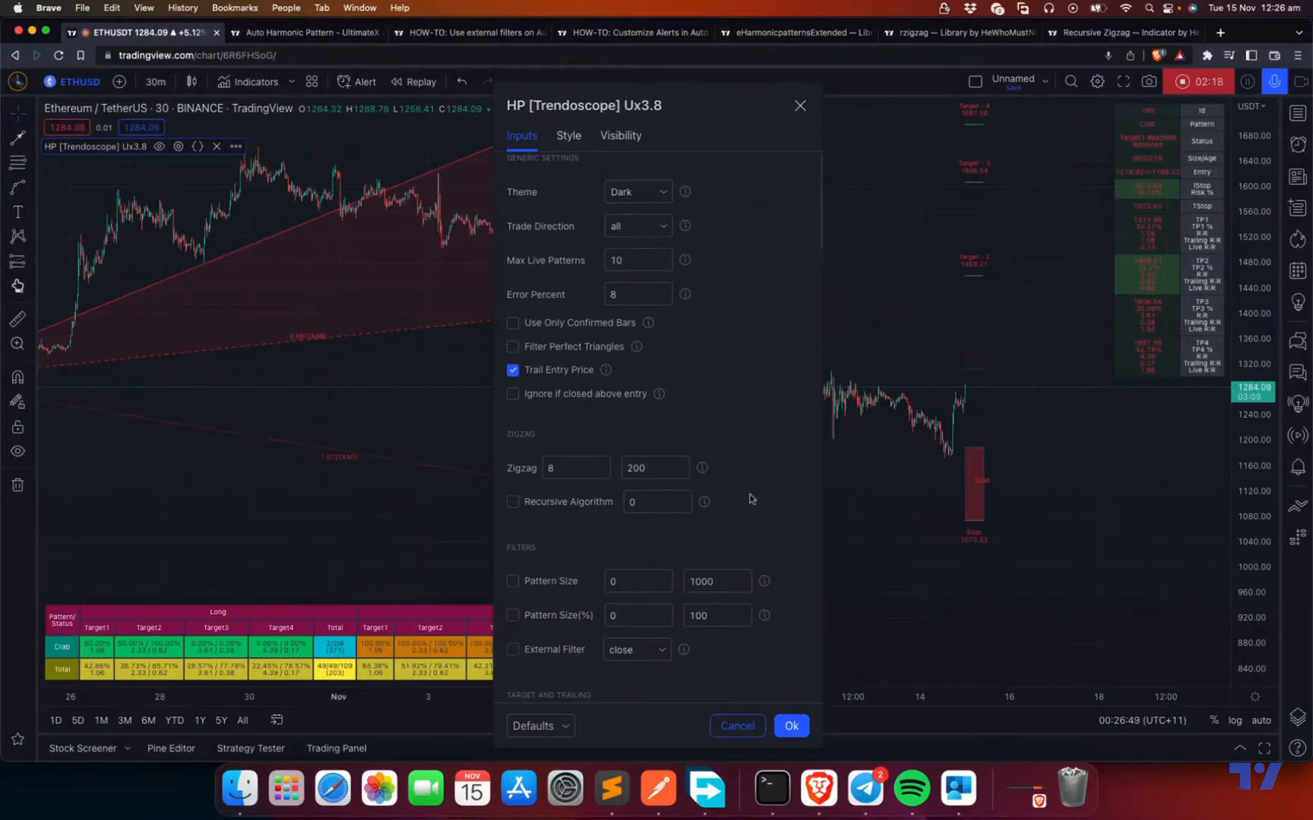
{"action": "left_click", "coordinate": [512, 322]}
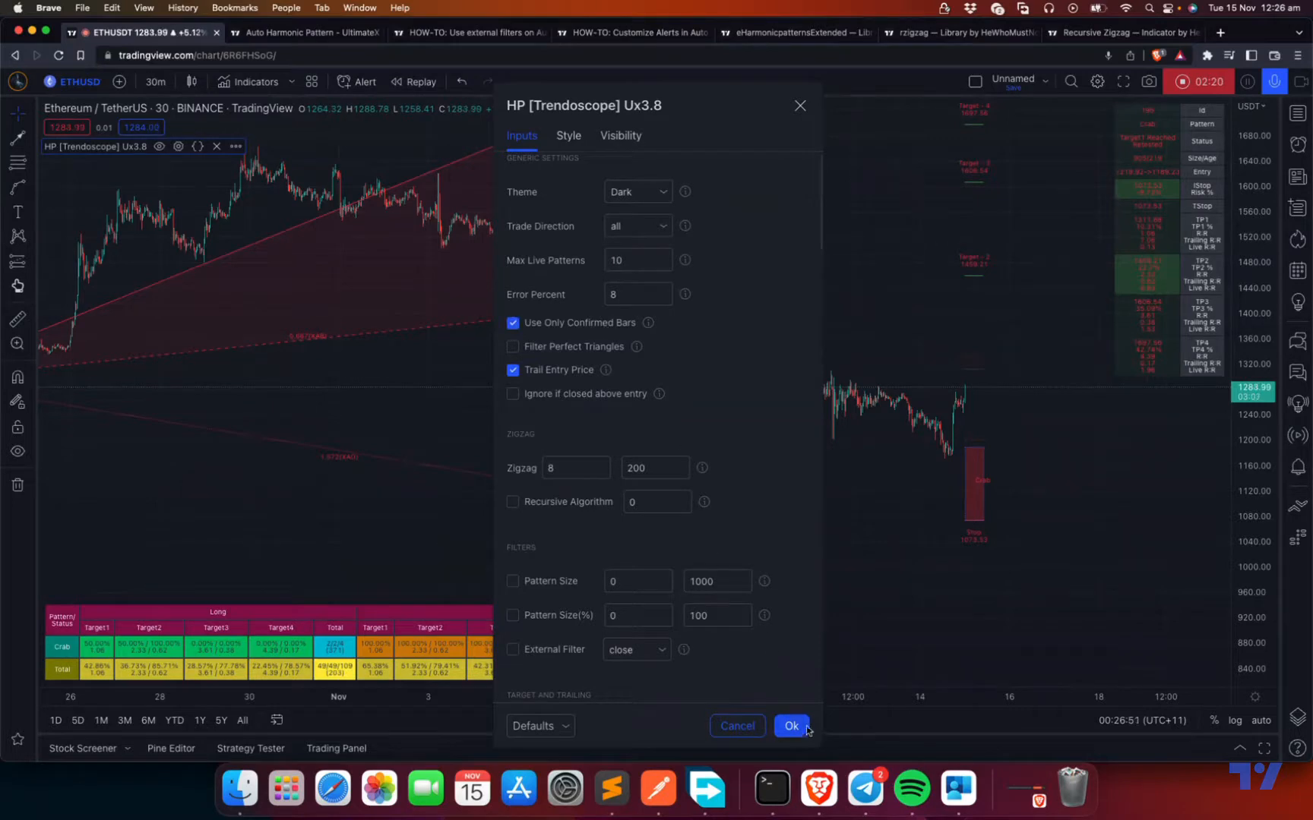
Apply the HP Trendoscope settings with Ok and close the dialog
{"action": "left_click", "coordinate": [790, 725]}
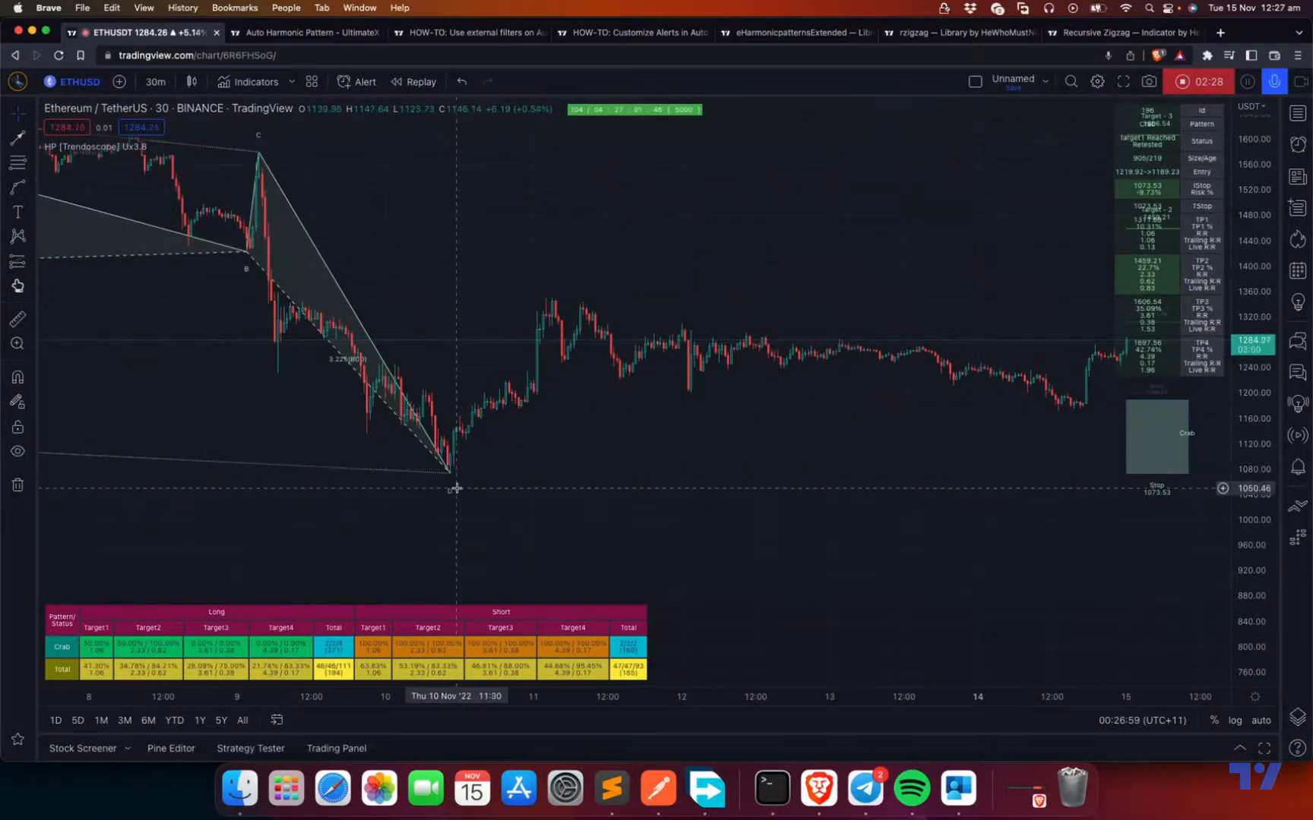
{"action": "mouse_move", "coordinate": [448, 500]}
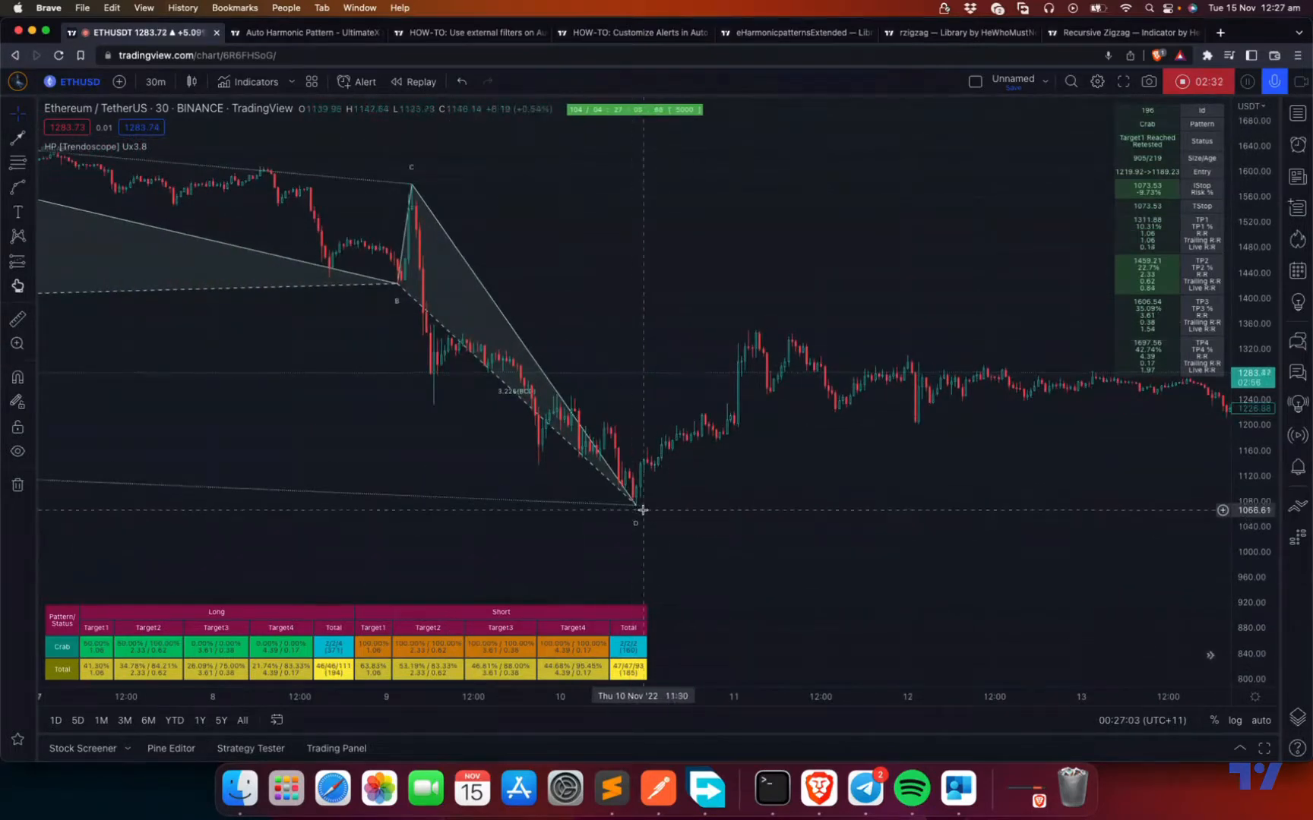
{"action": "mouse_move", "coordinate": [638, 490]}
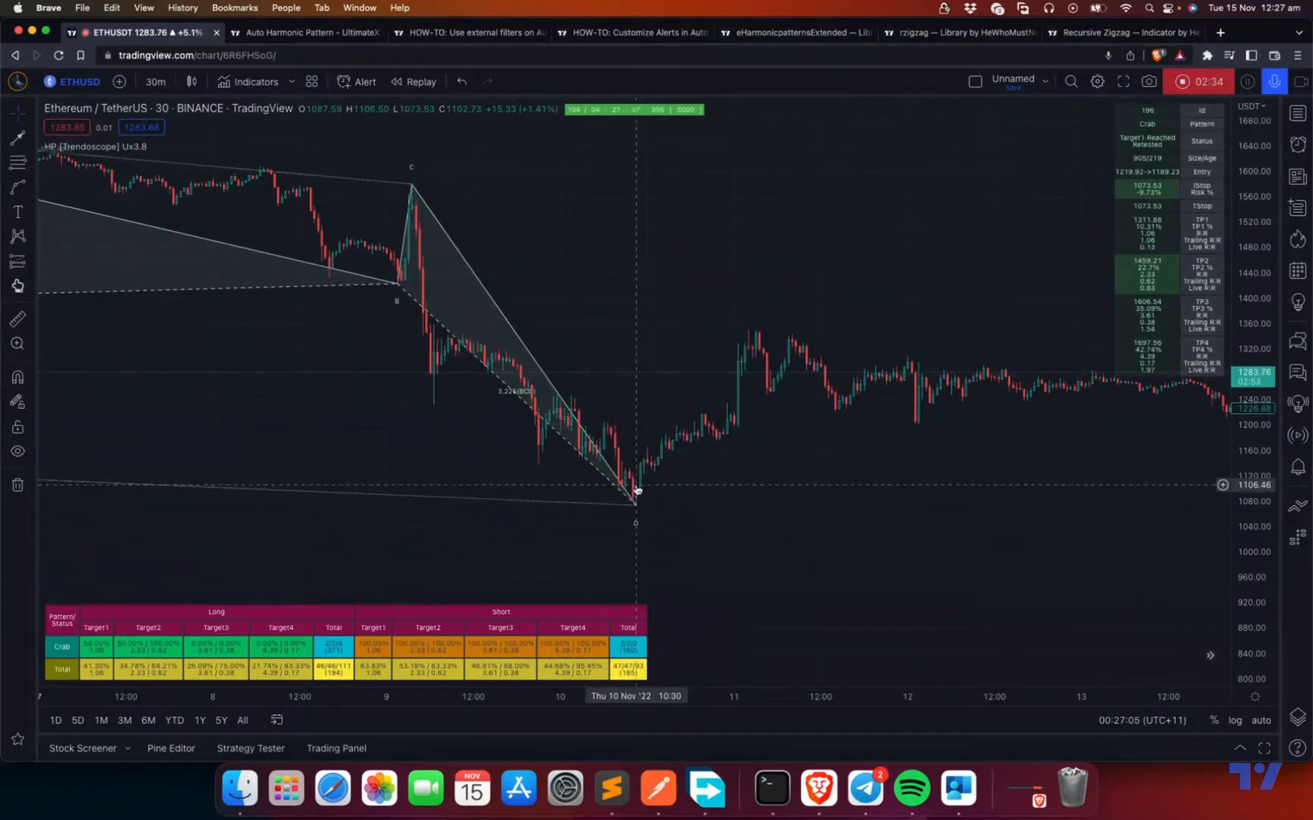
{"action": "mouse_move", "coordinate": [427, 53]}
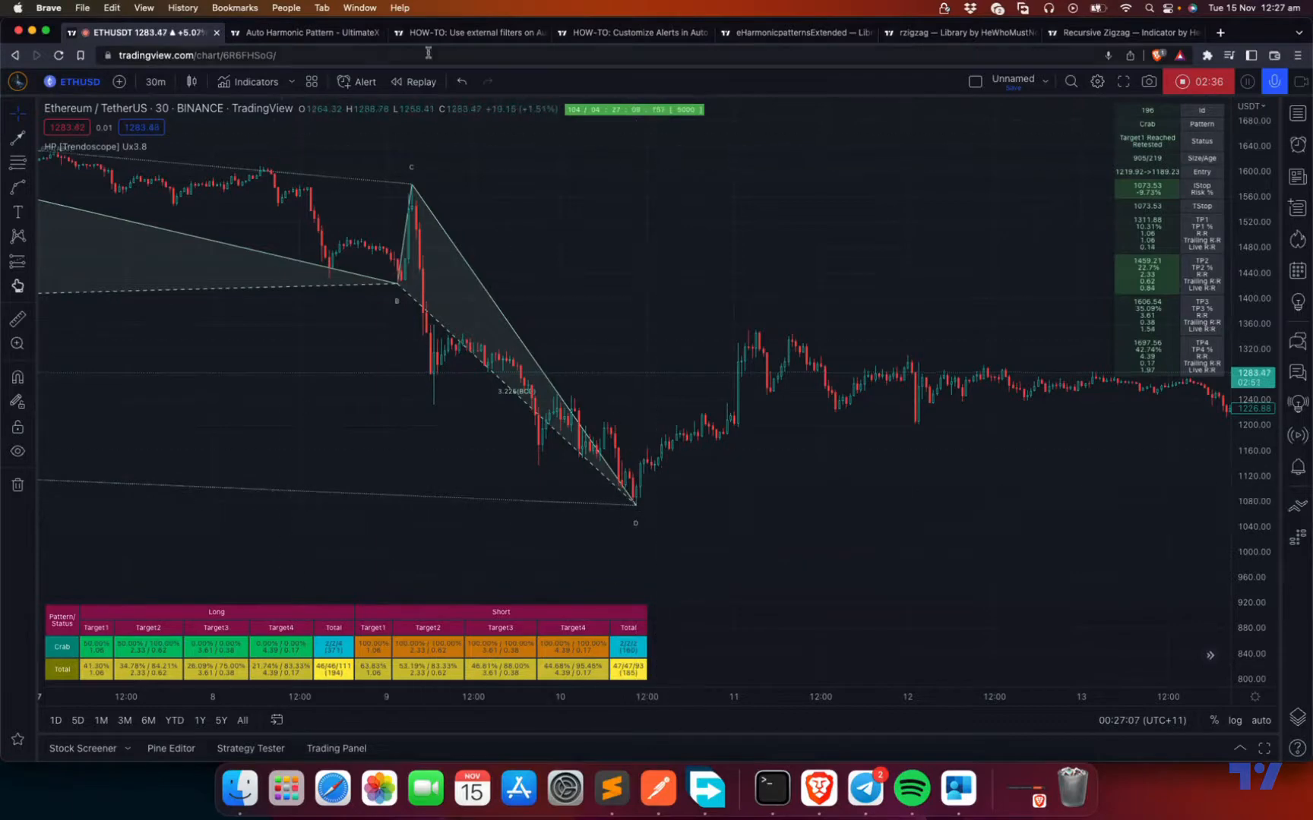
{"action": "mouse_move", "coordinate": [339, 379]}
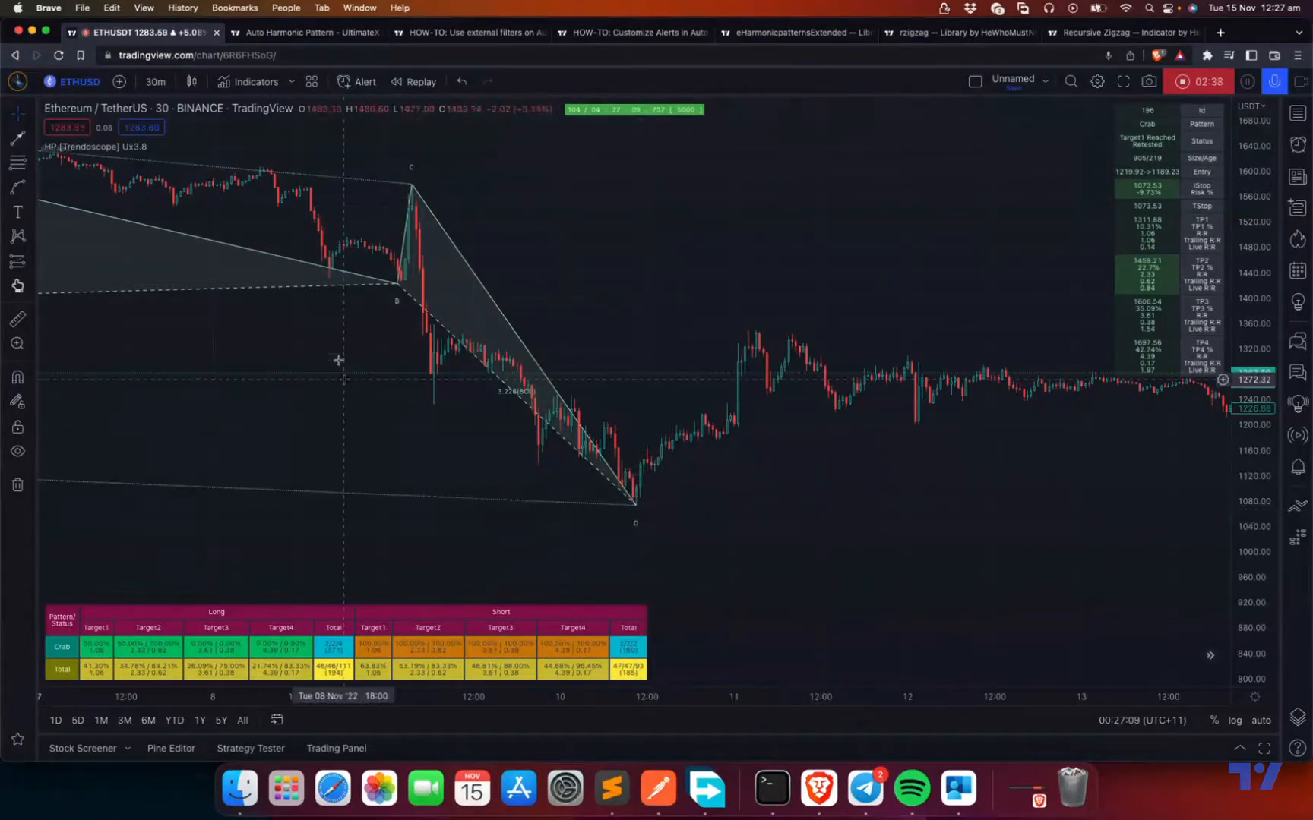
{"action": "mouse_move", "coordinate": [643, 508]}
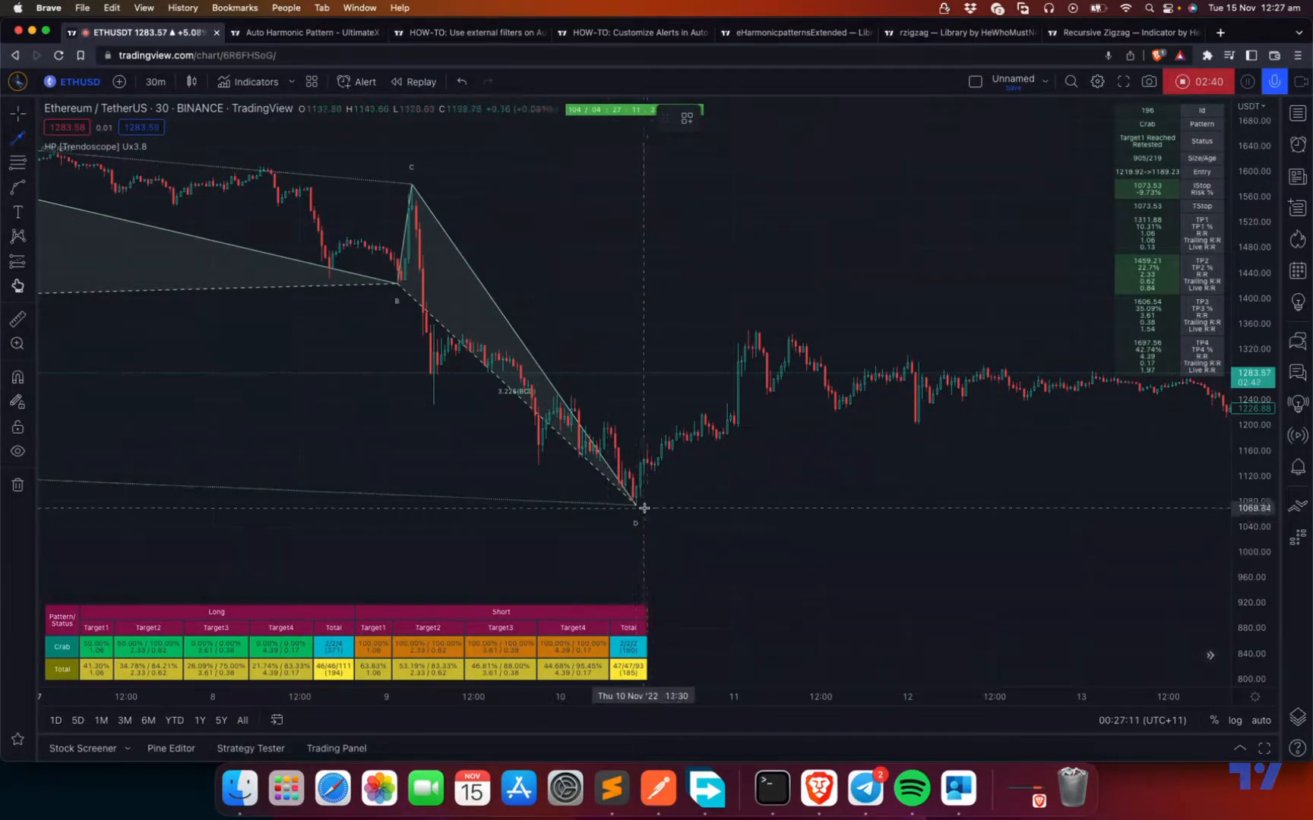
{"action": "mouse_move", "coordinate": [634, 568]}
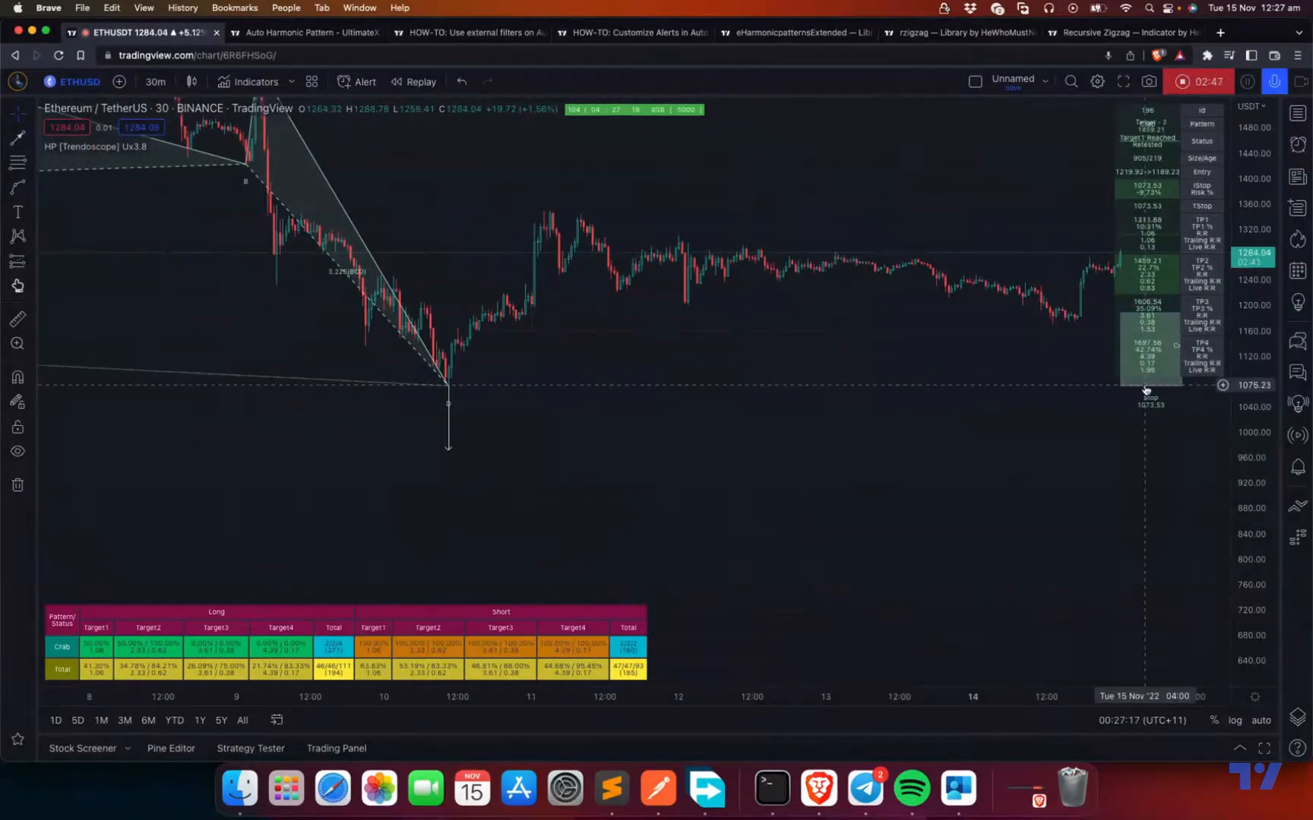
{"action": "mouse_move", "coordinate": [448, 392]}
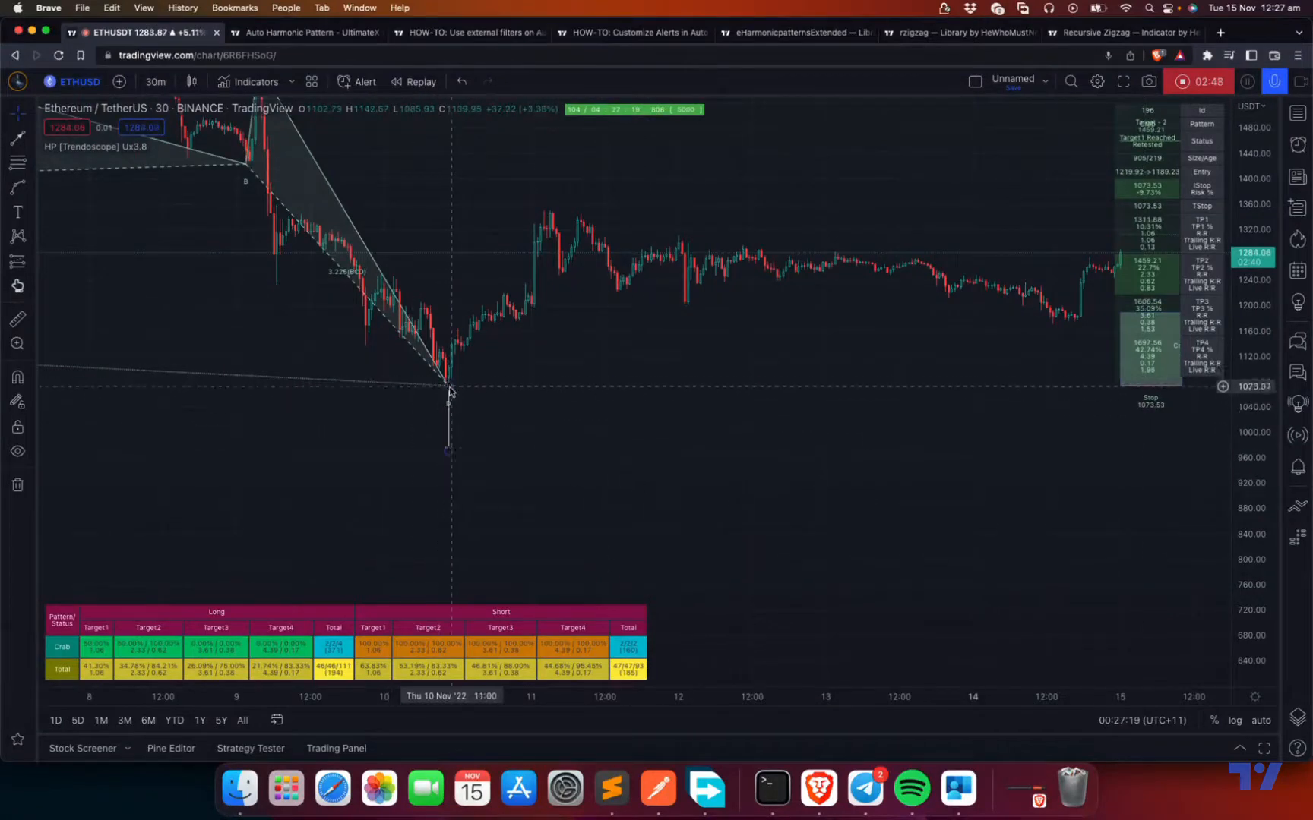
{"action": "mouse_move", "coordinate": [450, 454]}
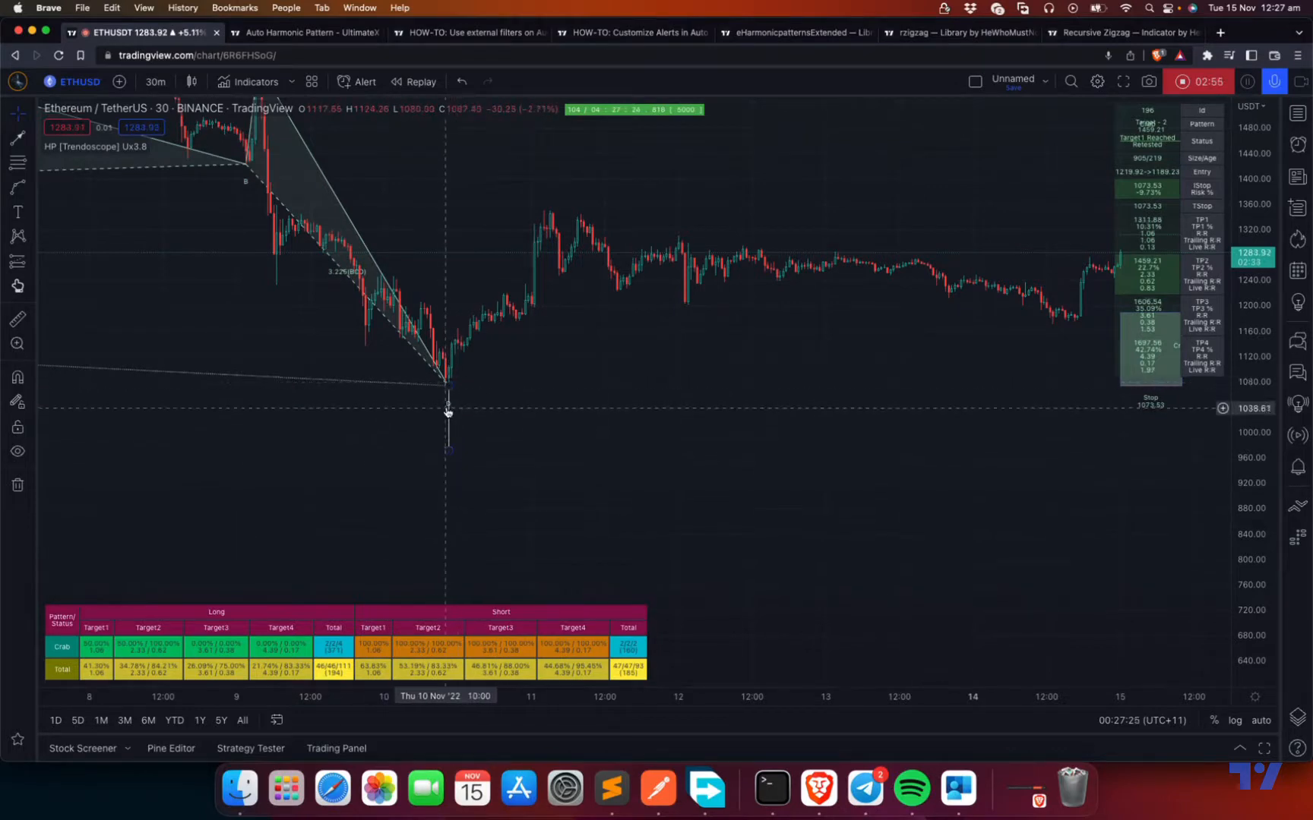
{"action": "mouse_move", "coordinate": [448, 452]}
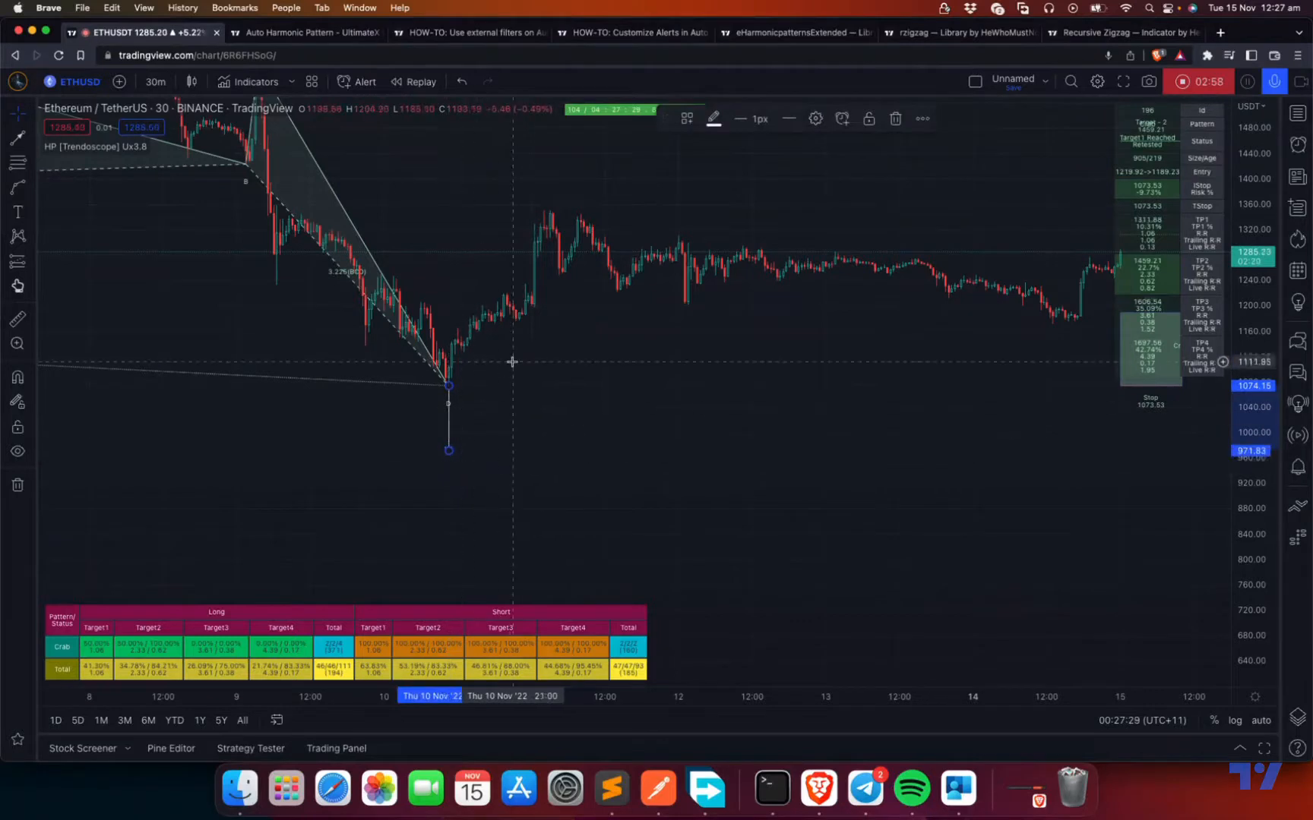
{"action": "mouse_move", "coordinate": [433, 394]}
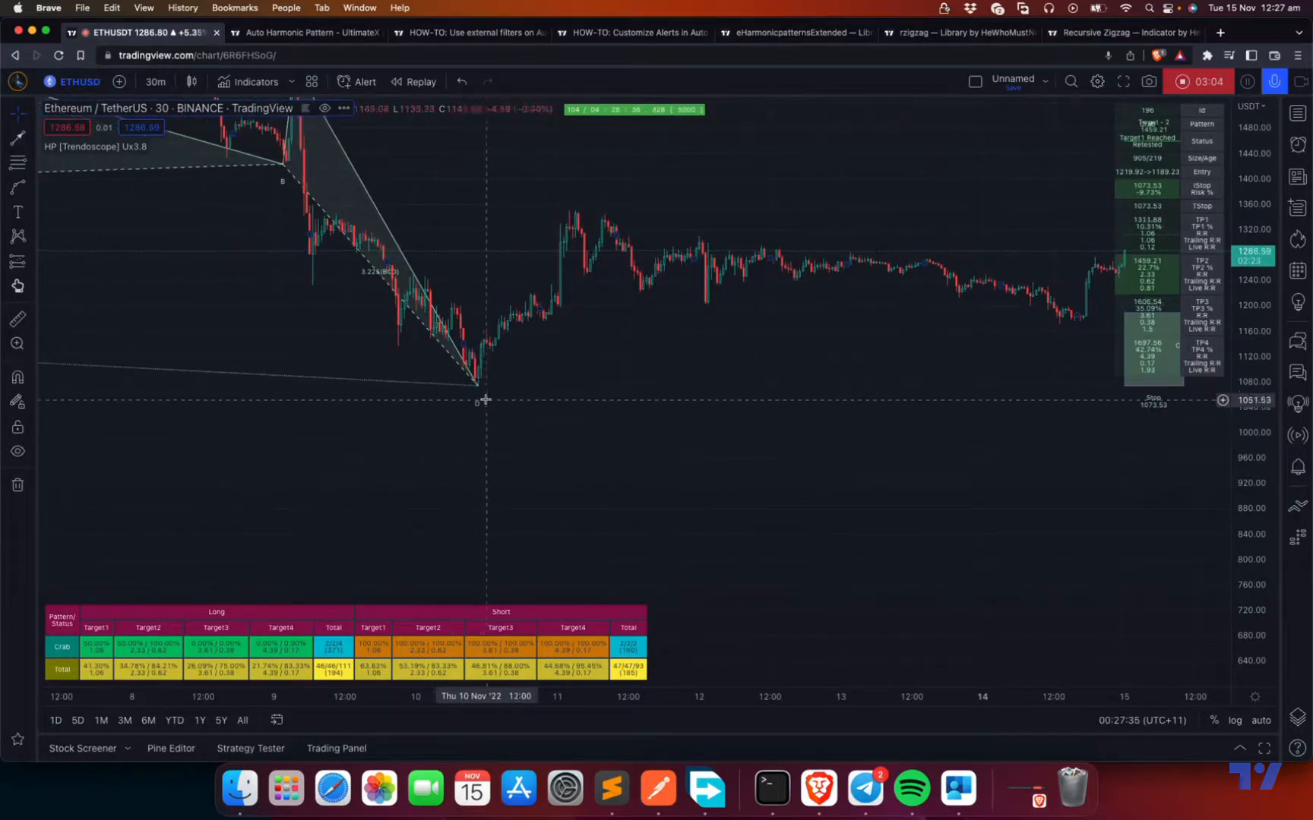
{"action": "mouse_move", "coordinate": [503, 327]}
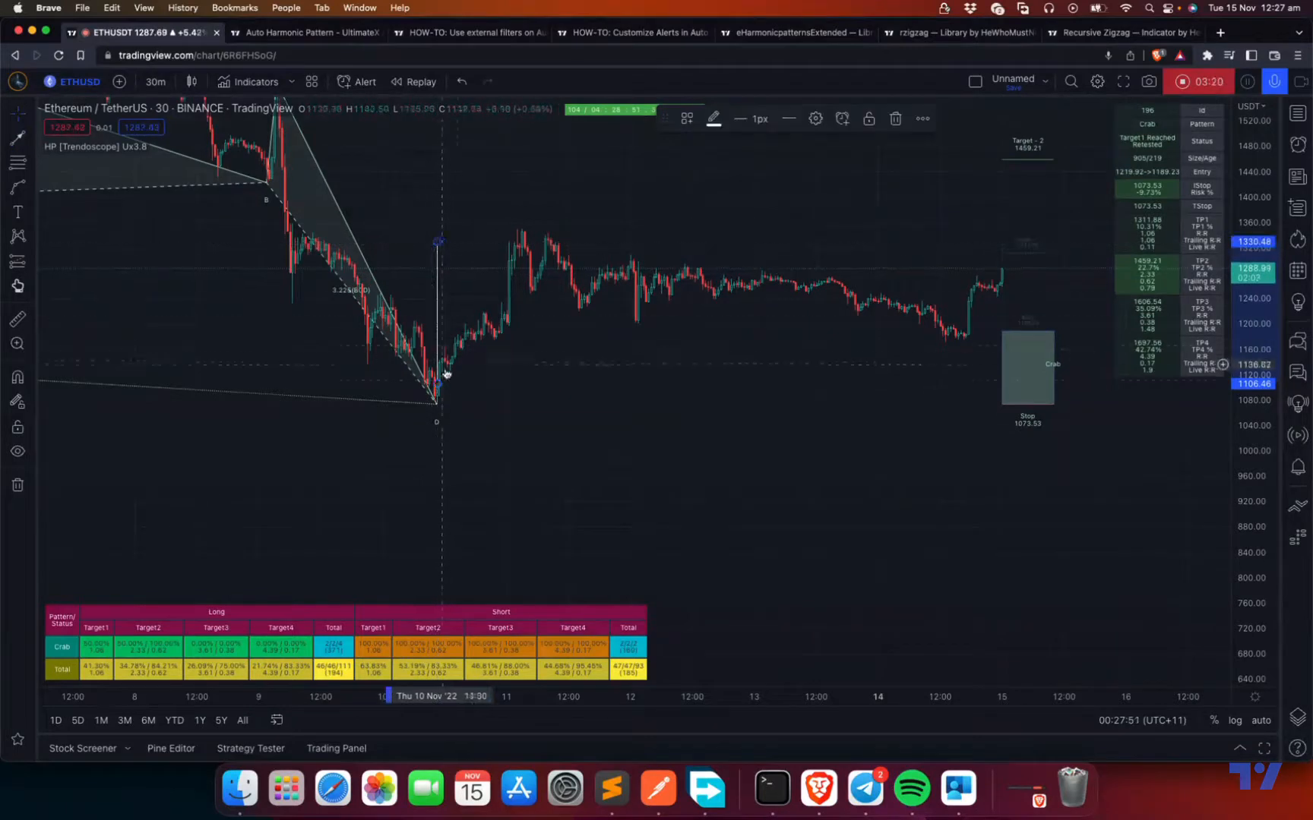
{"action": "mouse_move", "coordinate": [609, 356]}
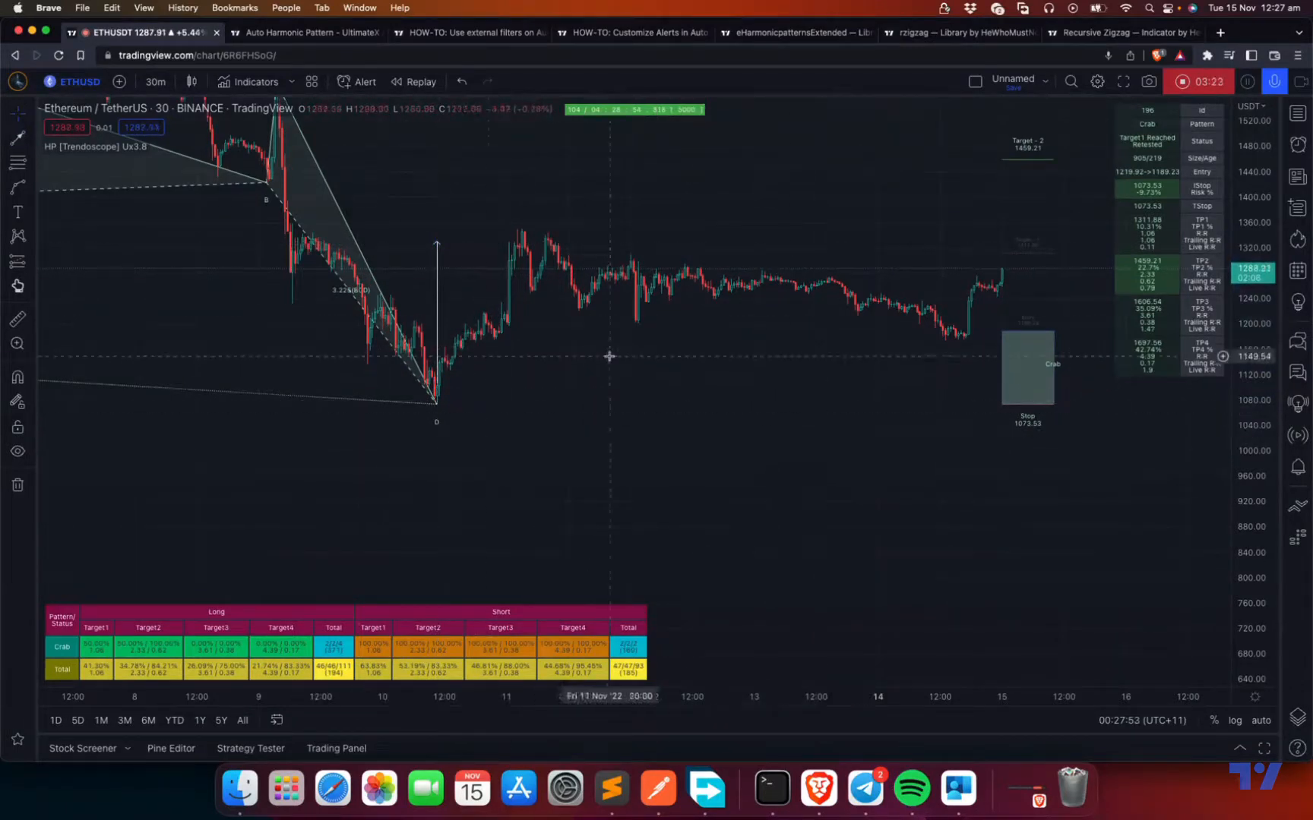
{"action": "mouse_move", "coordinate": [435, 406]}
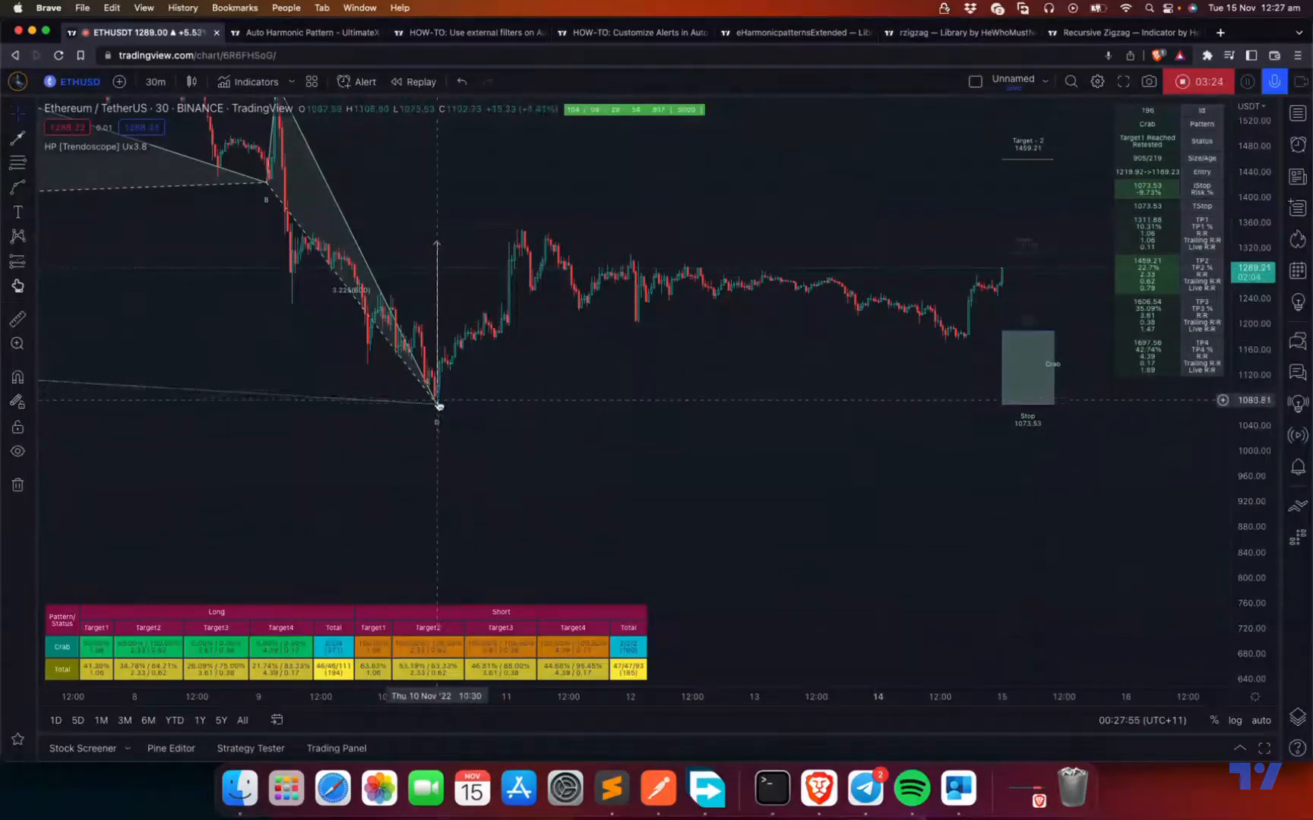
{"action": "mouse_move", "coordinate": [436, 410]}
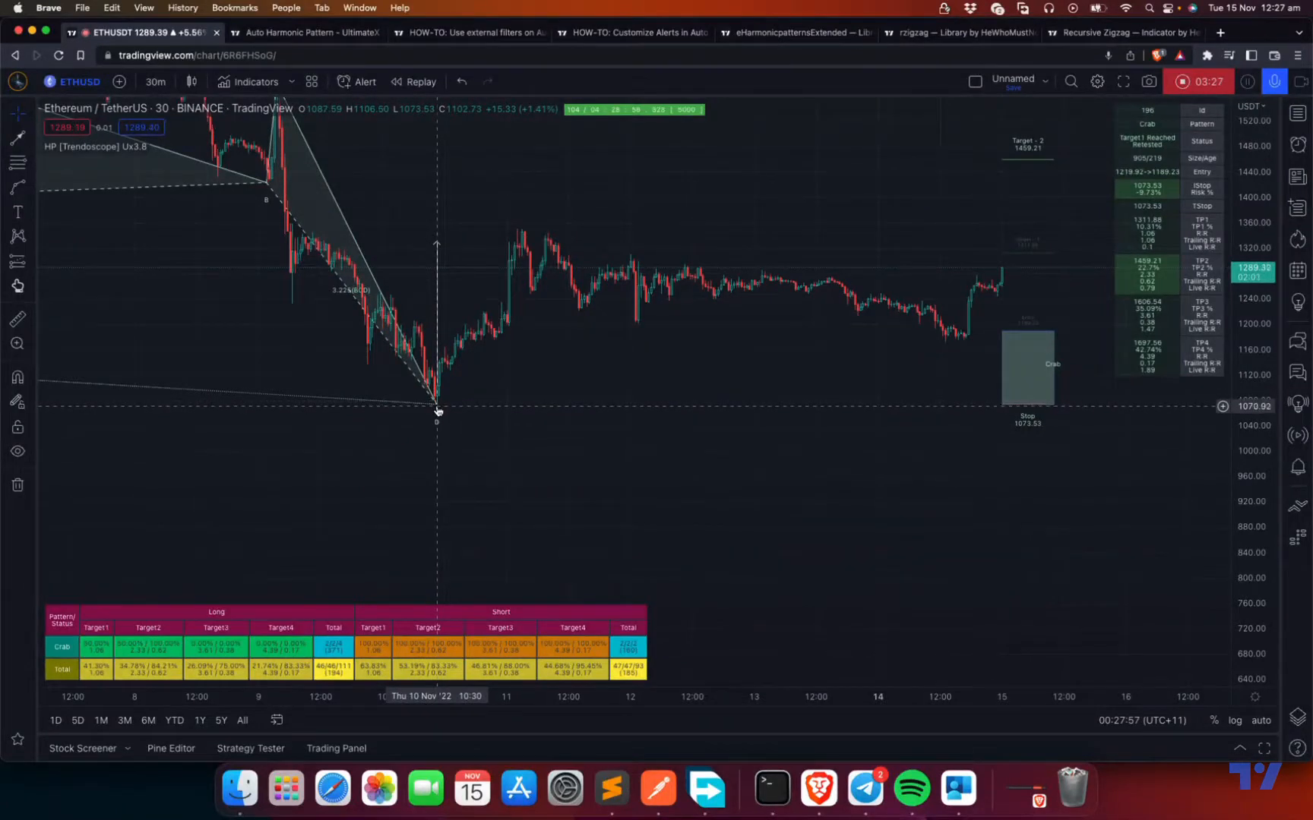
{"action": "mouse_move", "coordinate": [565, 418]}
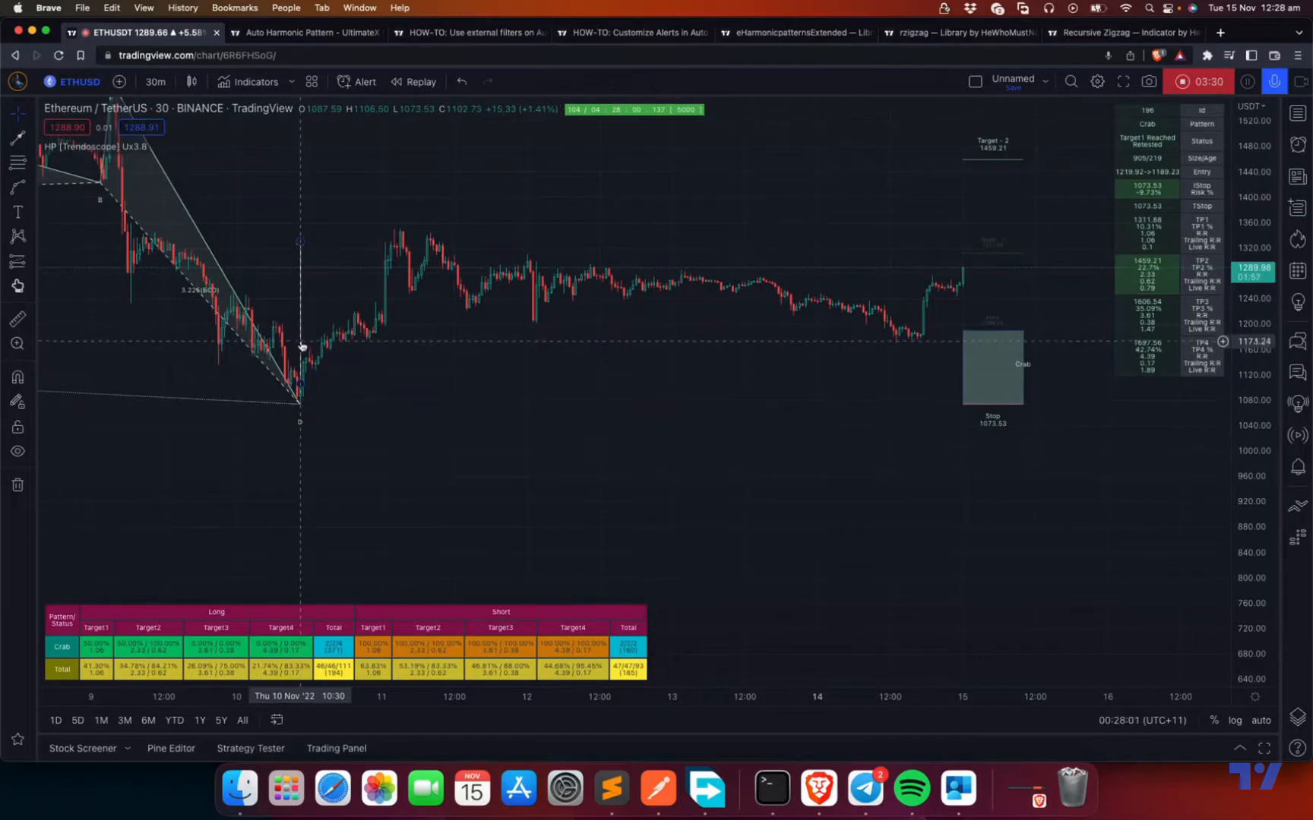
{"action": "mouse_move", "coordinate": [302, 247]}
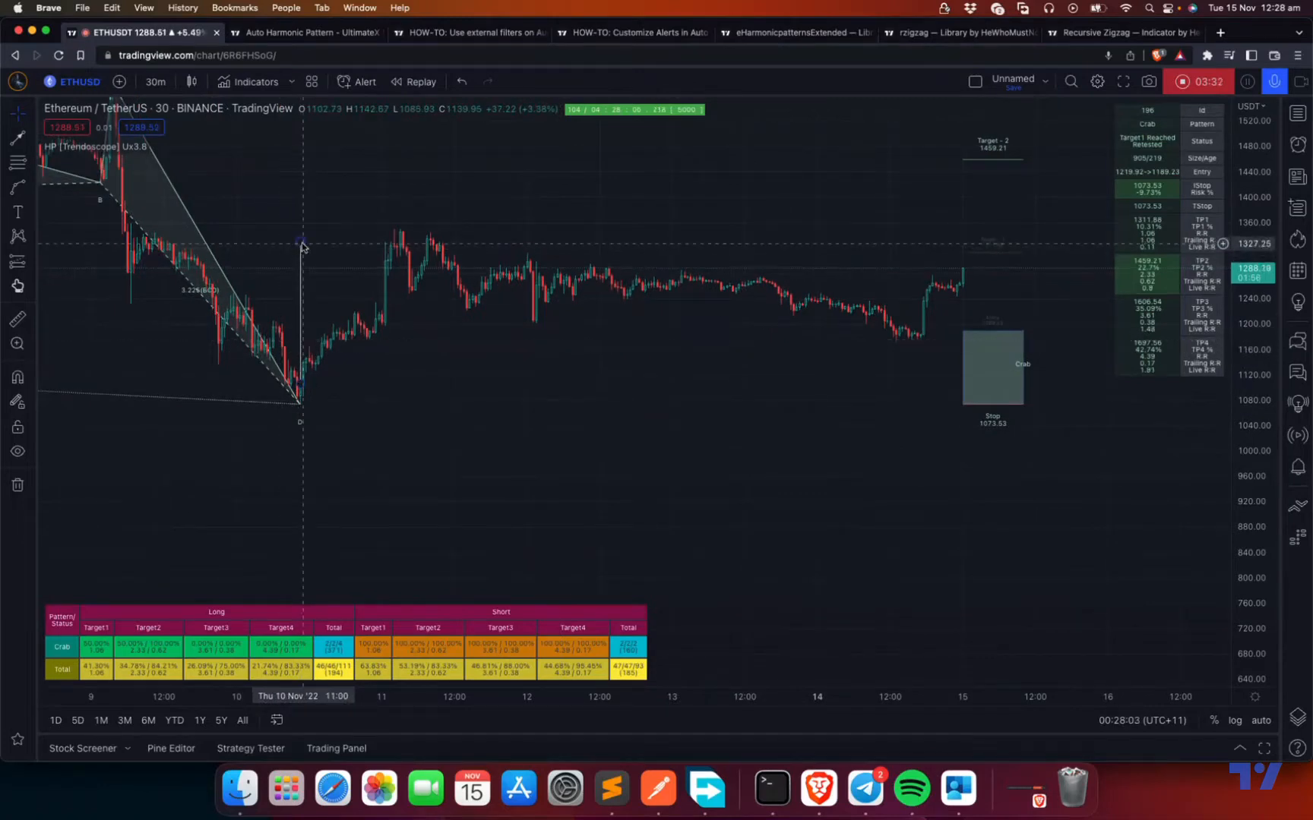
{"action": "mouse_move", "coordinate": [473, 369]}
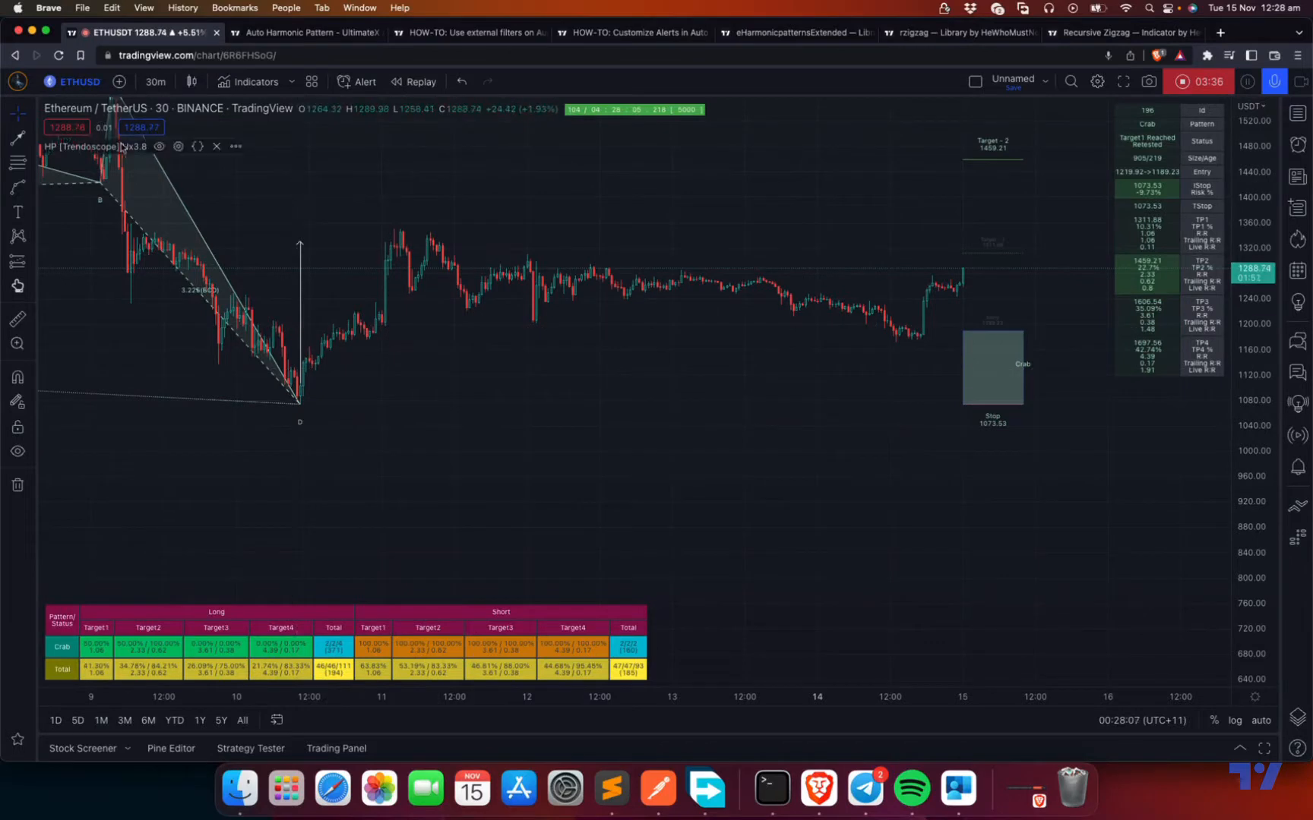
{"action": "mouse_move", "coordinate": [281, 352]}
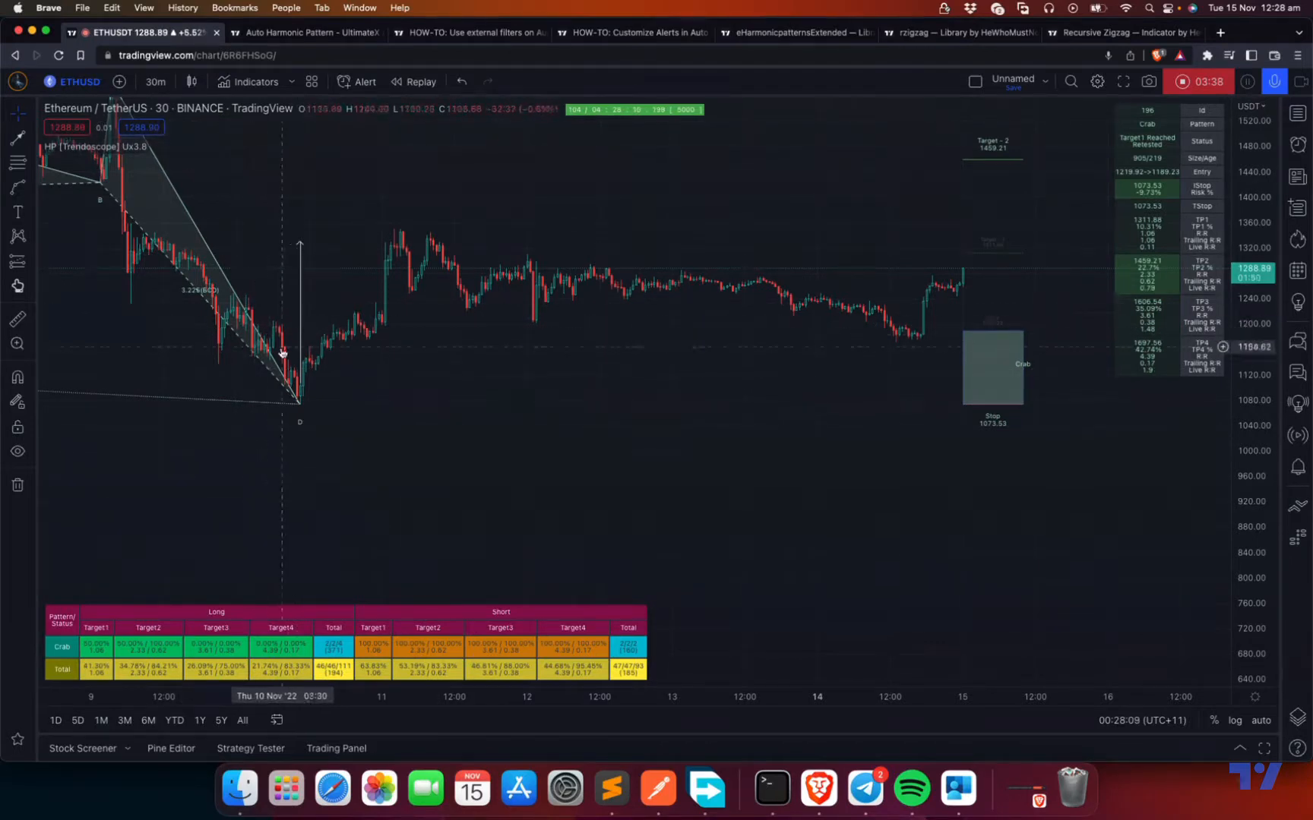
{"action": "mouse_move", "coordinate": [302, 406]}
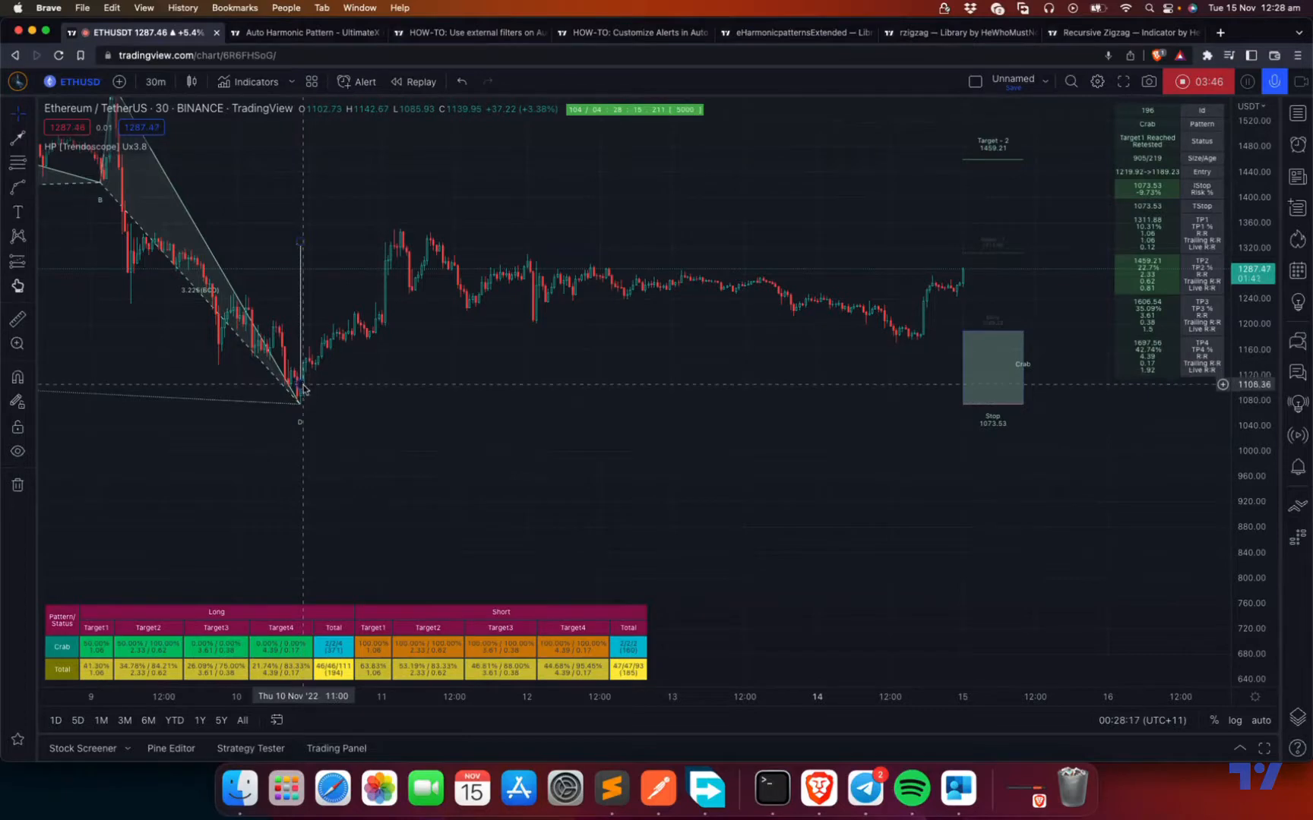
{"action": "mouse_move", "coordinate": [301, 407]}
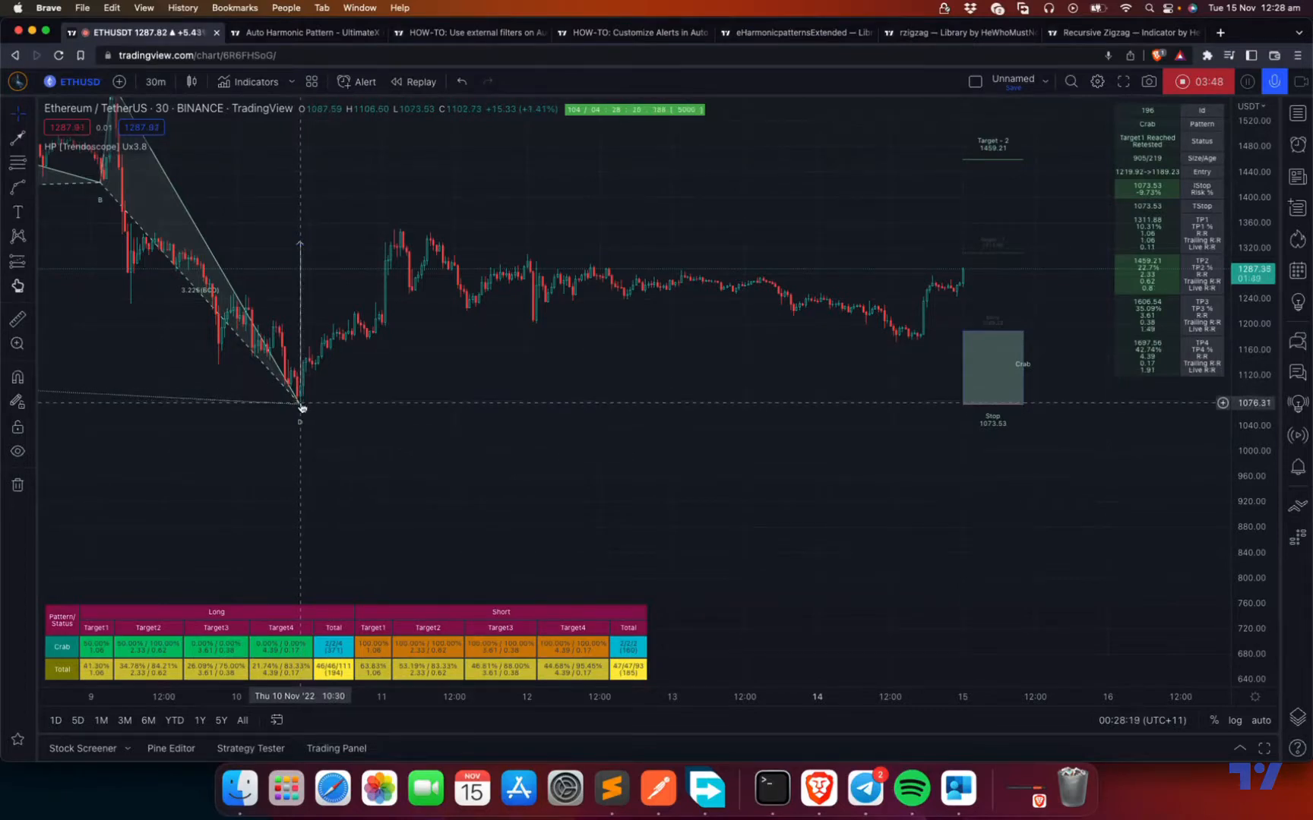
{"action": "mouse_move", "coordinate": [307, 387]}
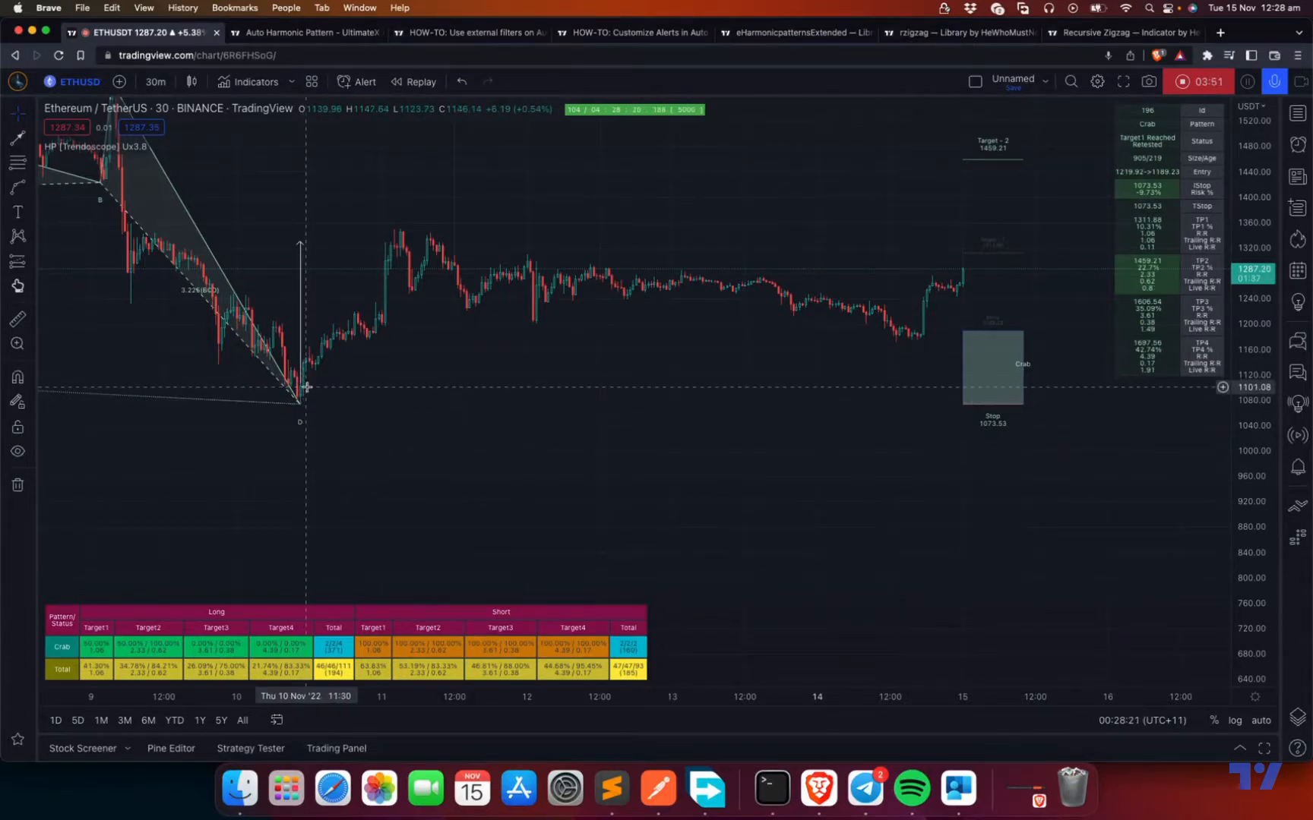
{"action": "mouse_move", "coordinate": [300, 406]}
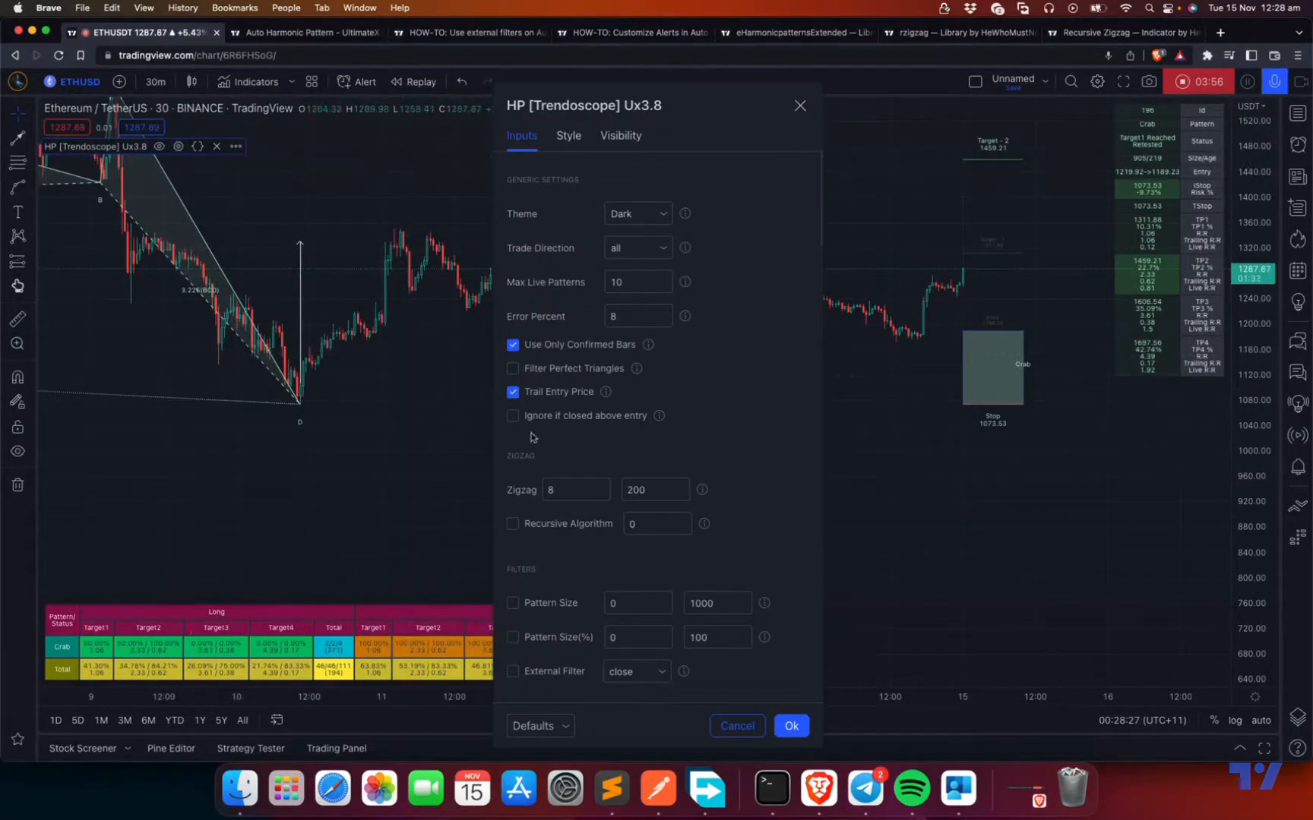
Tick 'Ignore if closed above entry' and apply the indicator settings with Ok
{"action": "left_click", "coordinate": [514, 415]}
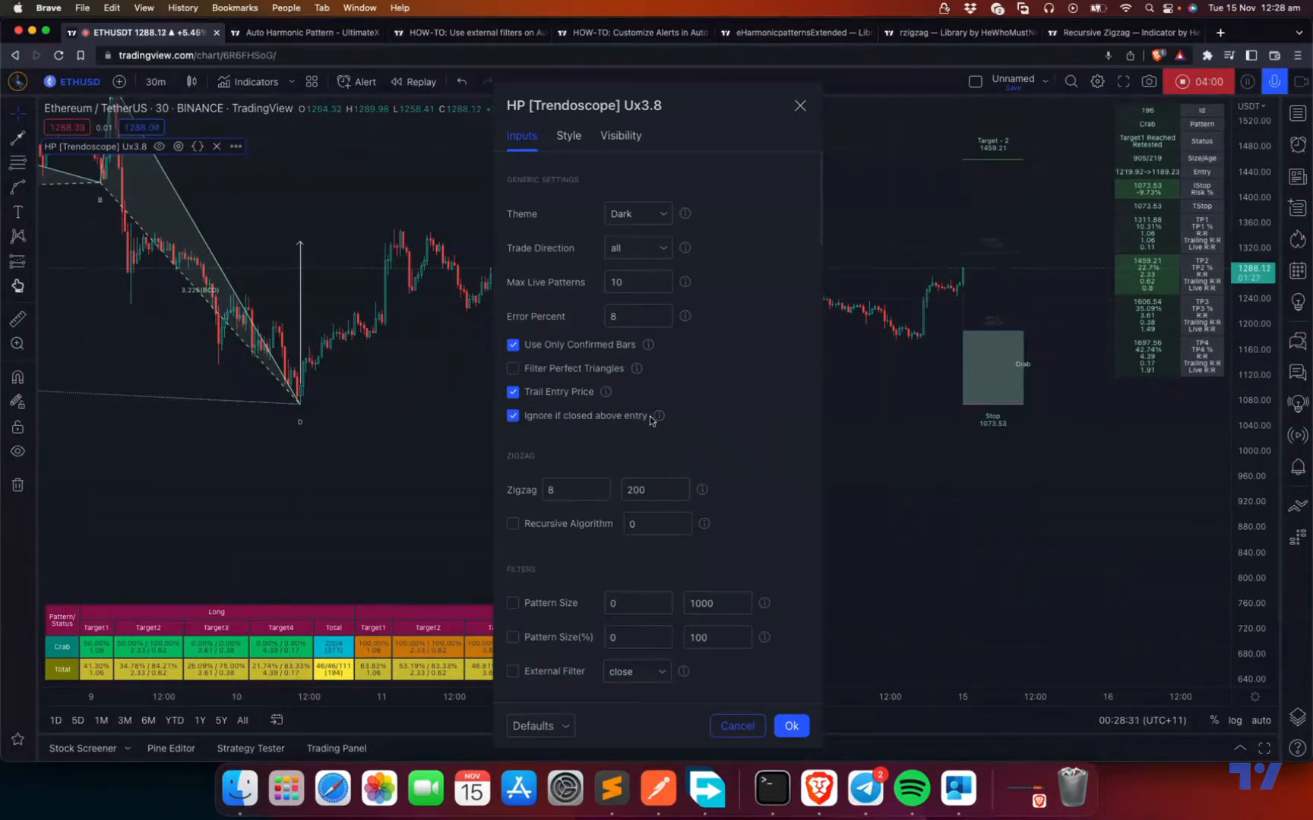
{"action": "left_click", "coordinate": [789, 726]}
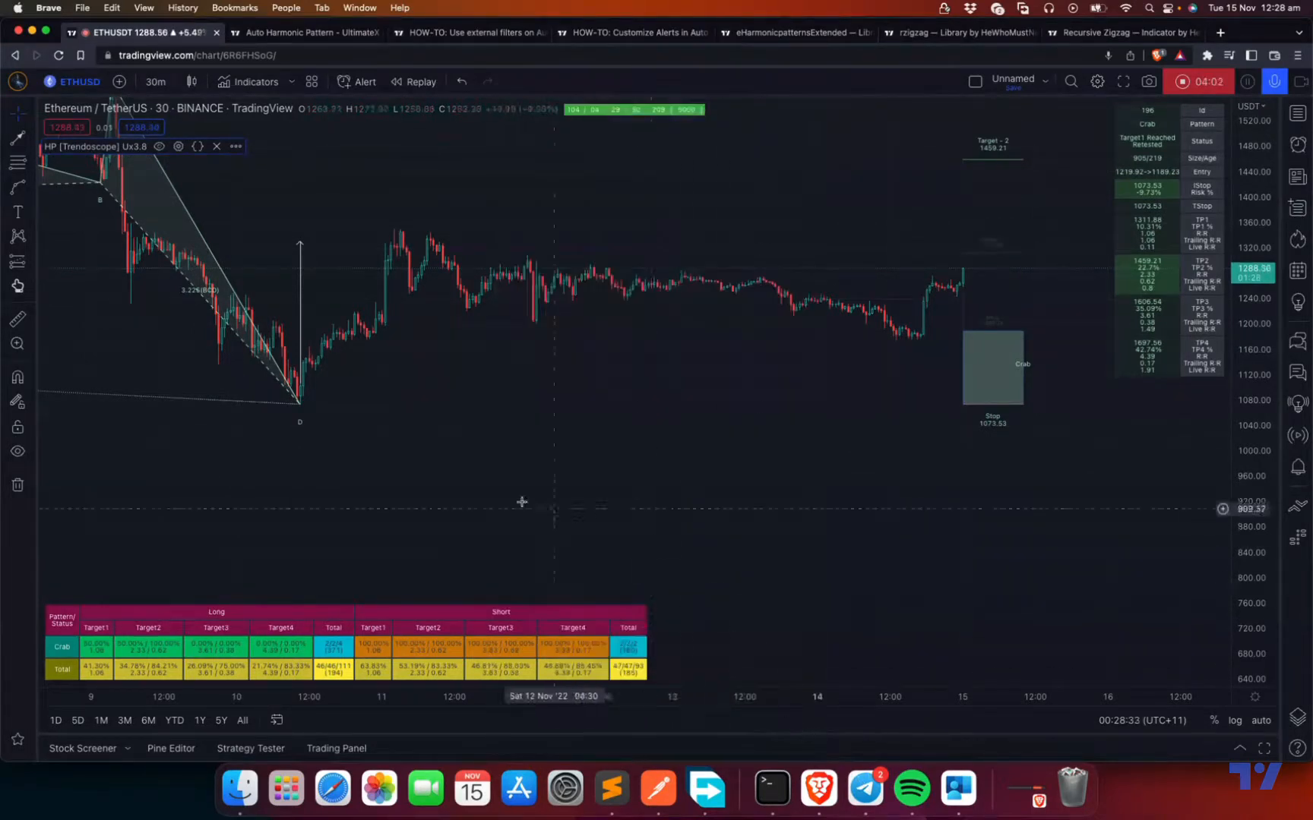
{"action": "mouse_move", "coordinate": [309, 371]}
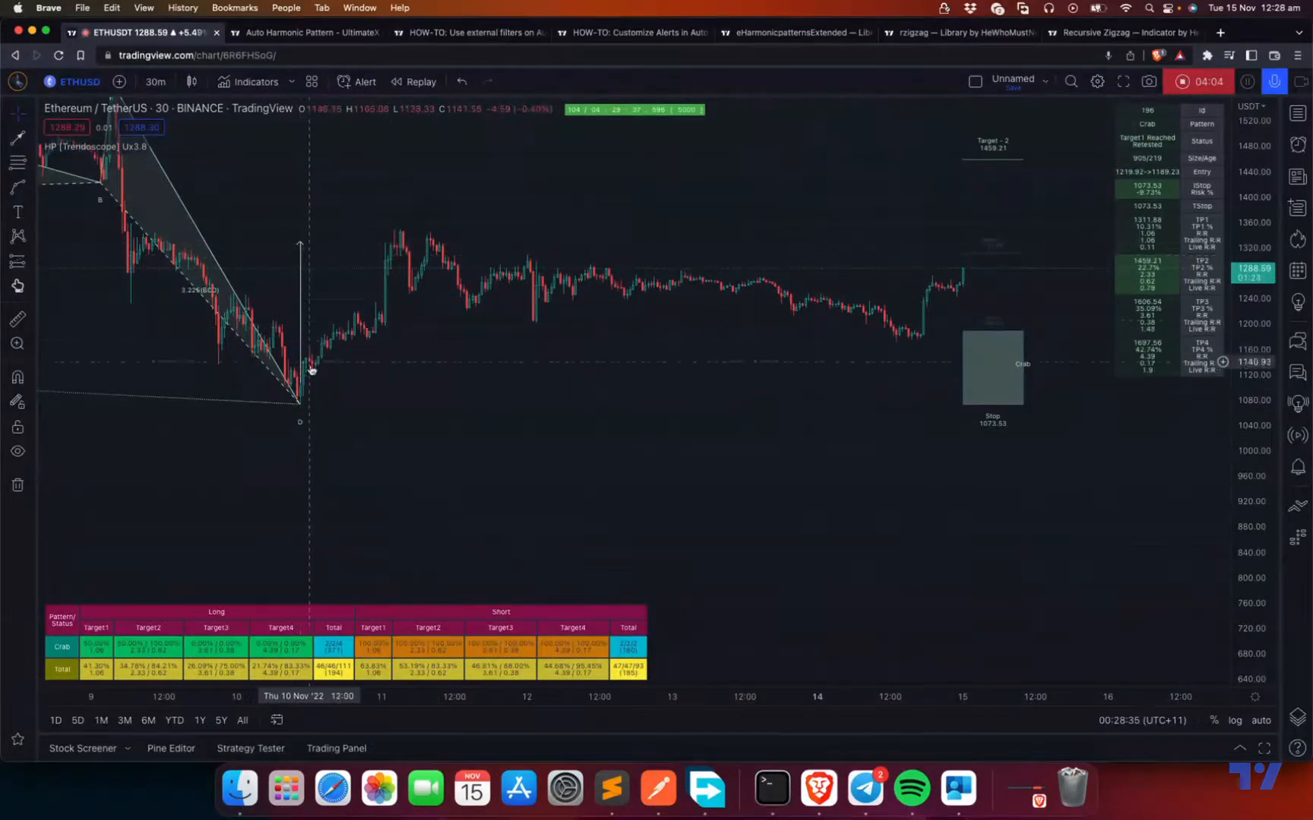
{"action": "mouse_move", "coordinate": [303, 408]}
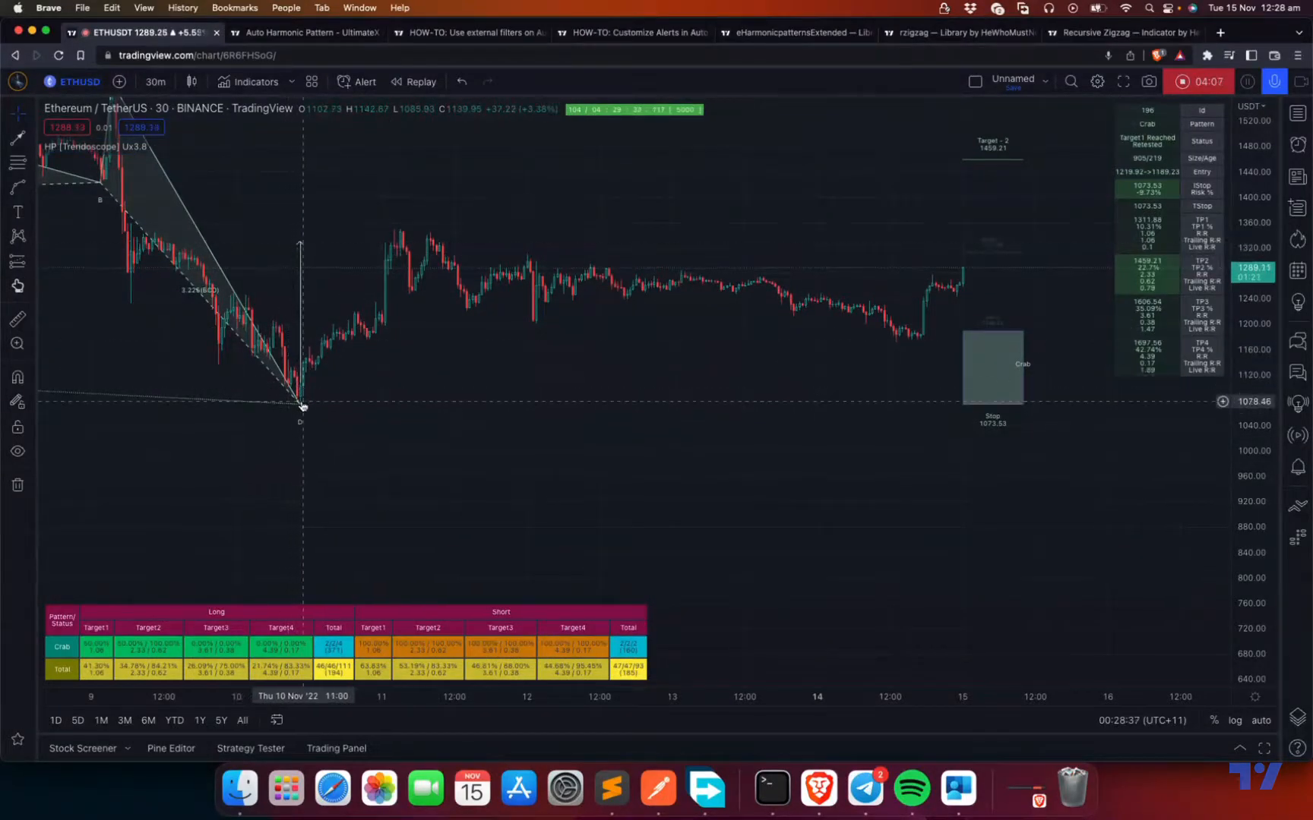
{"action": "mouse_move", "coordinate": [297, 245]}
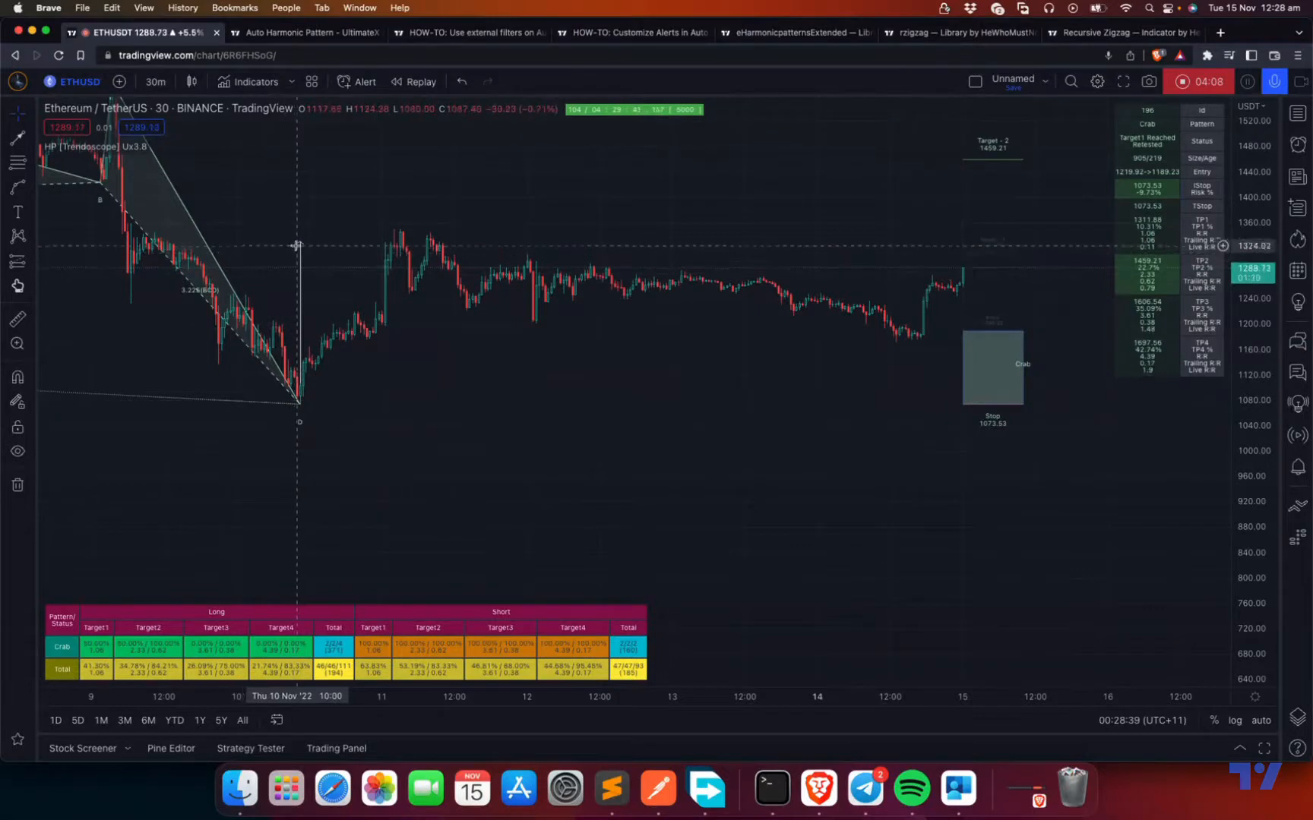
{"action": "mouse_move", "coordinate": [317, 383]}
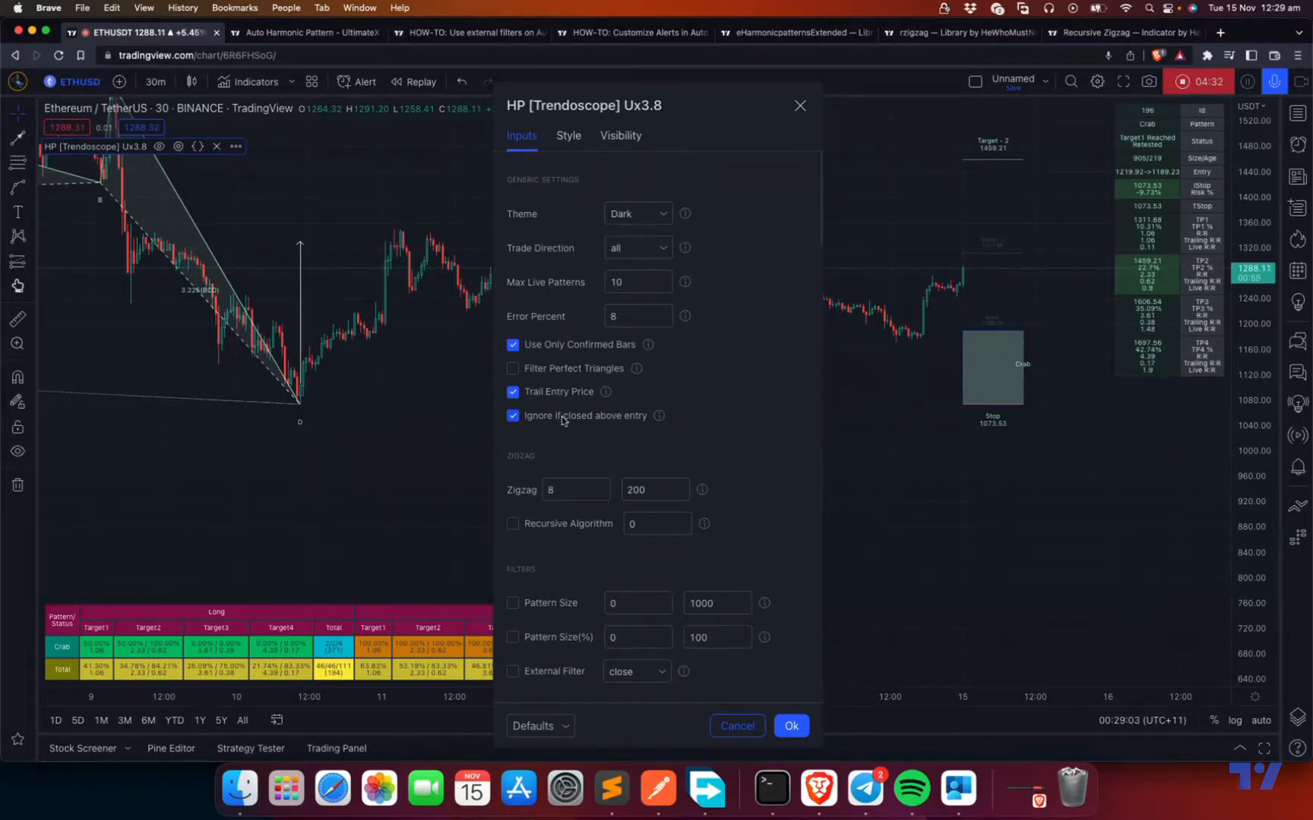
Untick 'Ignore if closed above entry' and 'Use Only Confirmed Bars', apply, and select point D's line
{"action": "left_click", "coordinate": [514, 415]}
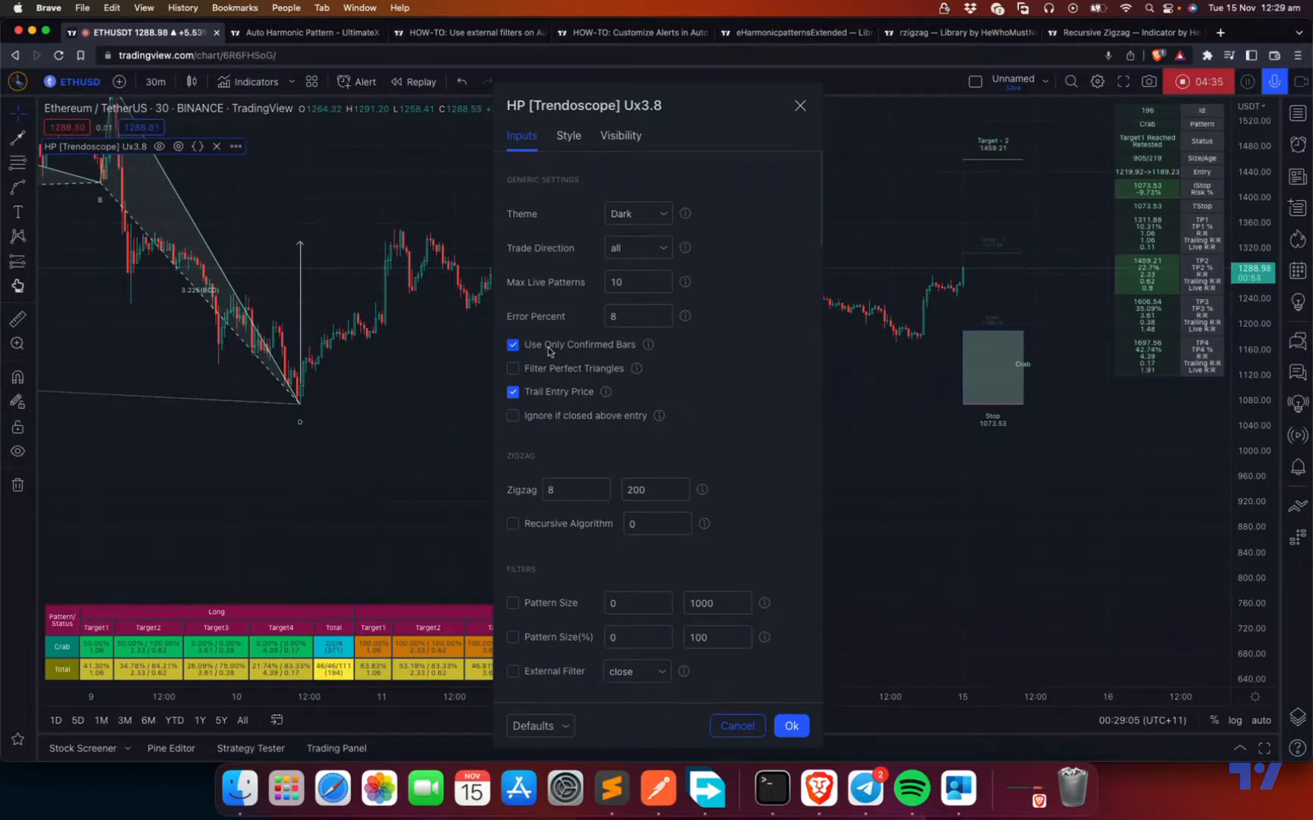
{"action": "left_click", "coordinate": [512, 344]}
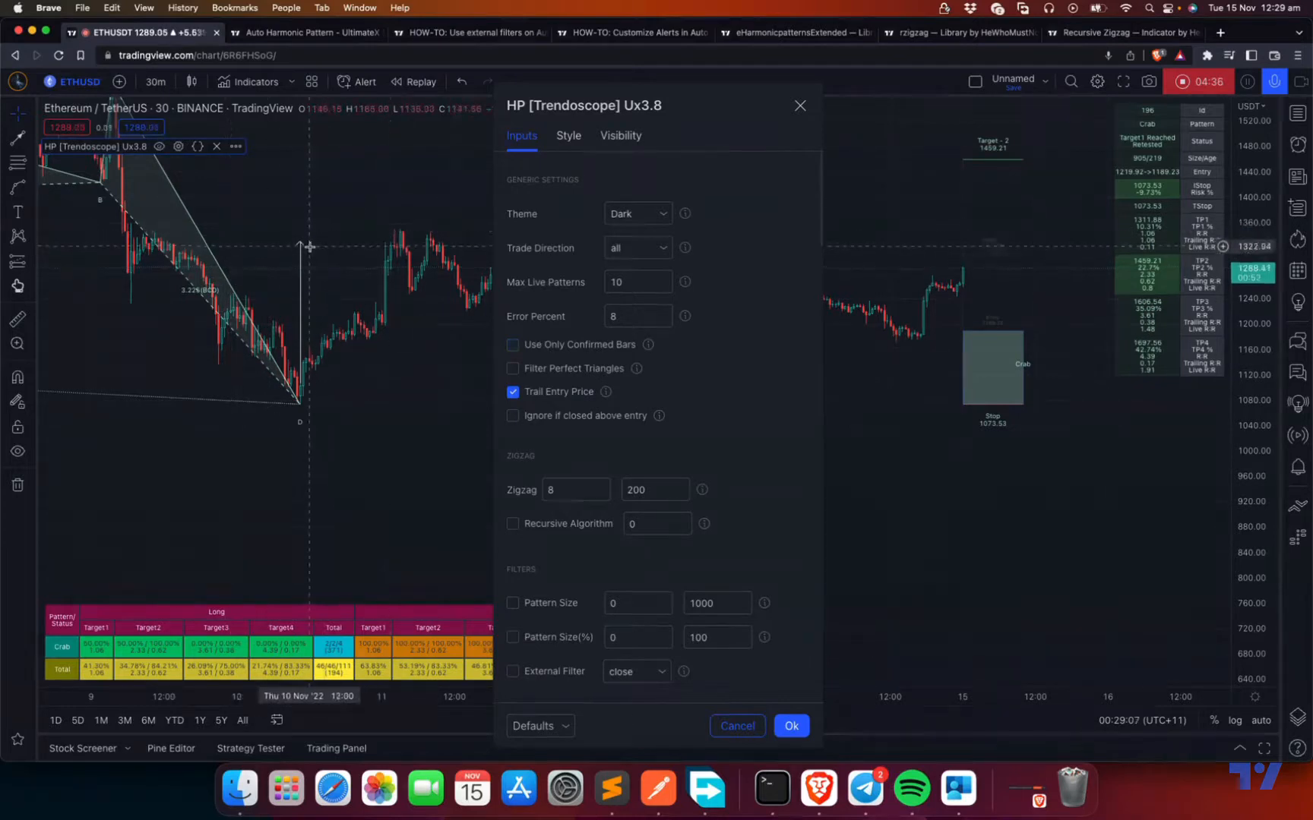
{"action": "left_click", "coordinate": [789, 725]}
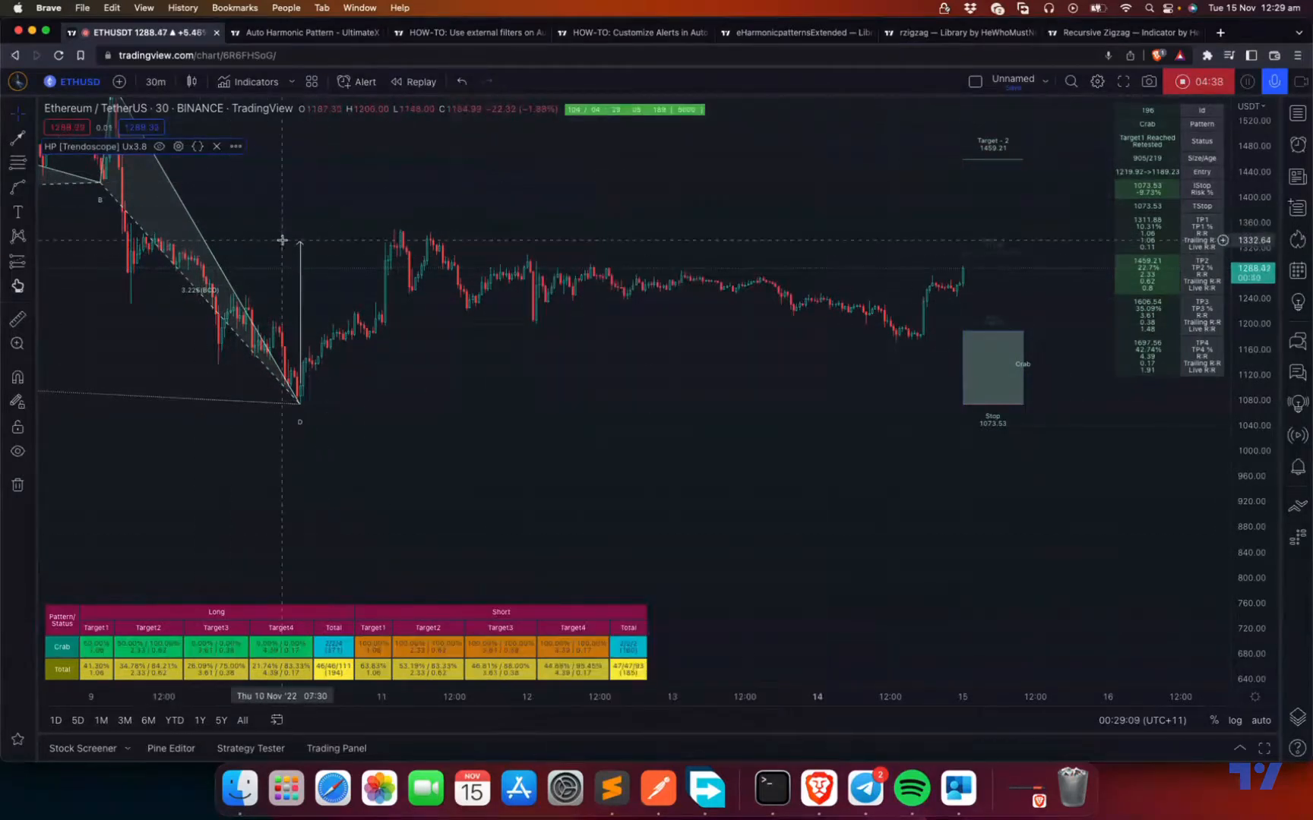
{"action": "left_click", "coordinate": [298, 242]}
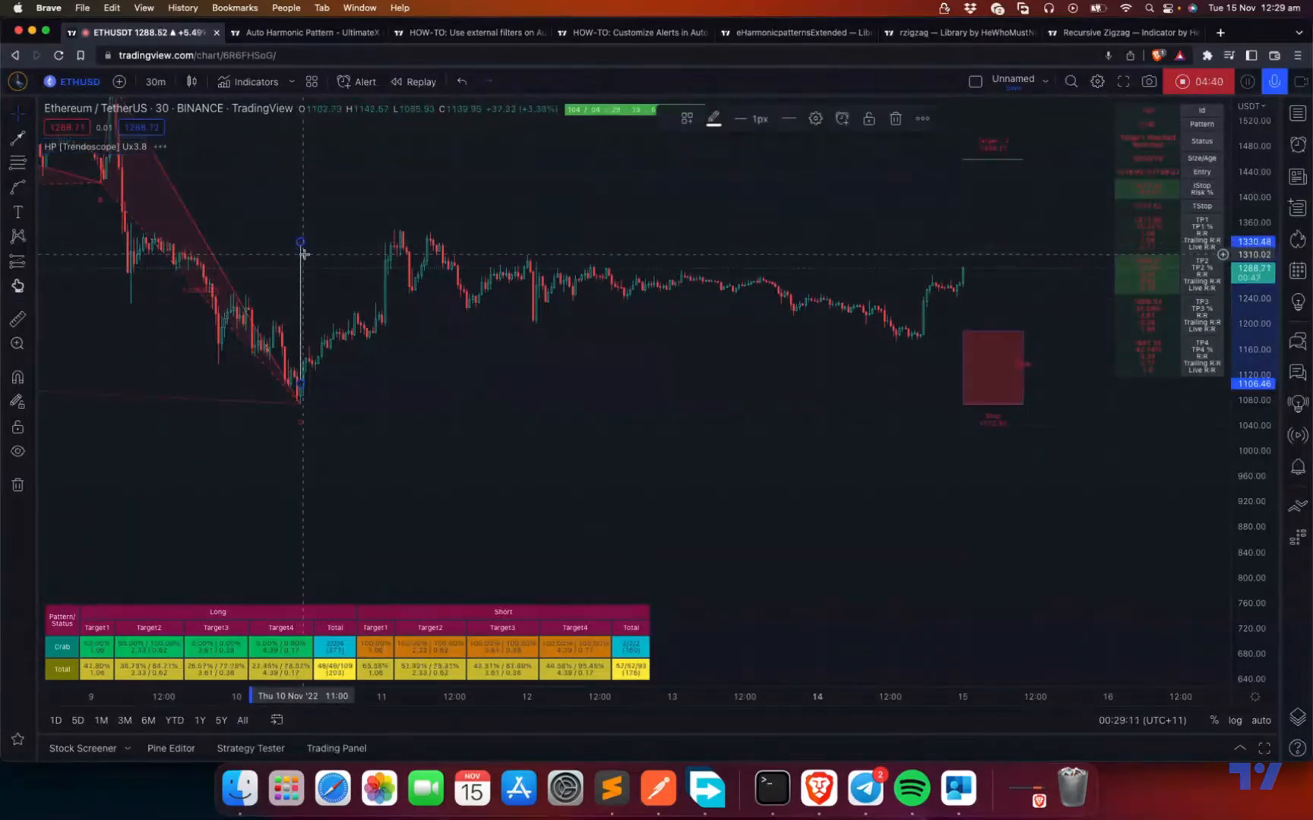
{"action": "mouse_move", "coordinate": [292, 316]}
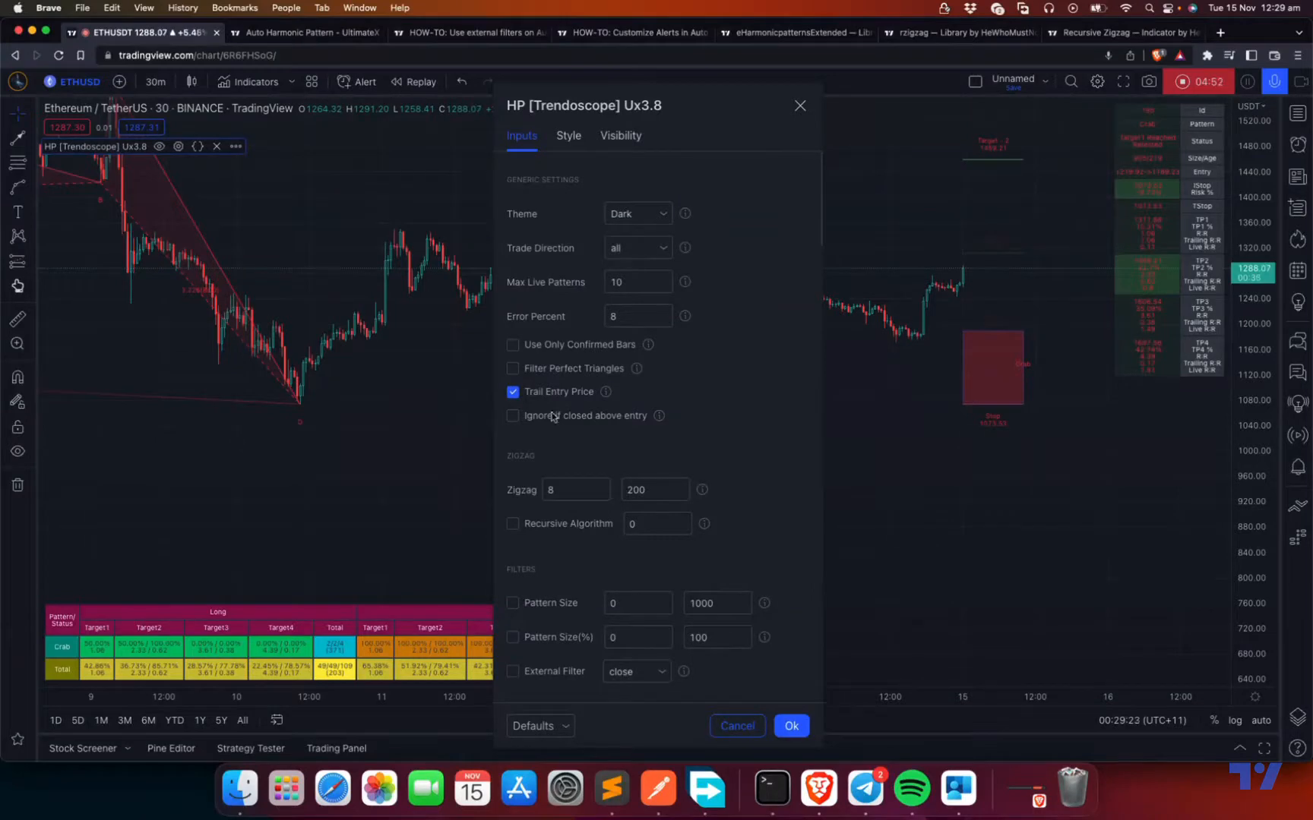
{"action": "mouse_move", "coordinate": [679, 443]}
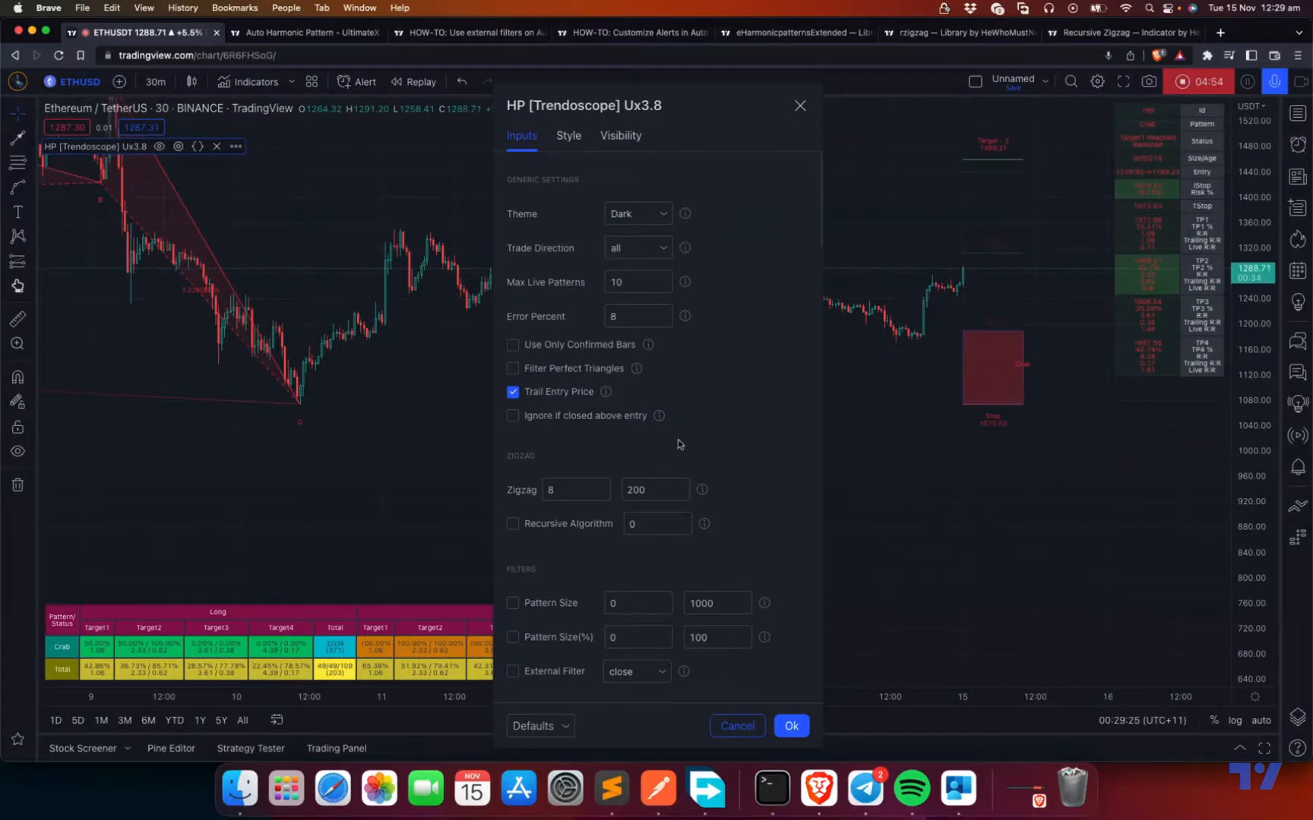
{"action": "left_click", "coordinate": [789, 725]}
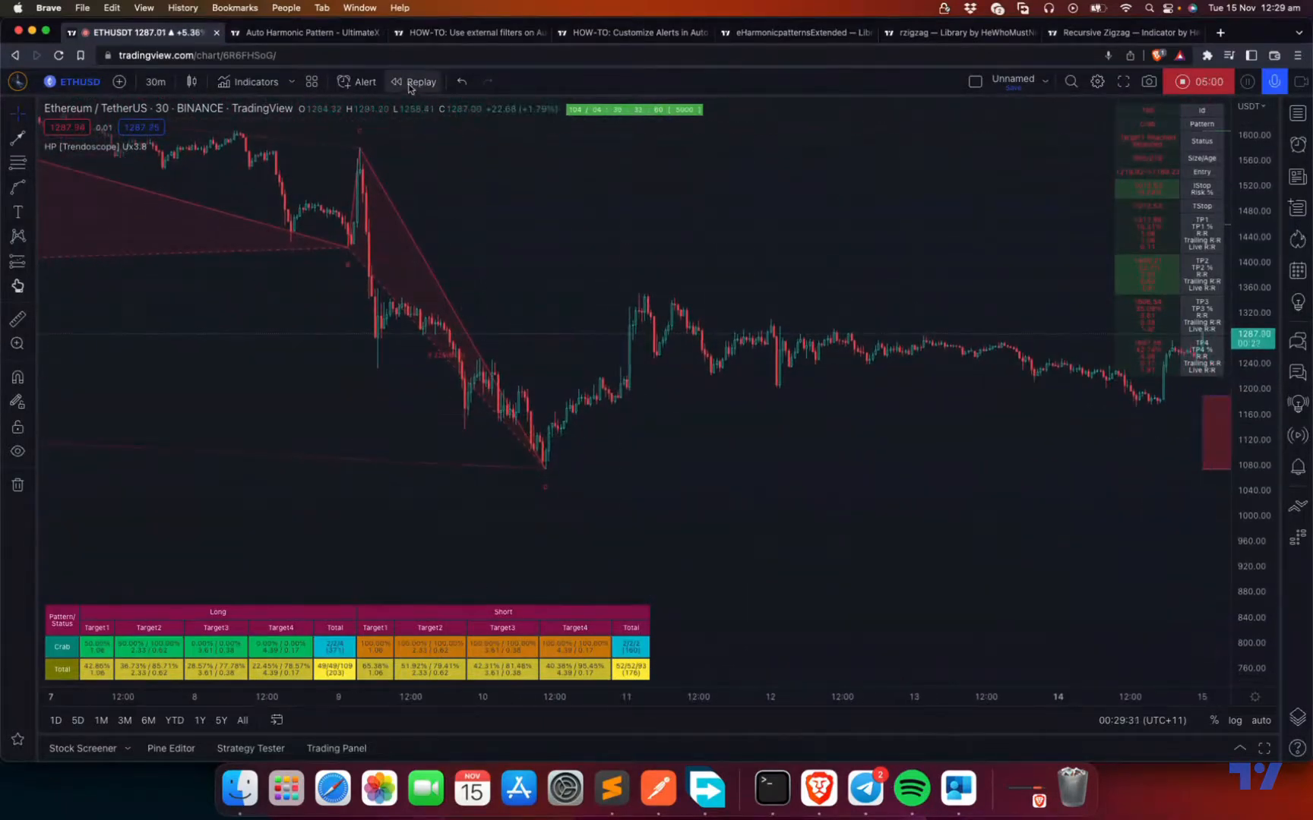
Start bar replay from a 10 November bar and close the indicator settings
{"action": "left_click", "coordinate": [420, 81]}
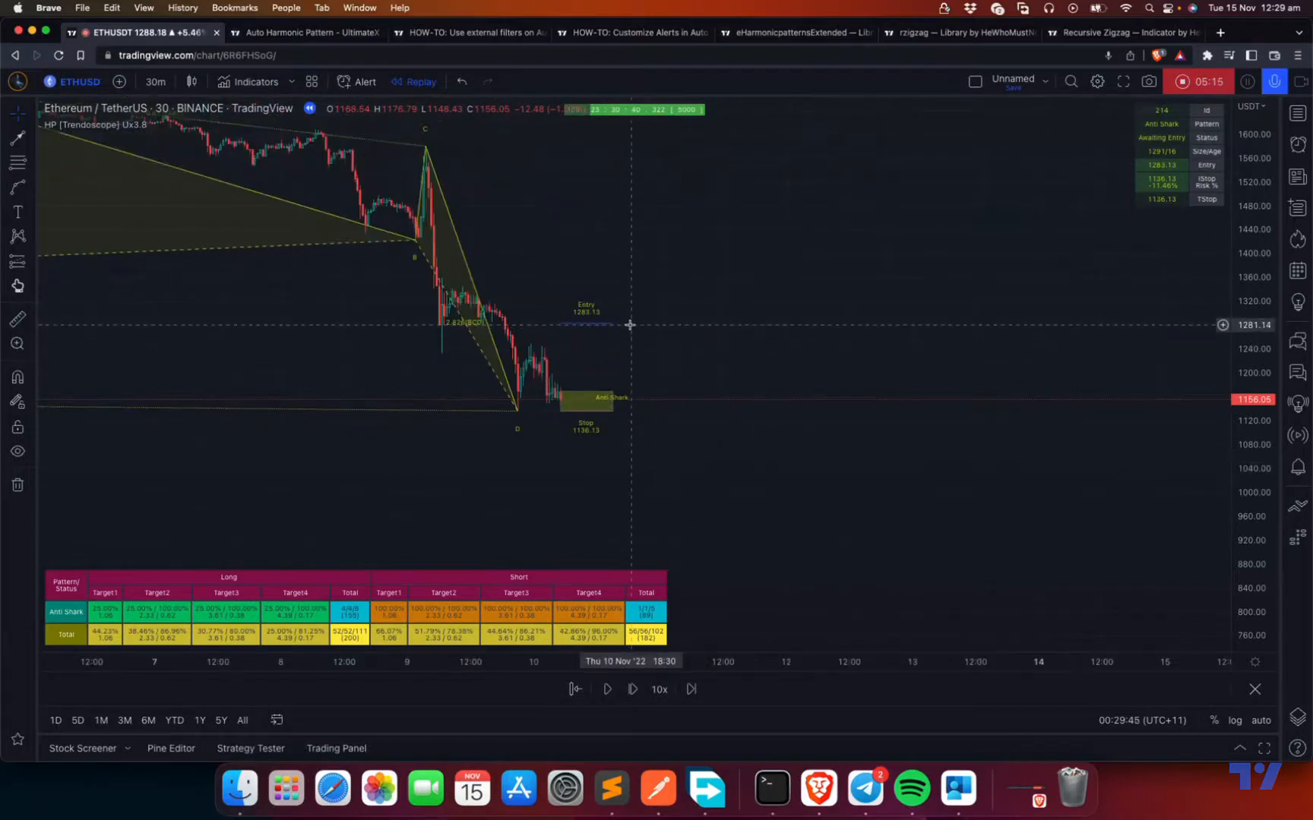
{"action": "mouse_move", "coordinate": [650, 402]}
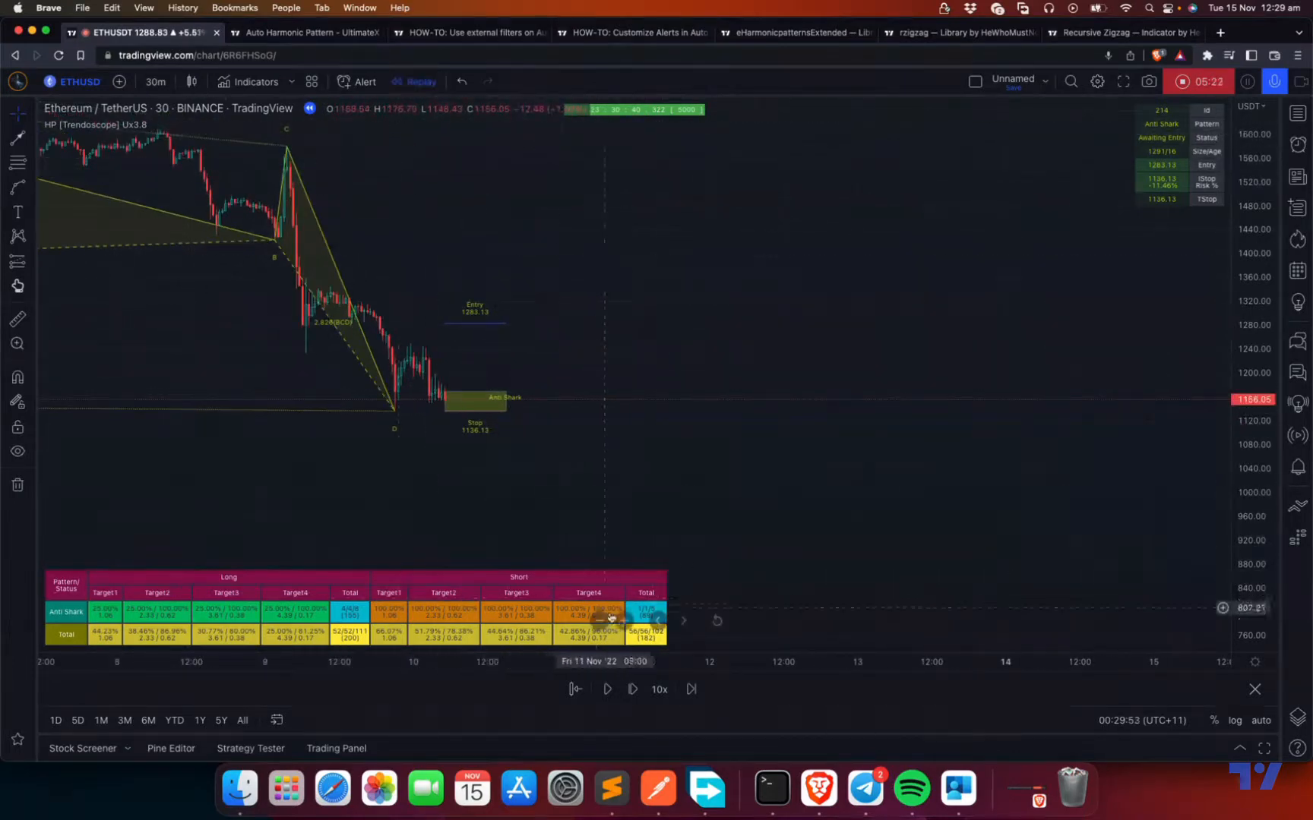
{"action": "left_click", "coordinate": [631, 689]}
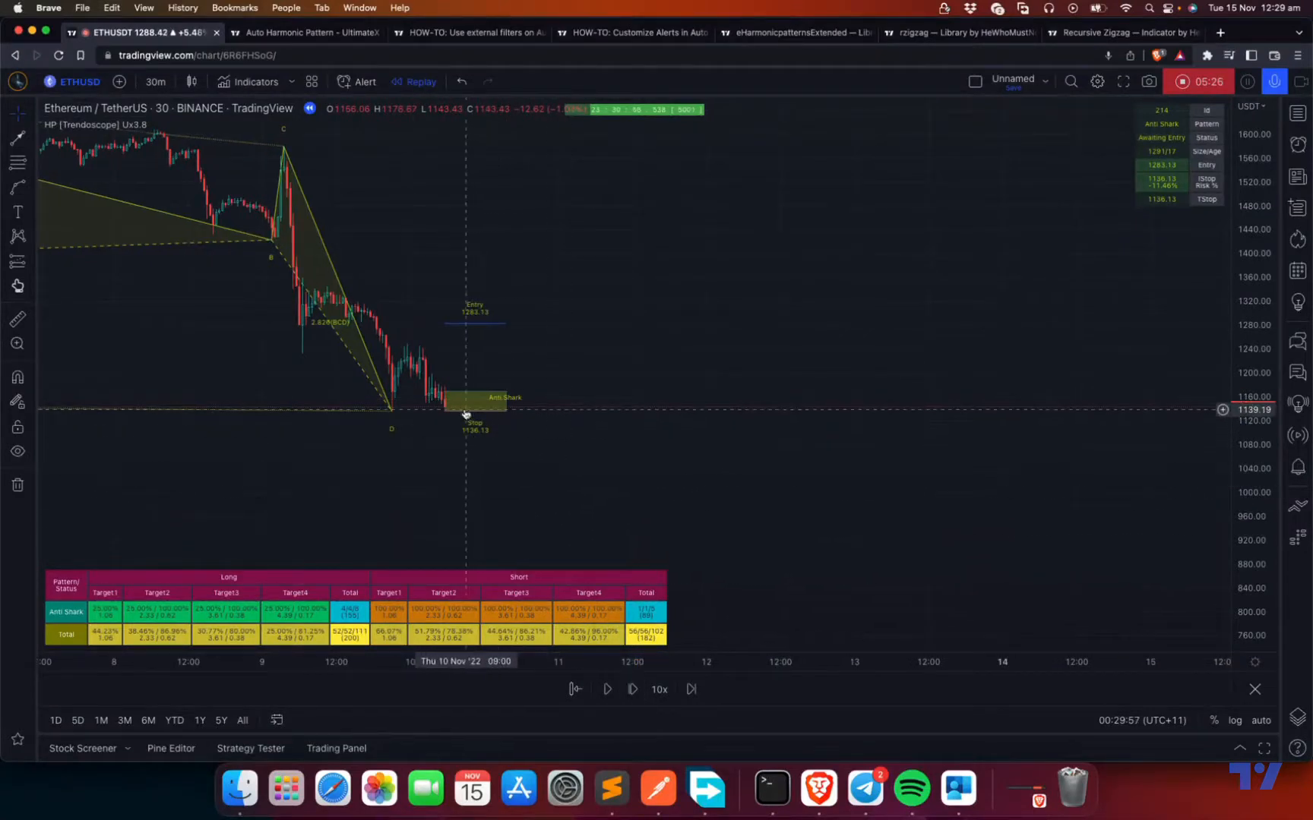
{"action": "mouse_move", "coordinate": [496, 326]}
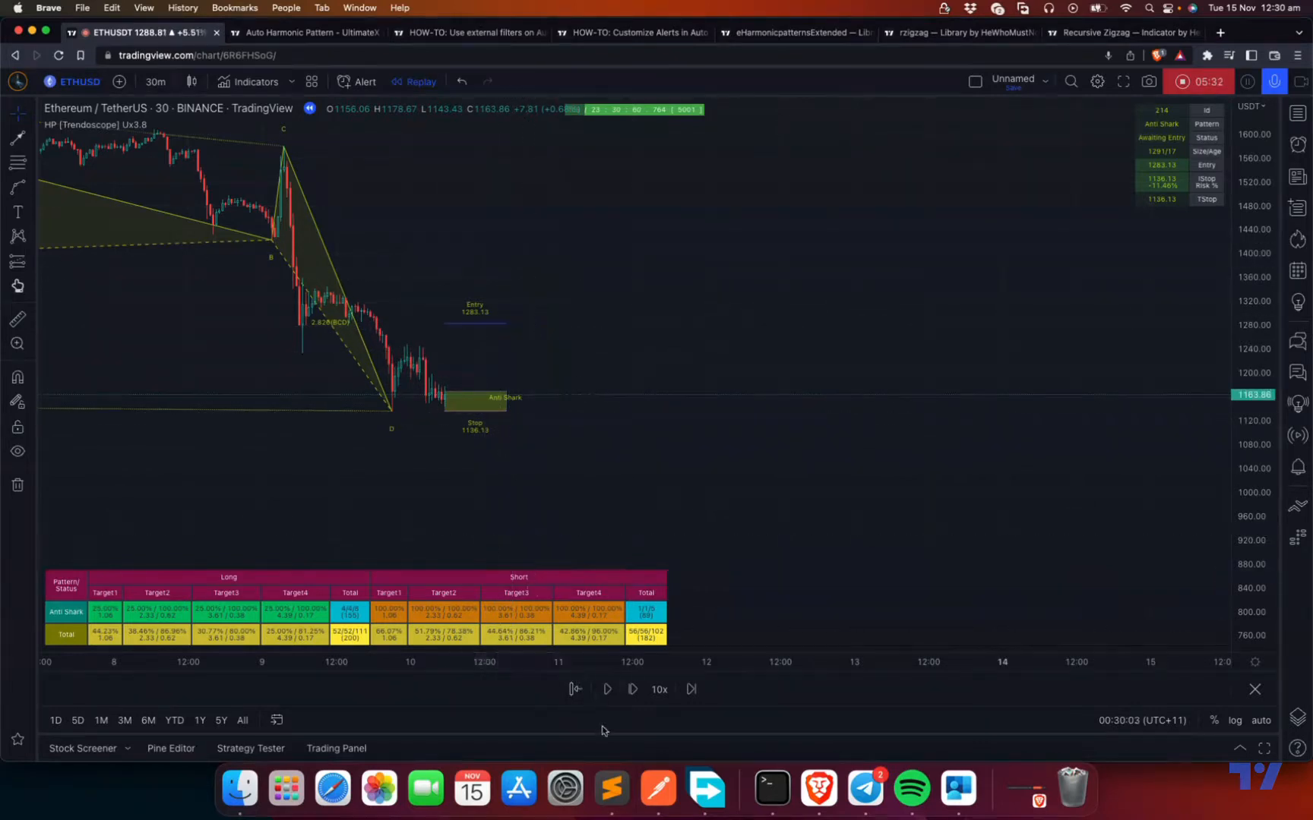
{"action": "mouse_move", "coordinate": [133, 120]}
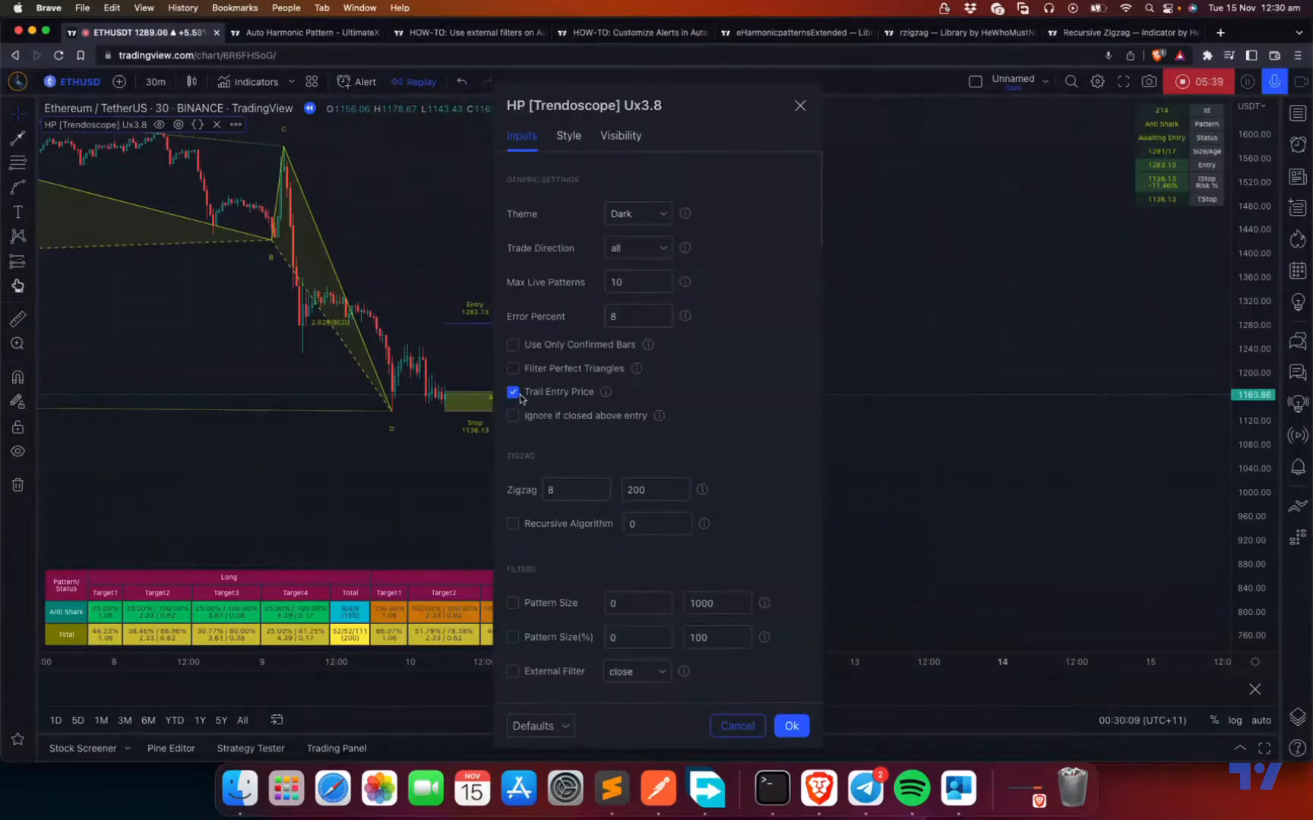
{"action": "left_click", "coordinate": [790, 725]}
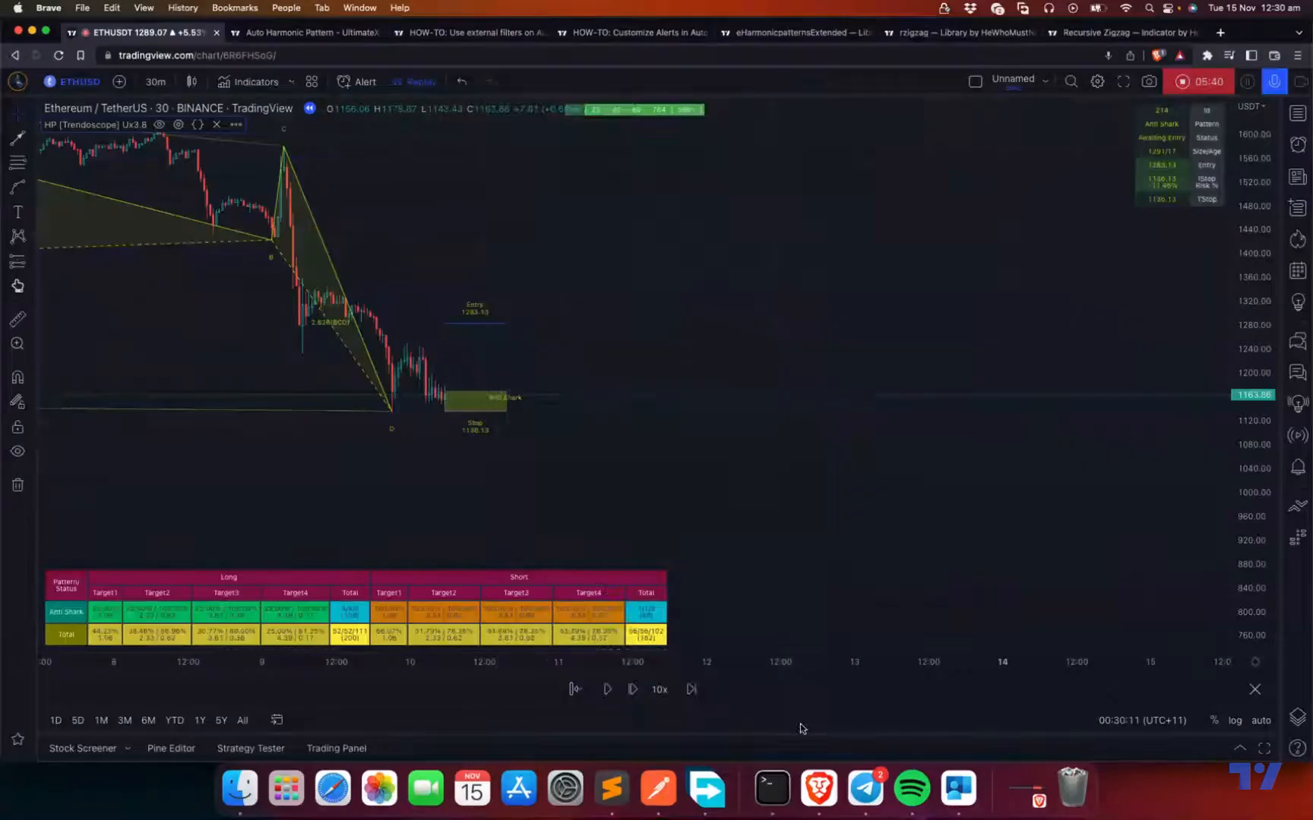
{"action": "mouse_move", "coordinate": [611, 601]}
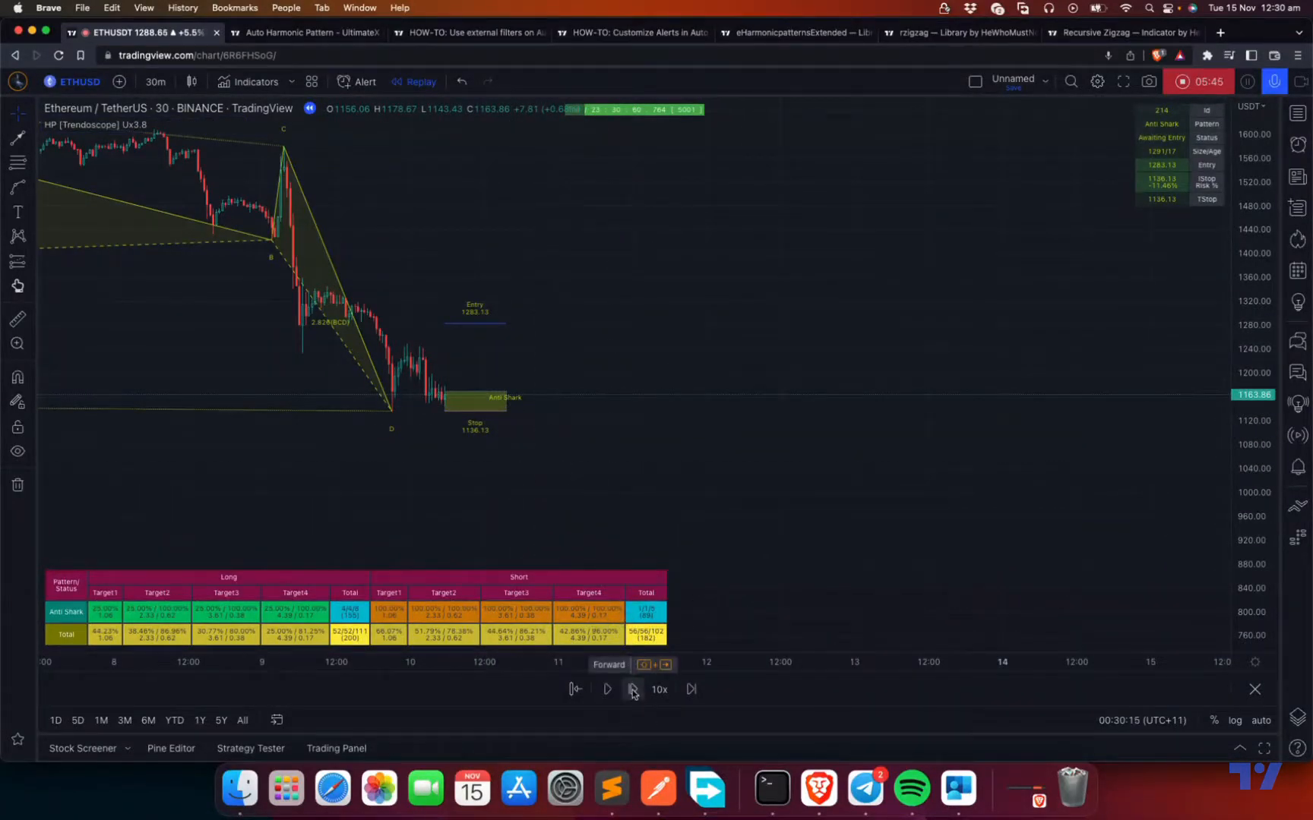
Step the replay forward four bars until the Crab pattern appears, then confirm the indicator settings
{"action": "left_click", "coordinate": [630, 689]}
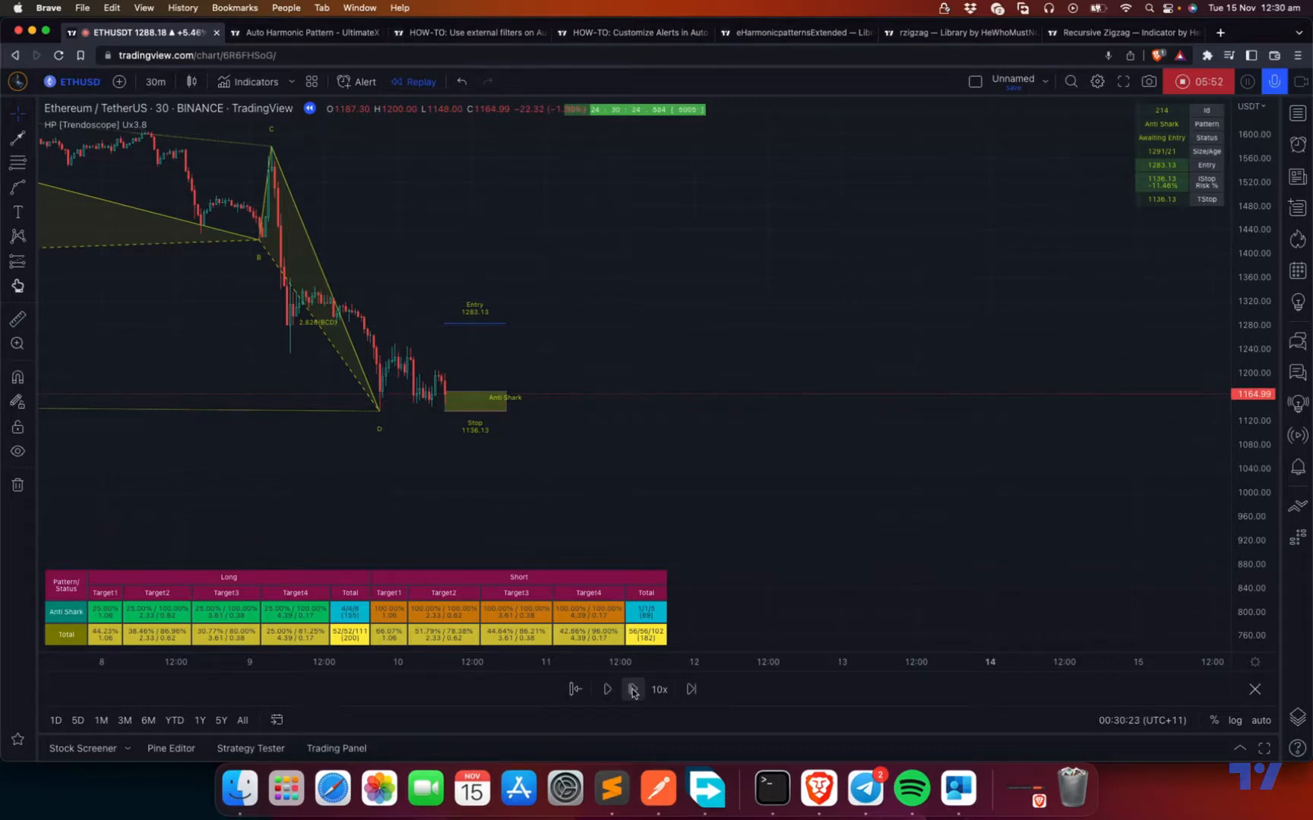
{"action": "left_click", "coordinate": [632, 689]}
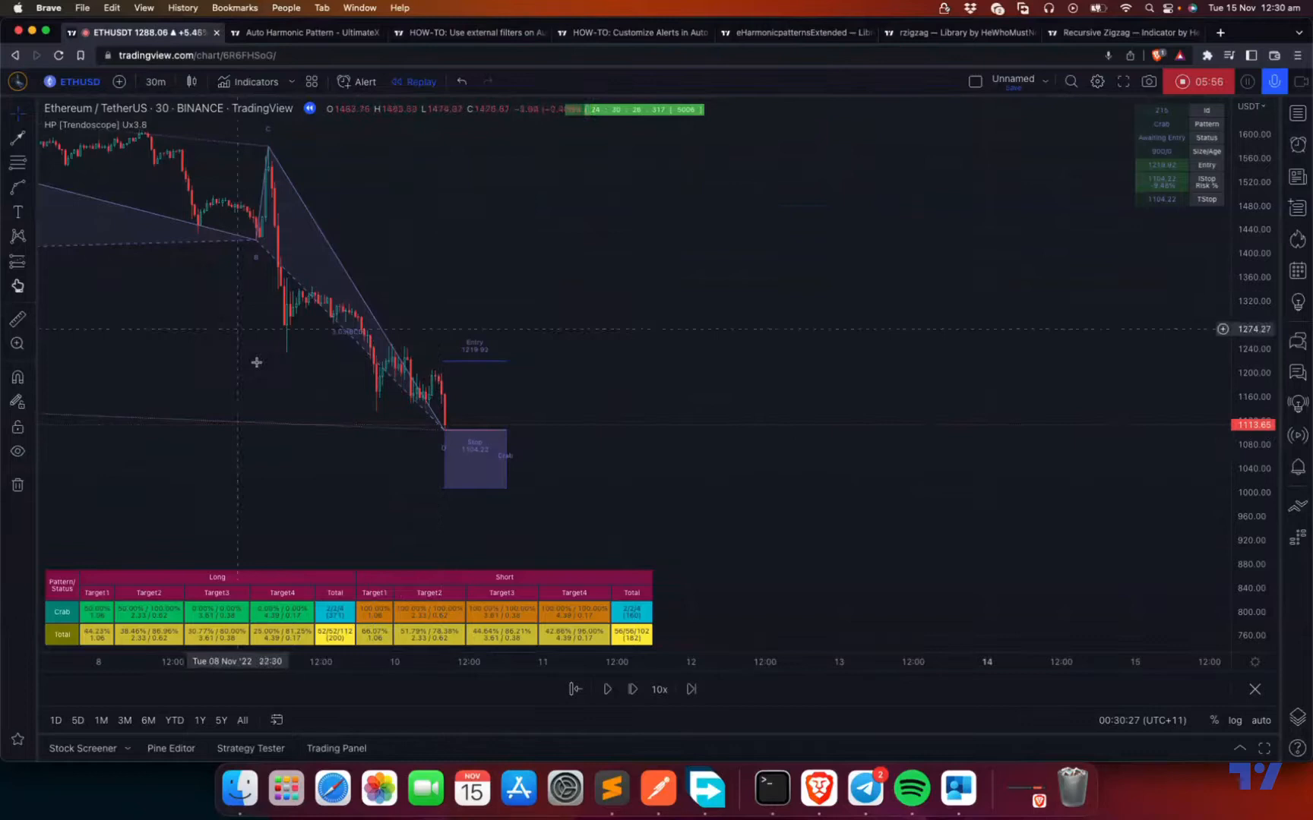
{"action": "mouse_move", "coordinate": [498, 433]}
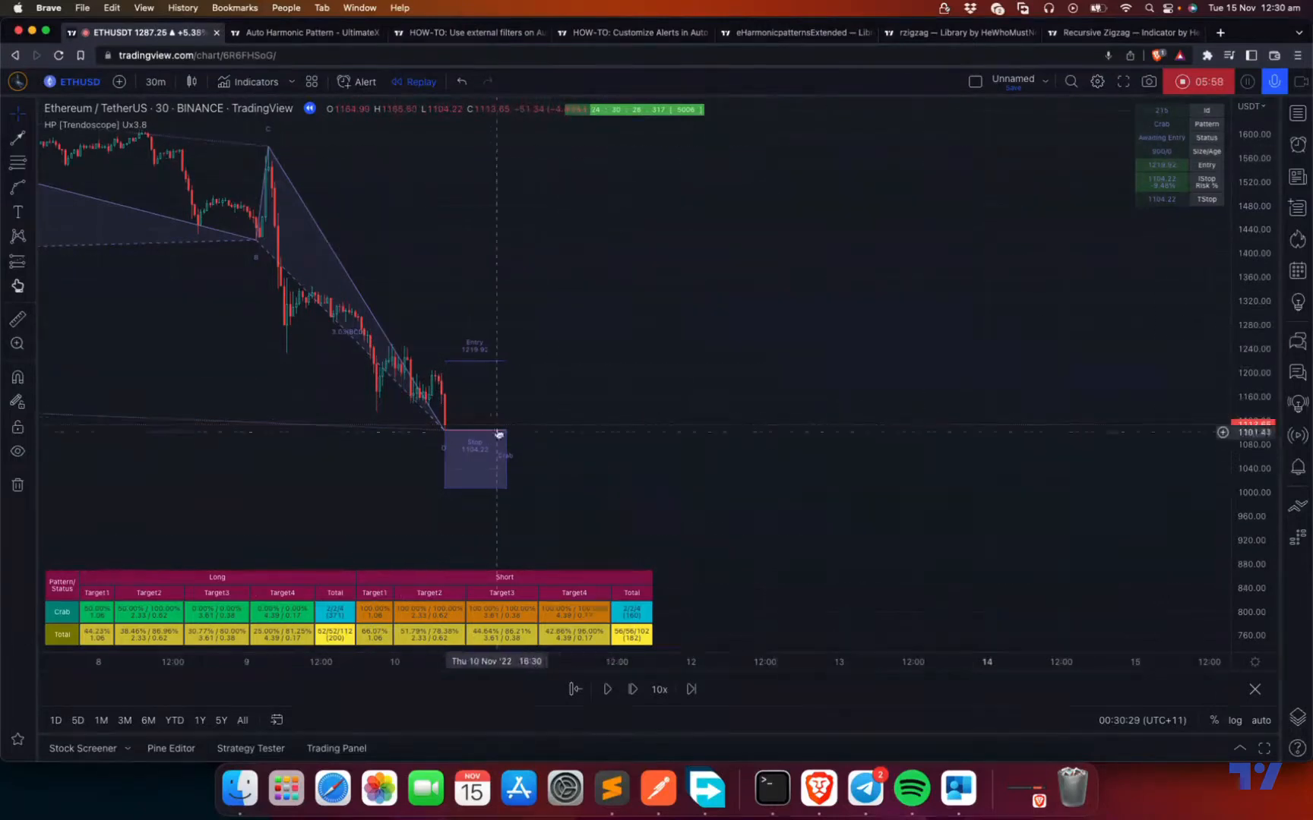
{"action": "left_click", "coordinate": [633, 689]}
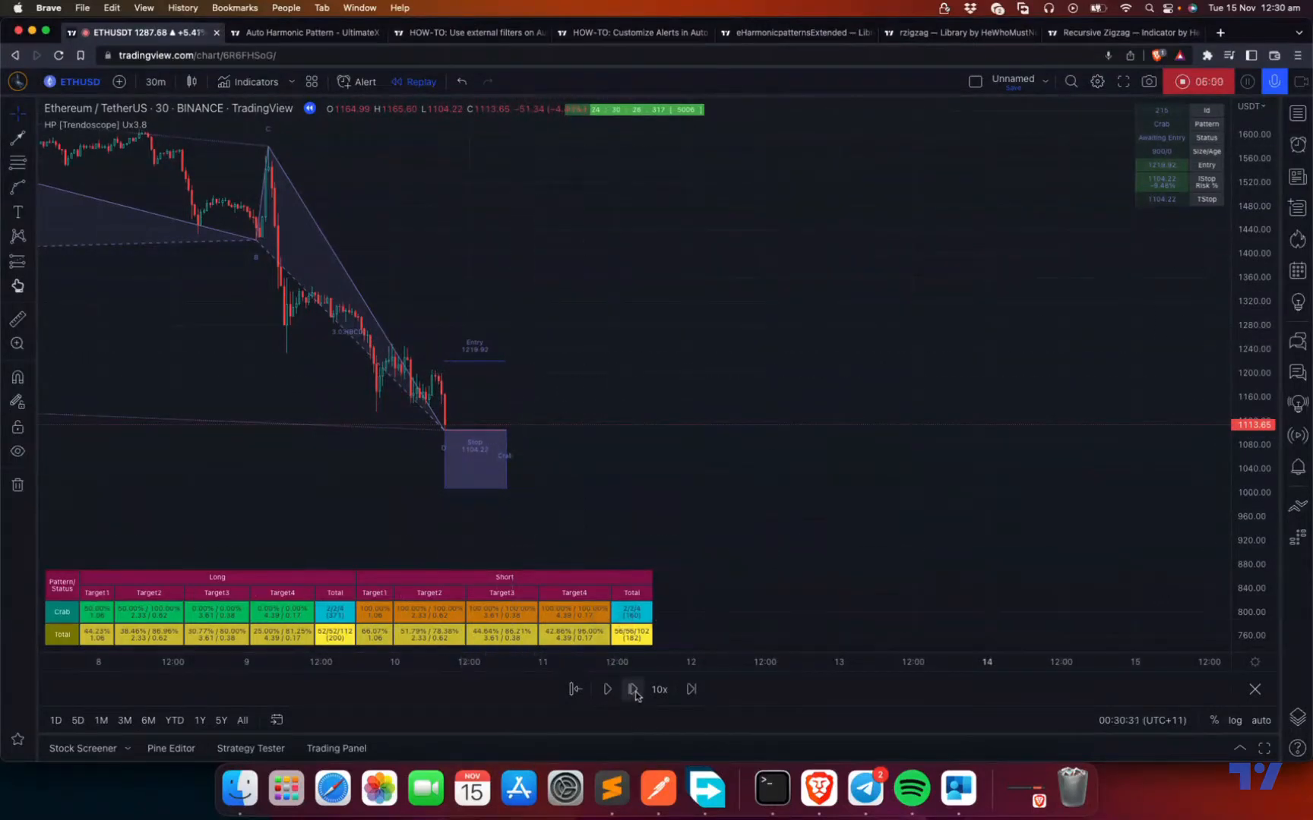
{"action": "left_click", "coordinate": [633, 689]}
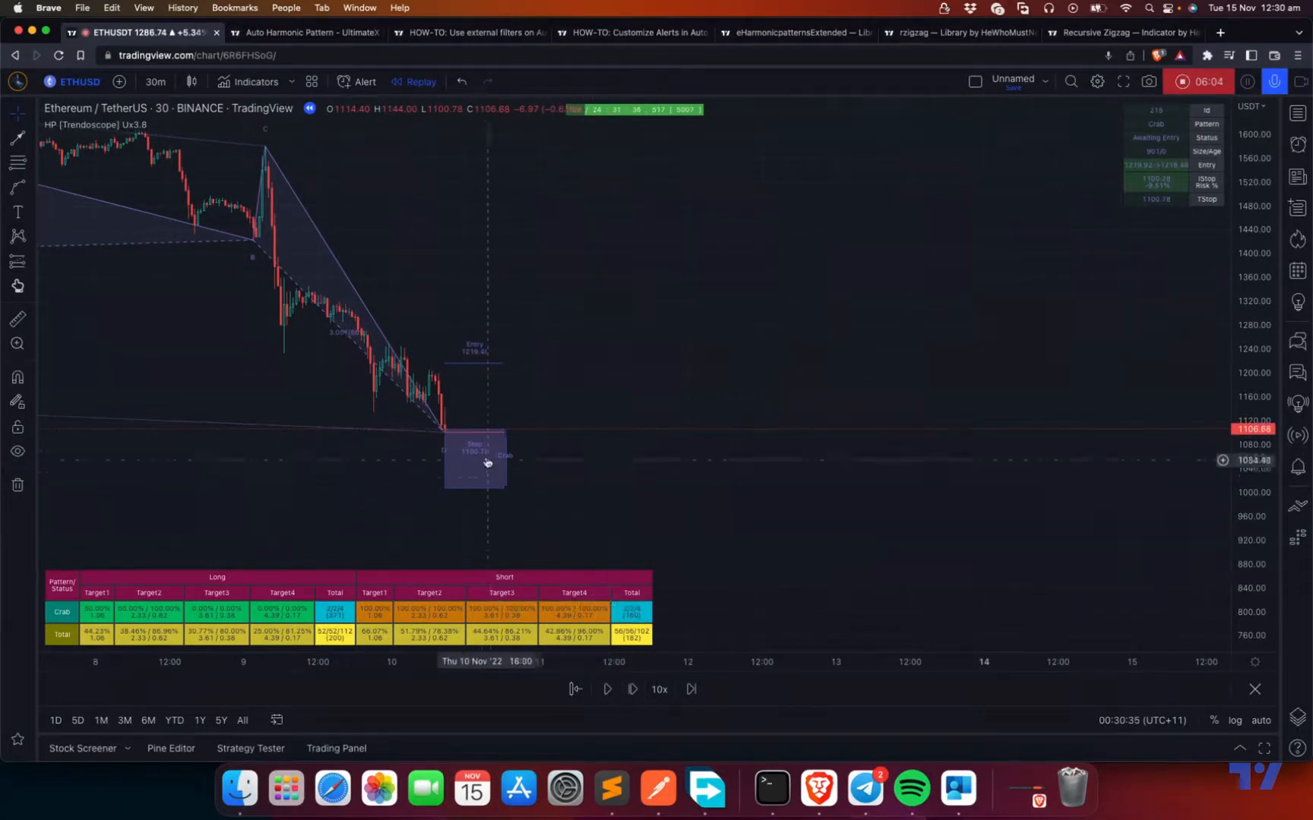
{"action": "mouse_move", "coordinate": [493, 344]}
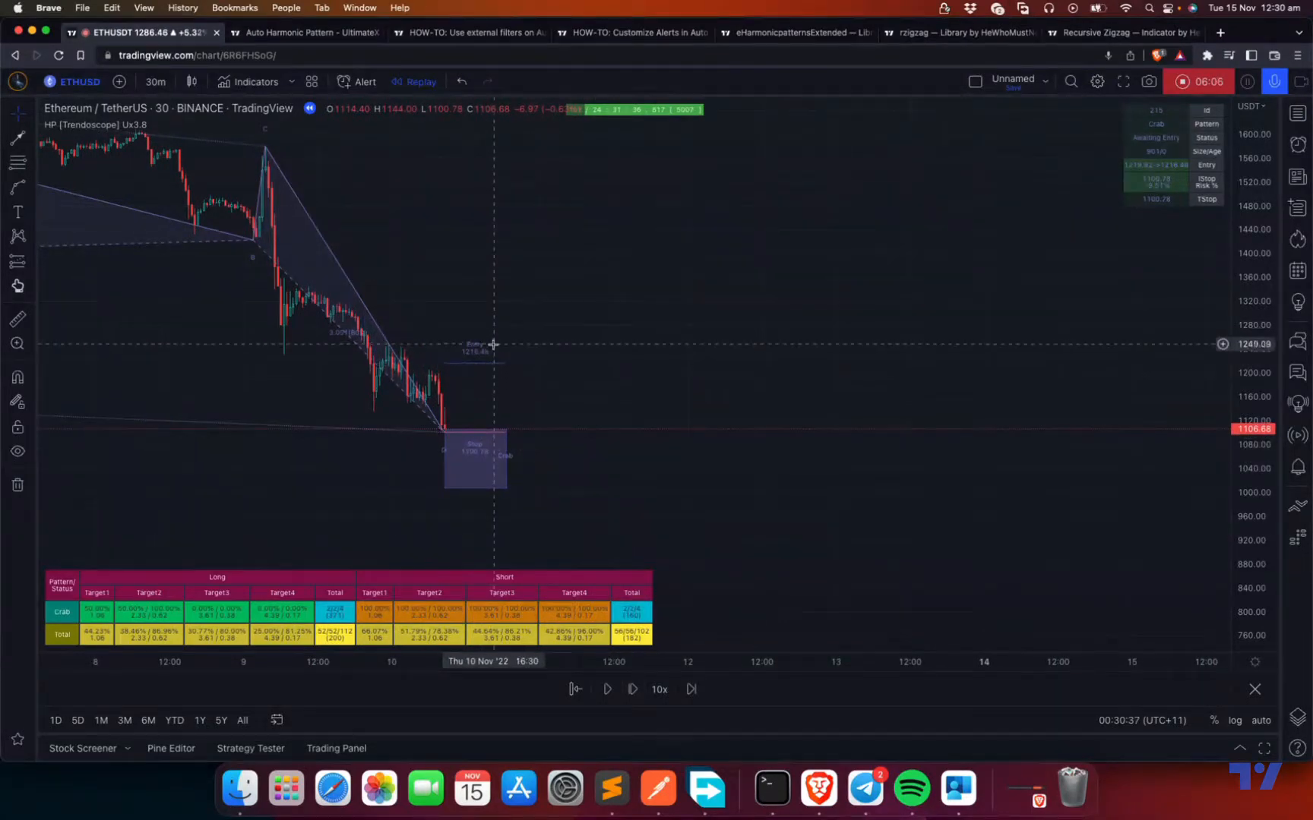
{"action": "mouse_move", "coordinate": [498, 361]}
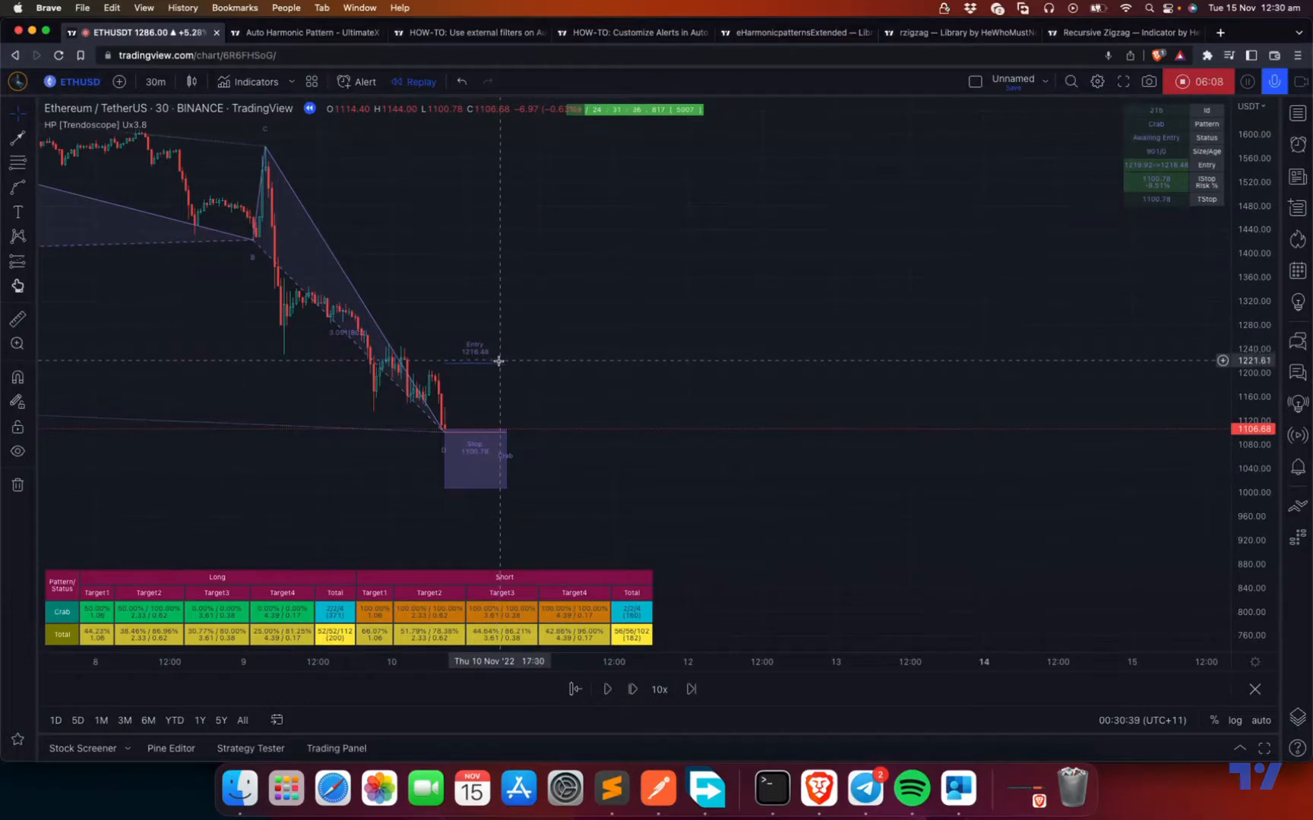
{"action": "mouse_move", "coordinate": [1129, 203]}
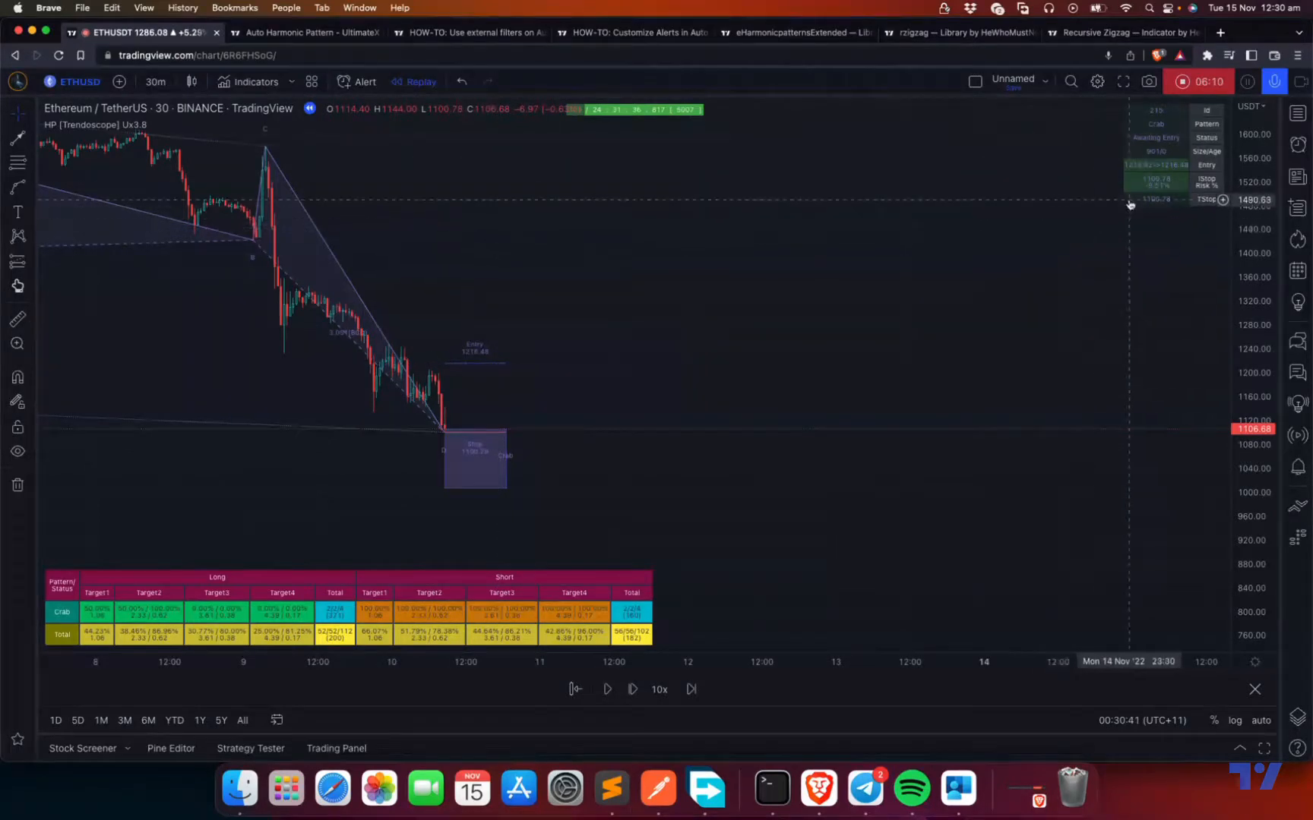
{"action": "mouse_move", "coordinate": [1131, 174]}
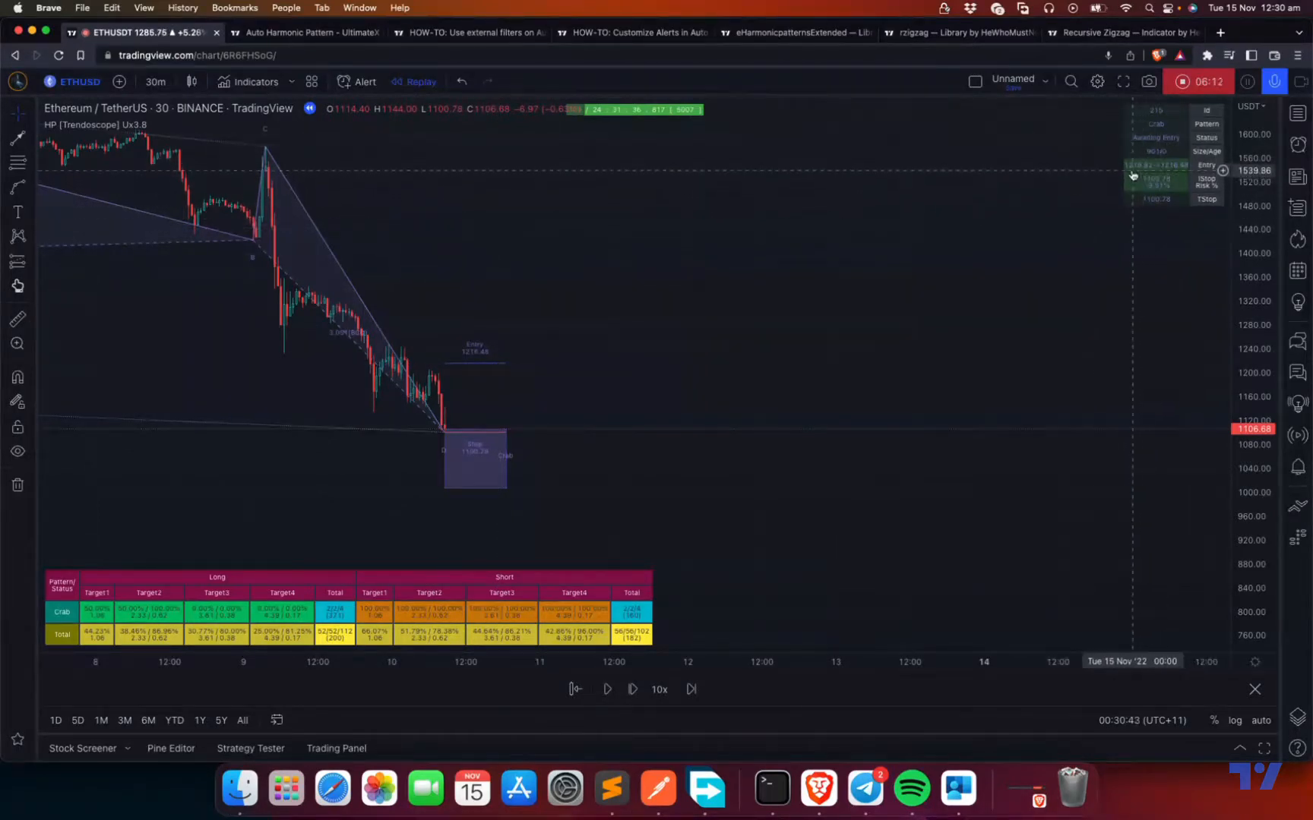
{"action": "mouse_move", "coordinate": [1175, 173]}
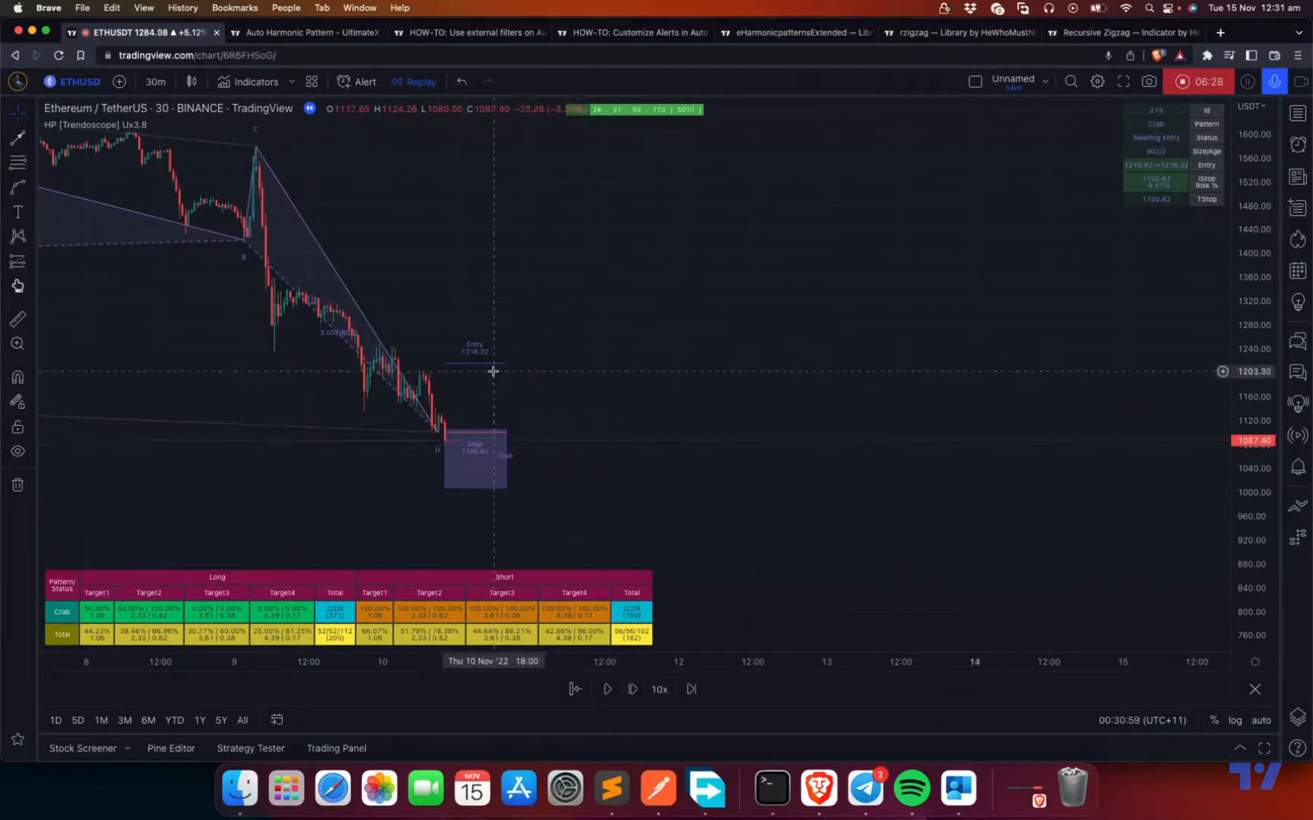
{"action": "mouse_move", "coordinate": [685, 486]}
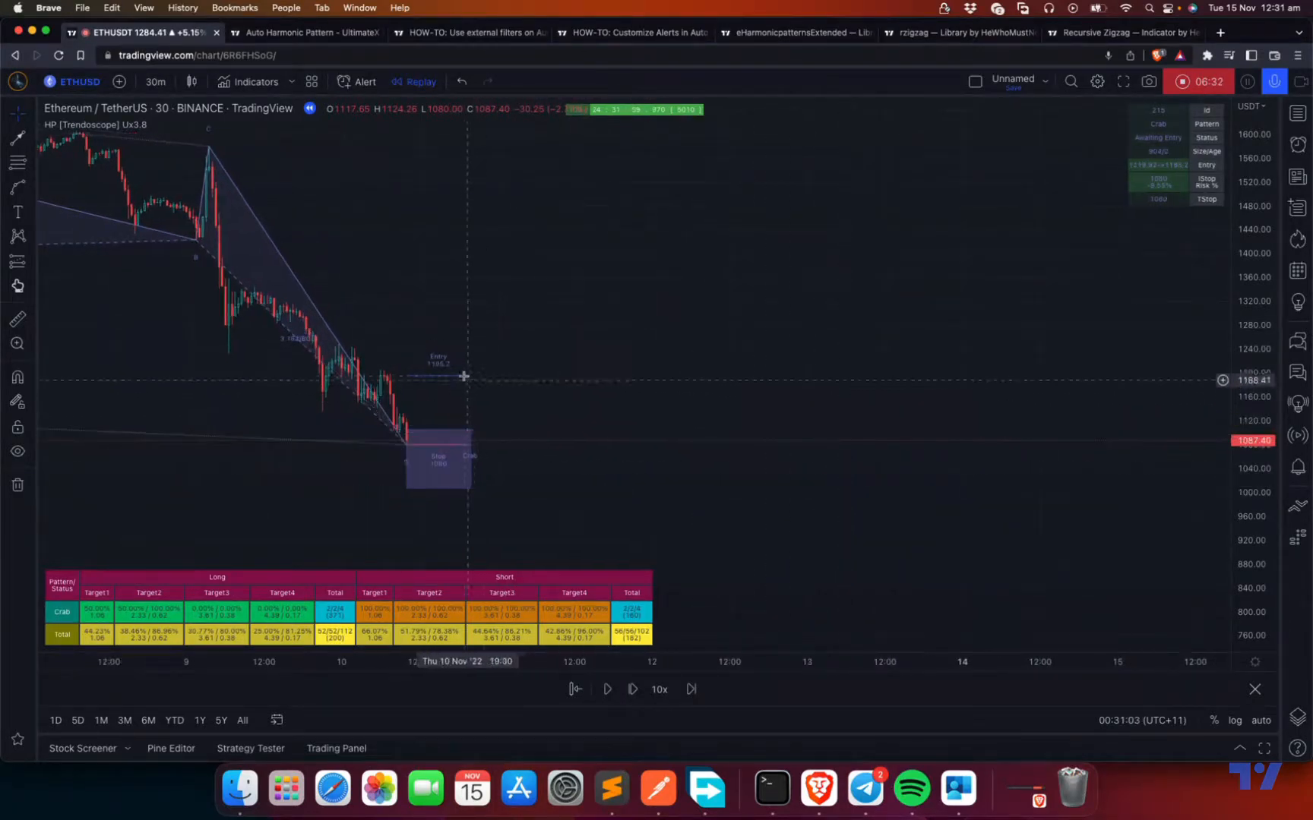
{"action": "mouse_move", "coordinate": [452, 372]}
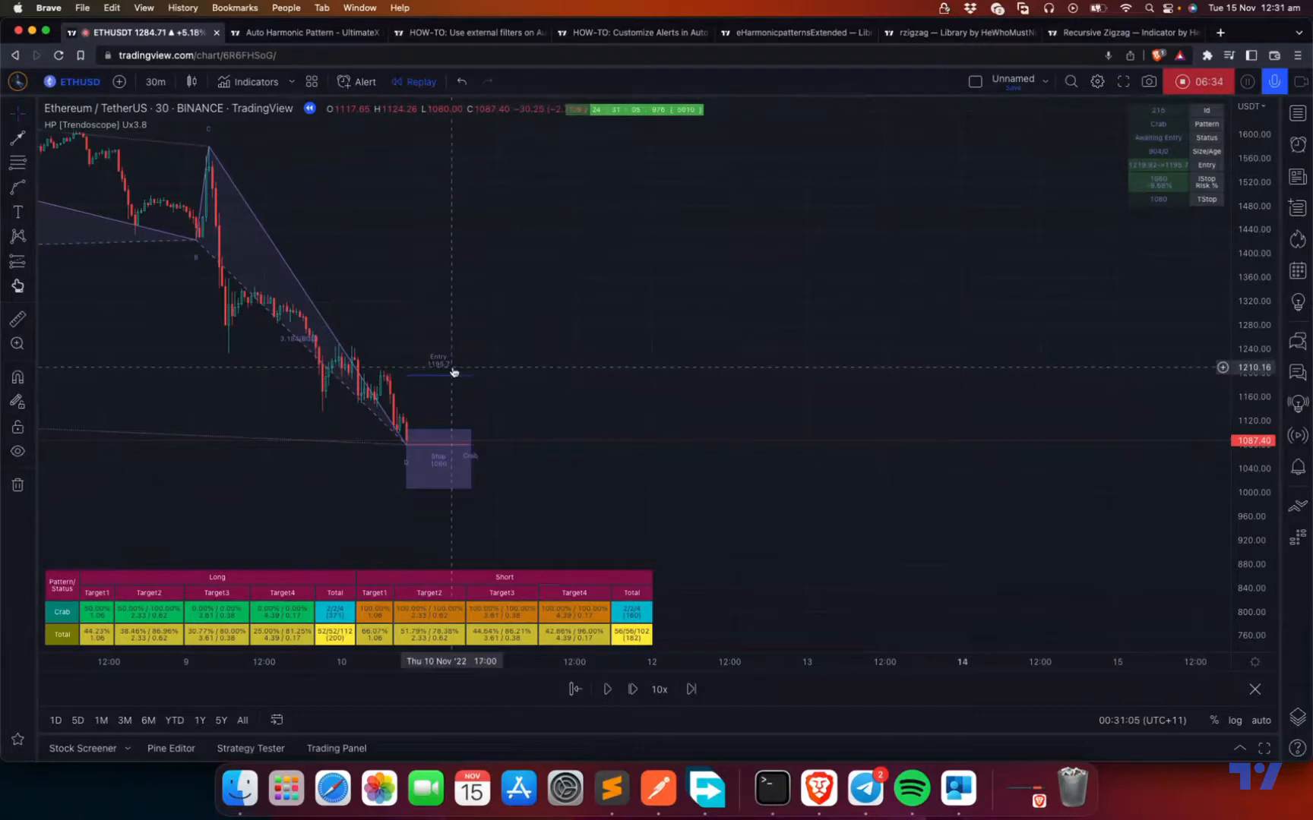
{"action": "mouse_move", "coordinate": [529, 496]}
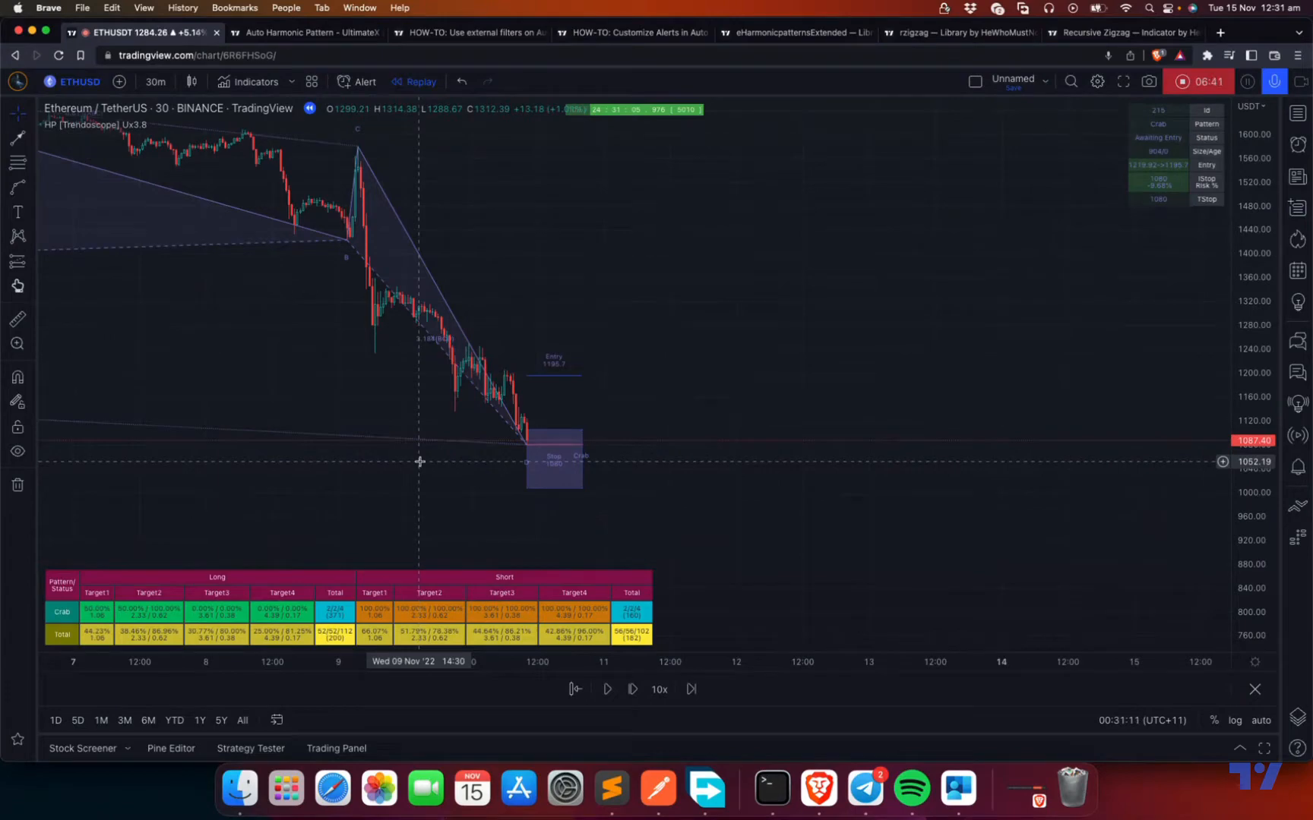
{"action": "mouse_move", "coordinate": [543, 404]}
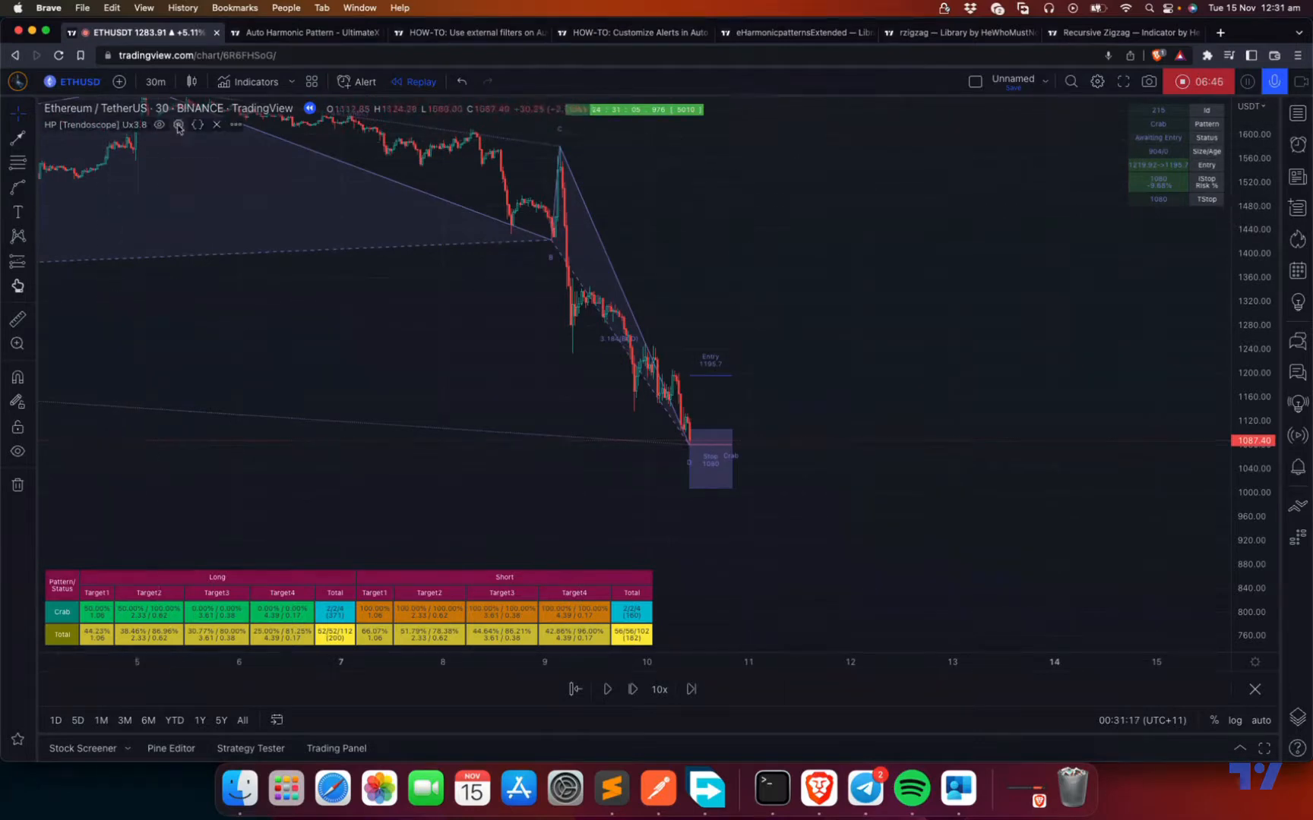
{"action": "left_click", "coordinate": [178, 124]}
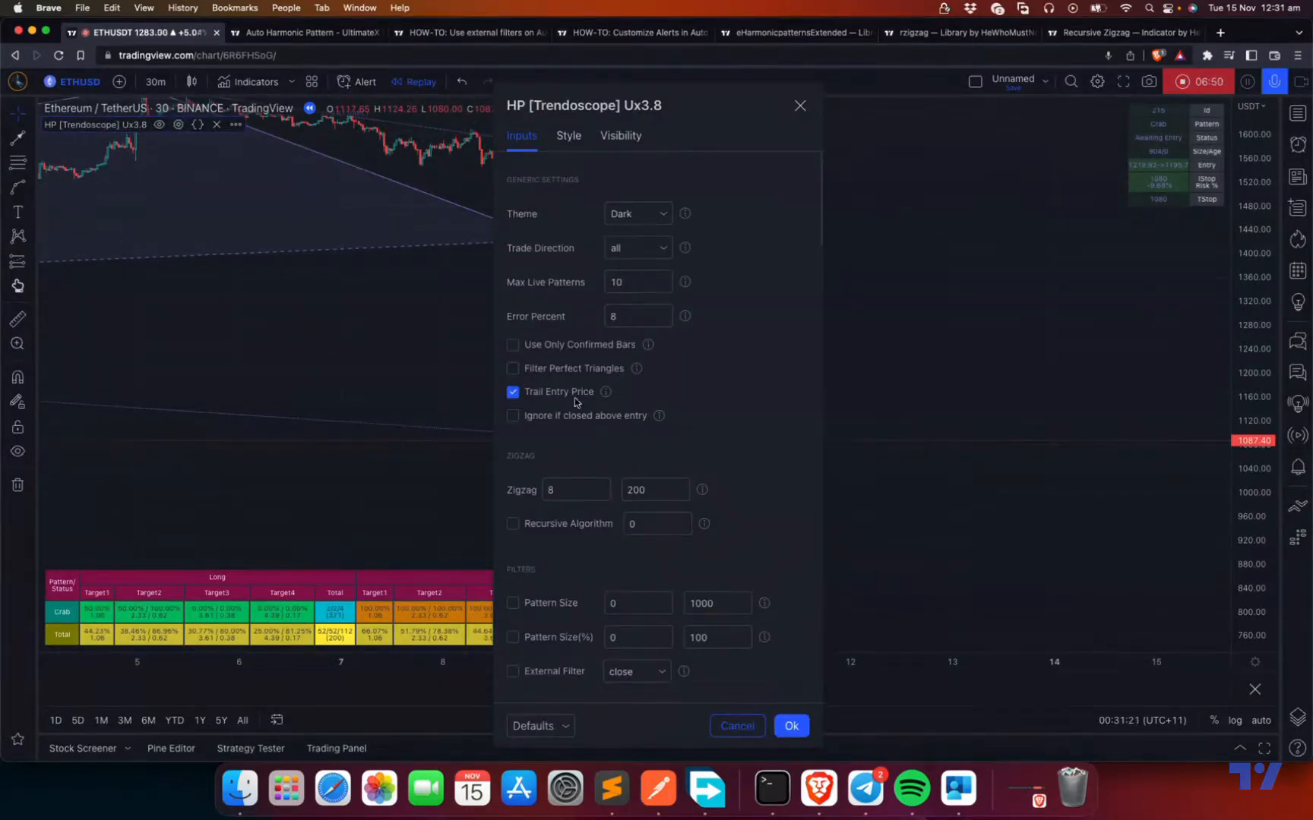
{"action": "mouse_move", "coordinate": [605, 392]}
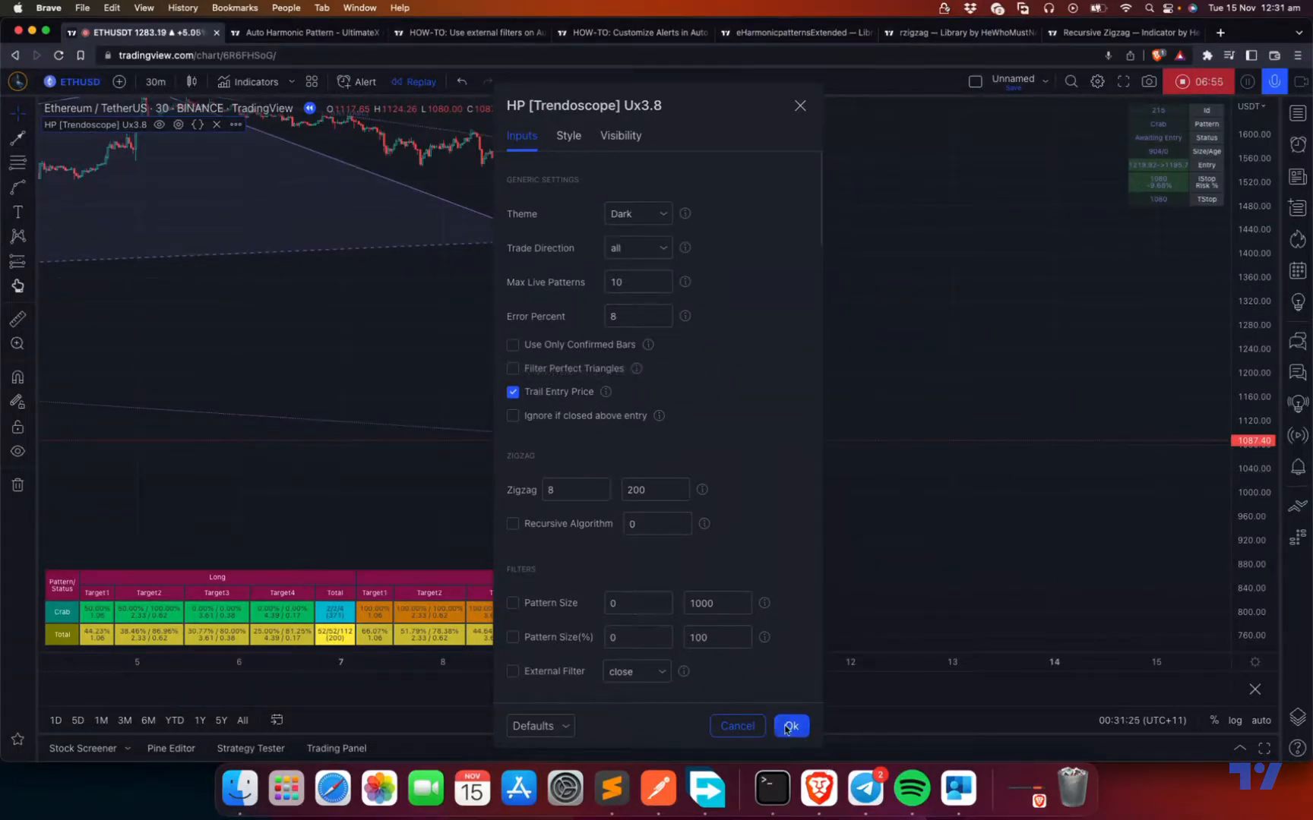
{"action": "left_click", "coordinate": [789, 726]}
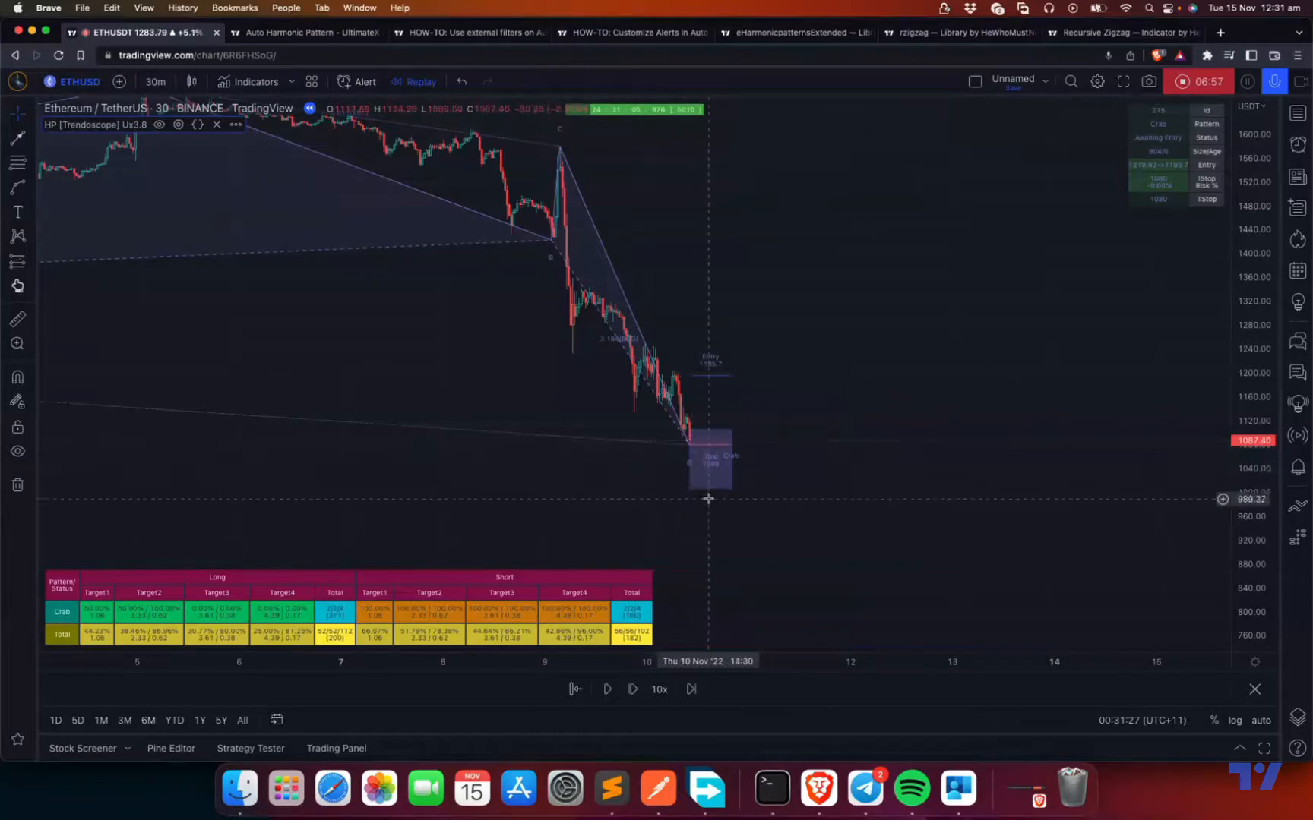
{"action": "mouse_move", "coordinate": [732, 484]}
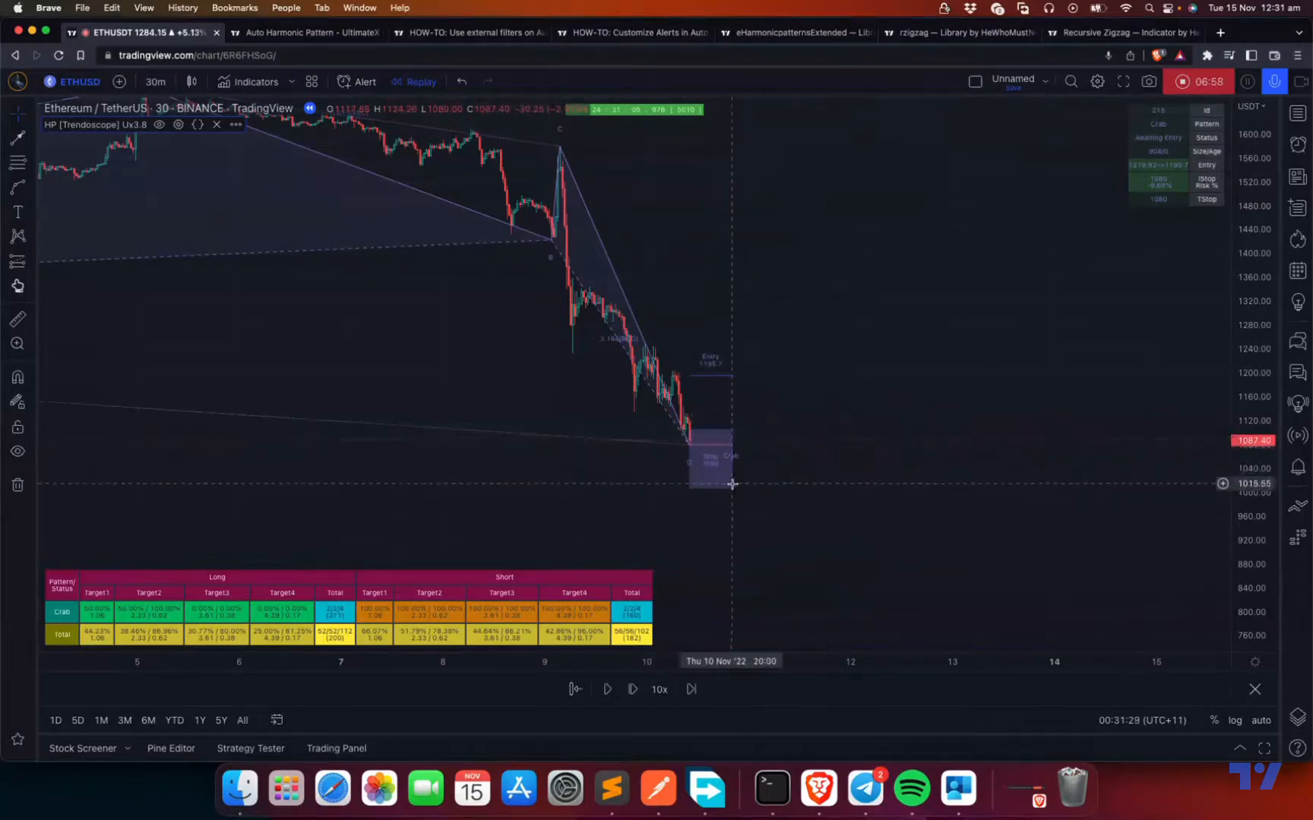
{"action": "mouse_move", "coordinate": [739, 463]}
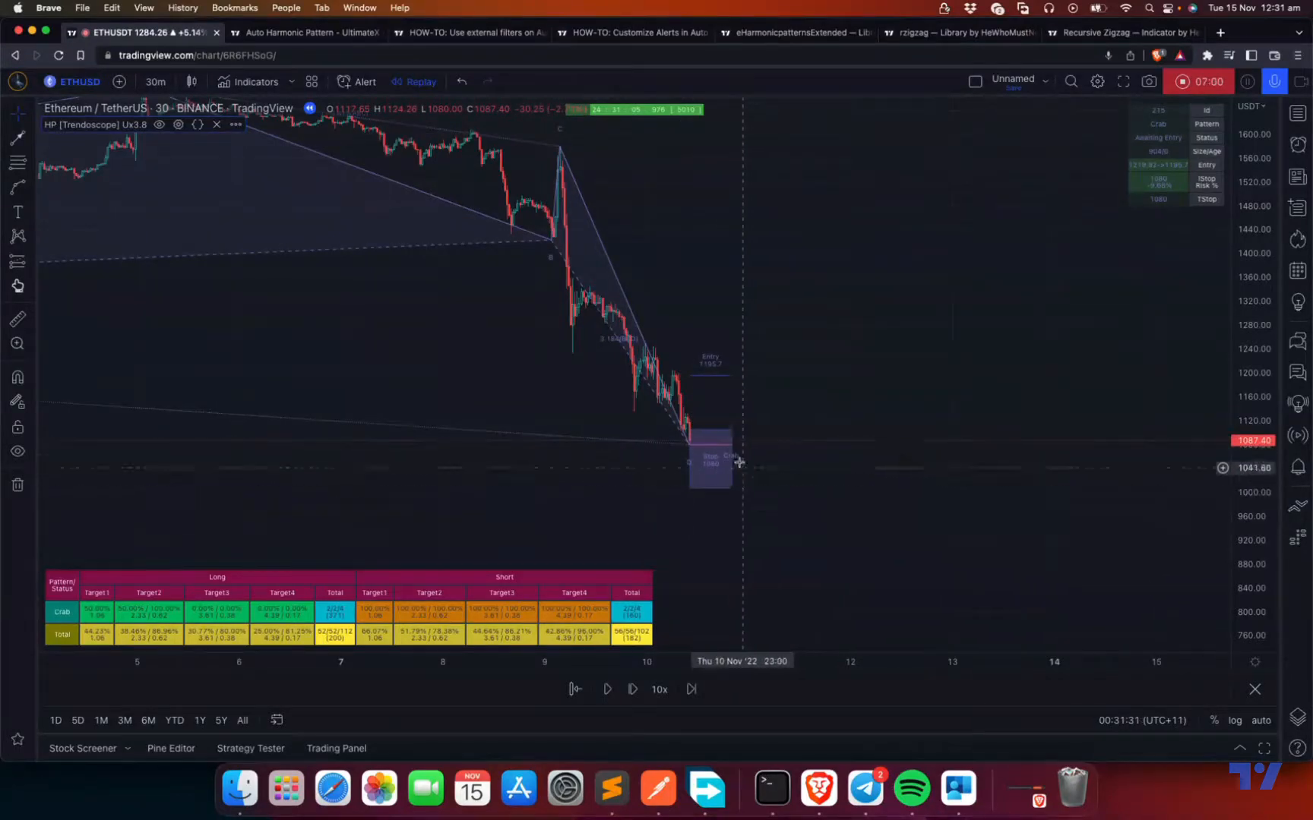
{"action": "mouse_move", "coordinate": [793, 437]}
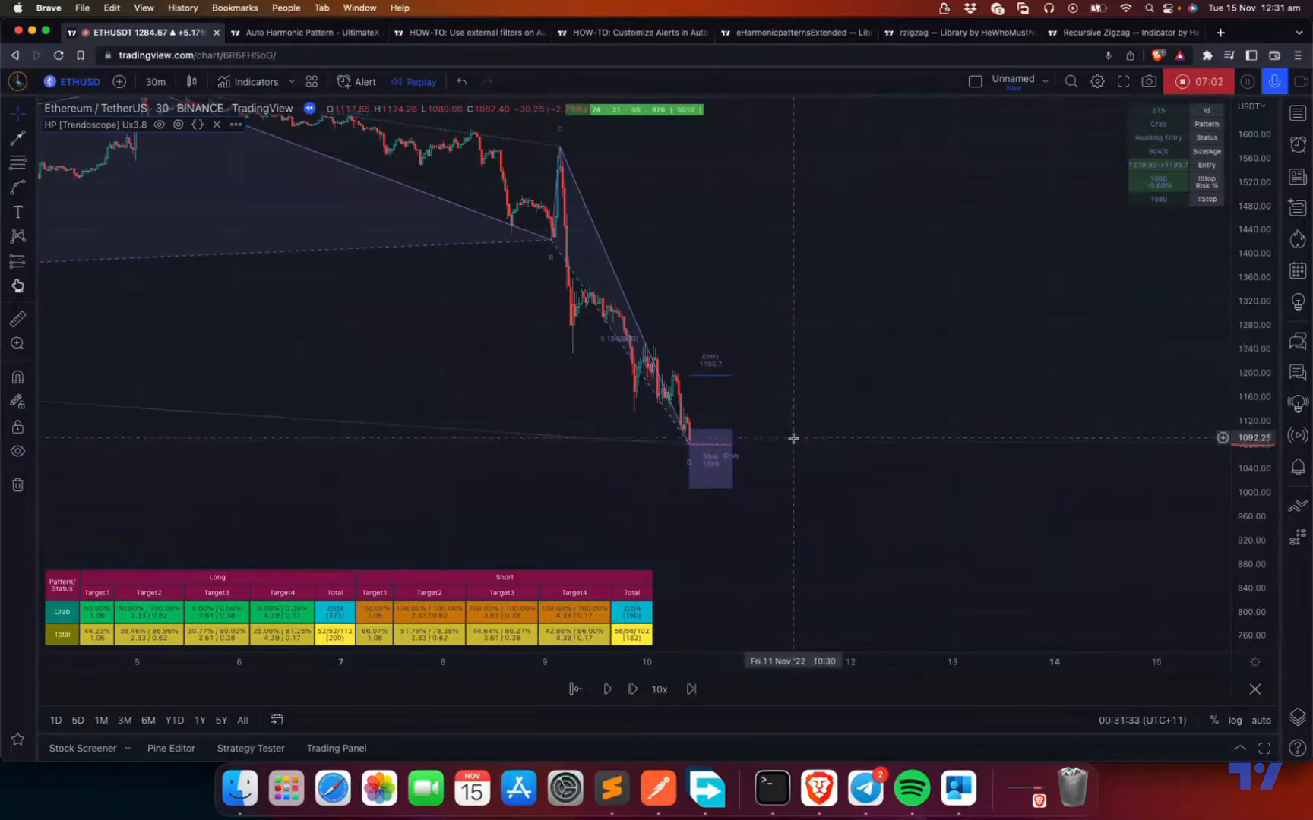
{"action": "mouse_move", "coordinate": [722, 441]}
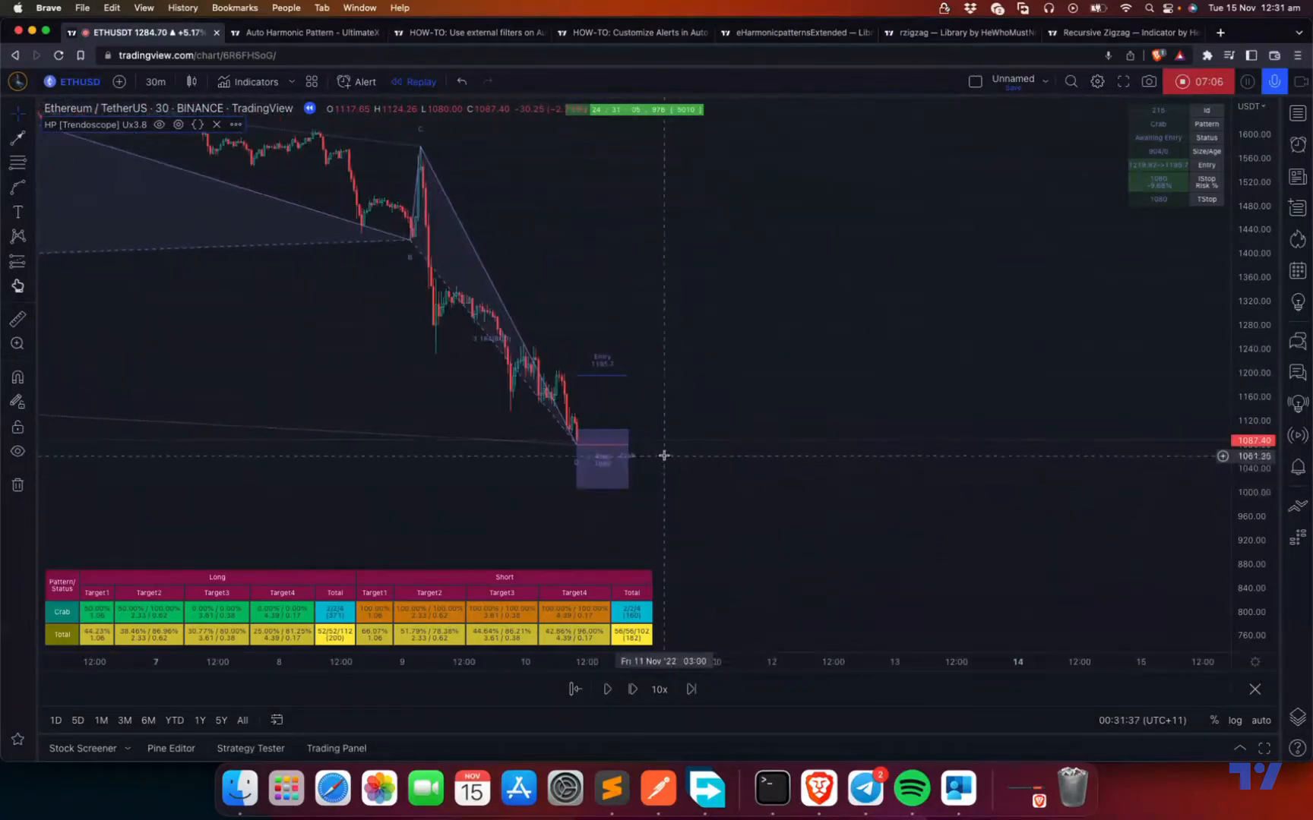
{"action": "mouse_move", "coordinate": [643, 370]}
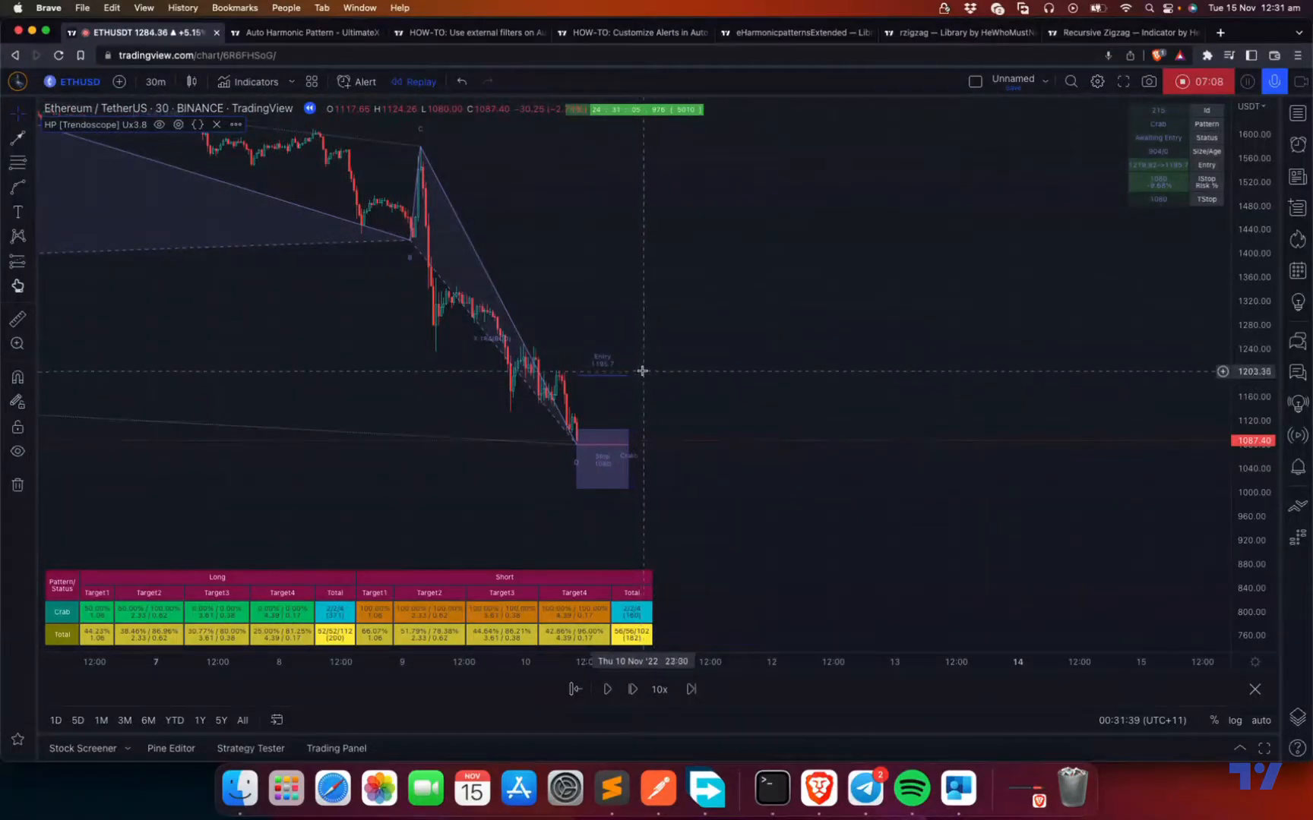
{"action": "mouse_move", "coordinate": [655, 347]}
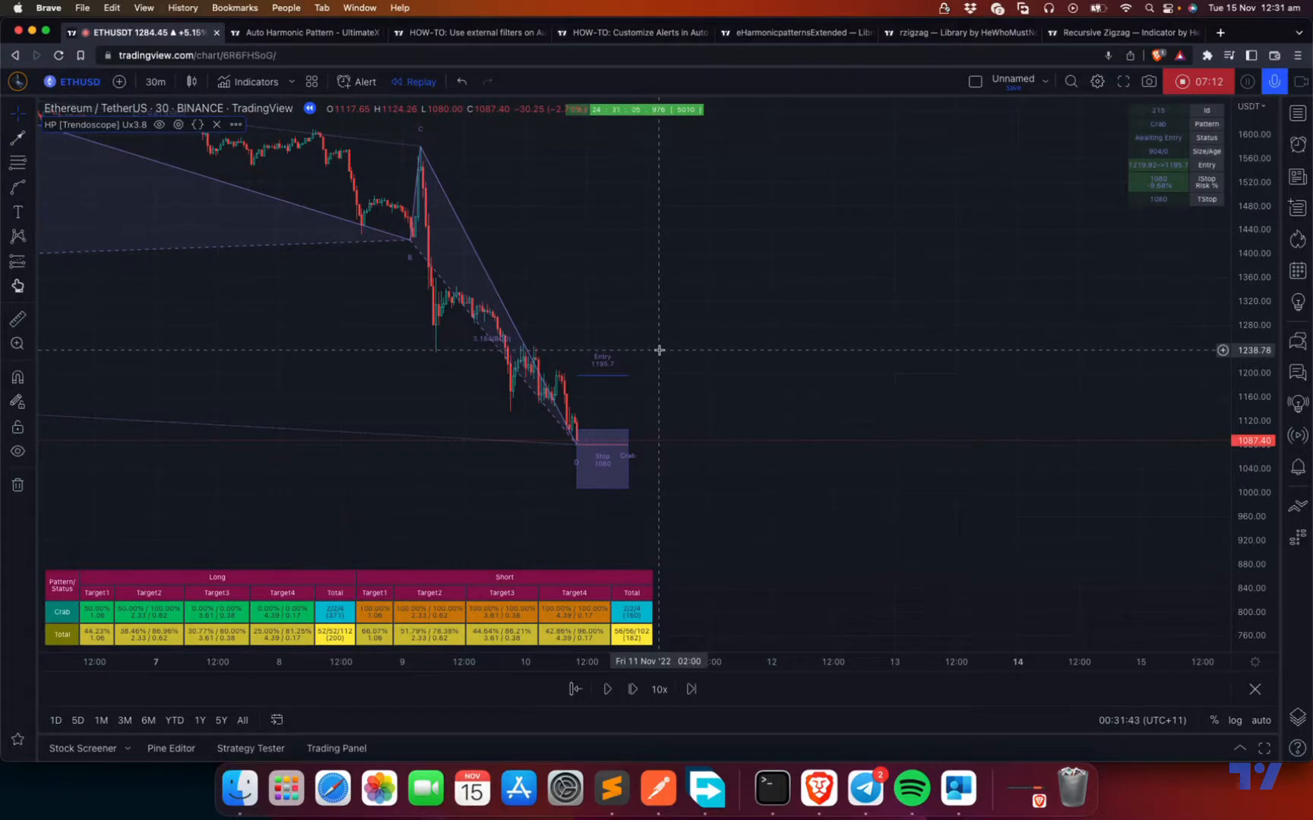
{"action": "mouse_move", "coordinate": [662, 346]}
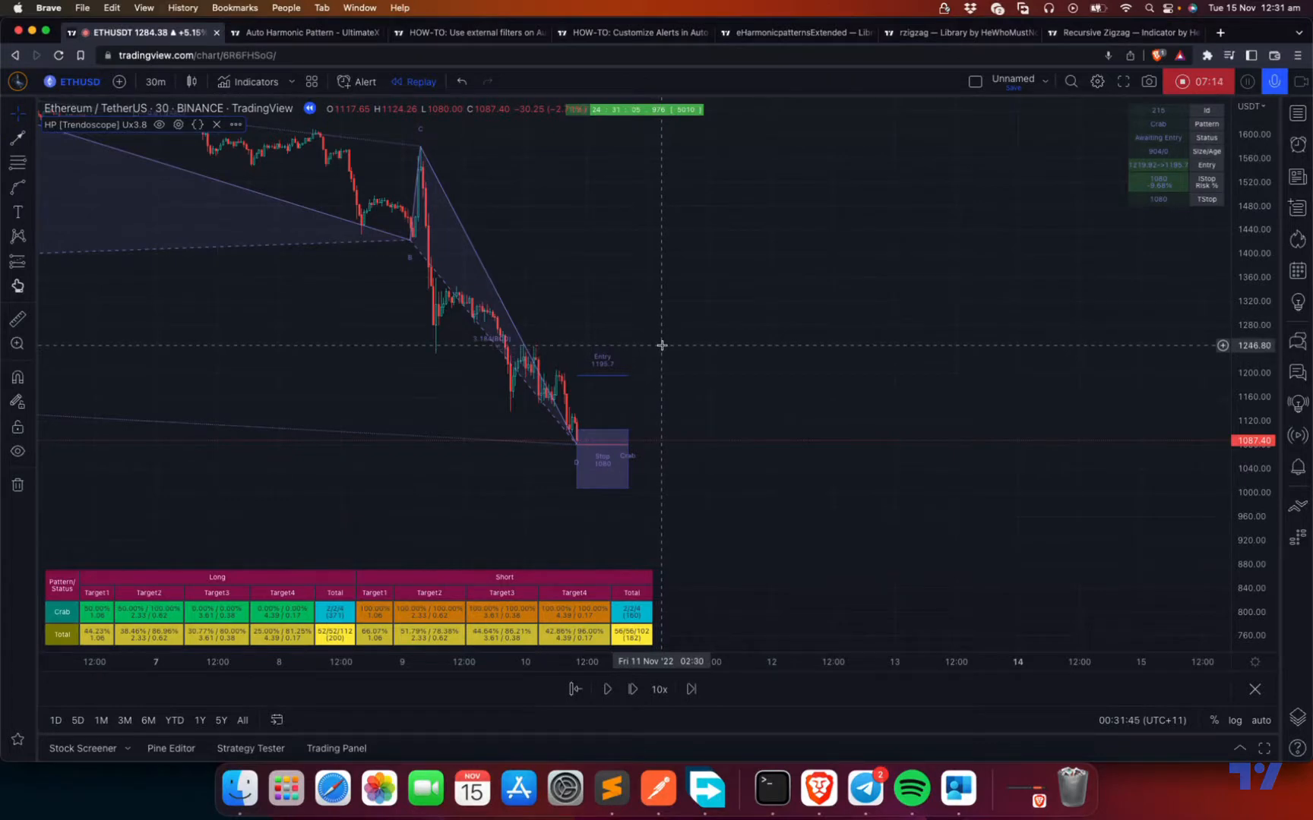
{"action": "mouse_move", "coordinate": [673, 420]}
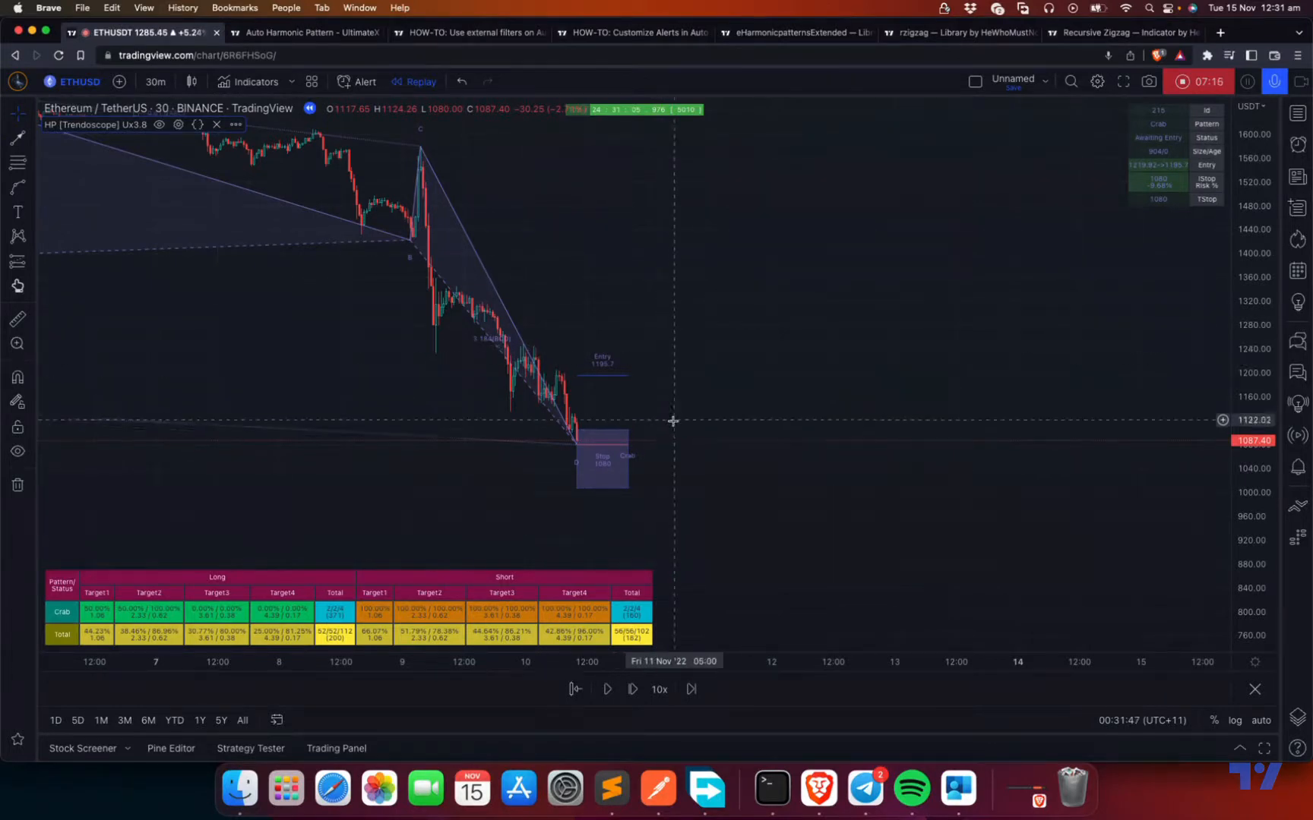
{"action": "mouse_move", "coordinate": [664, 425]}
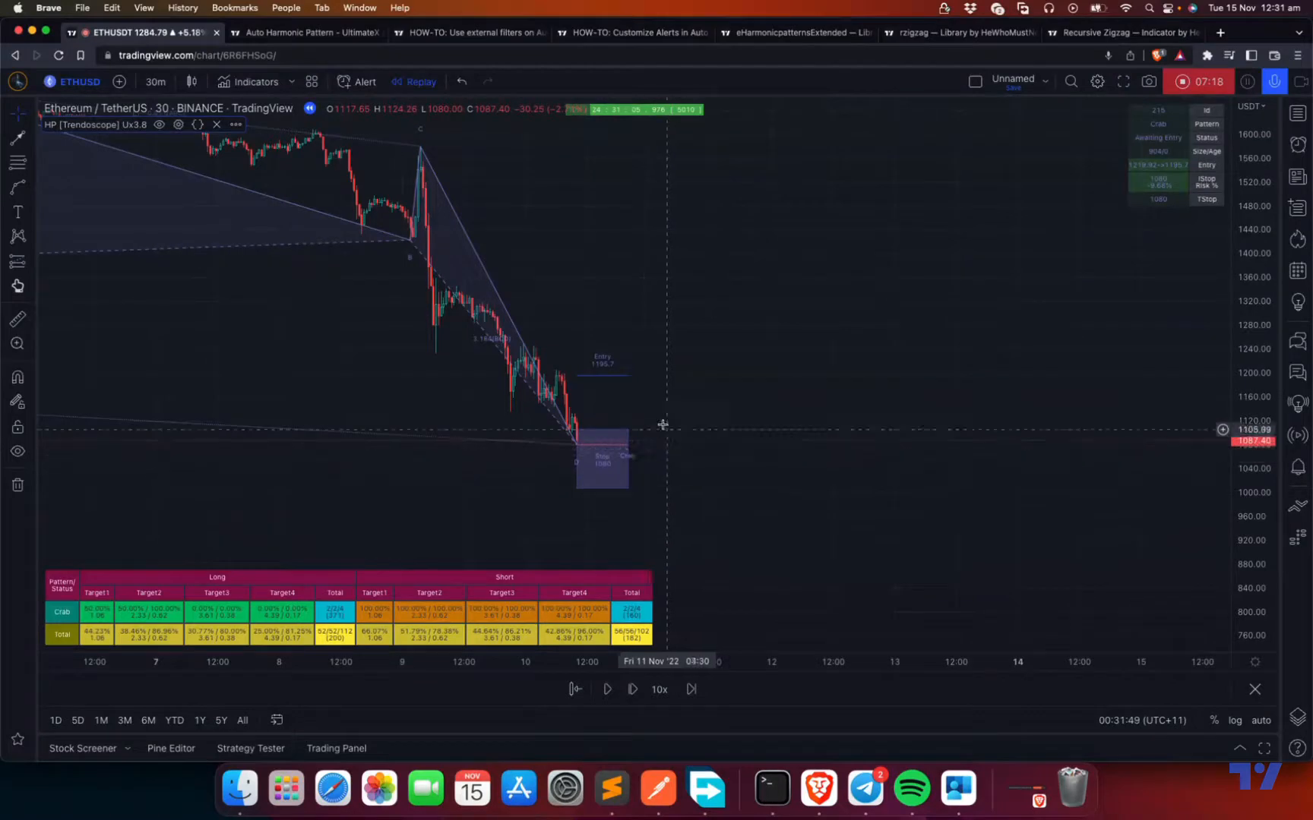
{"action": "mouse_move", "coordinate": [712, 486]}
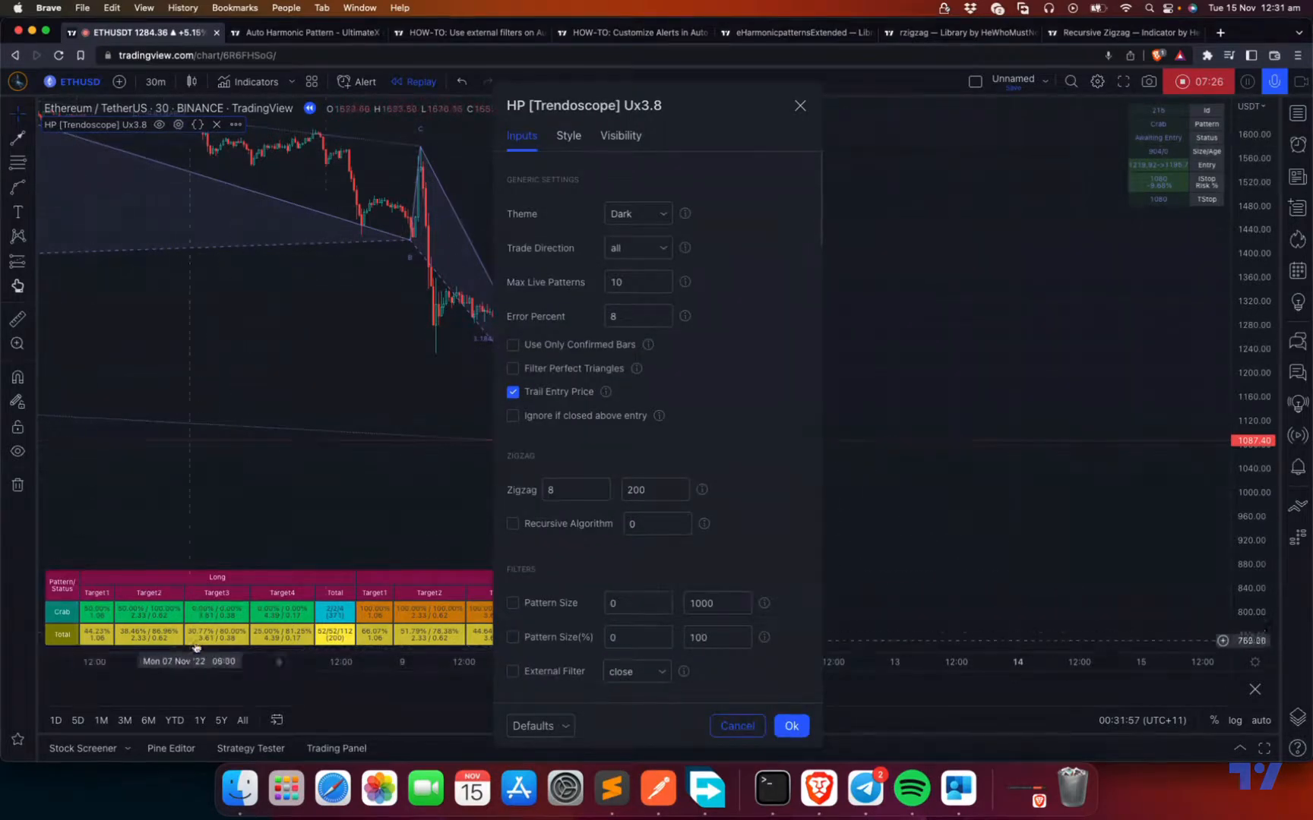
{"action": "scroll", "scroll_direction": "down", "scroll_amount": 3}
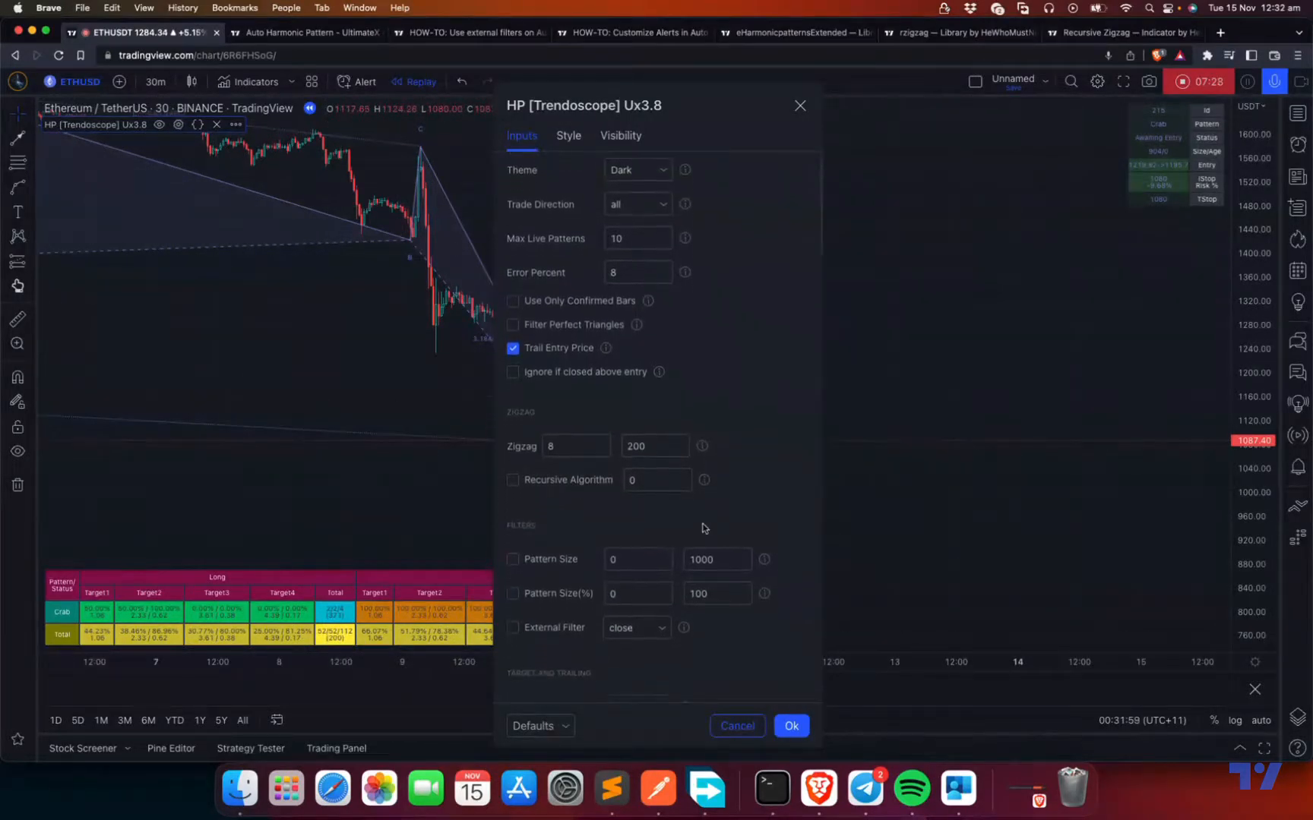
{"action": "scroll", "scroll_direction": "down", "scroll_amount": 3}
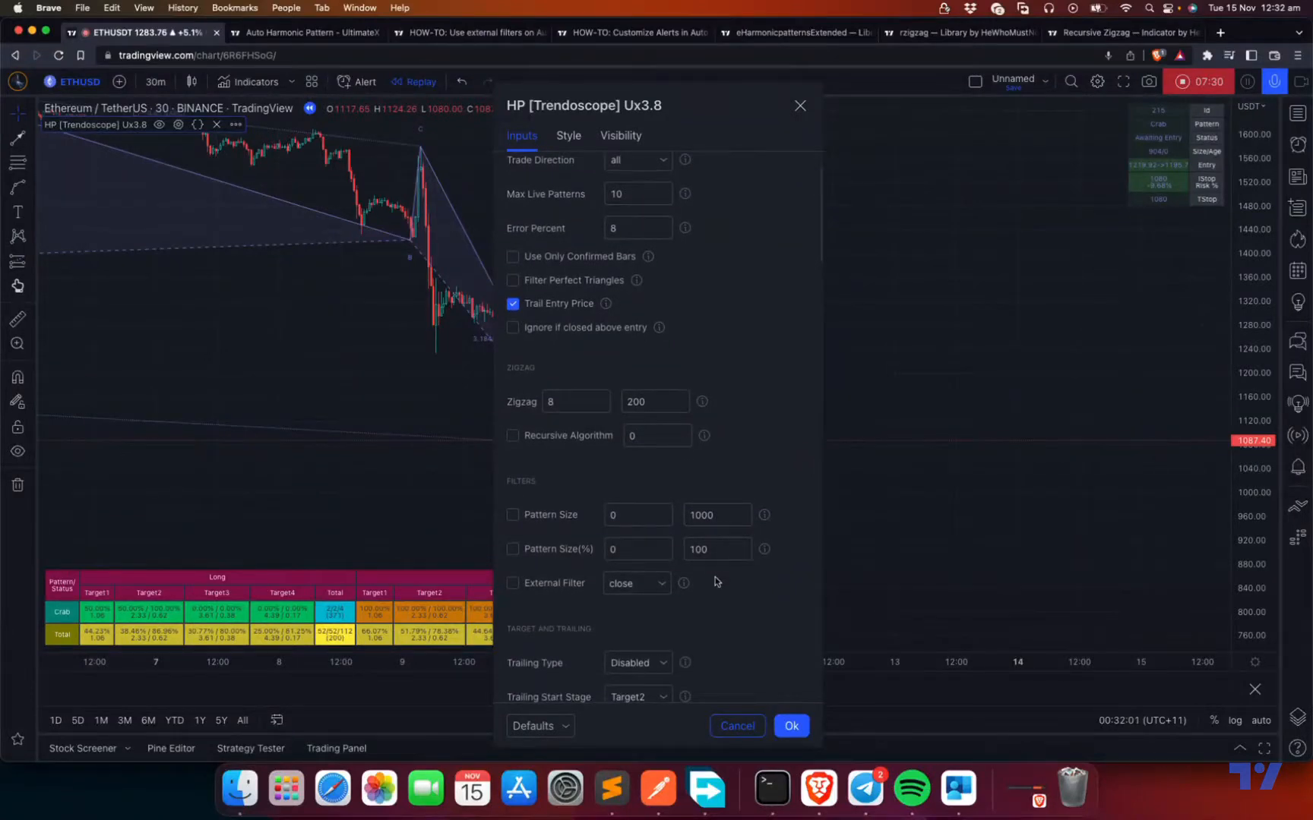
{"action": "scroll", "scroll_direction": "down", "scroll_amount": 3}
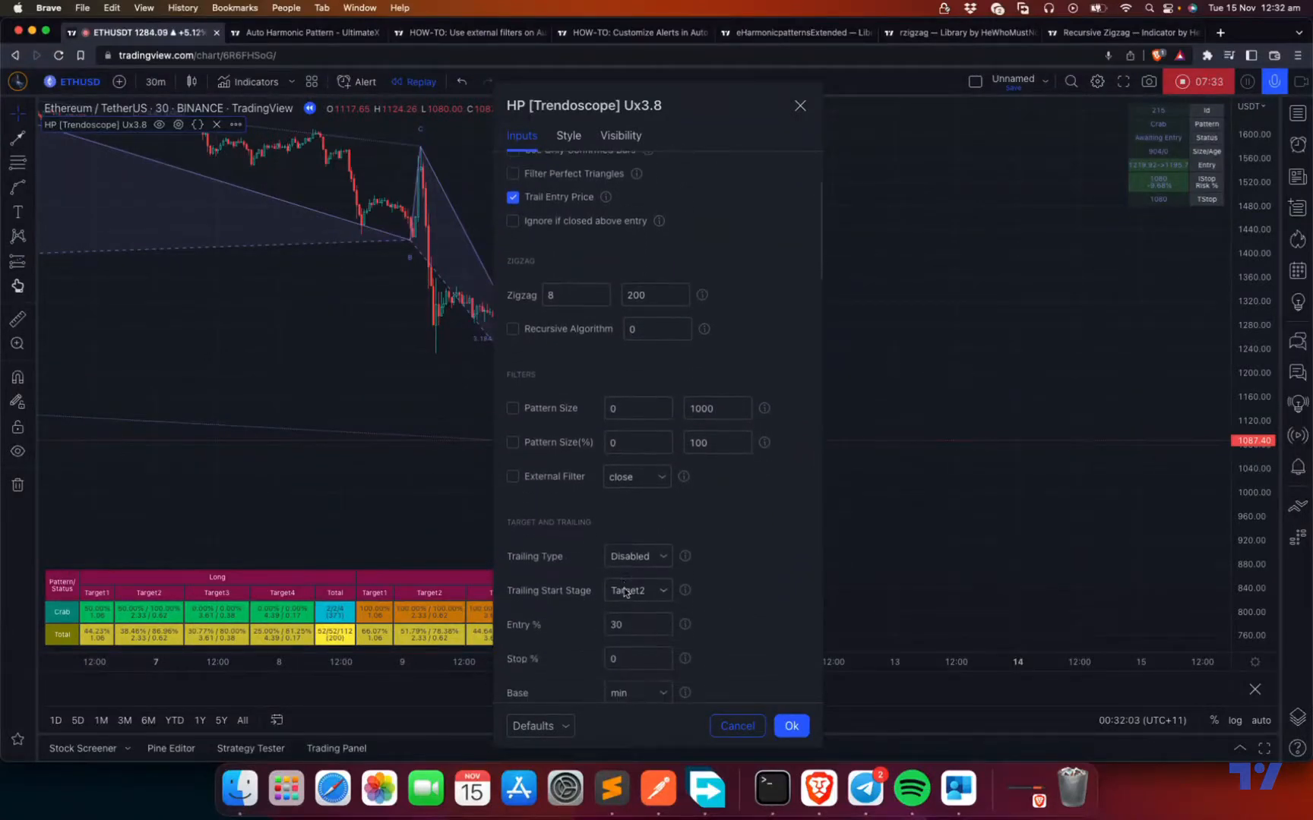
{"action": "scroll", "scroll_direction": "up", "scroll_amount": 3}
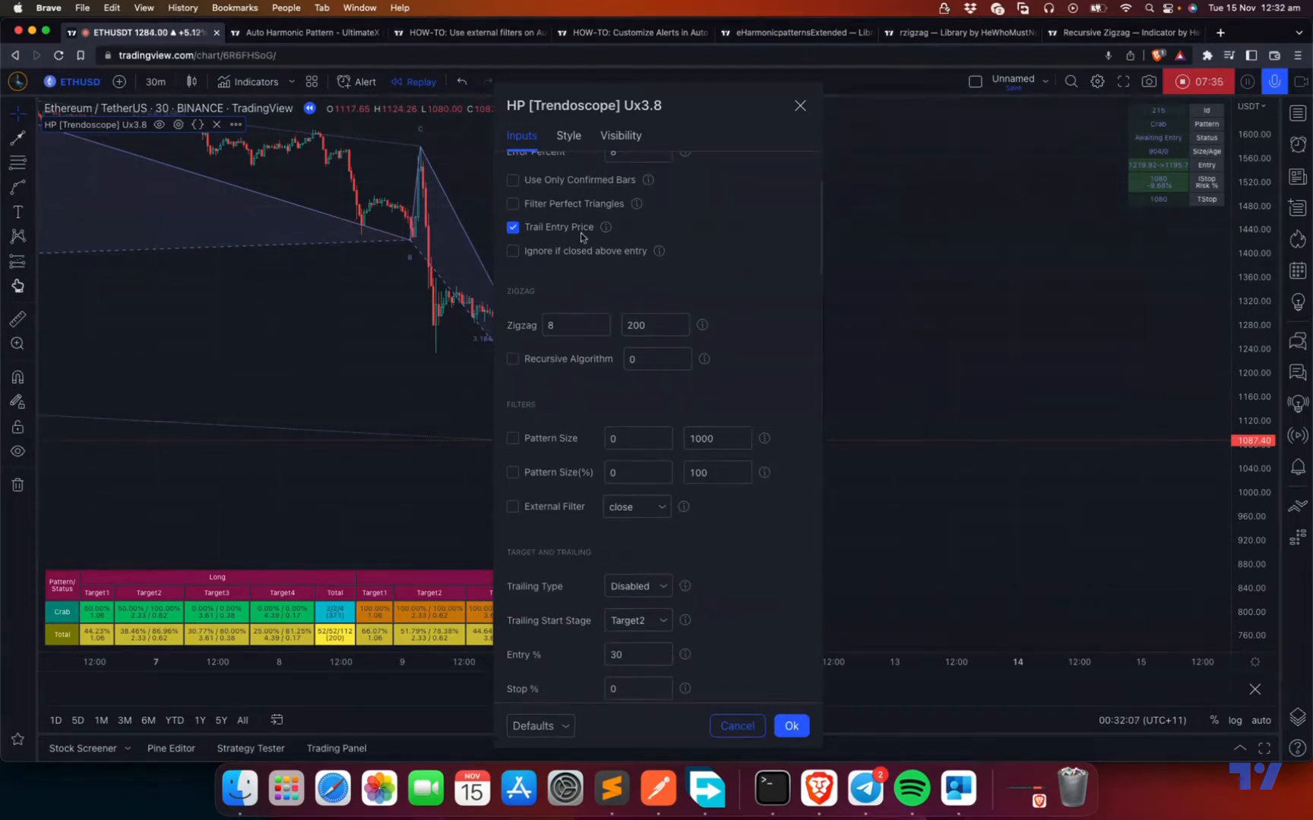
{"action": "scroll", "scroll_direction": "up", "scroll_amount": 3}
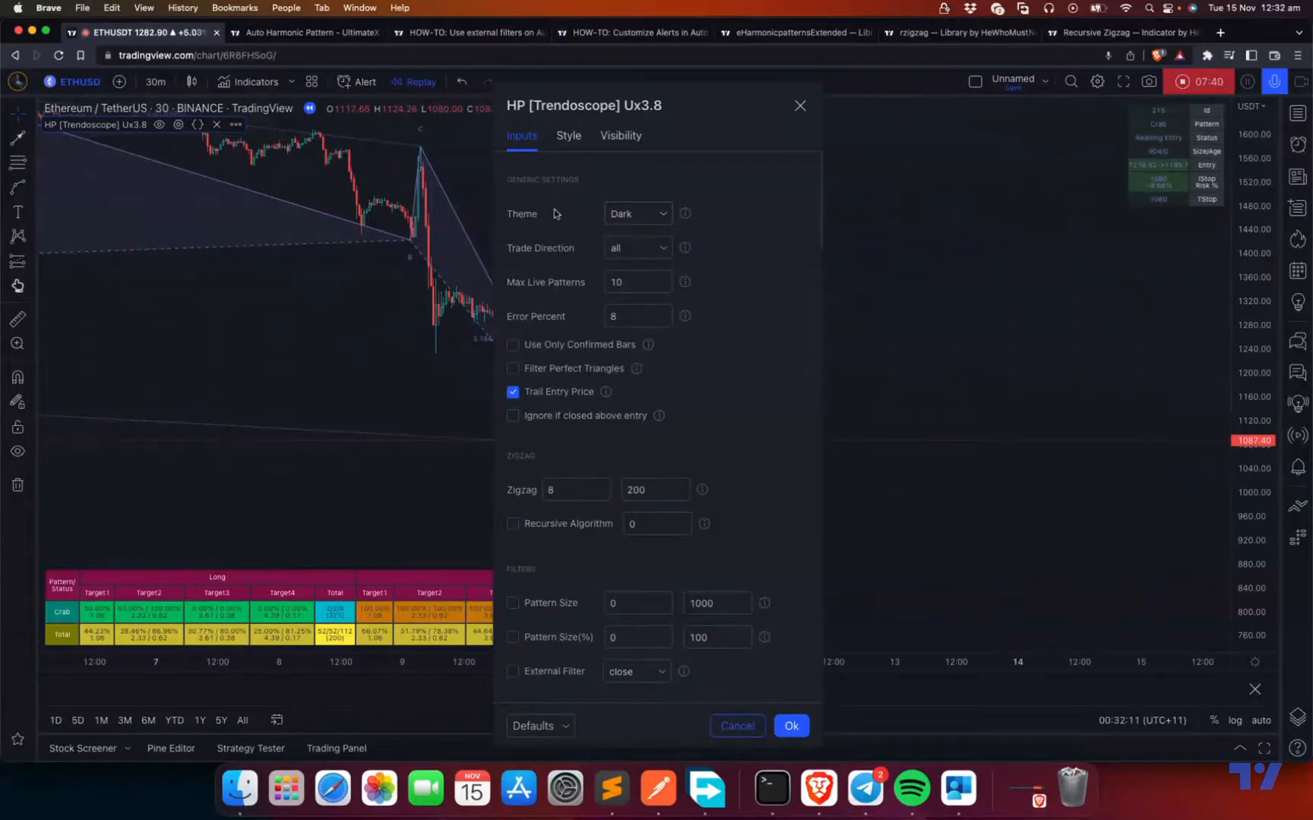
{"action": "mouse_move", "coordinate": [684, 318]}
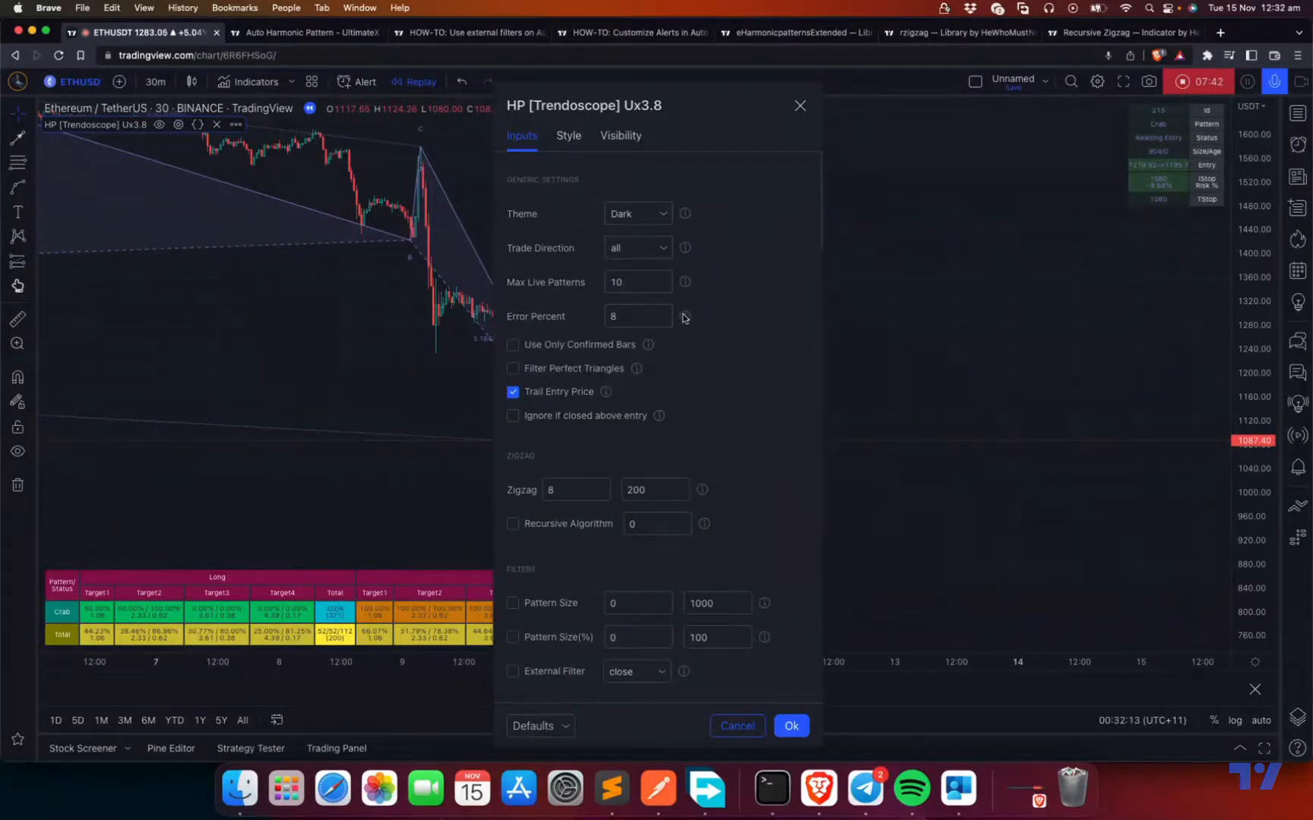
{"action": "mouse_move", "coordinate": [684, 214]}
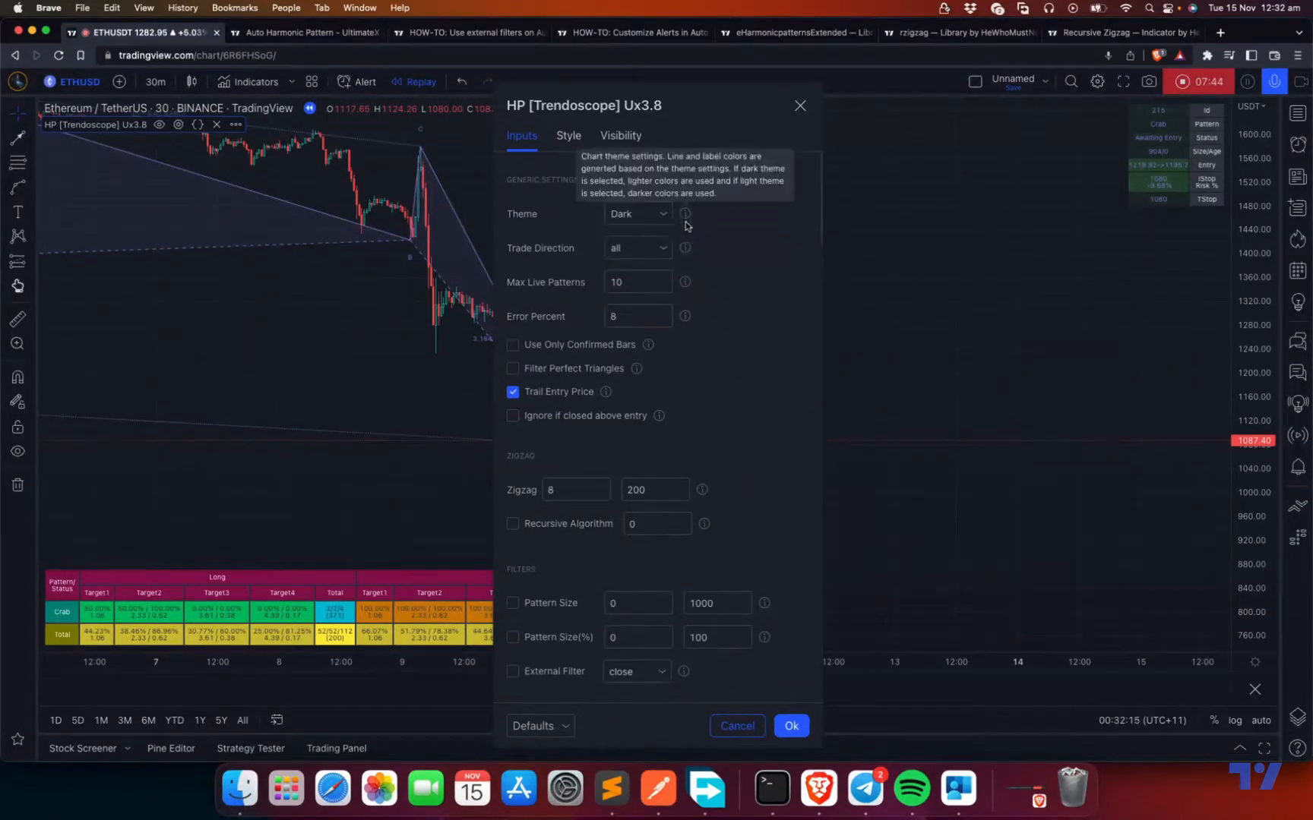
{"action": "scroll", "scroll_direction": "down", "scroll_amount": 3}
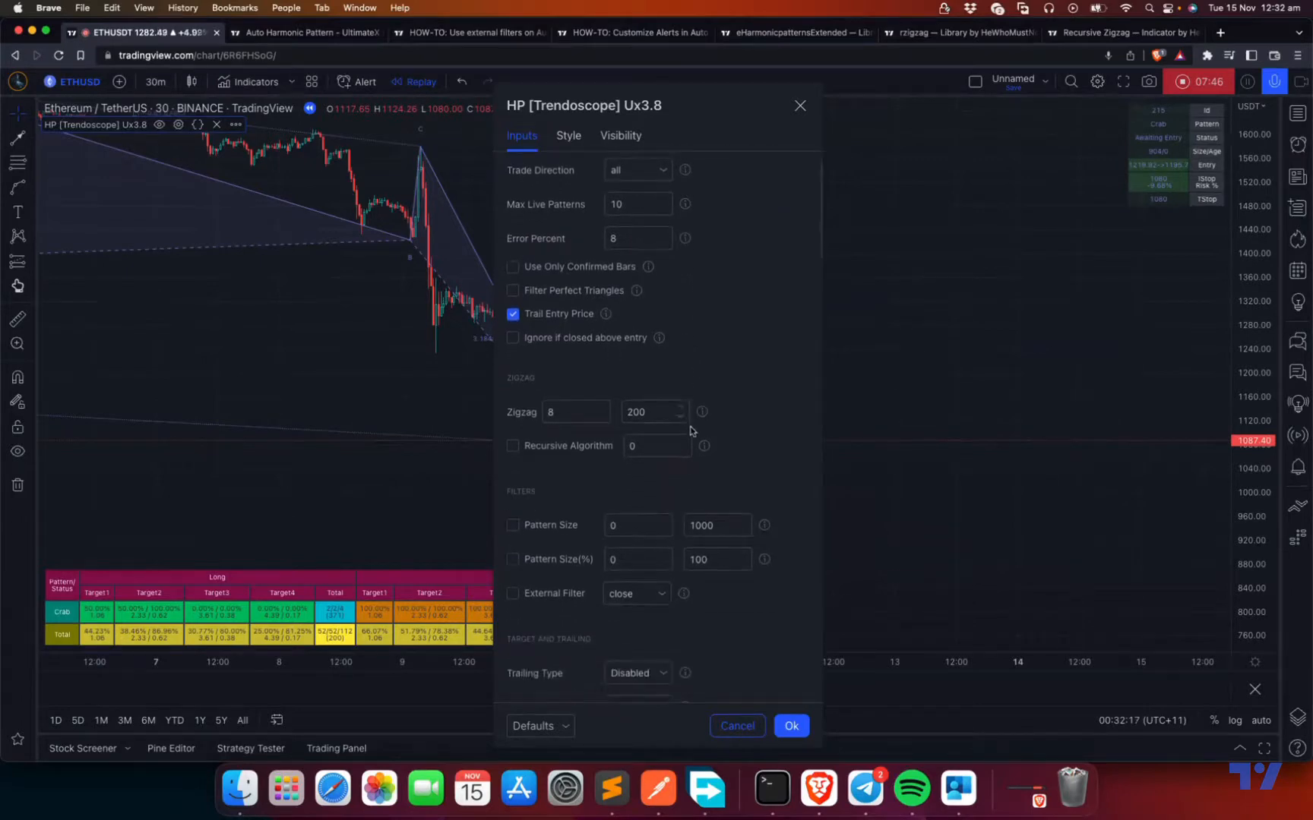
{"action": "scroll", "scroll_direction": "down", "scroll_amount": 3}
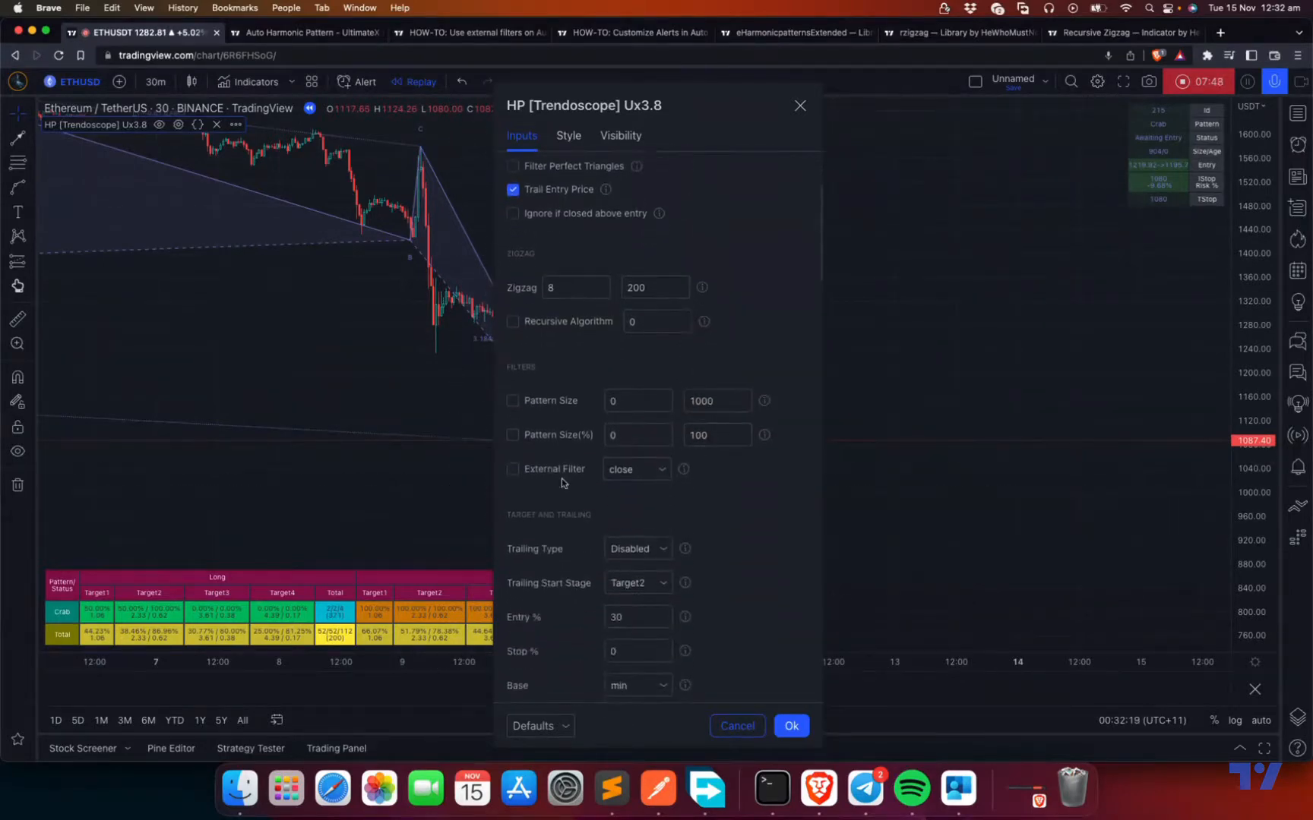
{"action": "scroll", "scroll_direction": "down", "scroll_amount": 3}
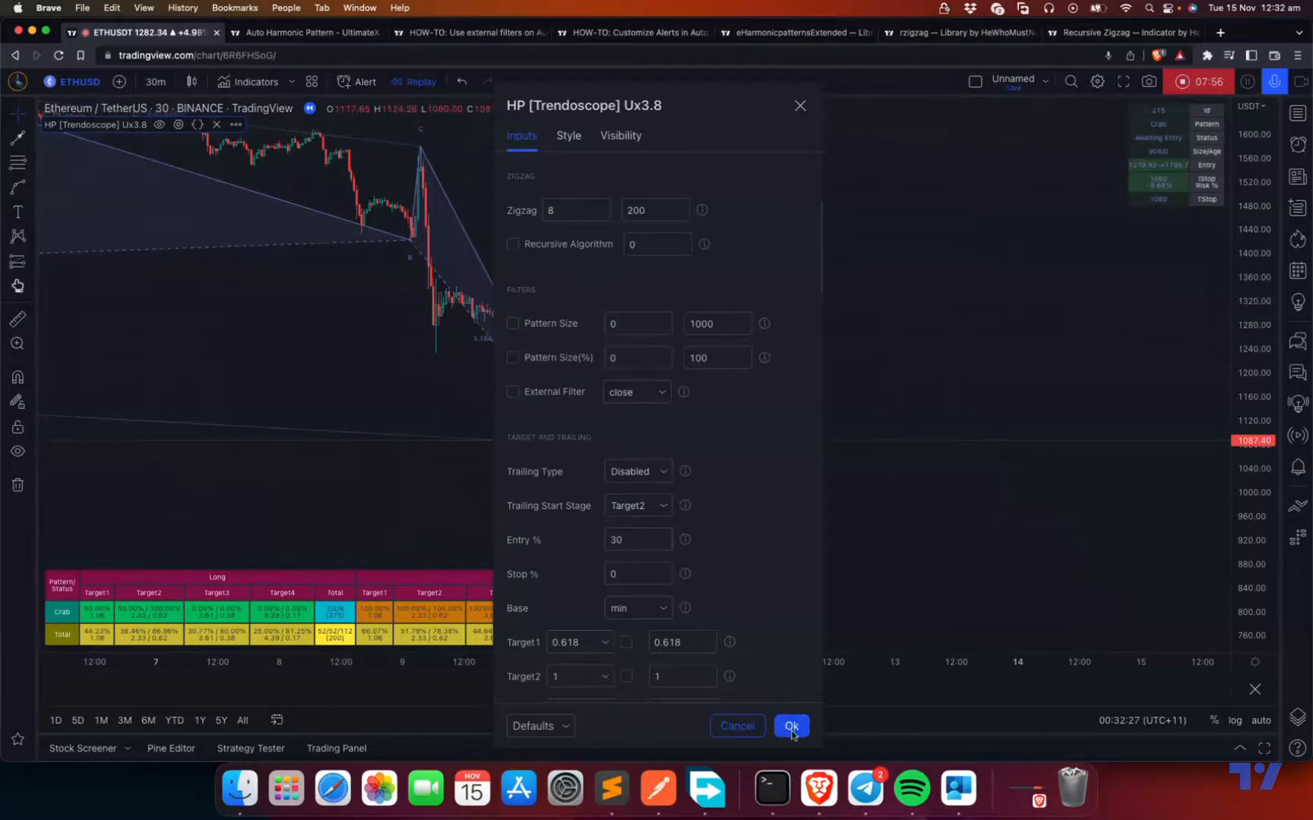
Close the HP Trendoscope Ux3.8 settings with Ok, back to the Crab pattern replay chart
{"action": "left_click", "coordinate": [790, 725]}
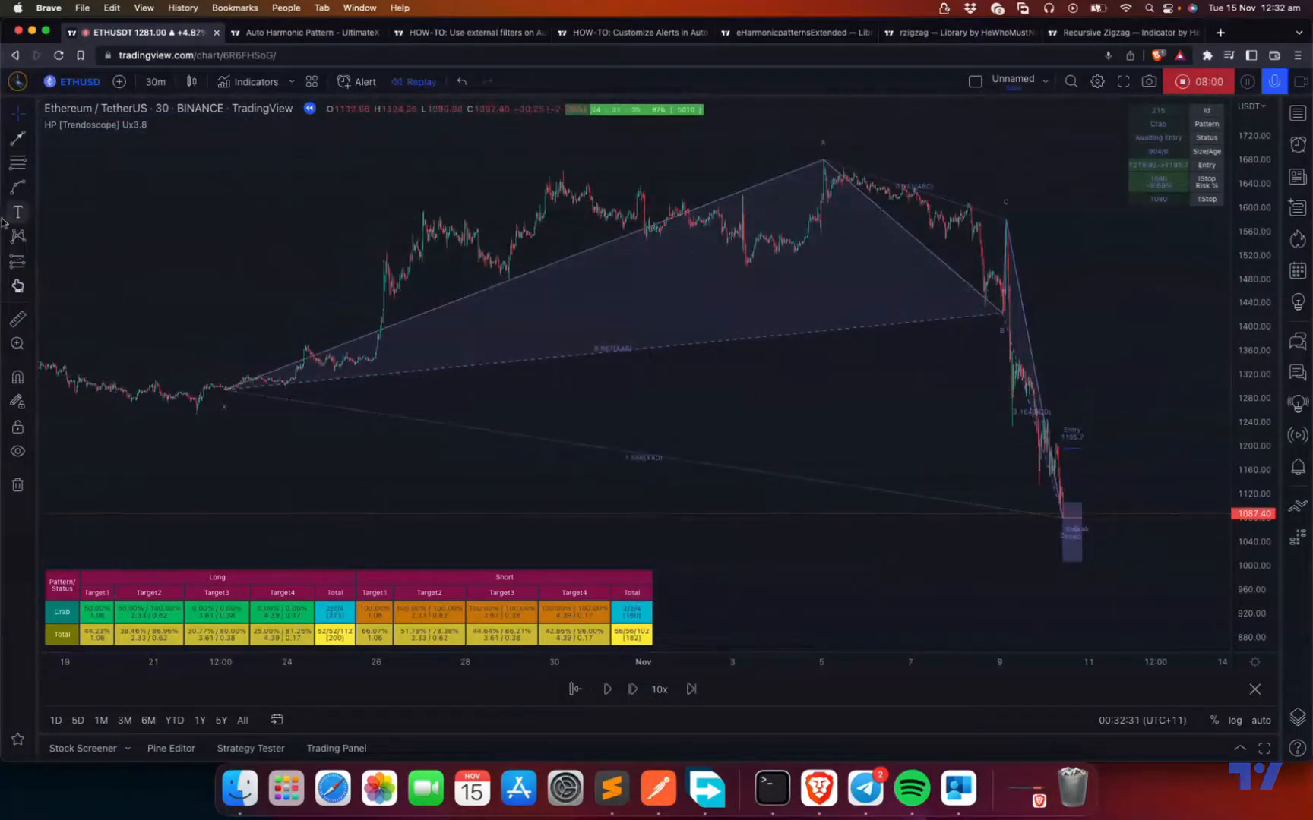
{"action": "left_click", "coordinate": [18, 136]}
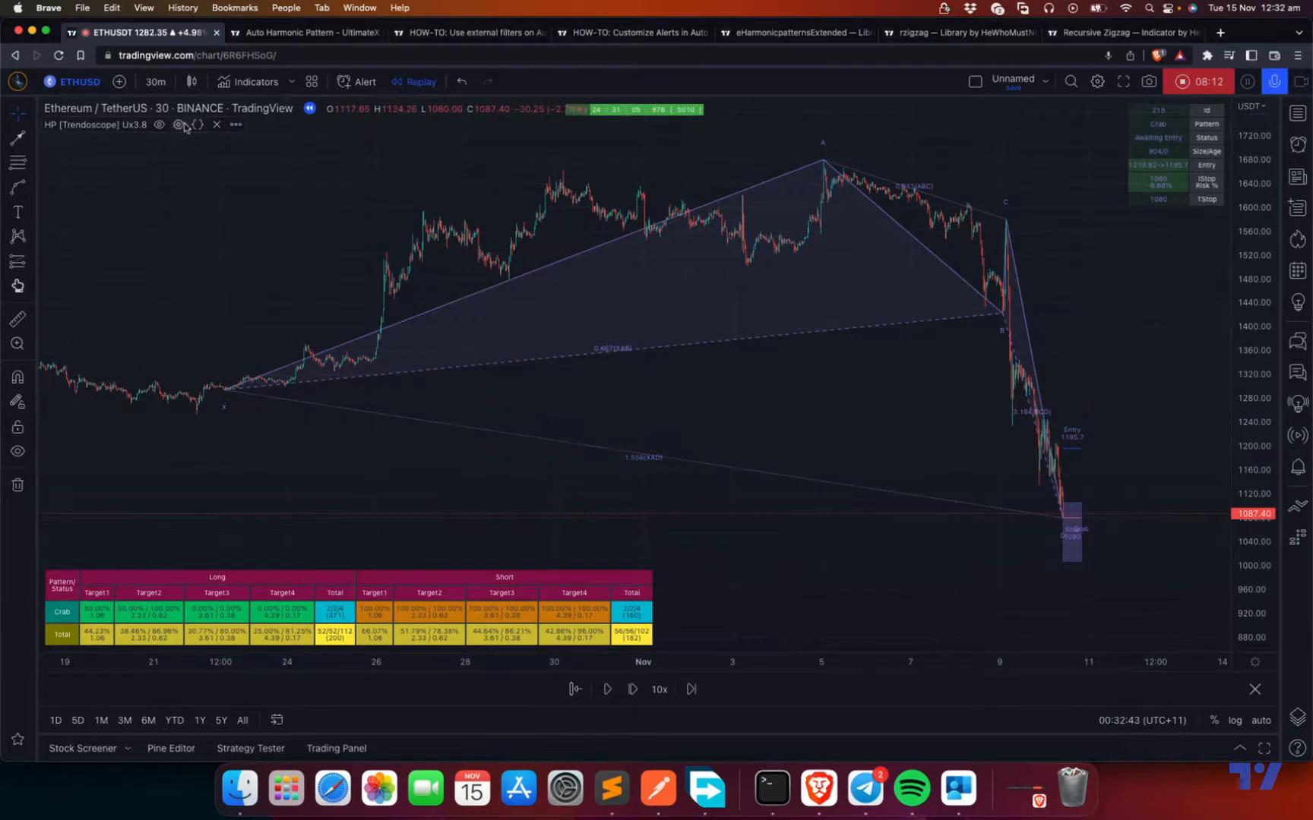
Set the Pattern Size maximum to 500, then switch the Pattern Size filter back off
{"action": "left_click", "coordinate": [177, 124]}
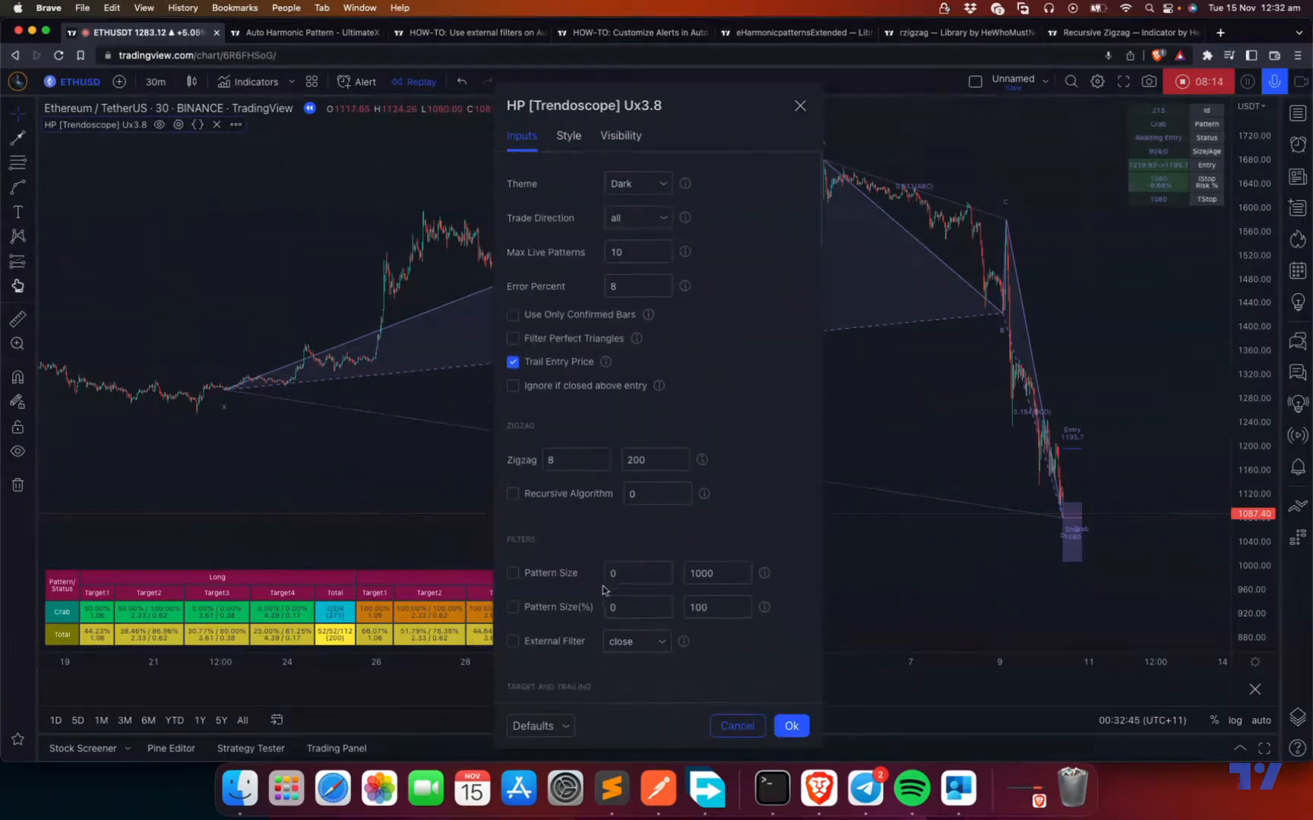
{"action": "left_click", "coordinate": [513, 573]}
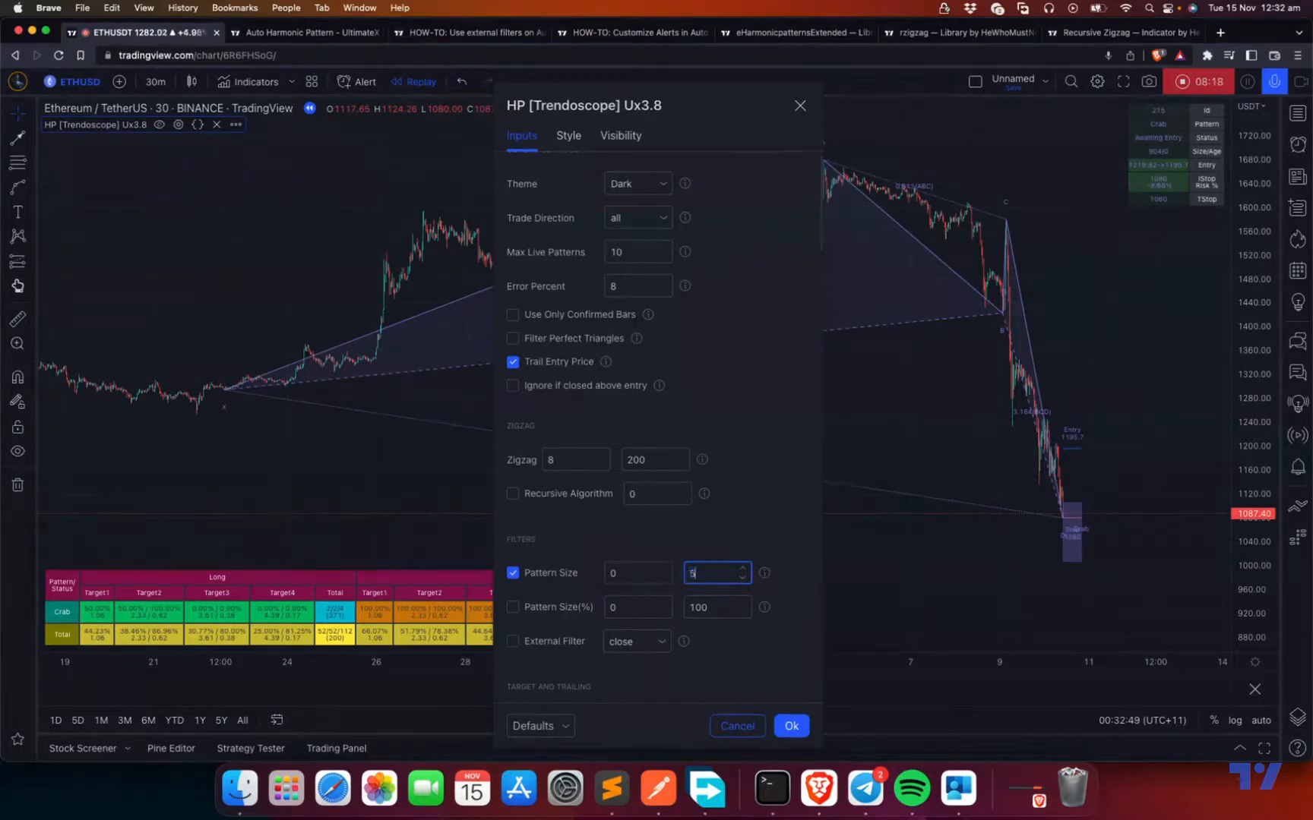
{"action": "type", "text": "500"}
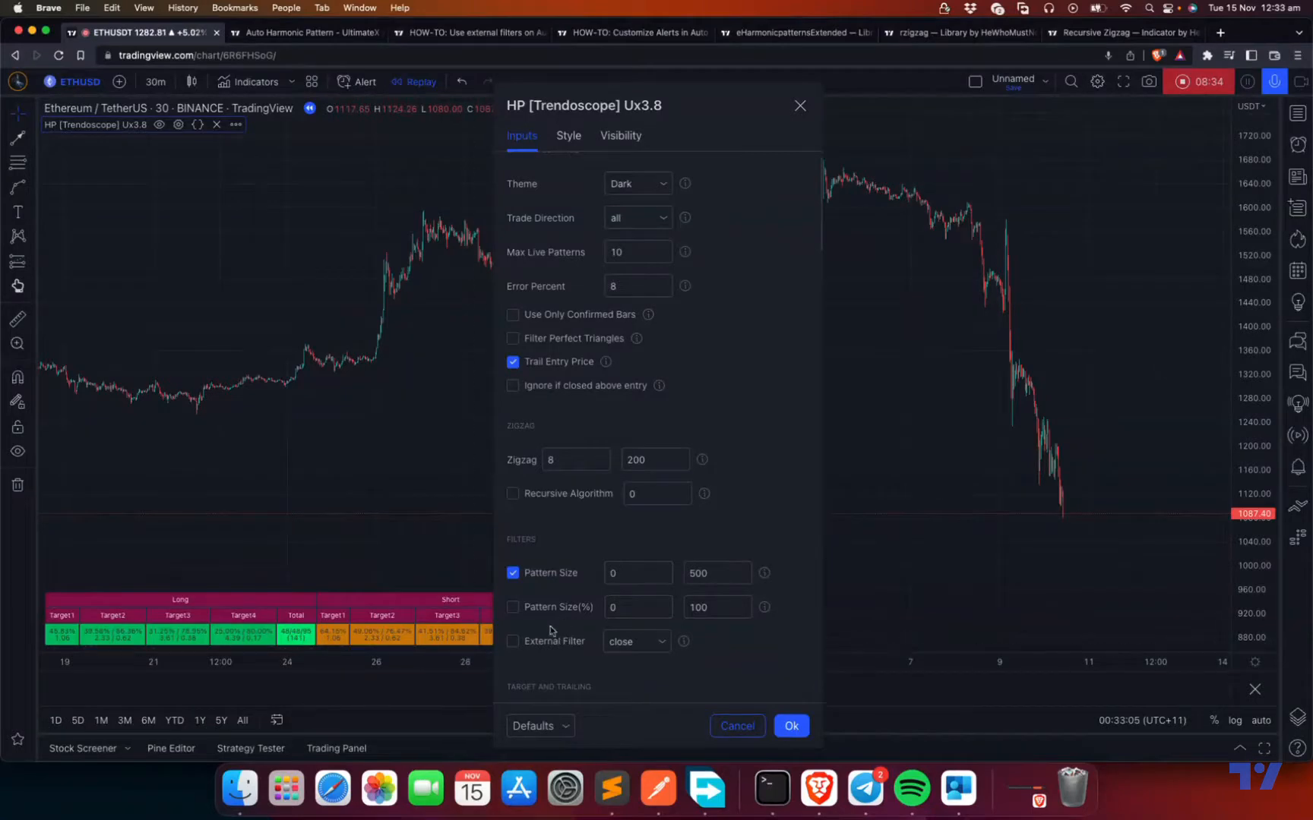
{"action": "left_click", "coordinate": [637, 573]}
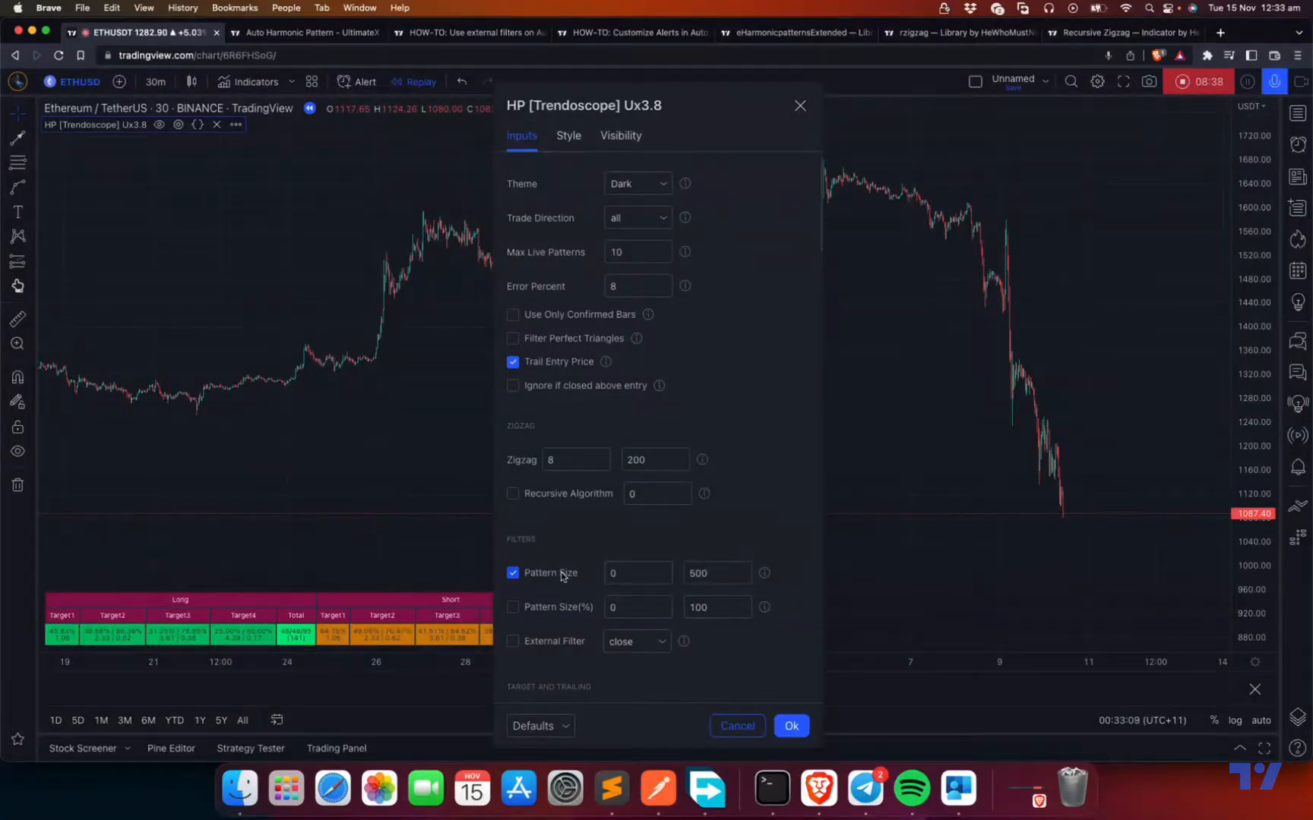
{"action": "left_click", "coordinate": [512, 573]}
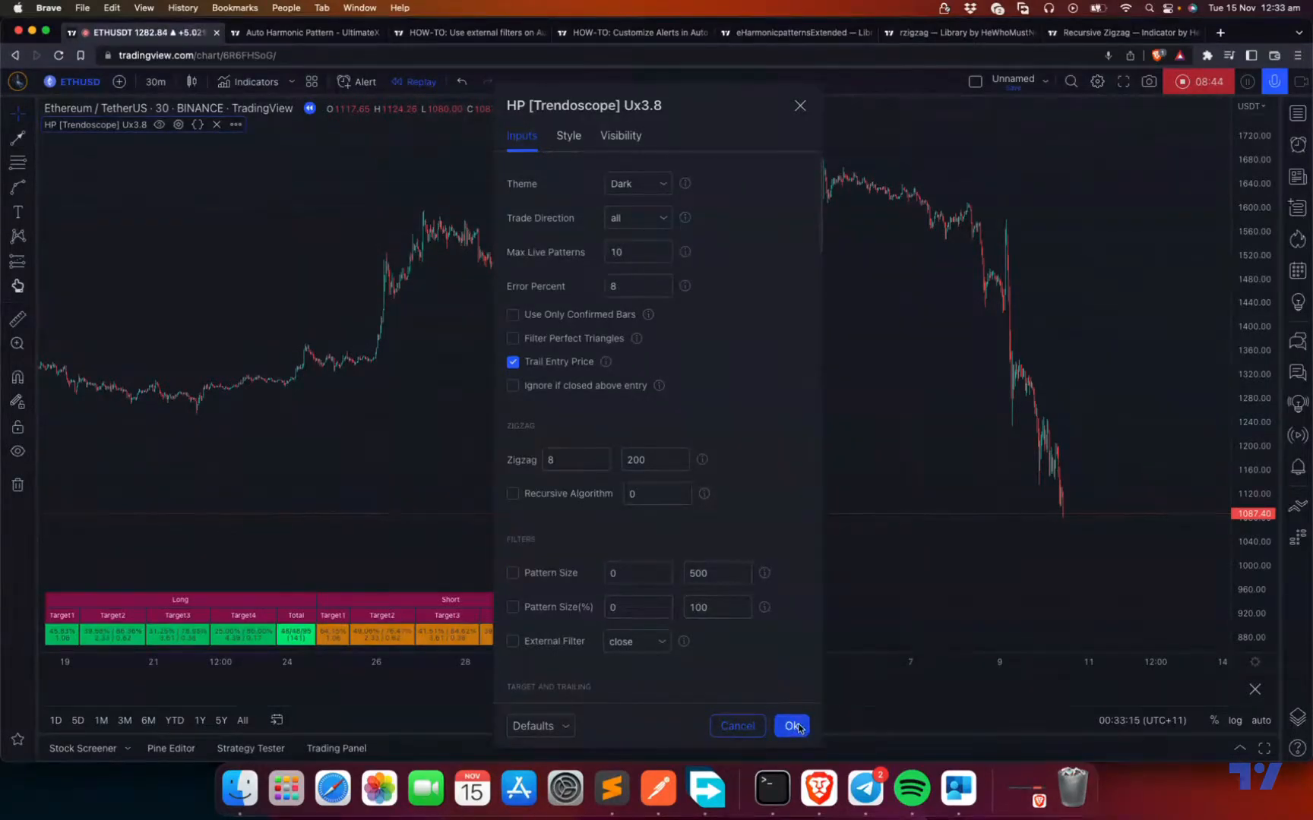
Apply the changed HP Trendoscope Ux3.8 inputs so the Crab pattern appears
{"action": "left_click", "coordinate": [790, 725]}
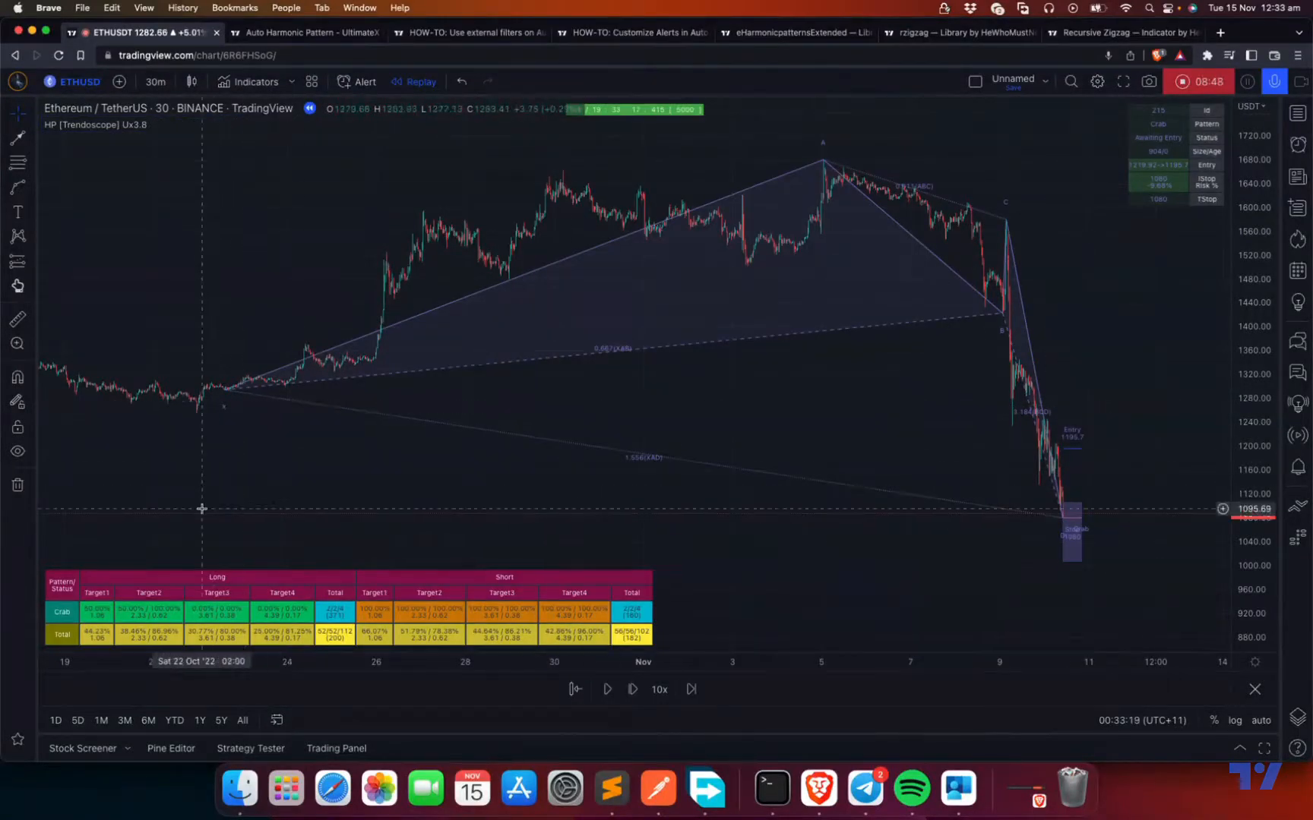
{"action": "mouse_move", "coordinate": [839, 151]}
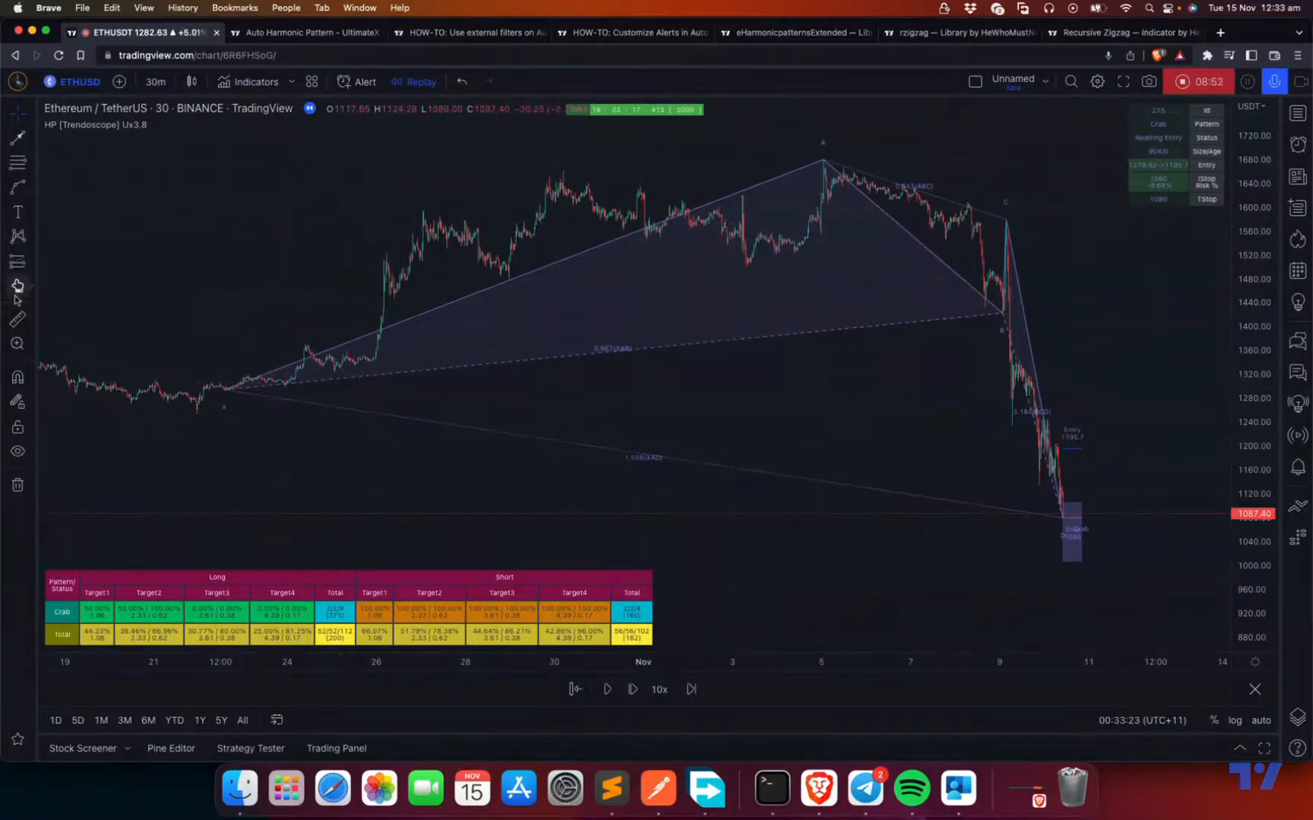
{"action": "mouse_move", "coordinate": [224, 432]}
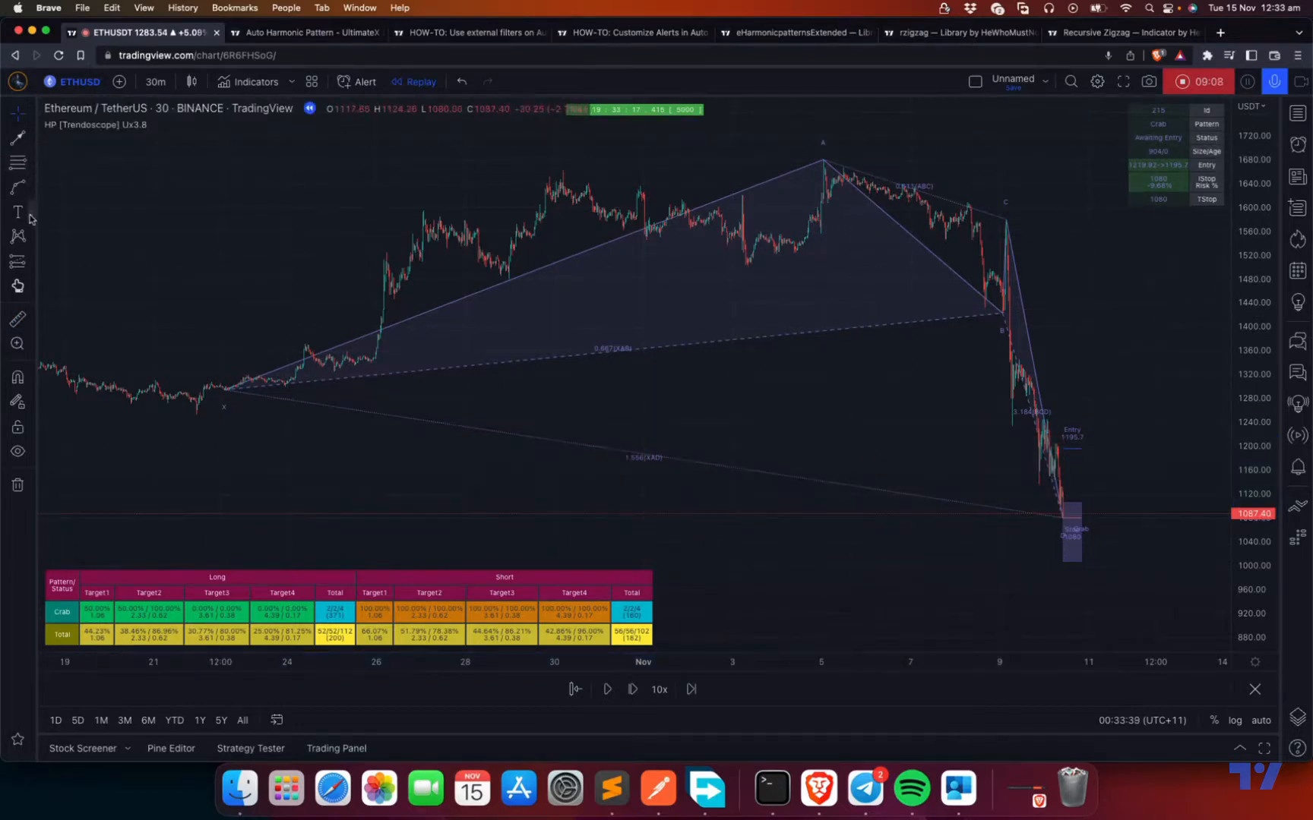
{"action": "mouse_move", "coordinate": [807, 154]}
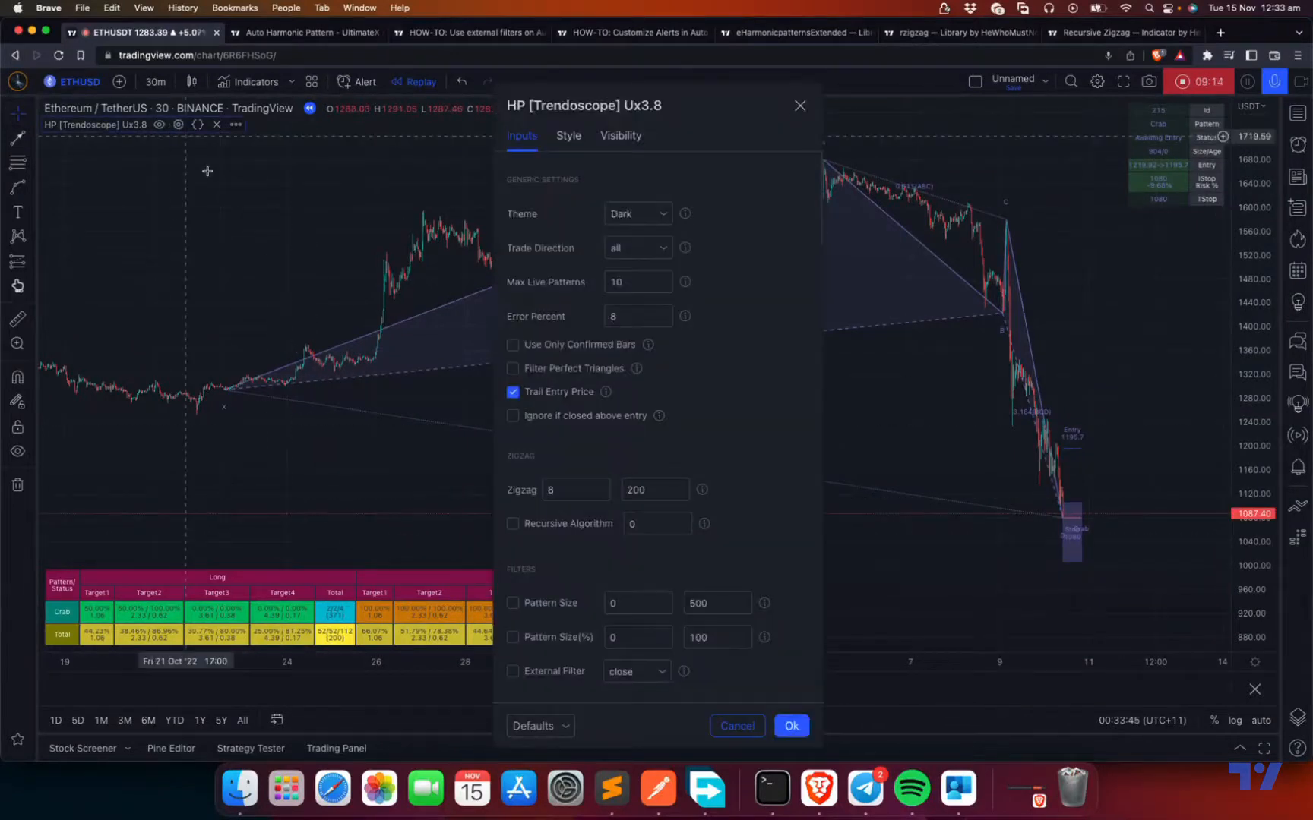
{"action": "scroll", "scroll_direction": "down", "scroll_amount": 3}
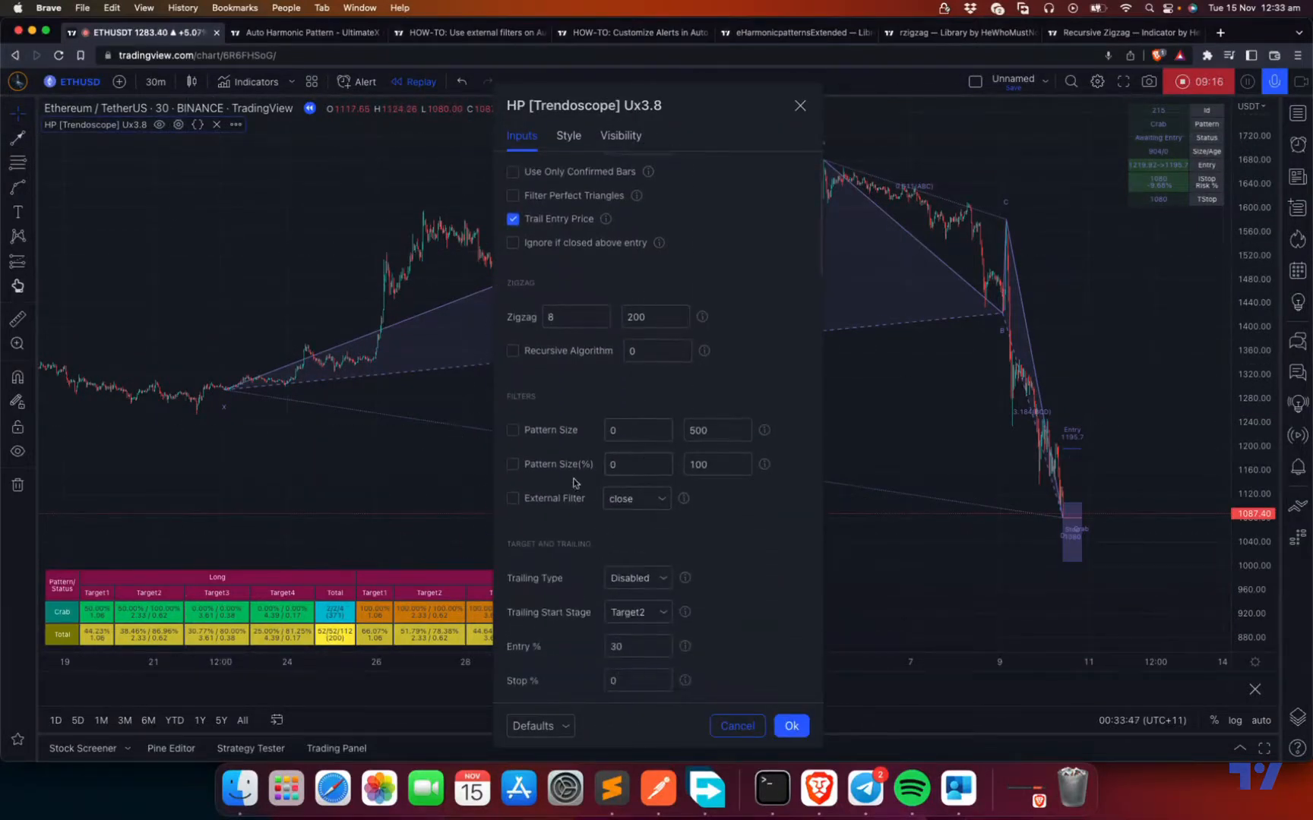
{"action": "mouse_move", "coordinate": [535, 517]}
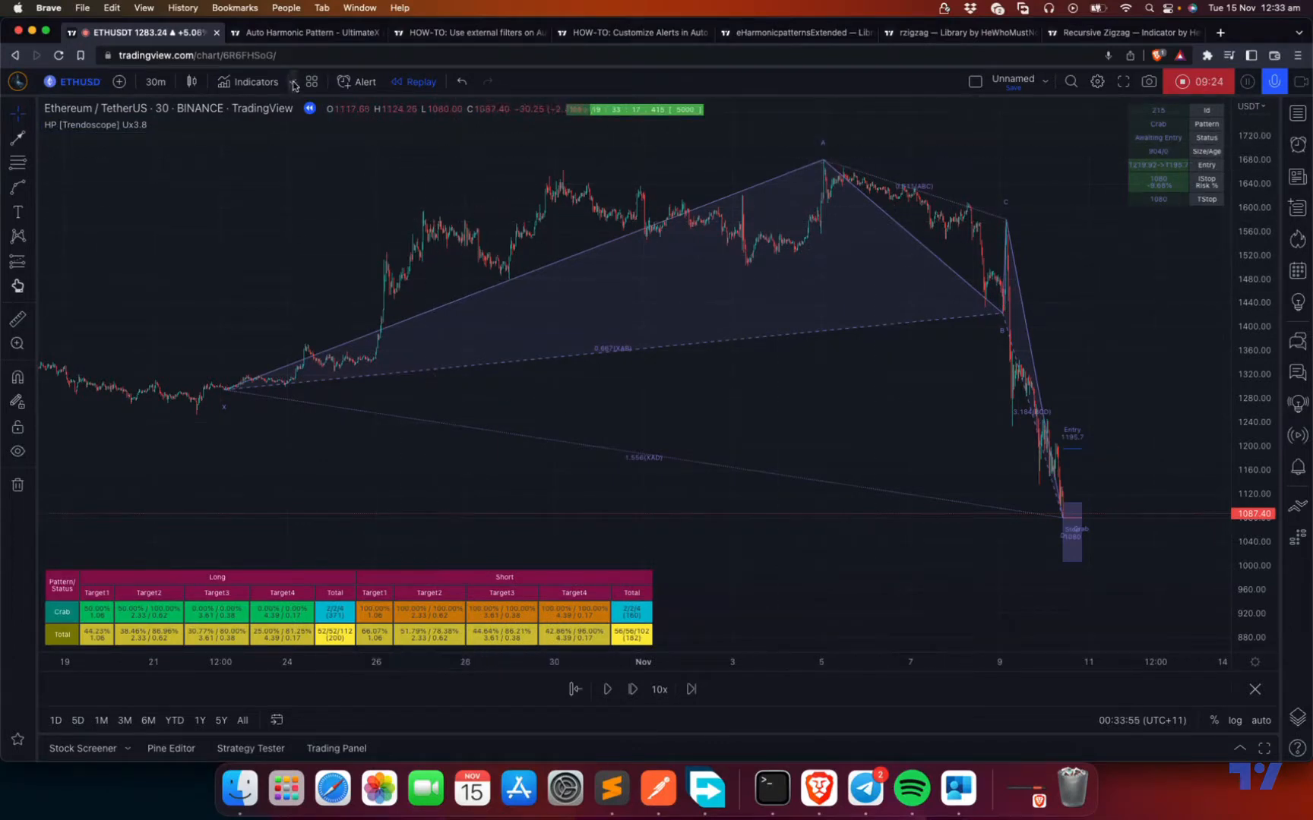
{"action": "left_click", "coordinate": [469, 32]}
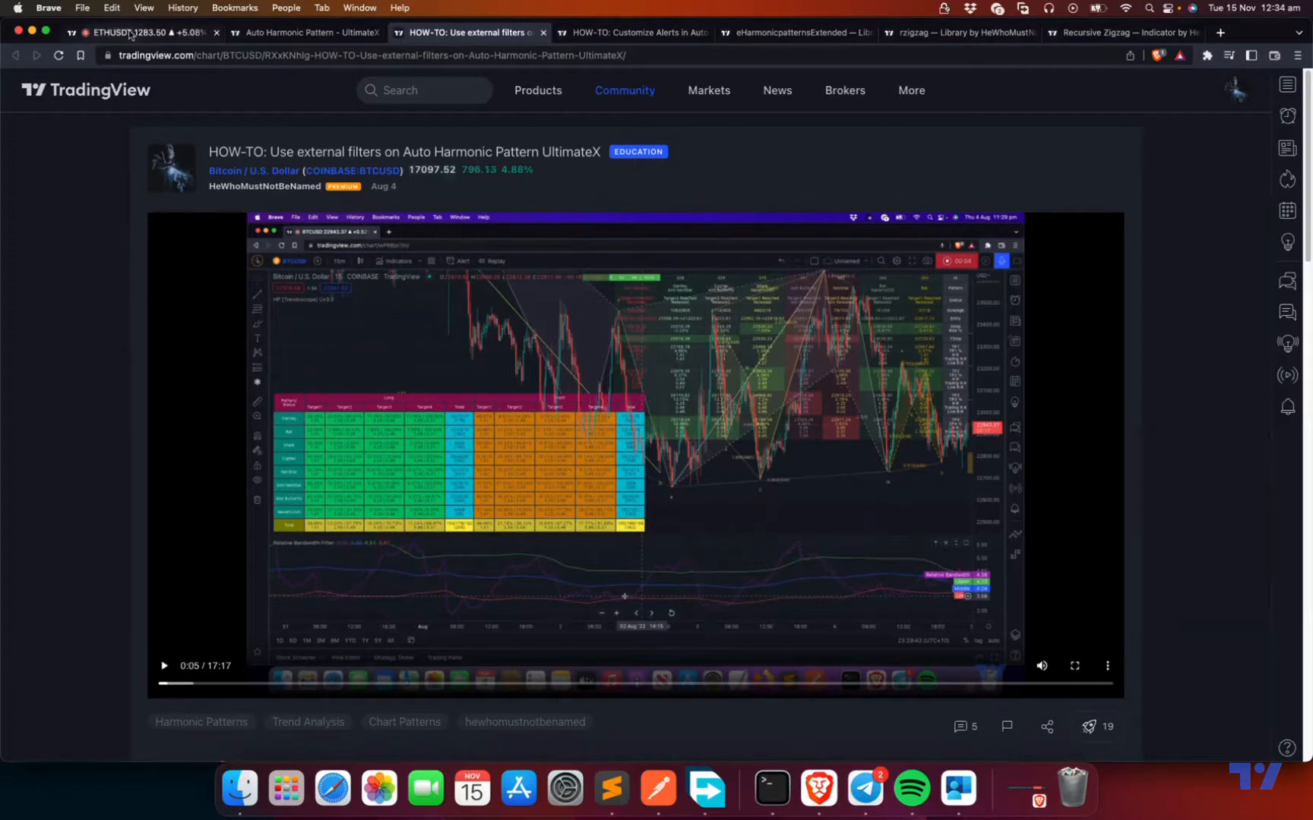
{"action": "left_click", "coordinate": [138, 32]}
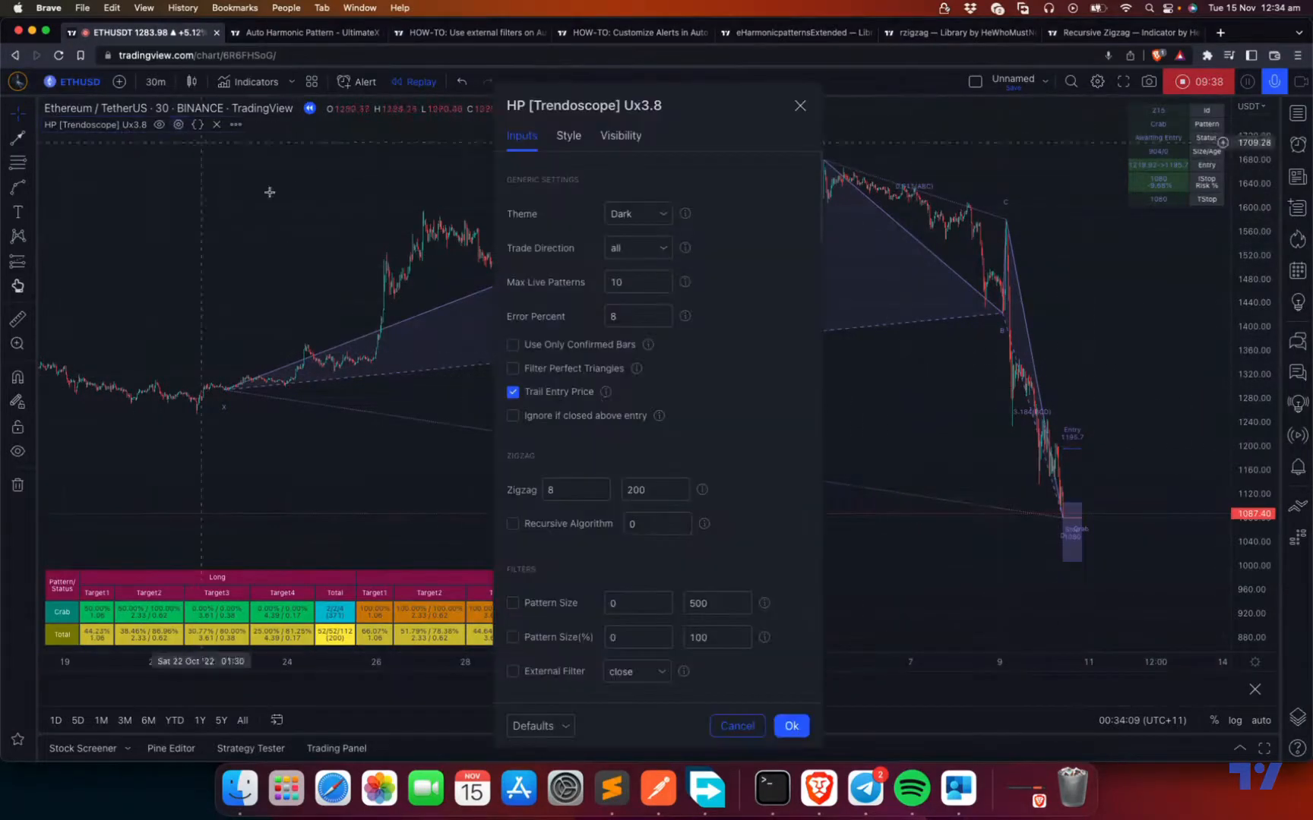
Scroll to Target and Trailing and choose Breakeven as the Trailing Type
{"action": "scroll", "scroll_direction": "down", "scroll_amount": 3}
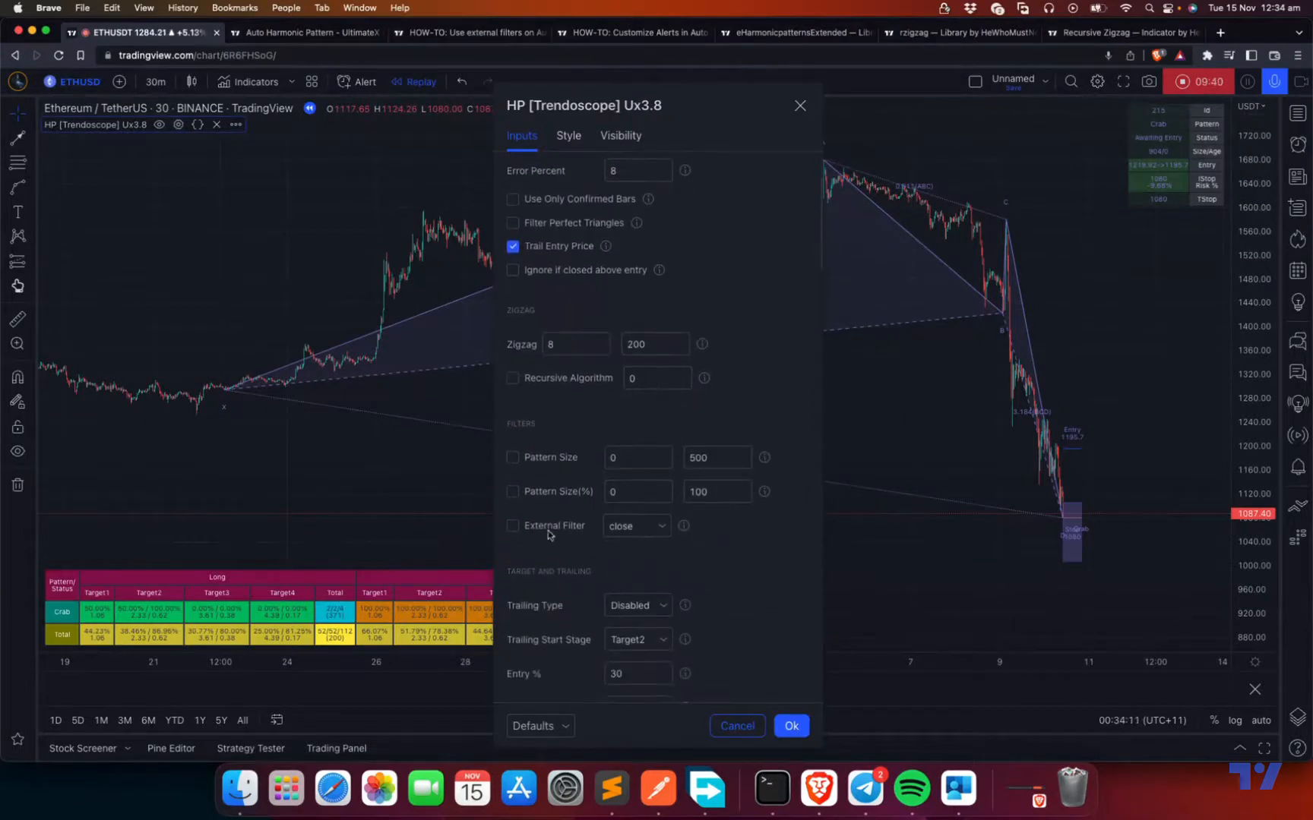
{"action": "scroll", "scroll_direction": "down", "scroll_amount": 3}
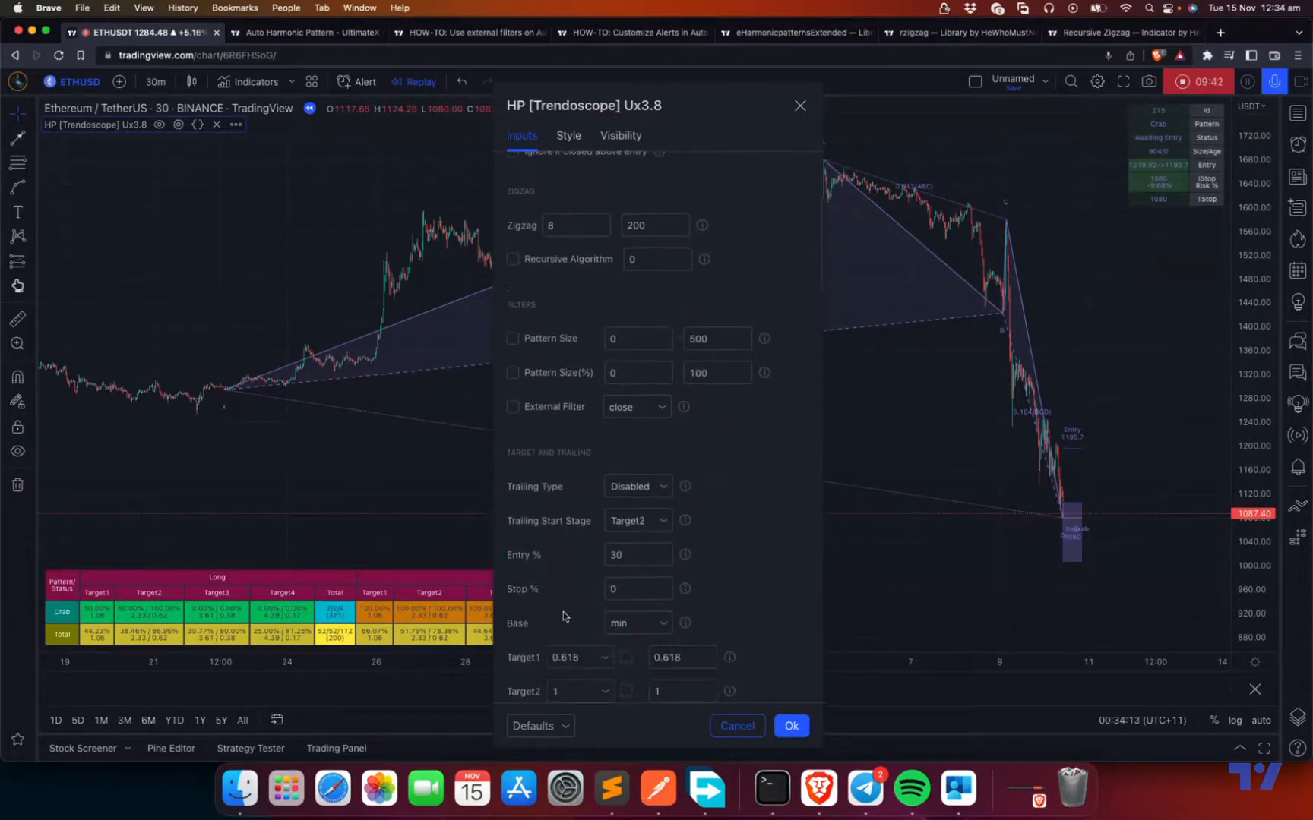
{"action": "scroll", "scroll_direction": "down", "scroll_amount": 3}
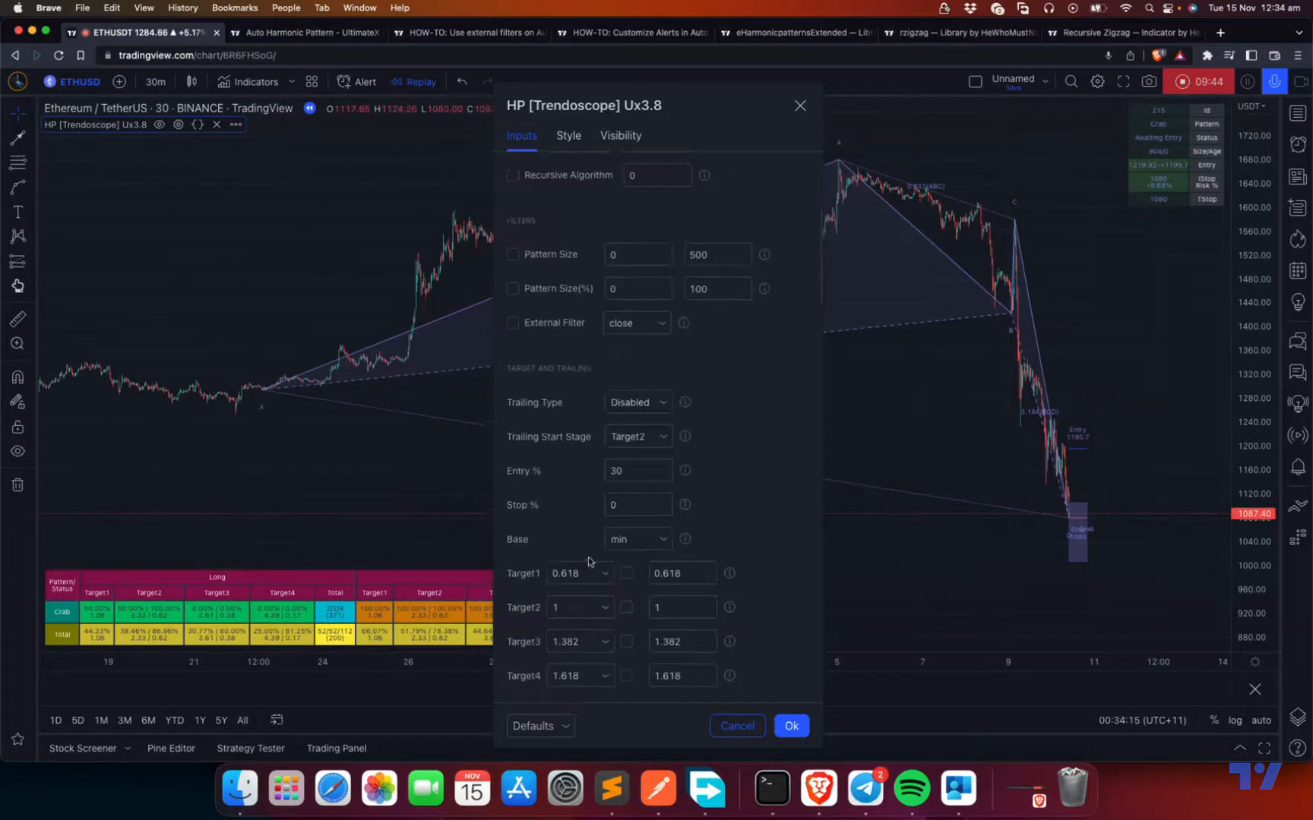
{"action": "mouse_move", "coordinate": [599, 415]}
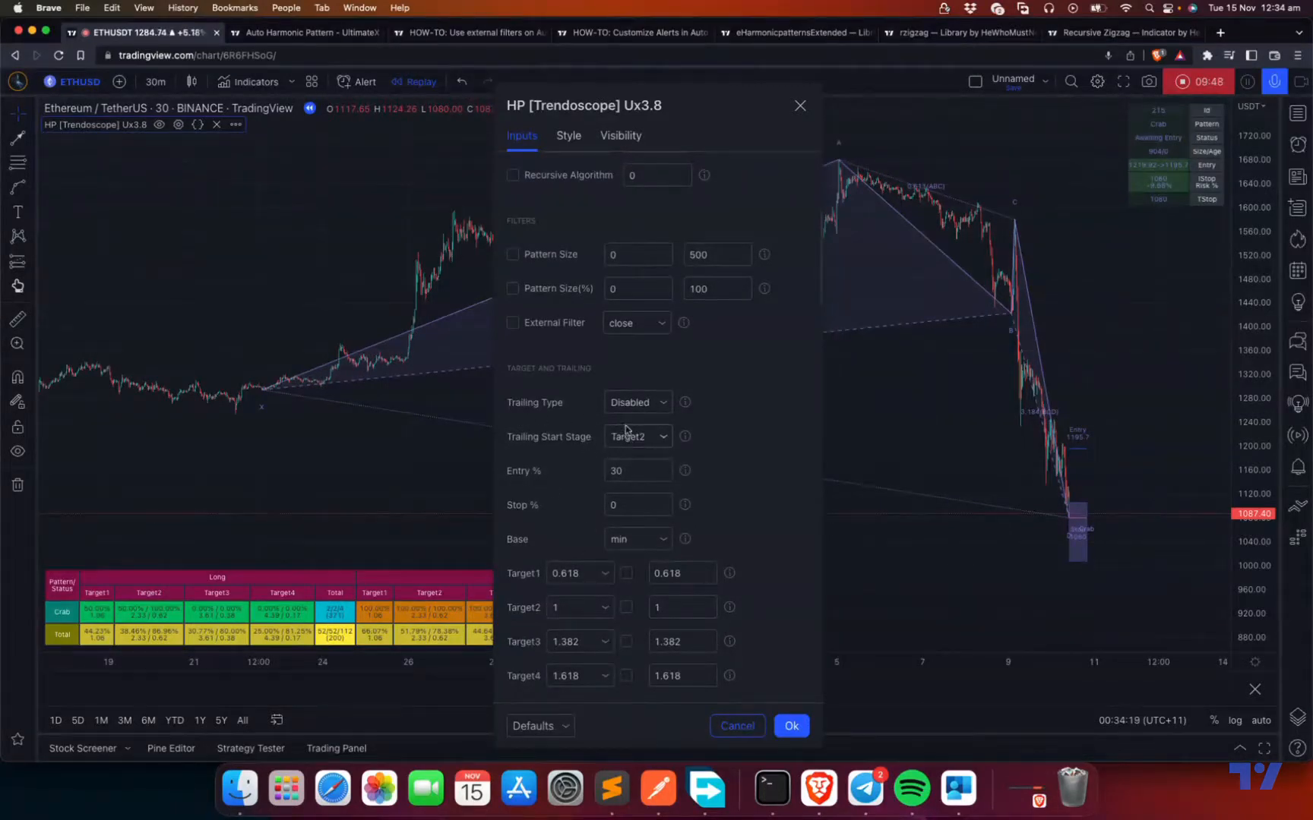
{"action": "left_click", "coordinate": [637, 402]}
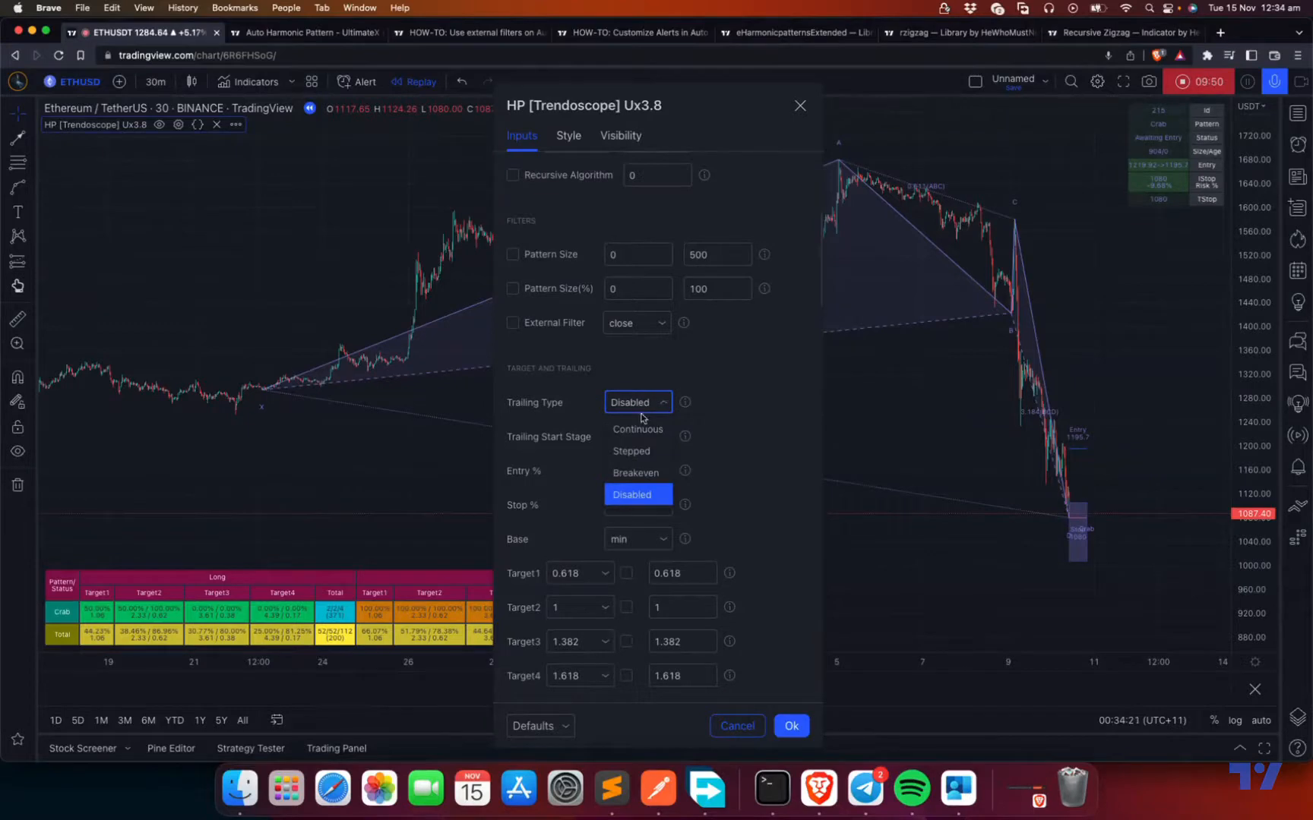
{"action": "mouse_move", "coordinate": [635, 473]}
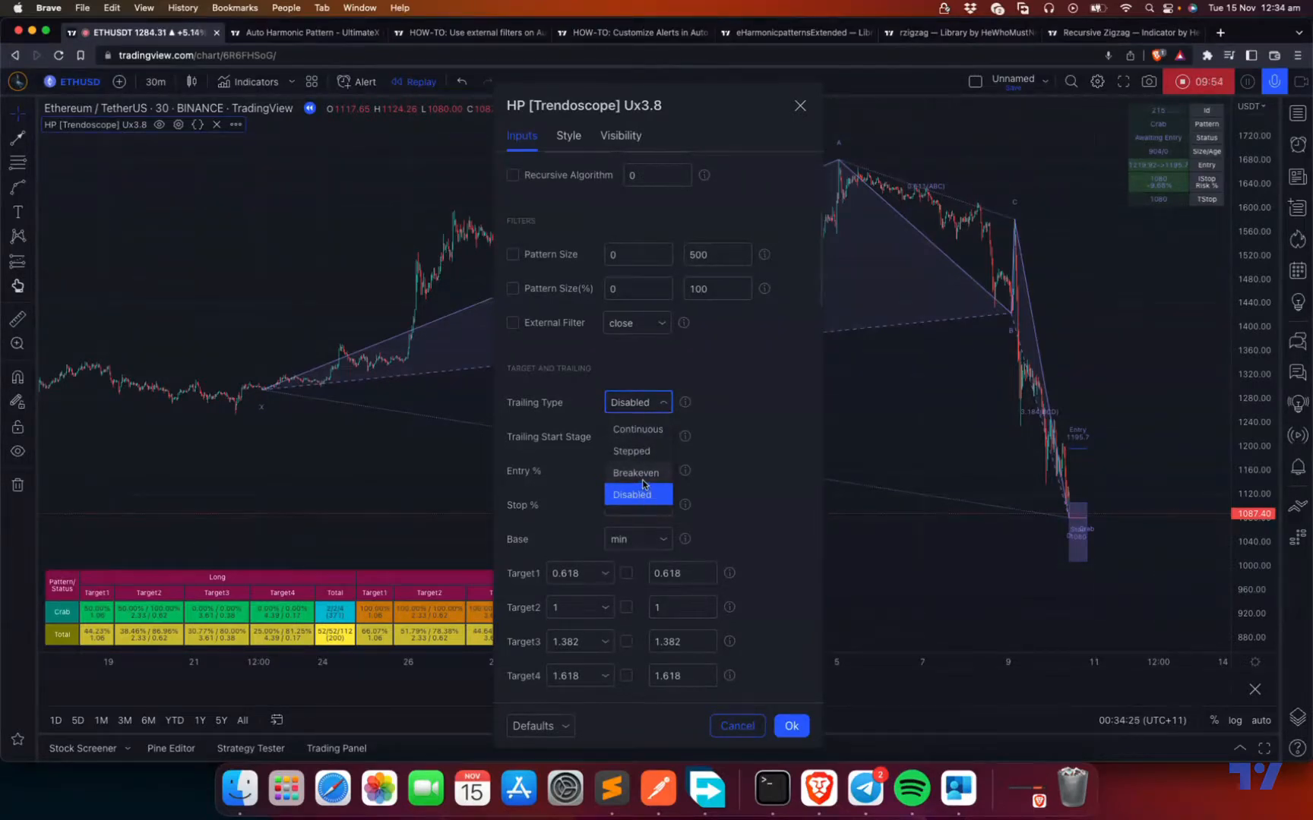
{"action": "left_click", "coordinate": [635, 473]}
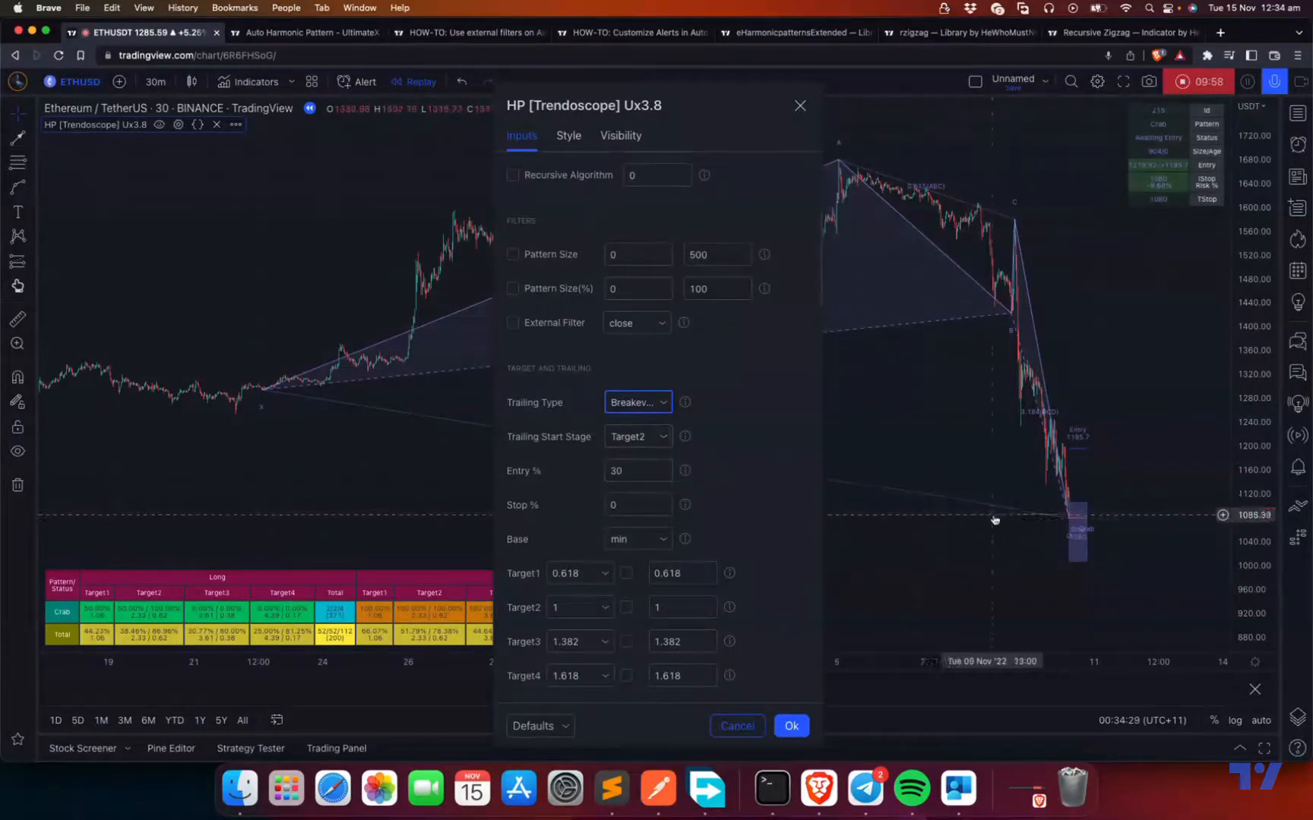
{"action": "mouse_move", "coordinate": [1089, 502]}
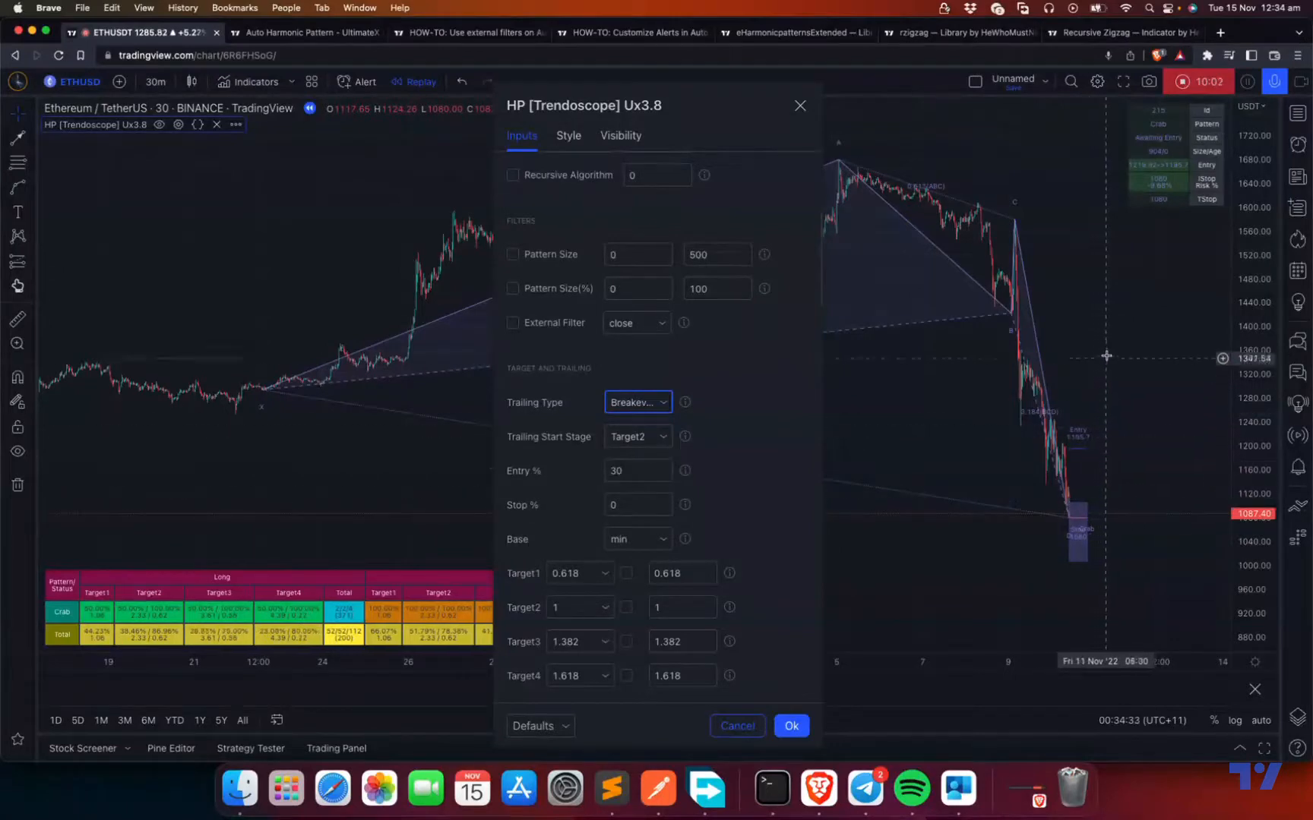
{"action": "mouse_move", "coordinate": [1125, 502]}
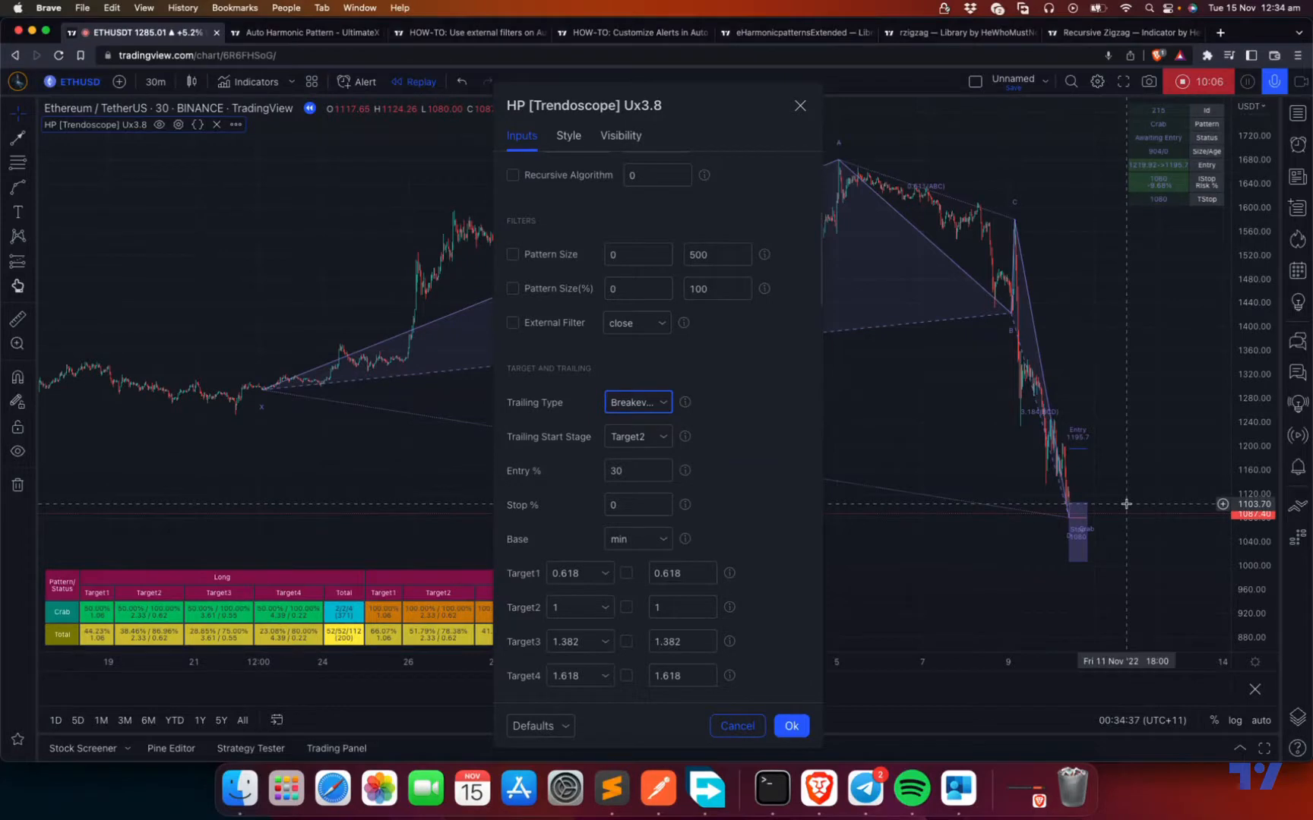
{"action": "mouse_move", "coordinate": [751, 467]}
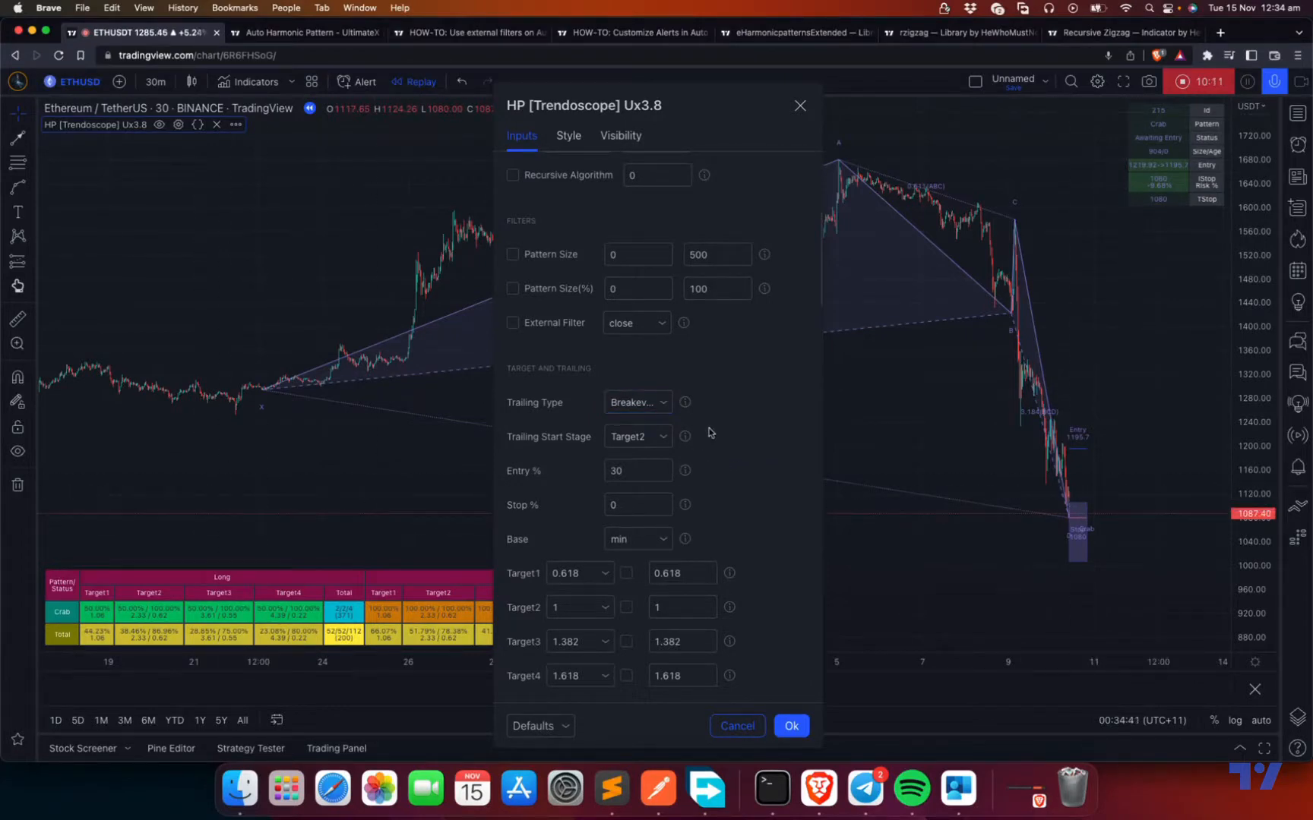
{"action": "mouse_move", "coordinate": [1032, 478]}
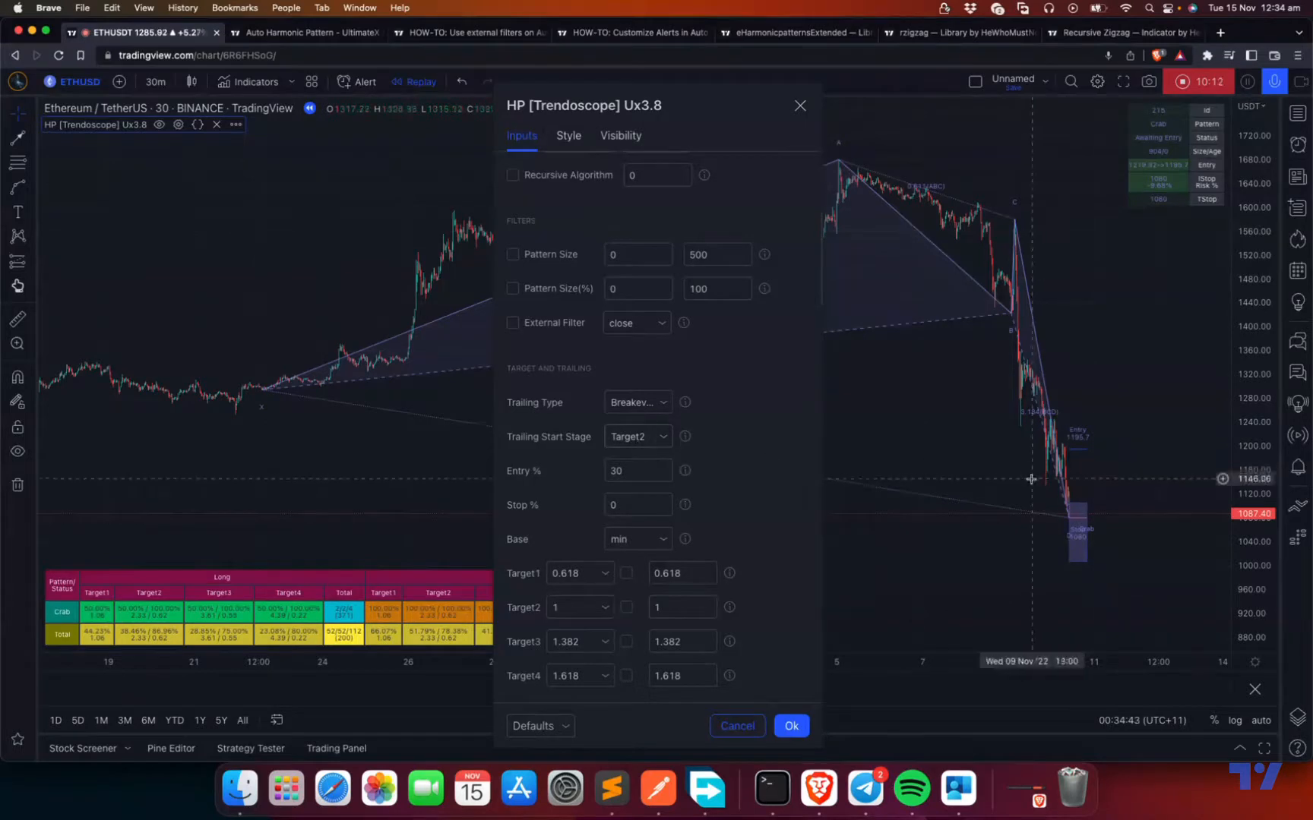
Switch Trailing Type to Continuous, then change it to Stepped
{"action": "left_click", "coordinate": [637, 403]}
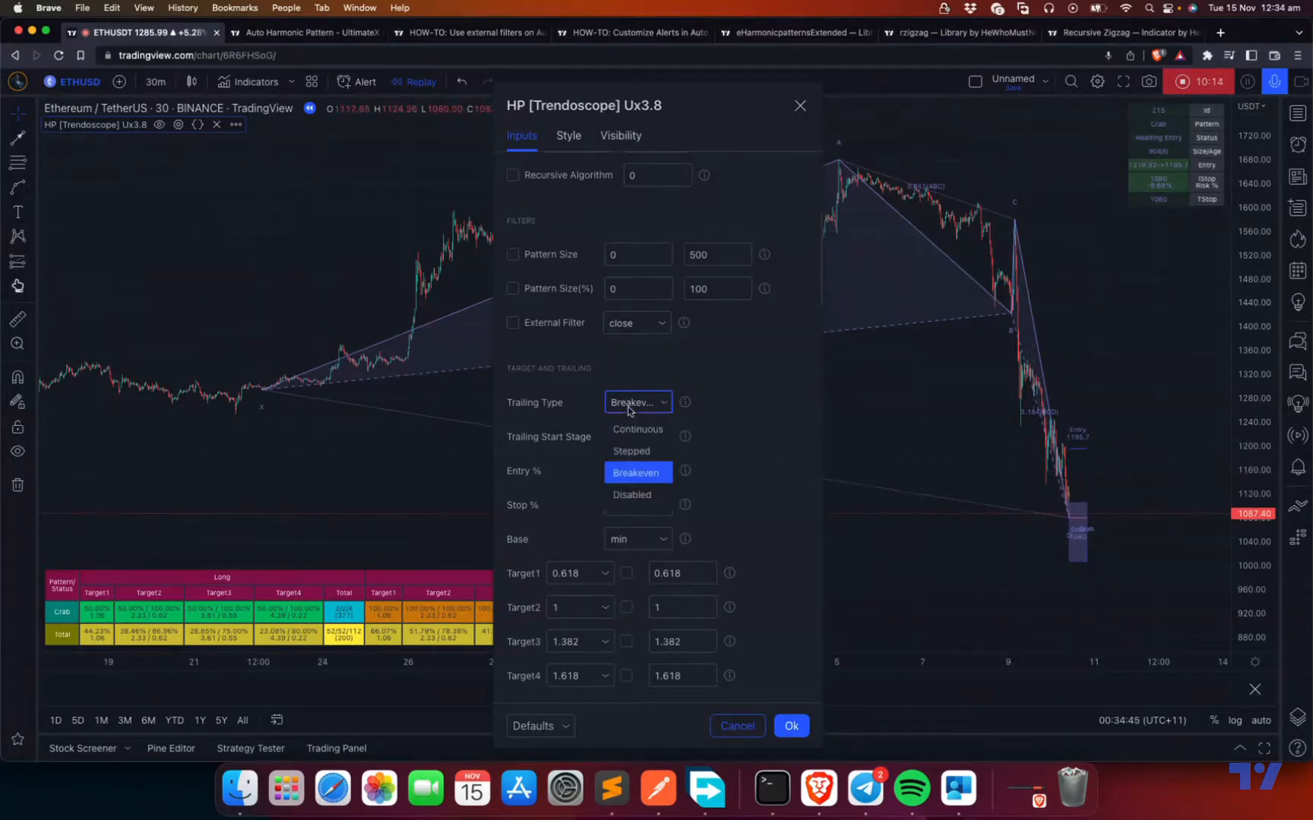
{"action": "left_click", "coordinate": [638, 428]}
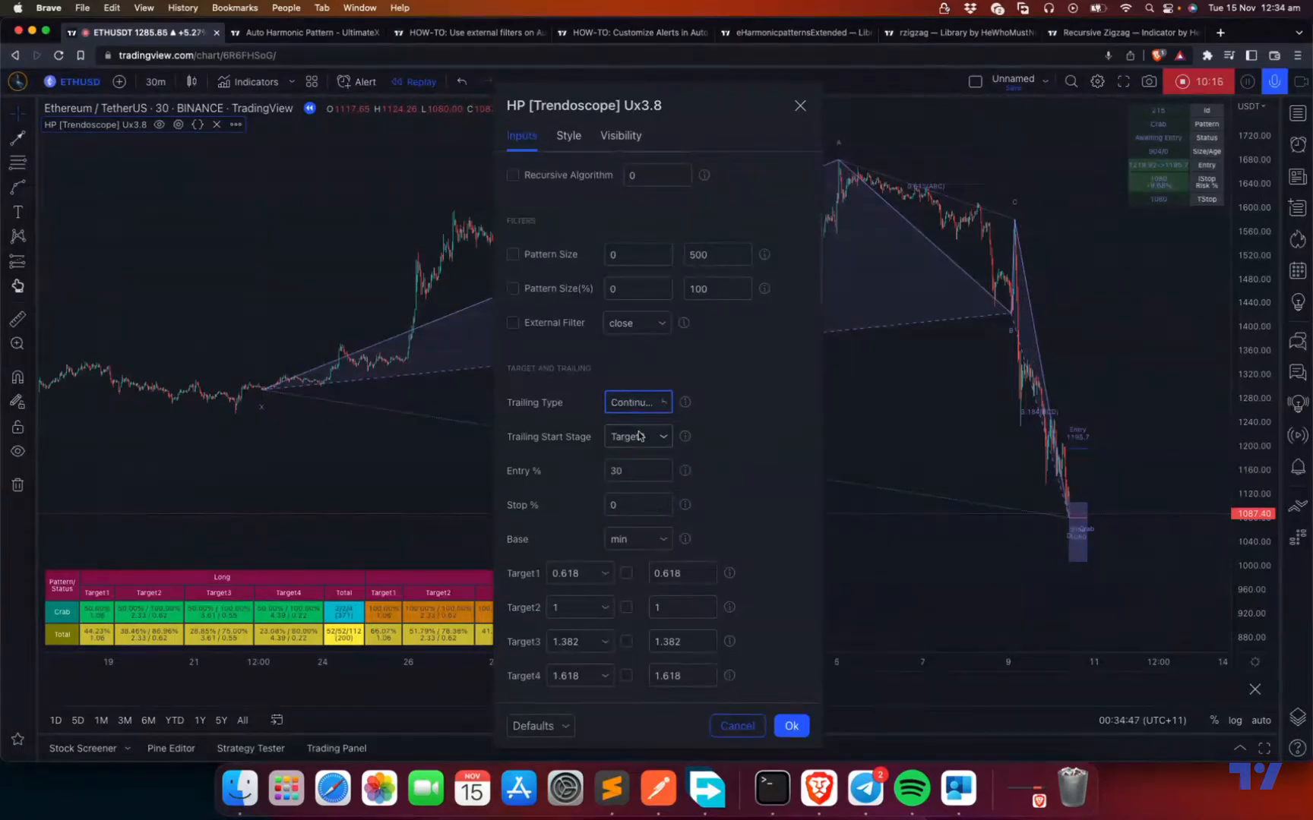
{"action": "left_click", "coordinate": [636, 435]}
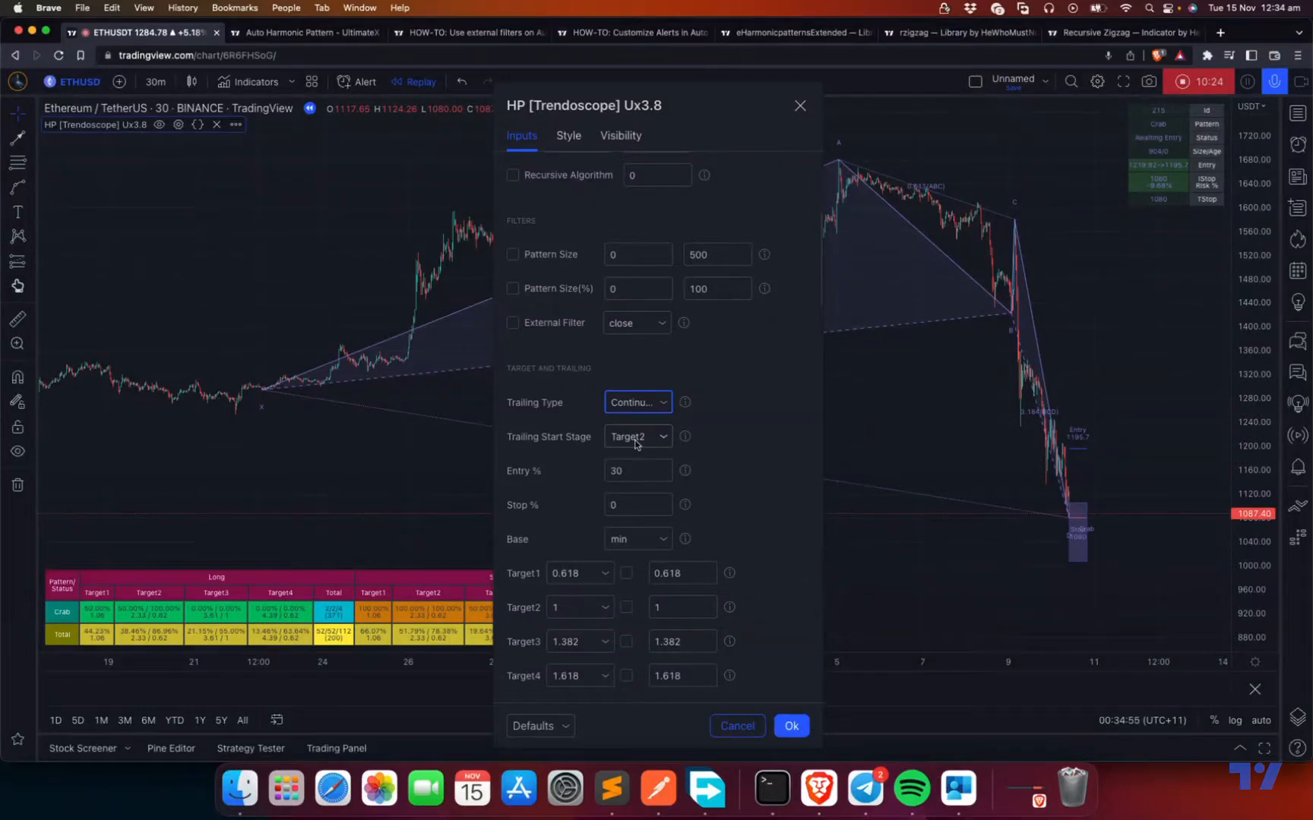
{"action": "mouse_move", "coordinate": [381, 452]}
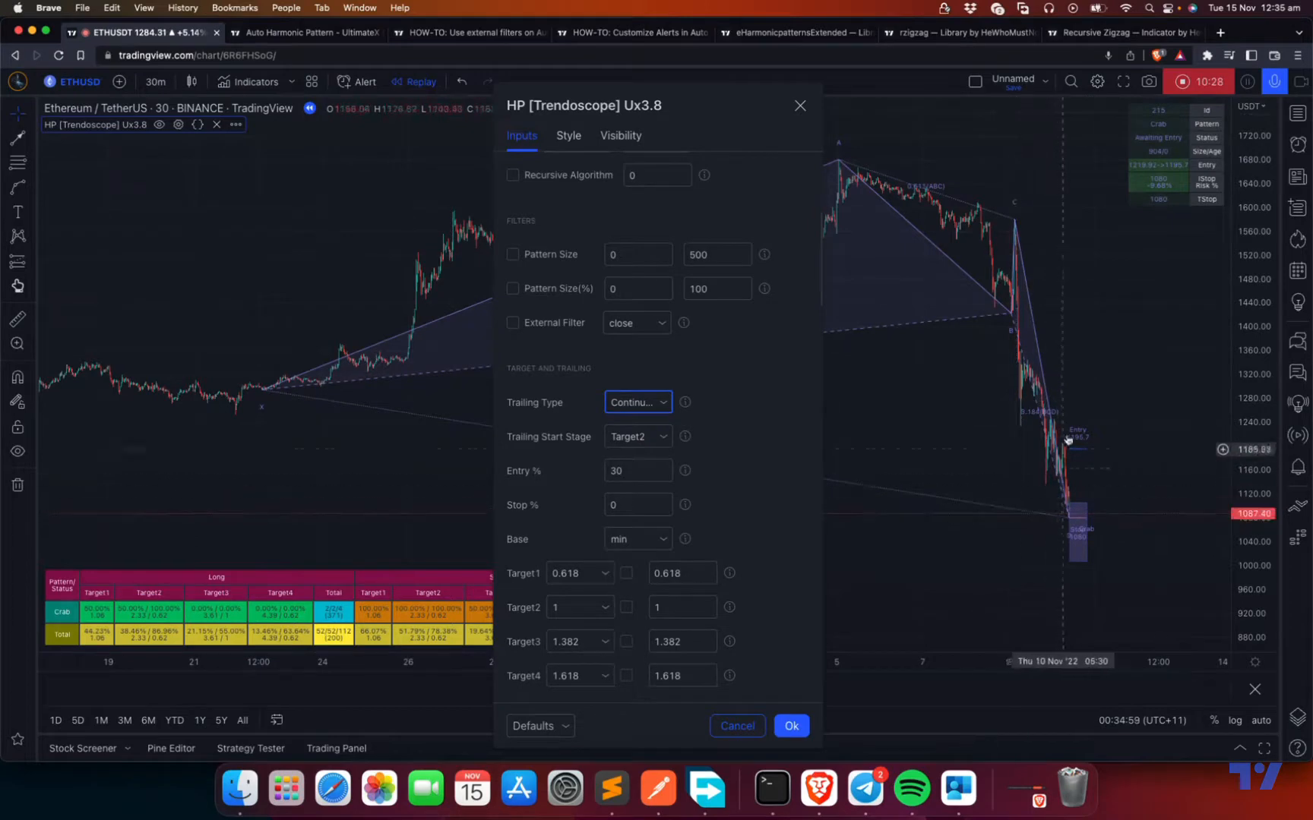
{"action": "left_click", "coordinate": [636, 402]}
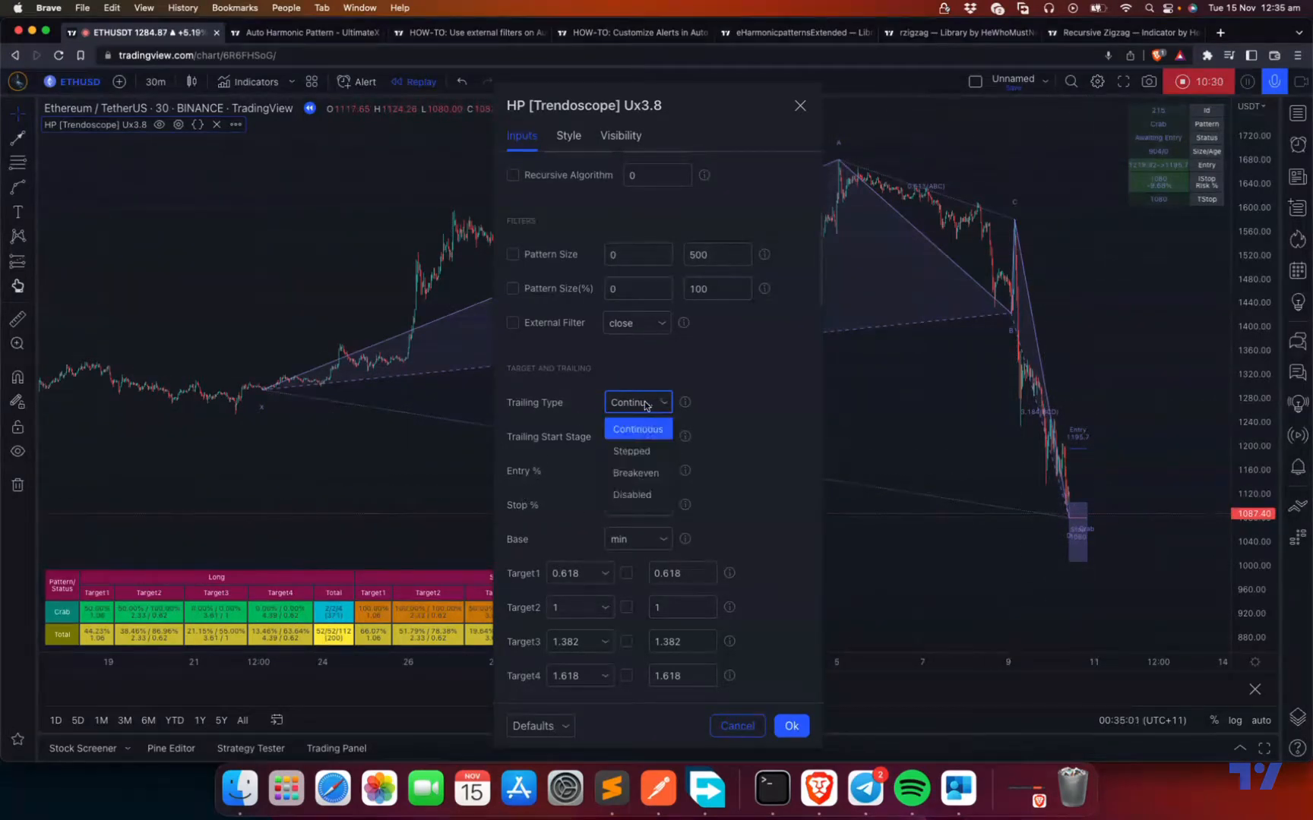
{"action": "left_click", "coordinate": [632, 450]}
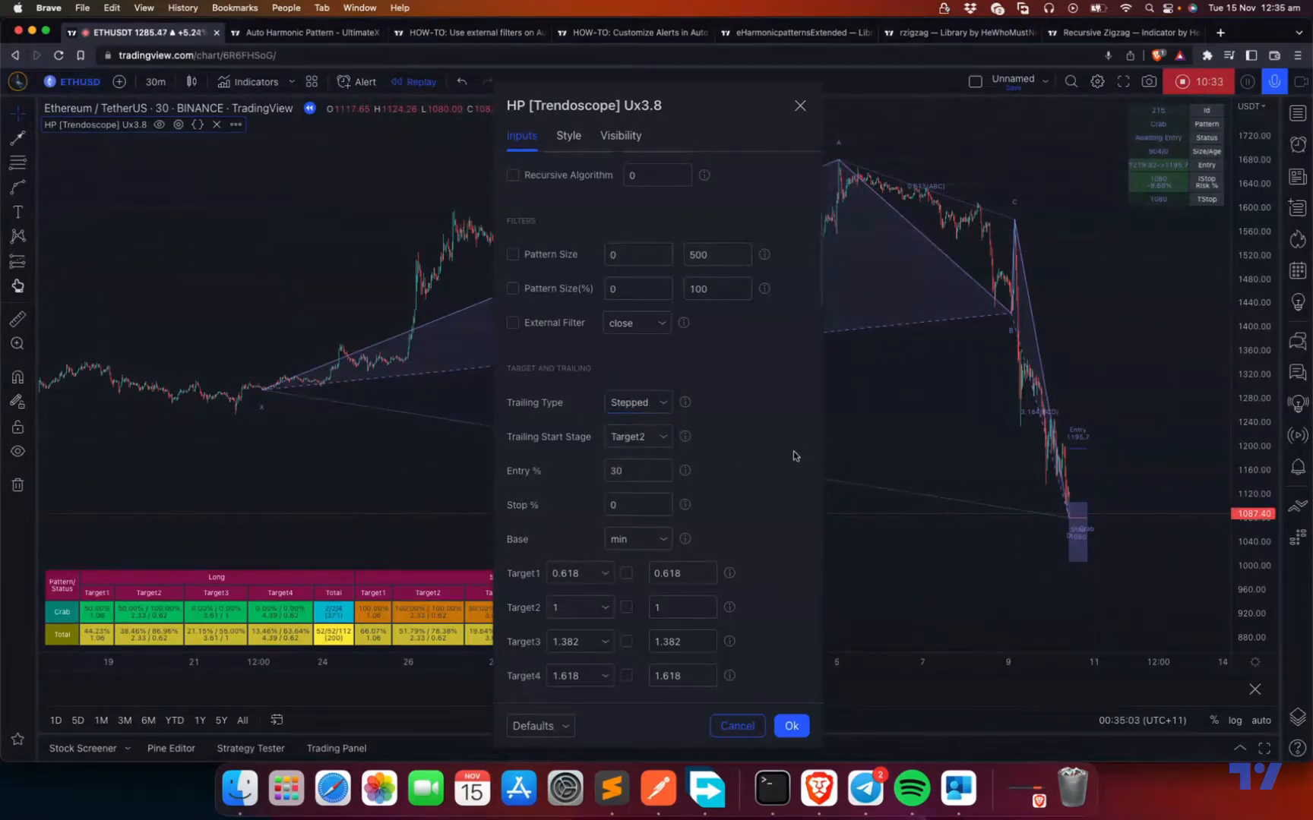
{"action": "mouse_move", "coordinate": [1109, 444]}
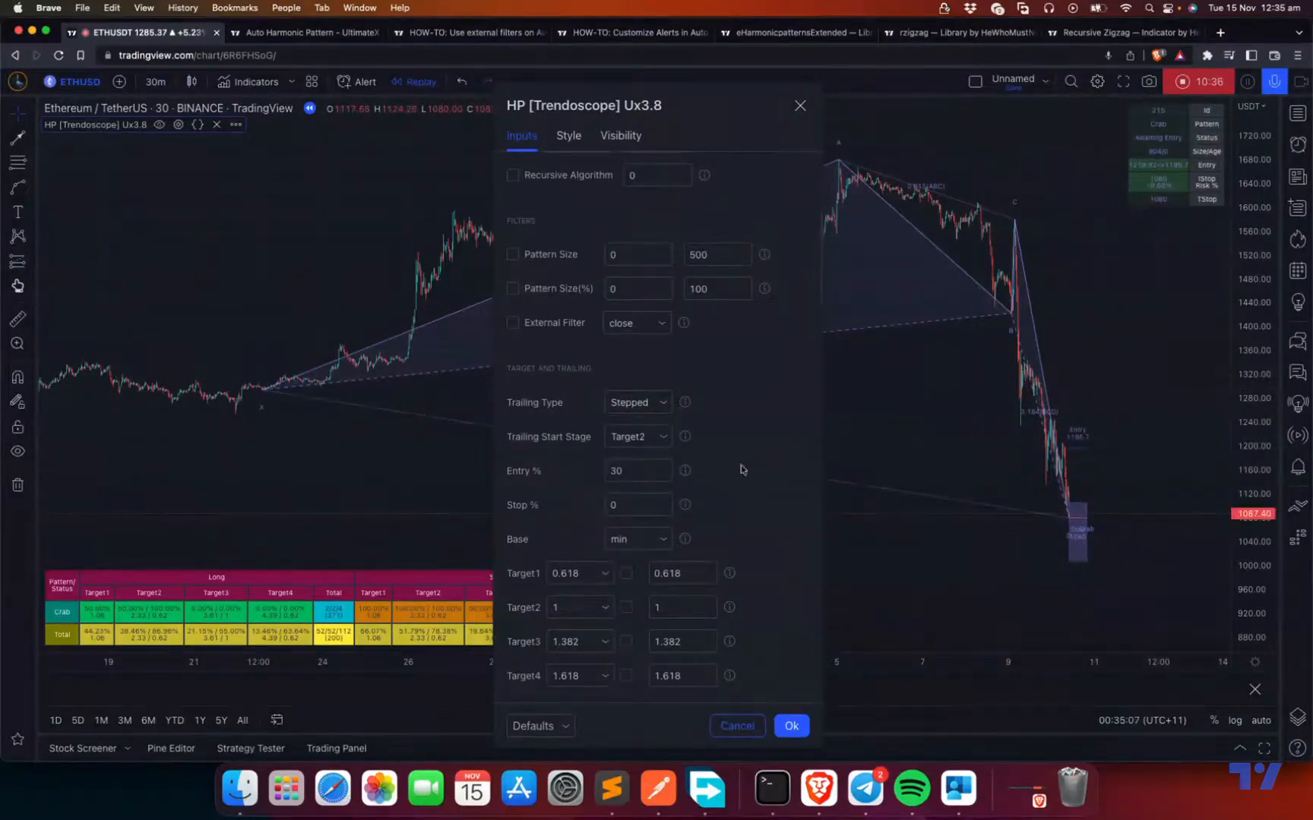
{"action": "mouse_move", "coordinate": [1126, 579]}
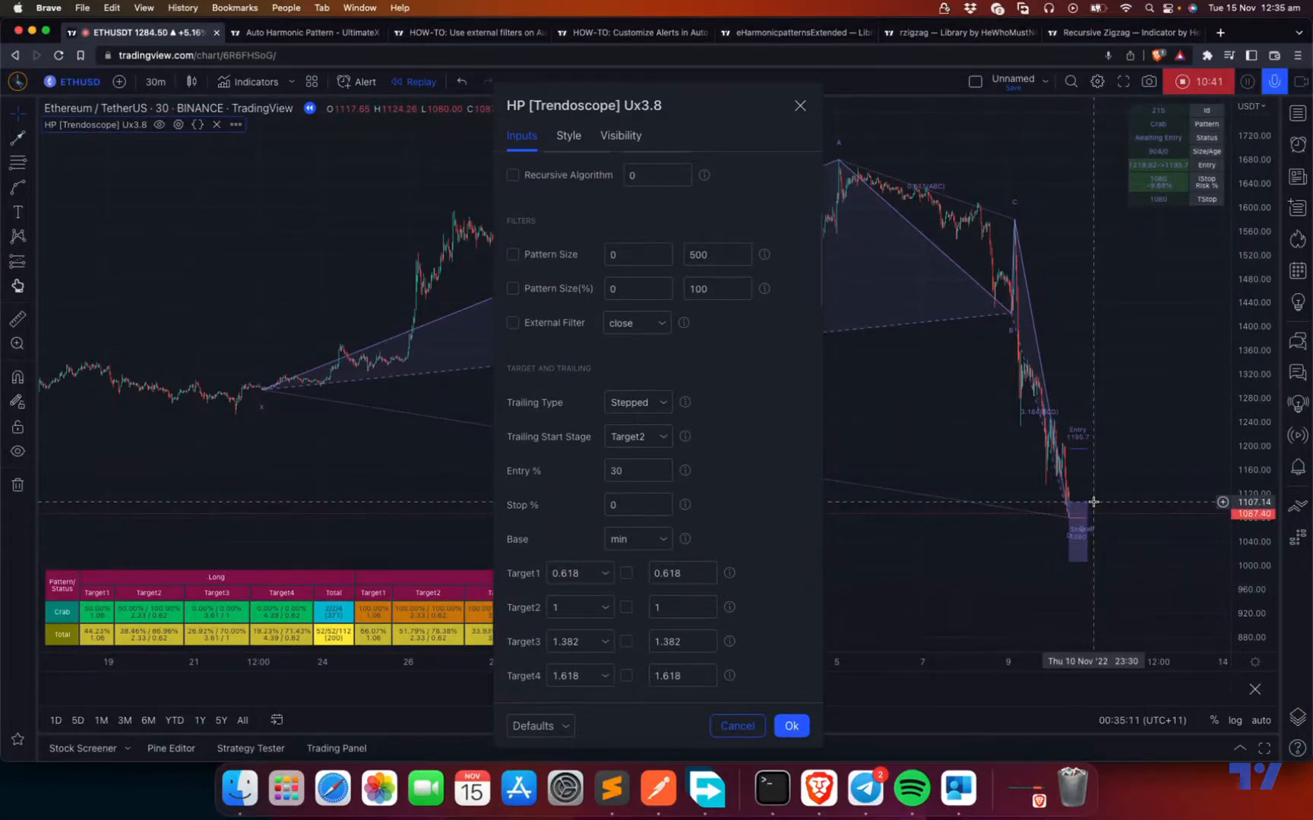
{"action": "mouse_move", "coordinate": [1052, 338]}
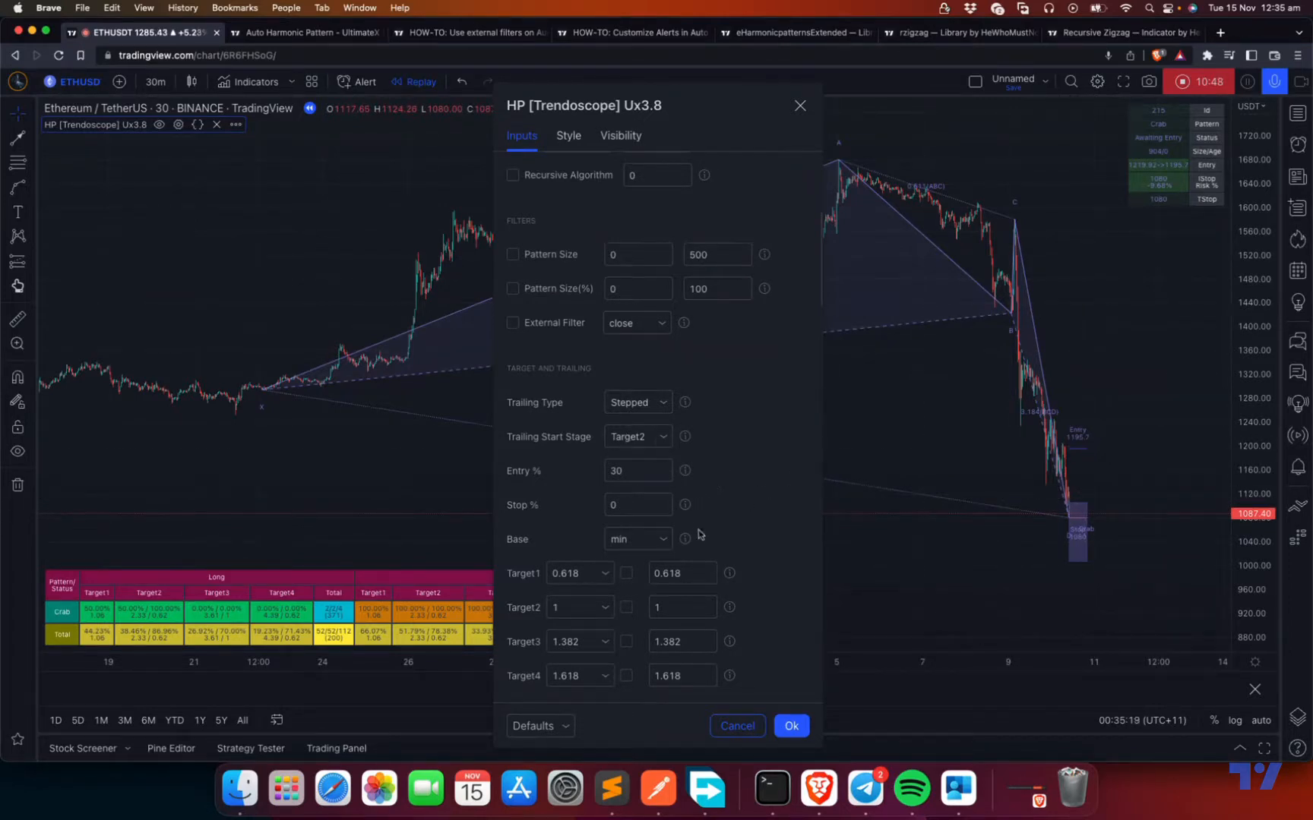
Choose Disabled in the Trailing Type dropdown
{"action": "left_click", "coordinate": [678, 572]}
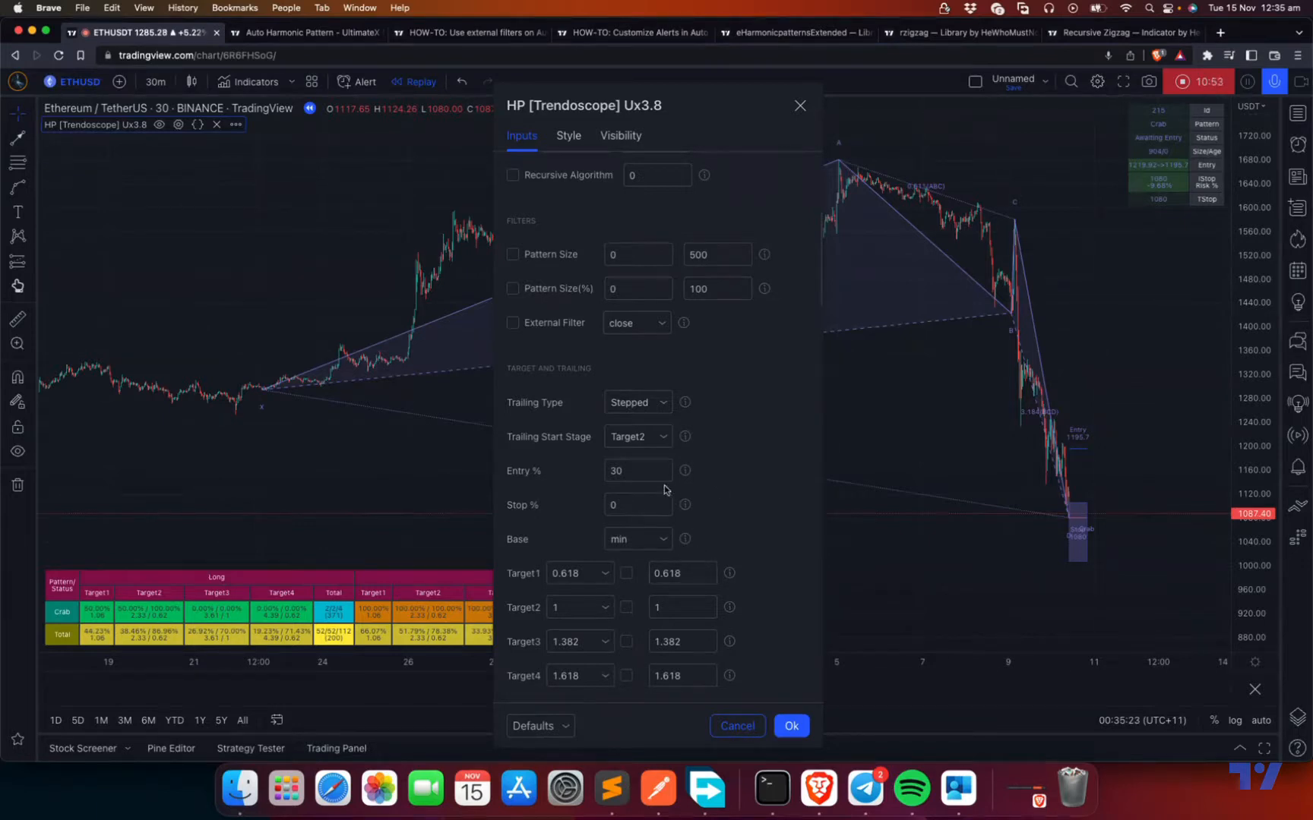
{"action": "left_click", "coordinate": [636, 402]}
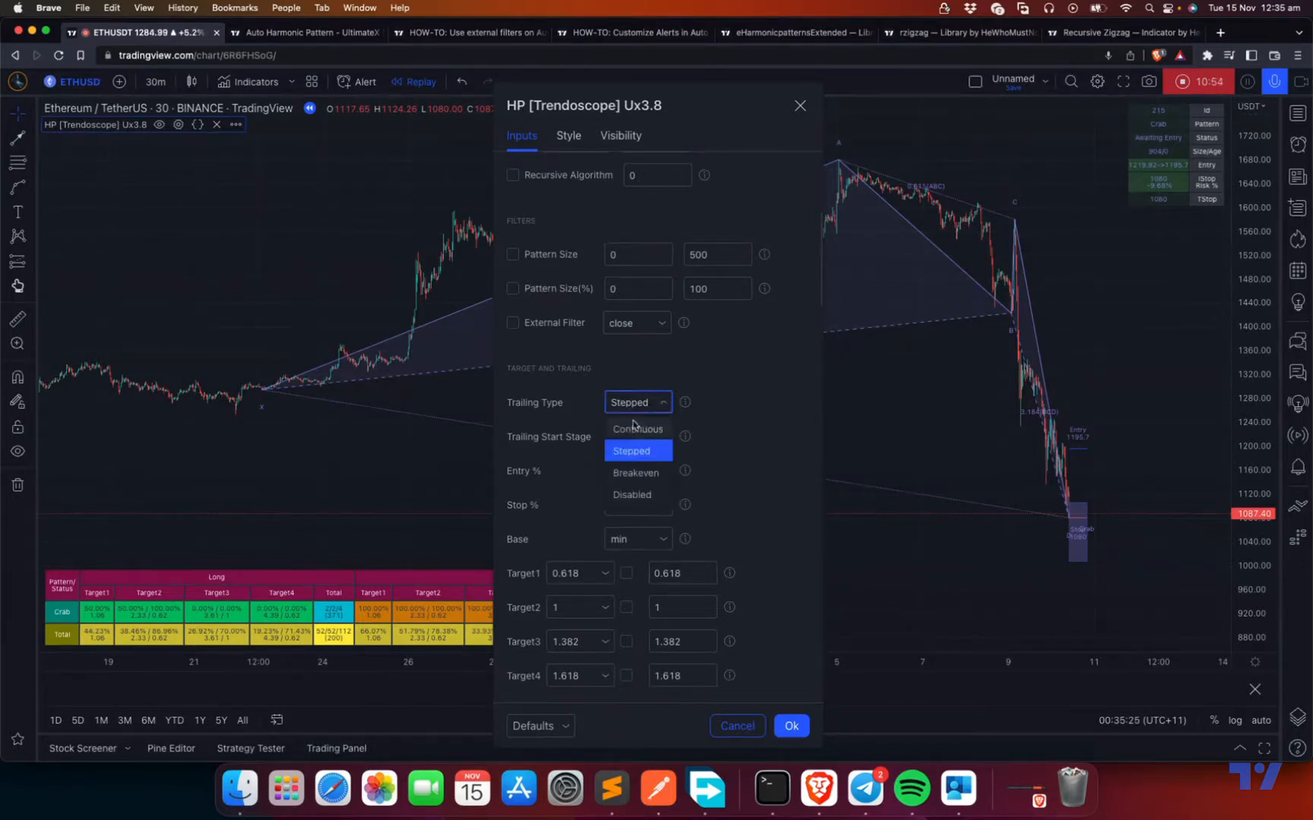
{"action": "left_click", "coordinate": [632, 494]}
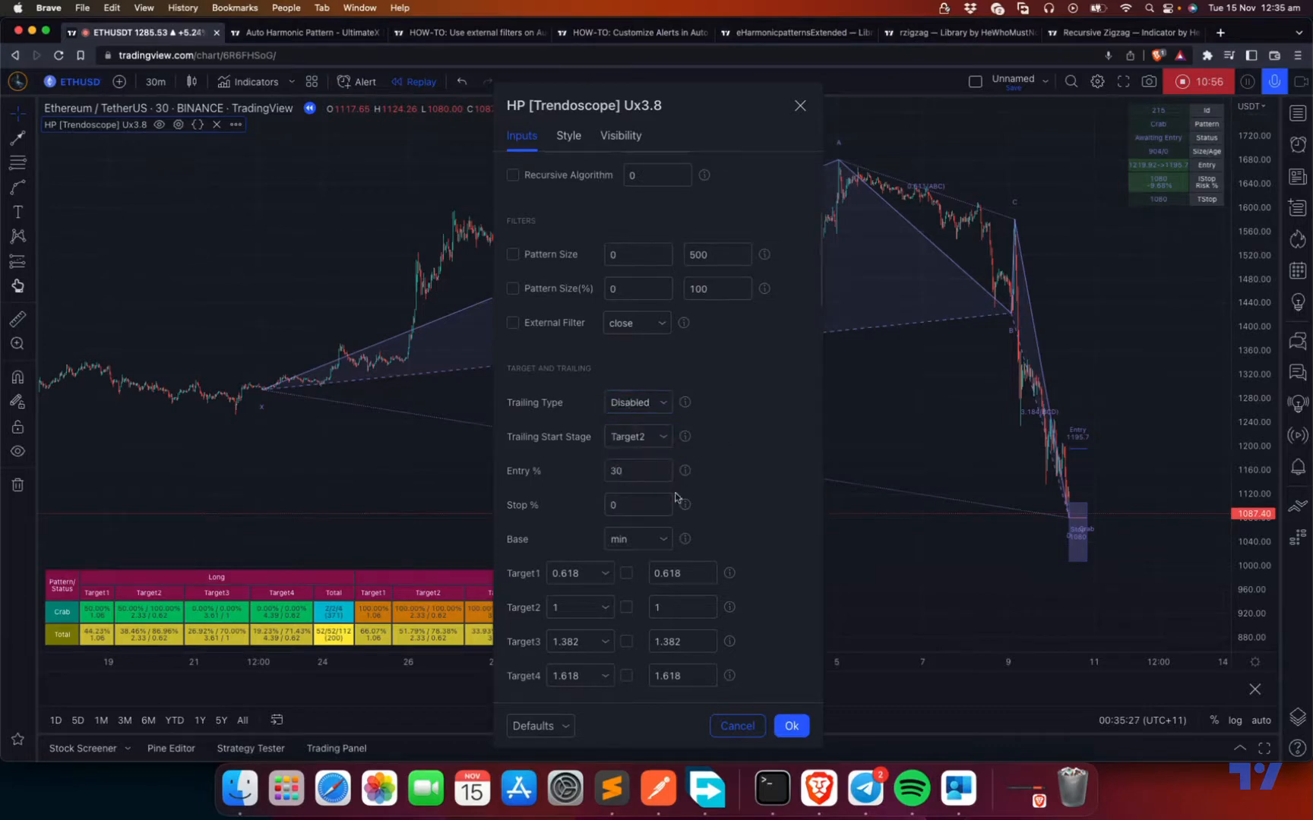
{"action": "mouse_move", "coordinate": [362, 602]}
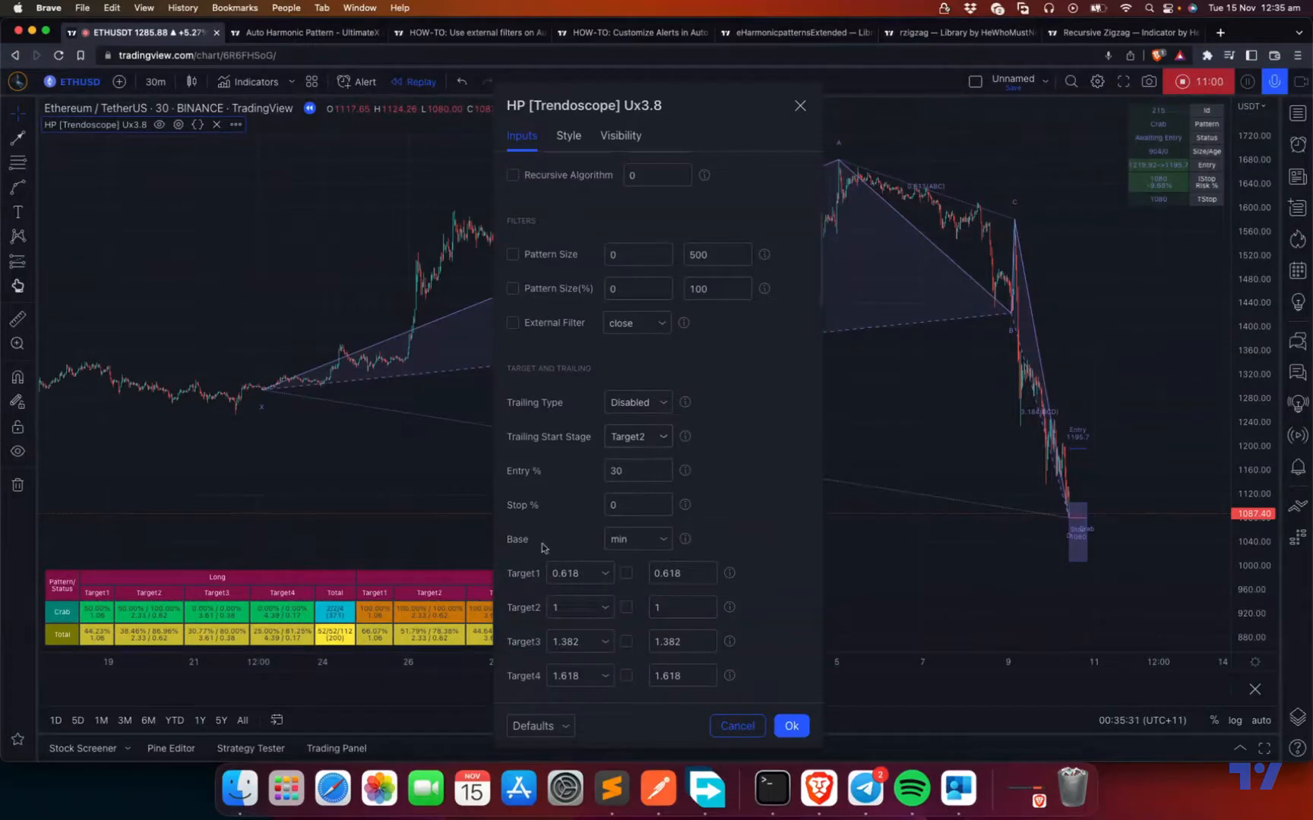
{"action": "mouse_move", "coordinate": [224, 650]}
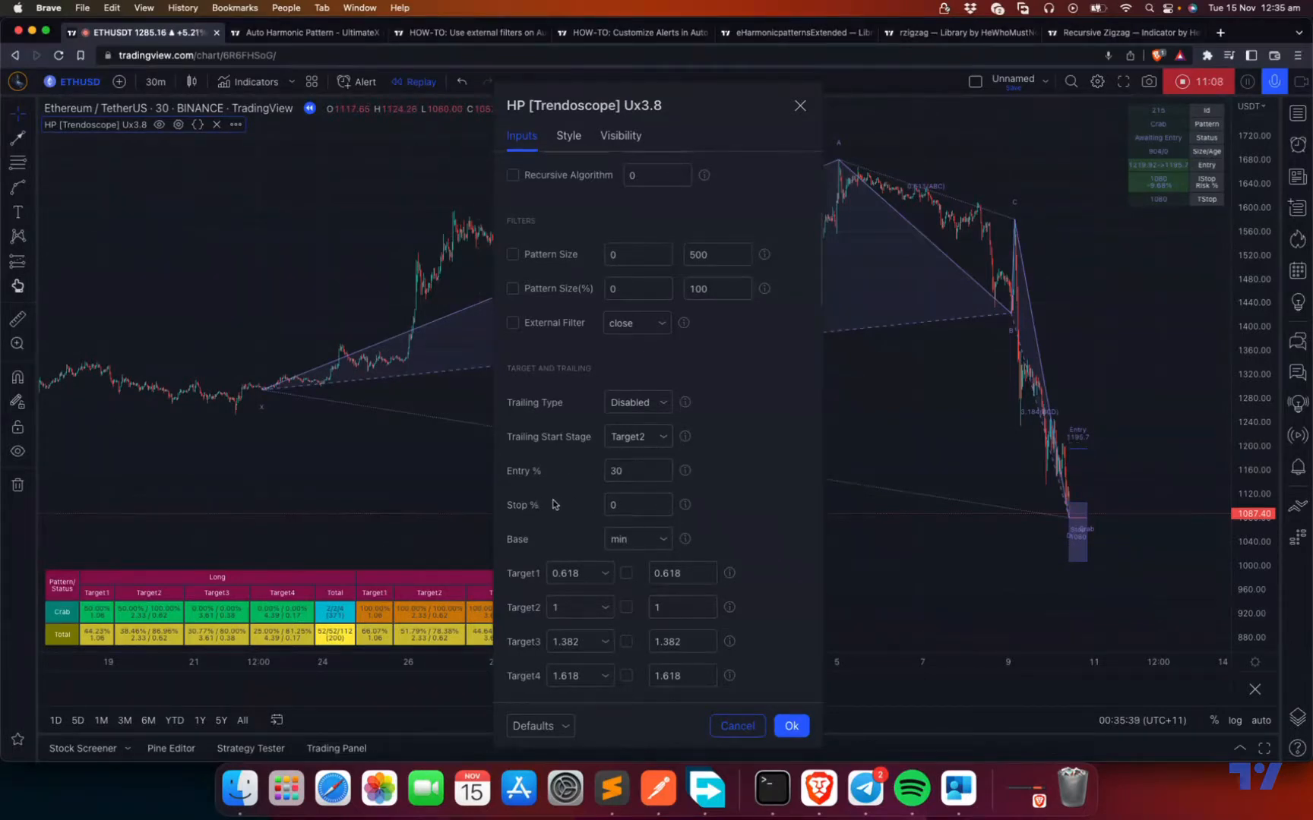
{"action": "mouse_move", "coordinate": [607, 450]}
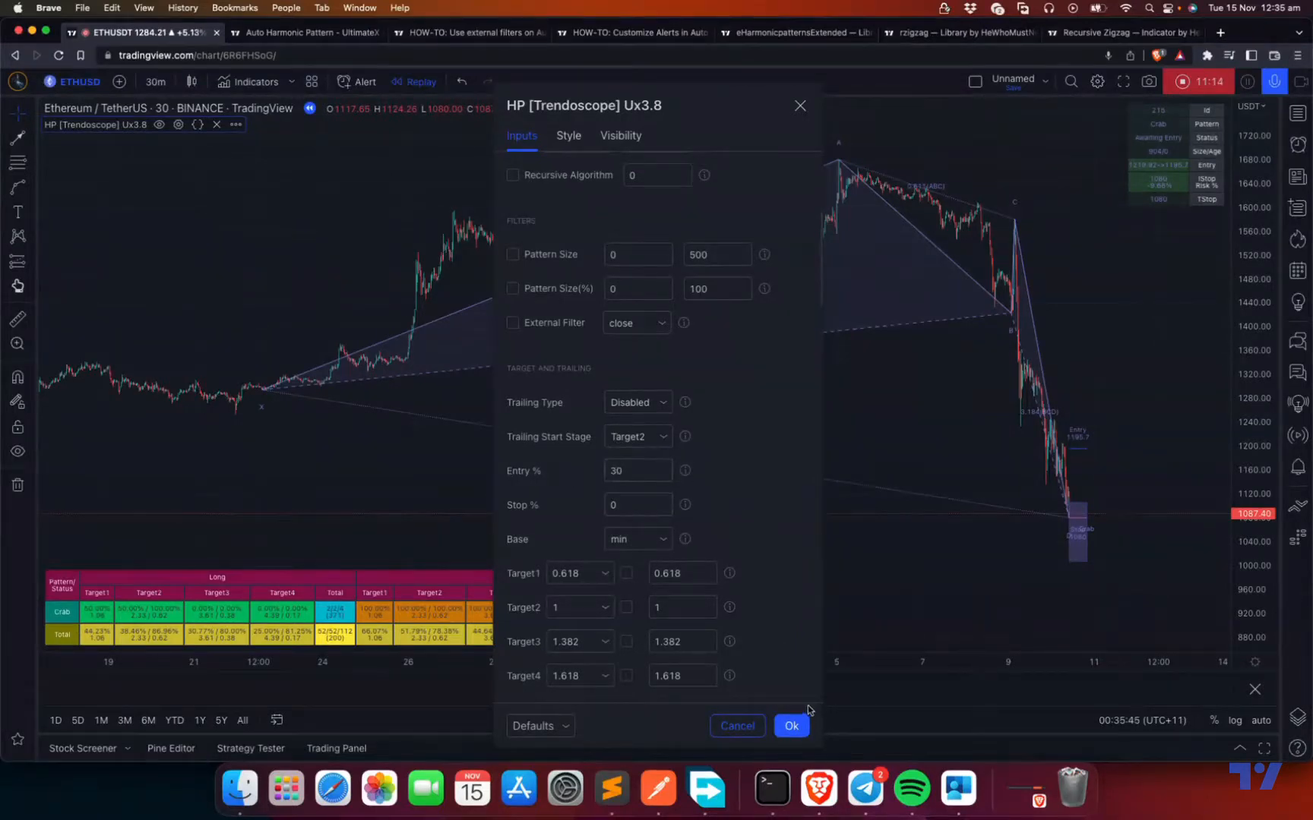
{"action": "left_click", "coordinate": [789, 725]}
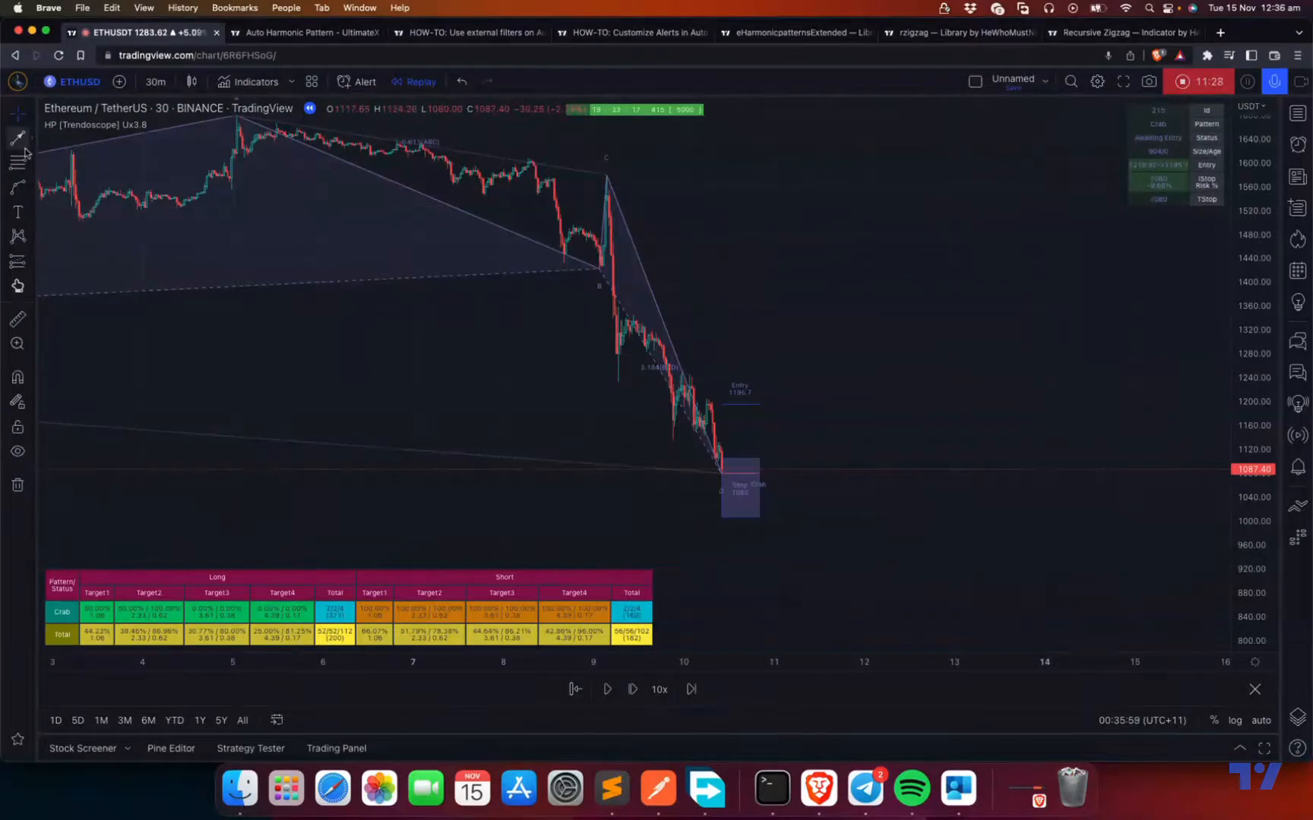
{"action": "mouse_move", "coordinate": [725, 475]}
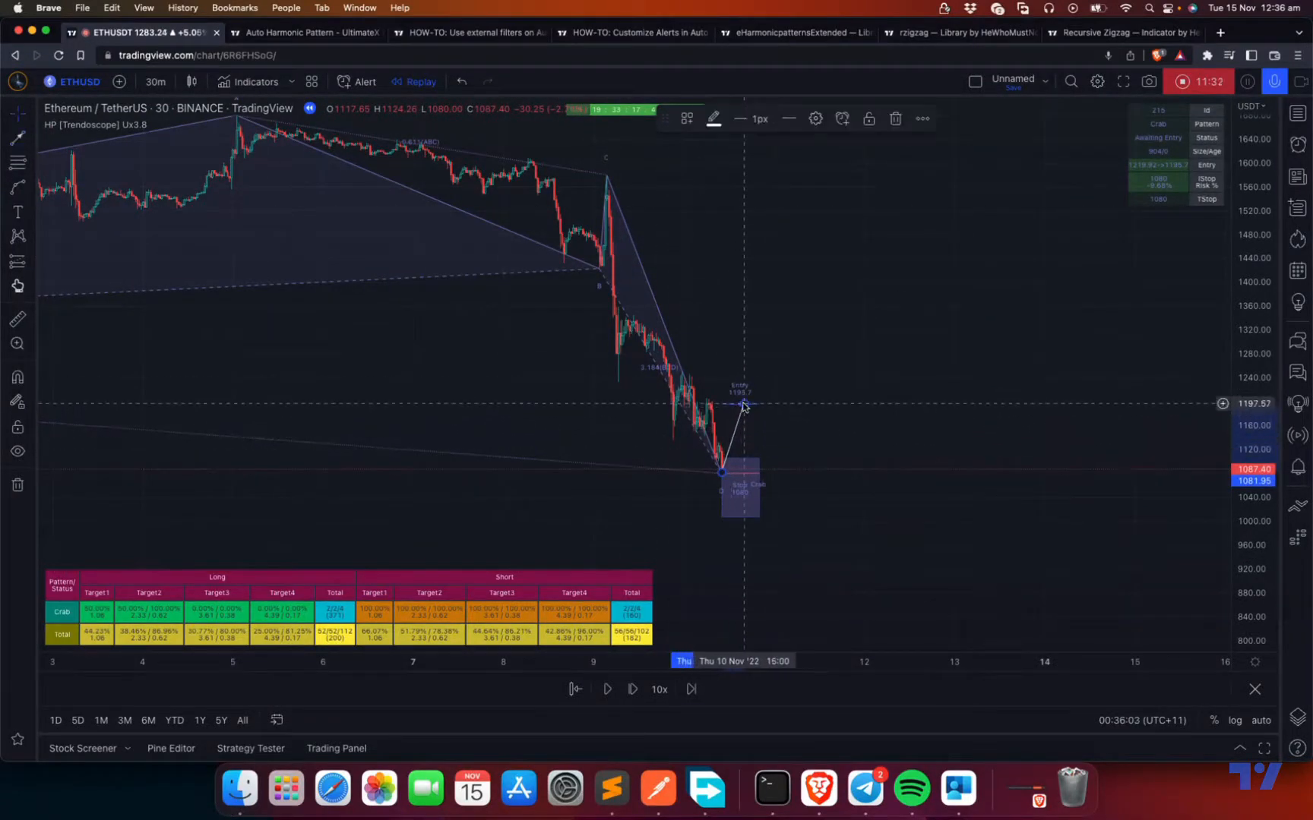
{"action": "mouse_move", "coordinate": [771, 399]}
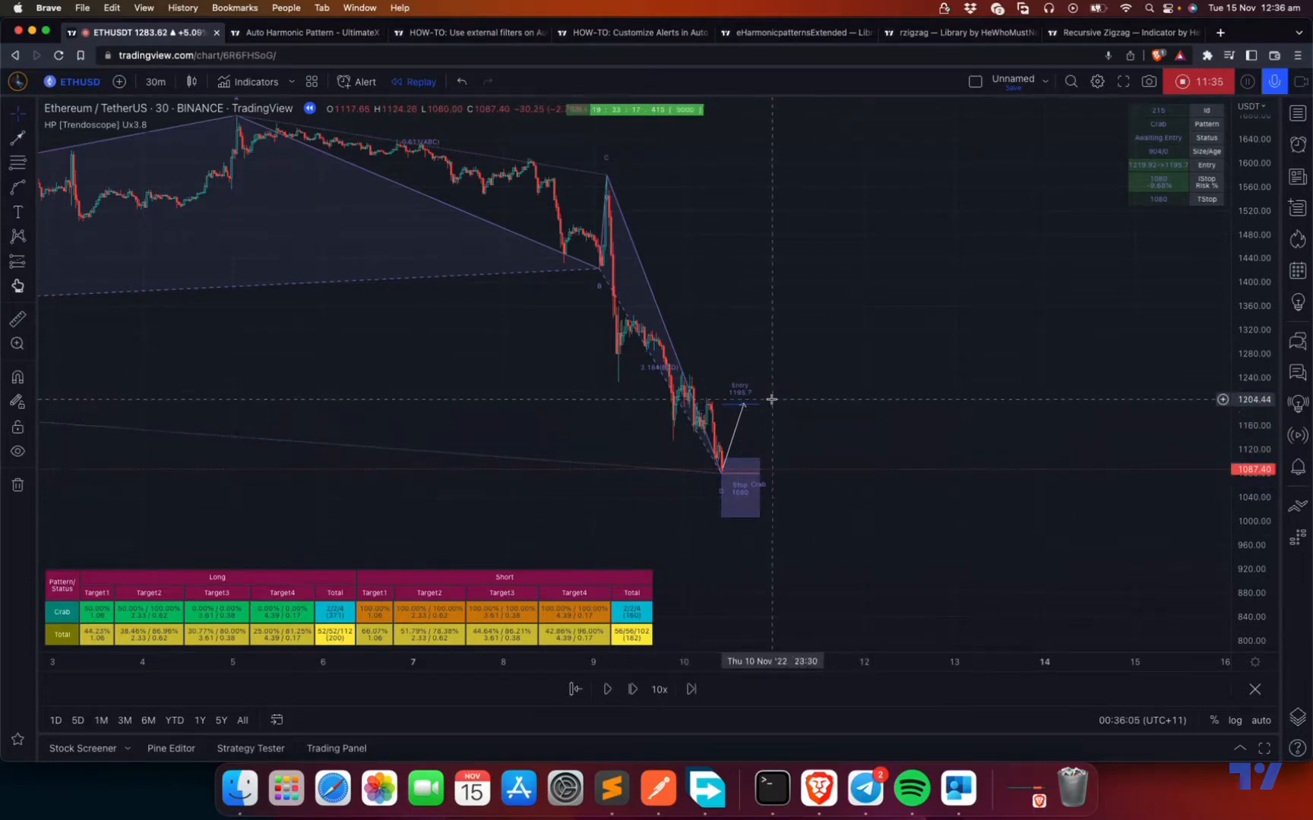
{"action": "mouse_move", "coordinate": [580, 182]}
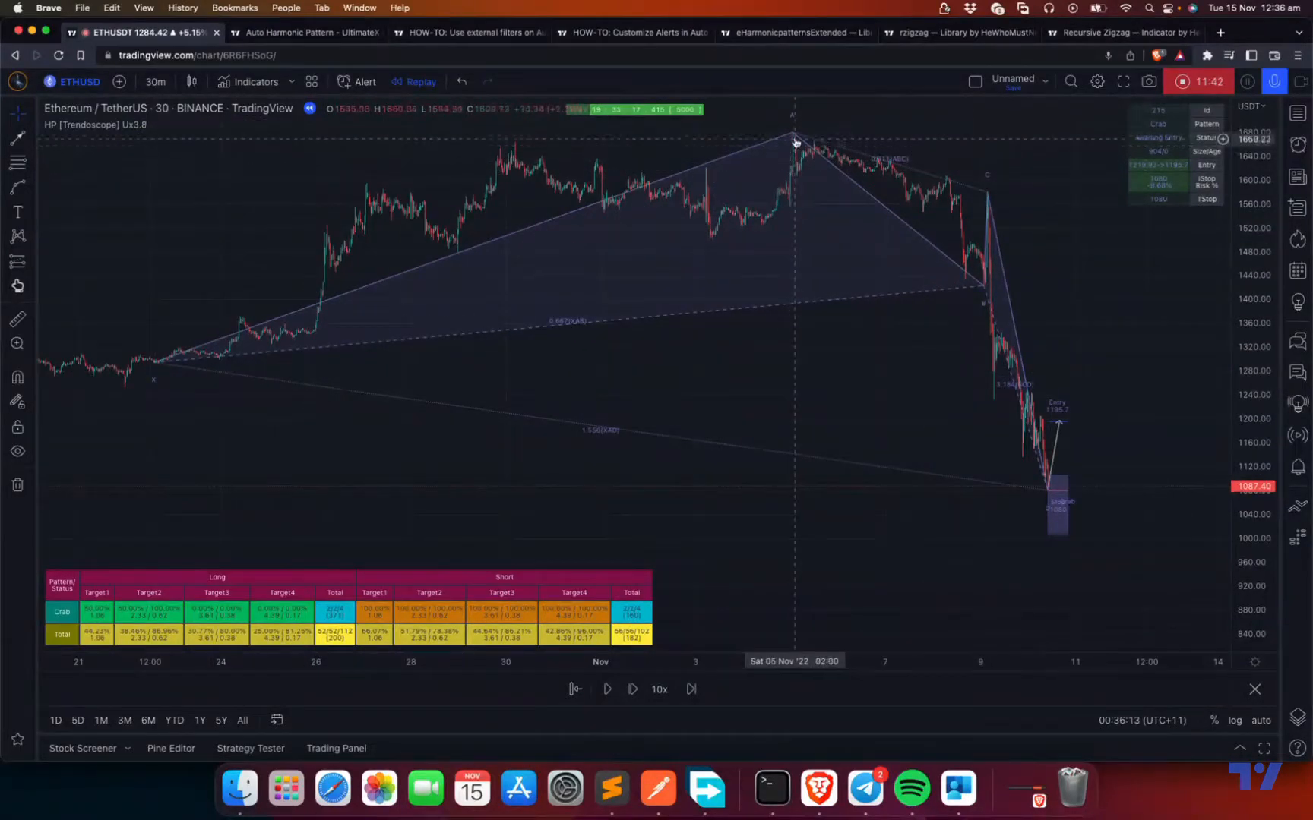
{"action": "mouse_move", "coordinate": [1089, 502]}
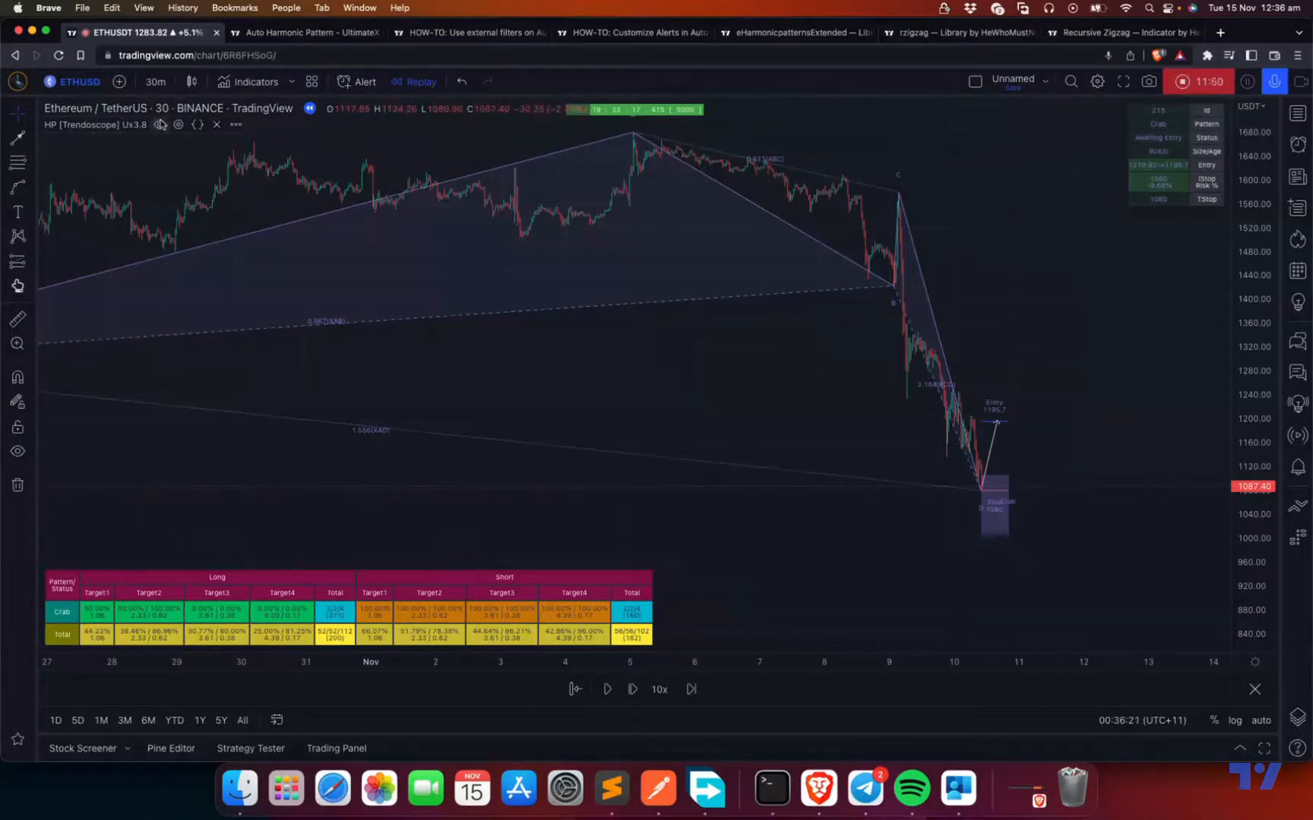
{"action": "left_click", "coordinate": [178, 124]}
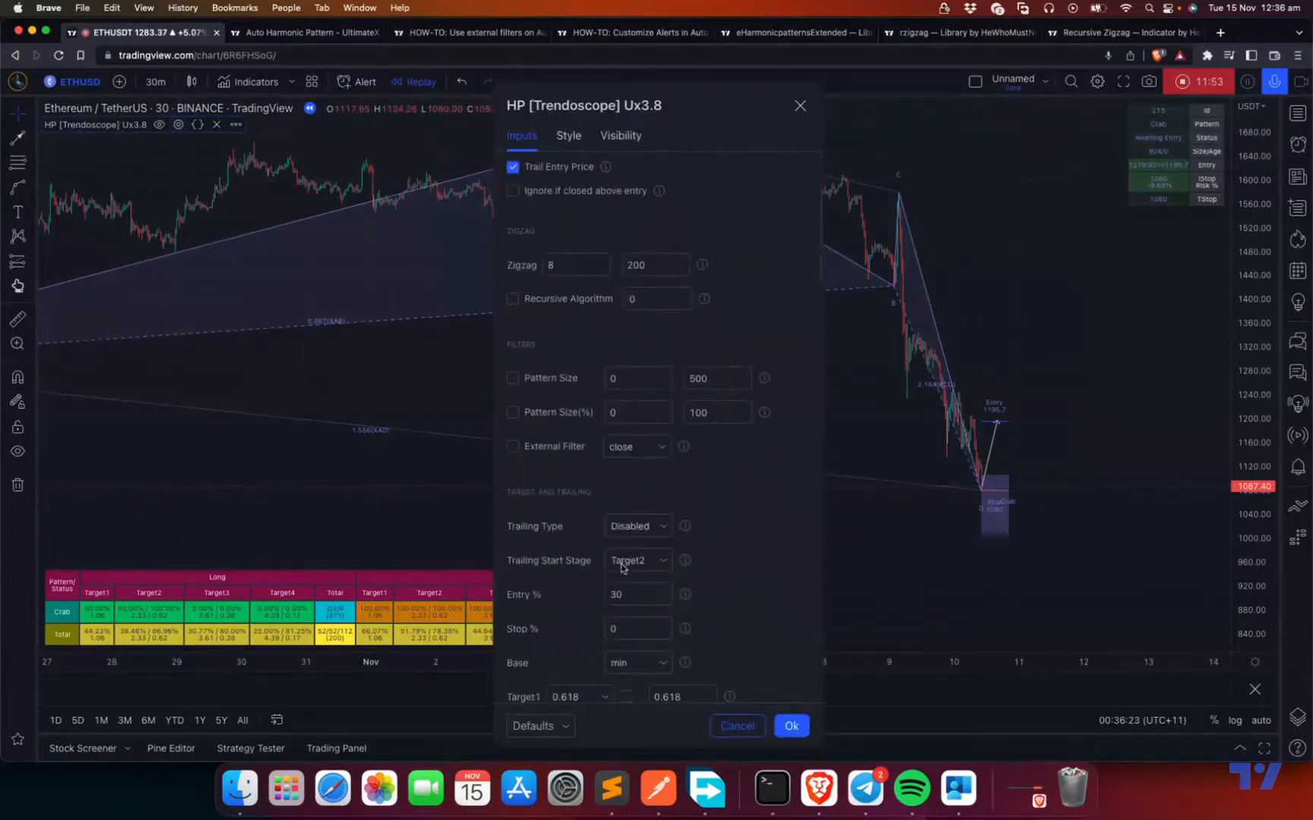
{"action": "left_click", "coordinate": [789, 725]}
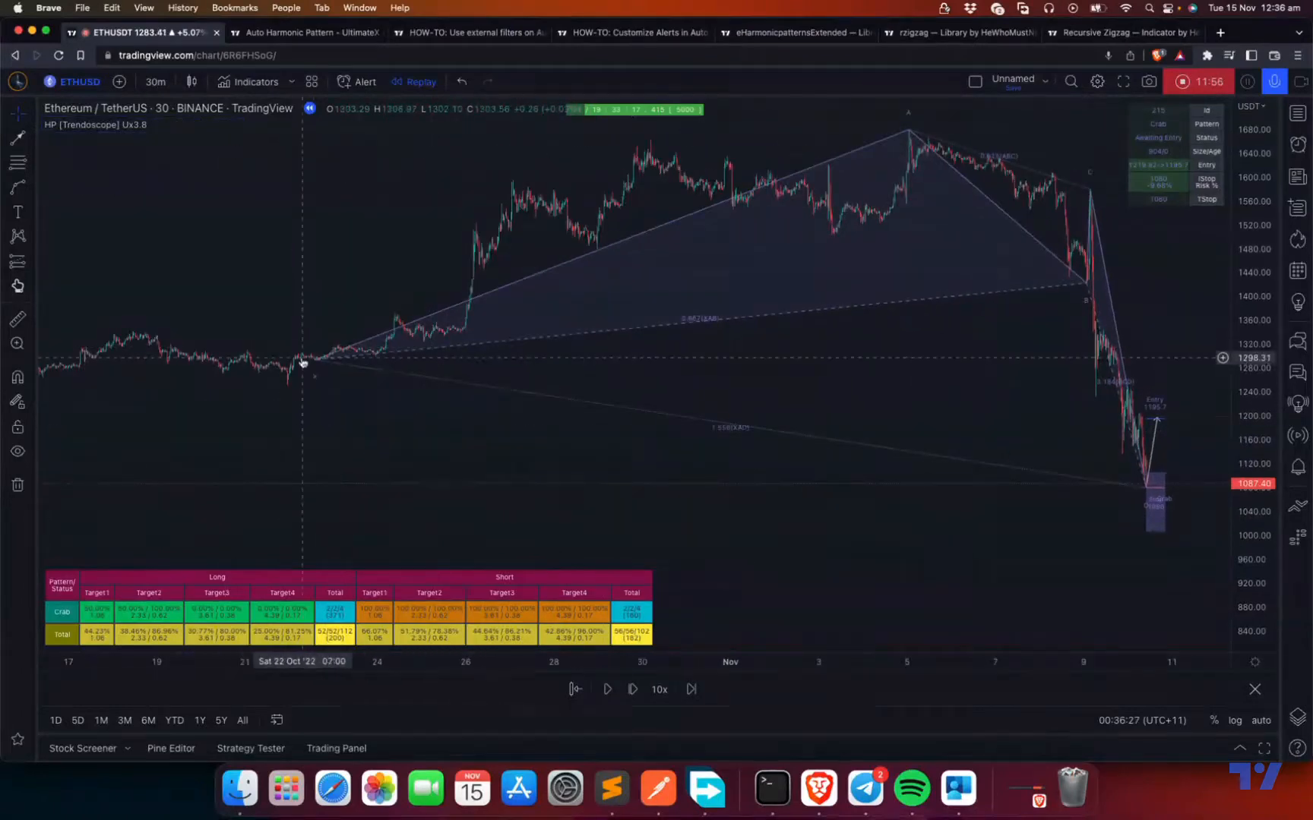
{"action": "mouse_move", "coordinate": [1099, 449]}
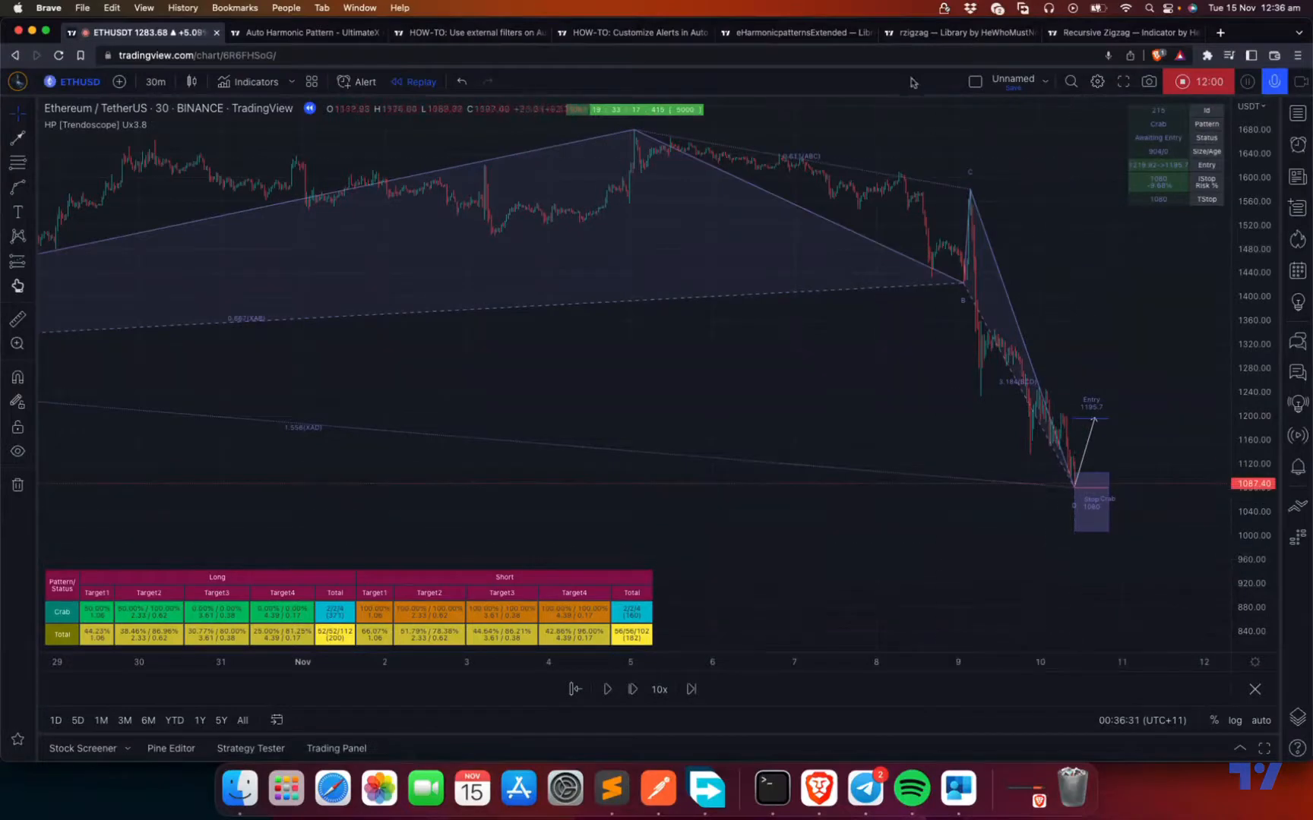
{"action": "mouse_move", "coordinate": [1101, 424]}
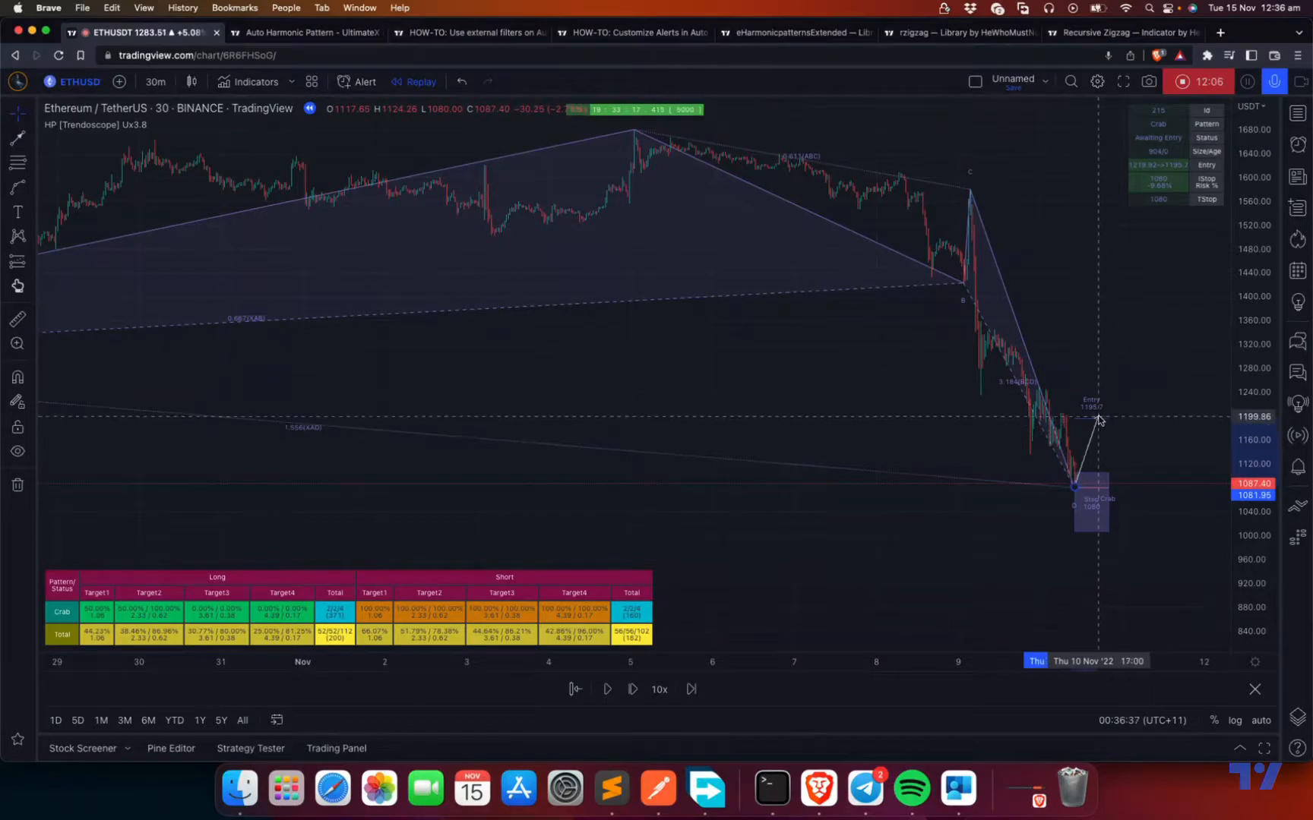
{"action": "left_click", "coordinate": [1097, 420]}
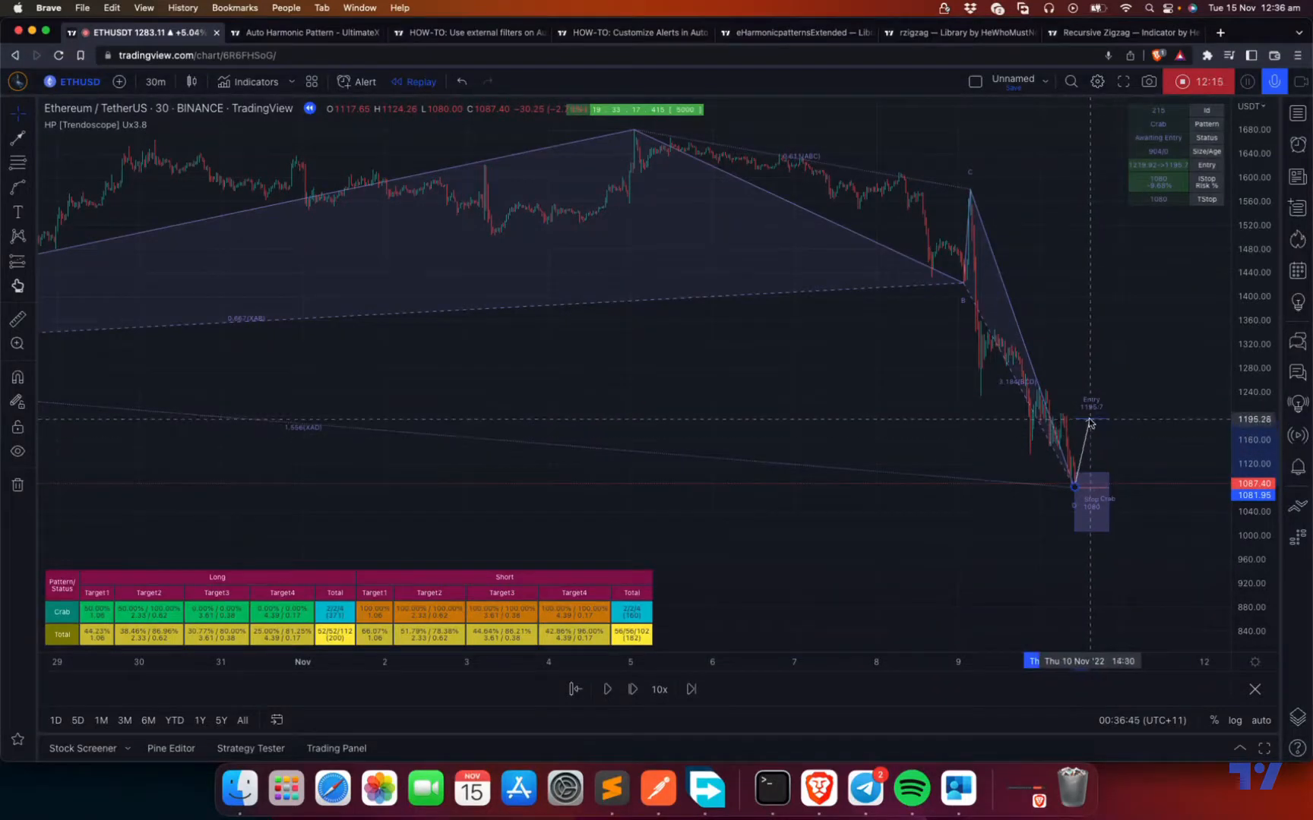
Select the trend line drawn from the Crab pattern's point D
{"action": "left_click", "coordinate": [1089, 443]}
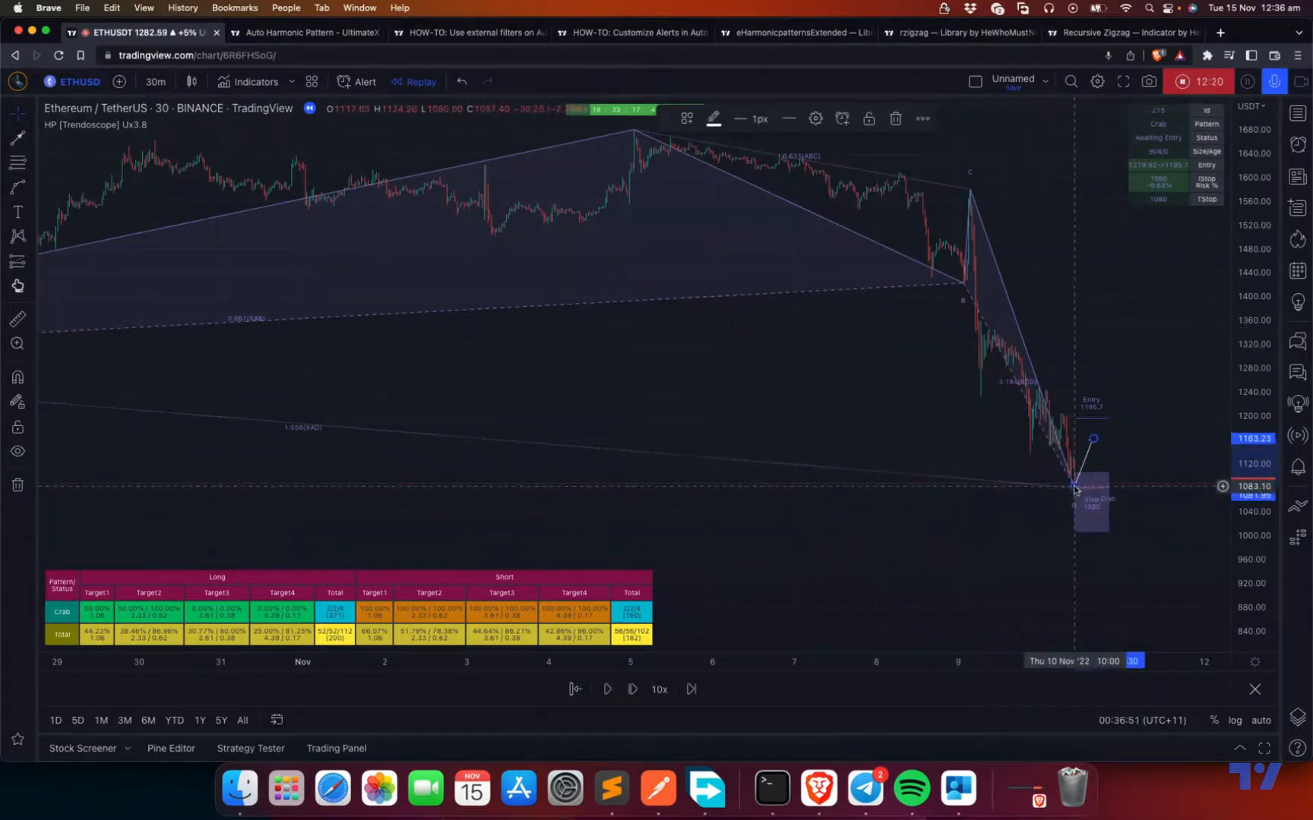
{"action": "mouse_move", "coordinate": [1102, 424]}
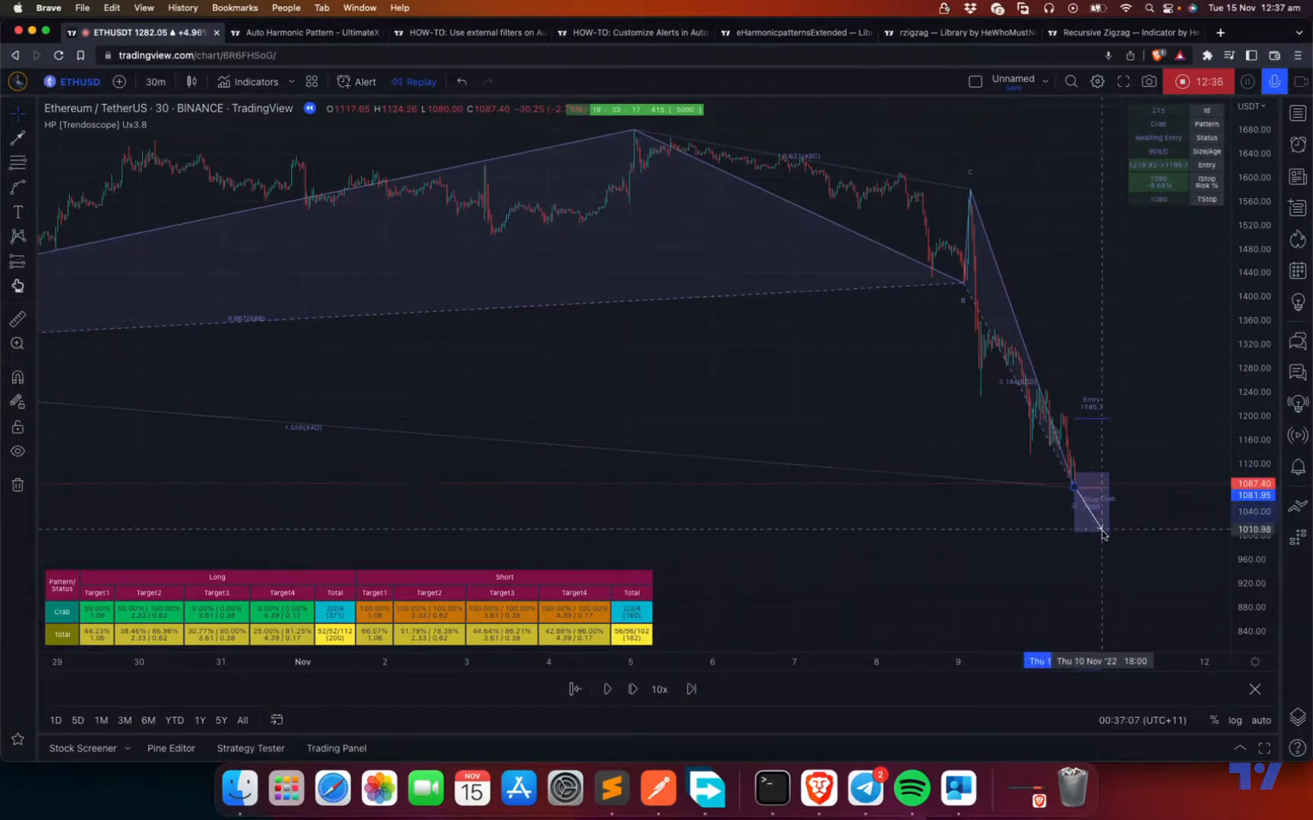
{"action": "mouse_move", "coordinate": [1099, 552]}
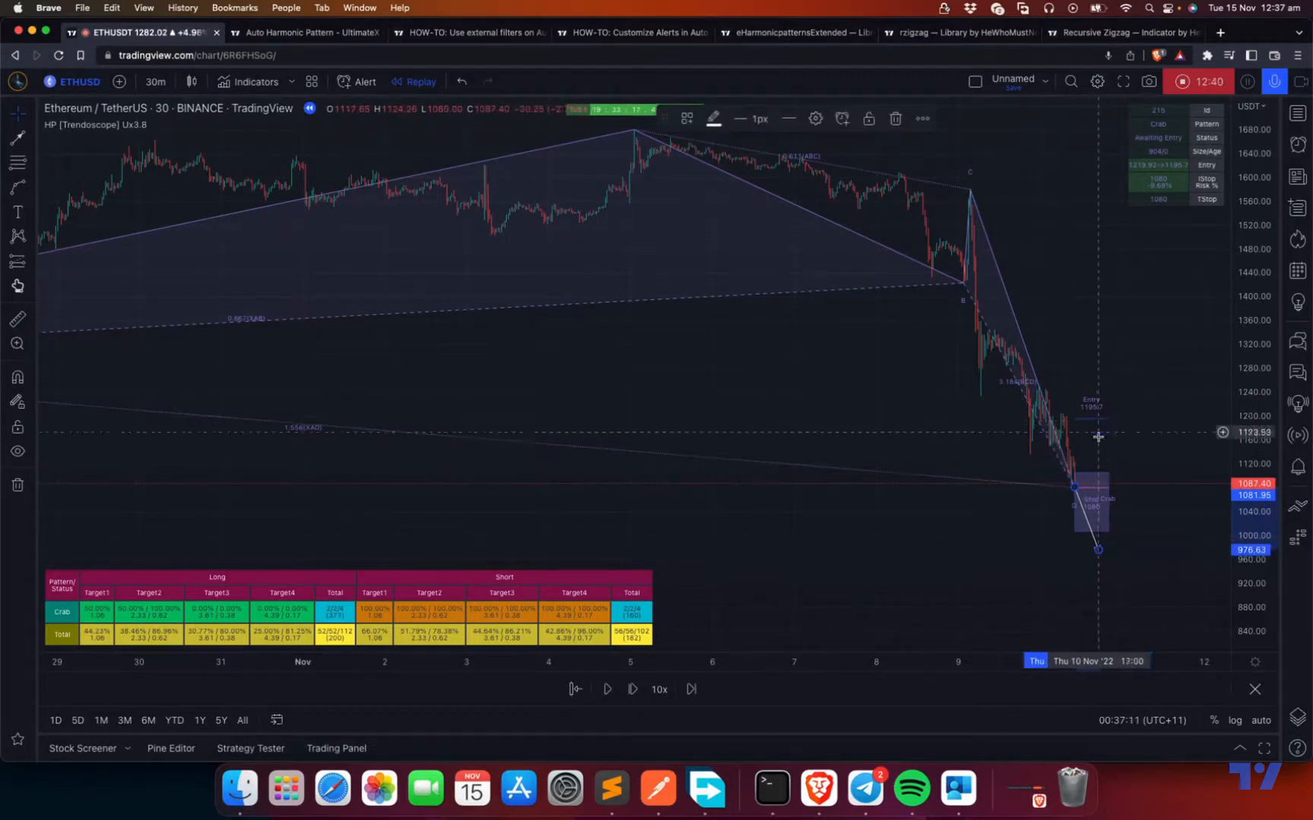
{"action": "mouse_move", "coordinate": [1094, 538]}
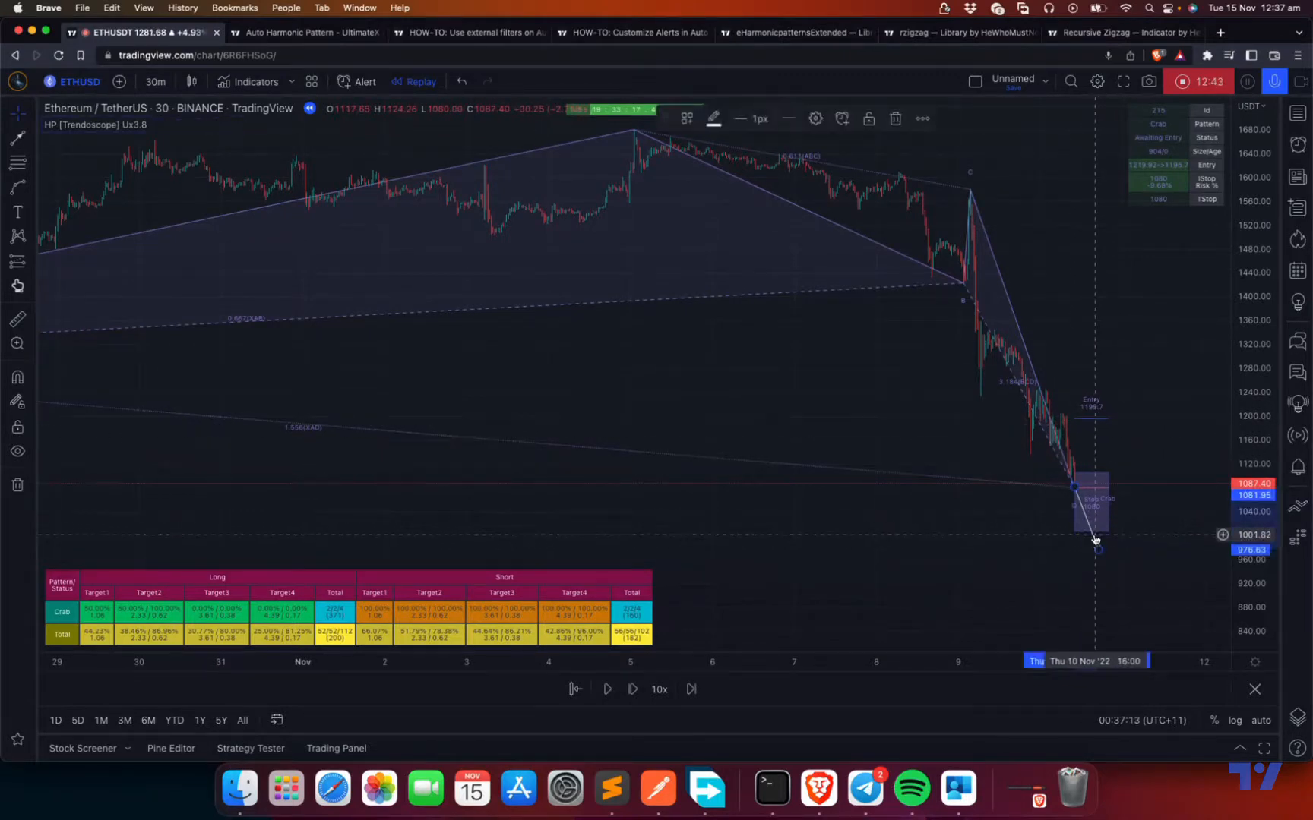
{"action": "mouse_move", "coordinate": [1083, 517]}
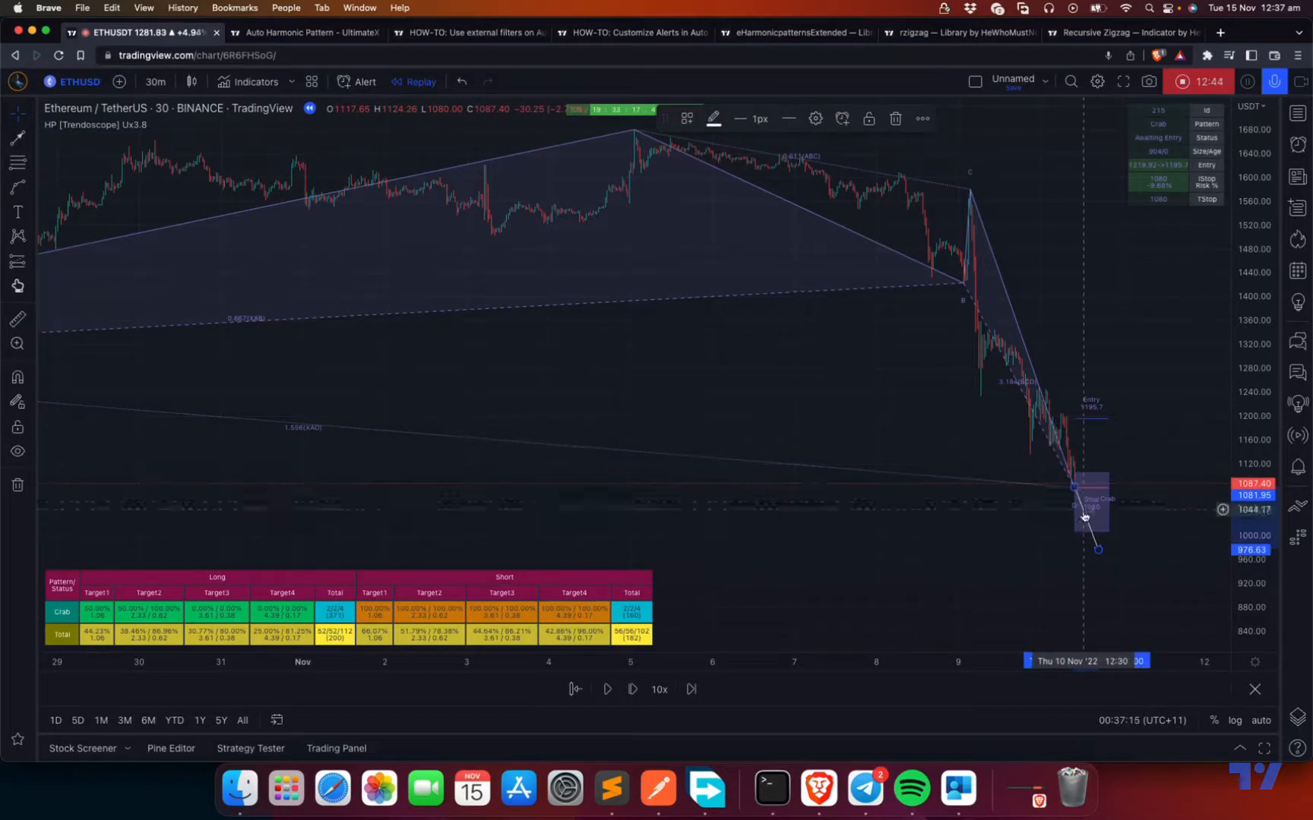
{"action": "mouse_move", "coordinate": [1026, 538]}
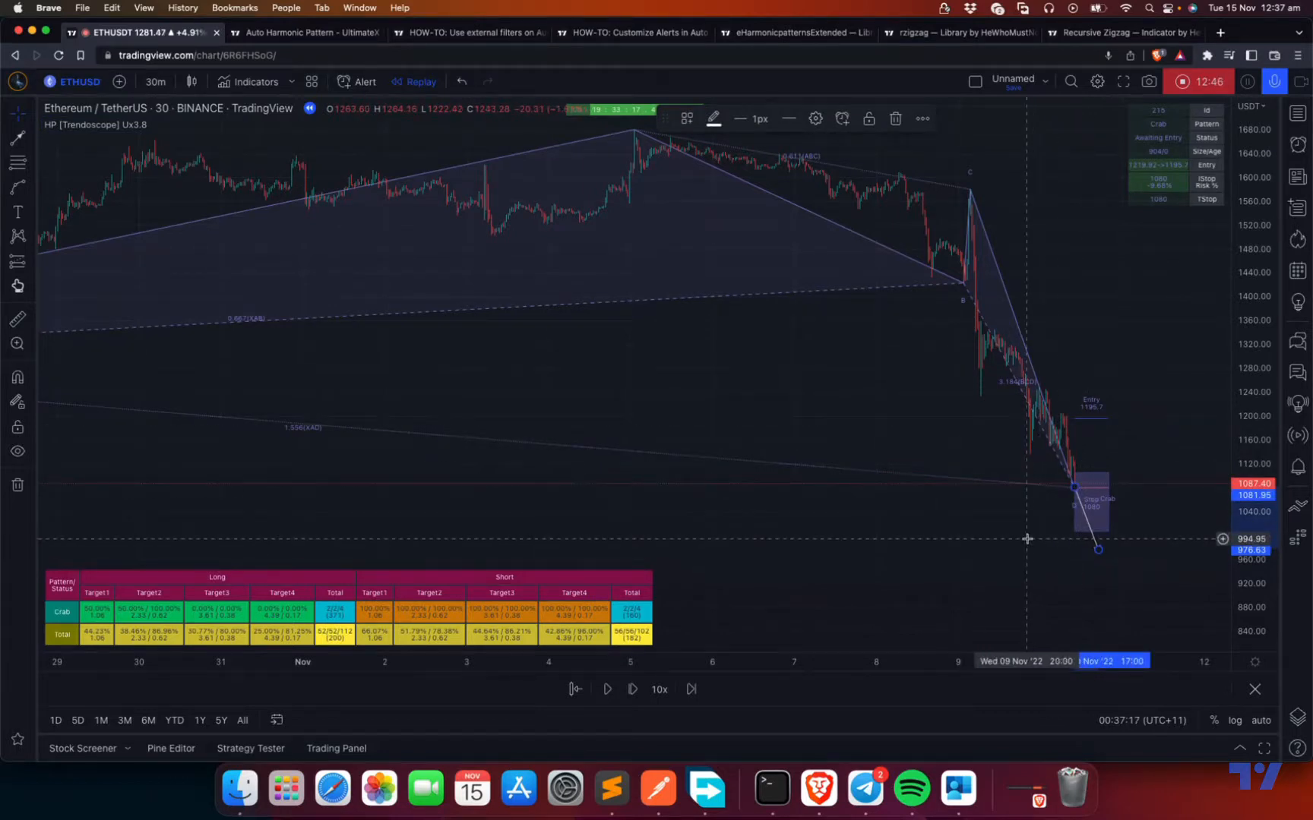
{"action": "mouse_move", "coordinate": [1127, 505]}
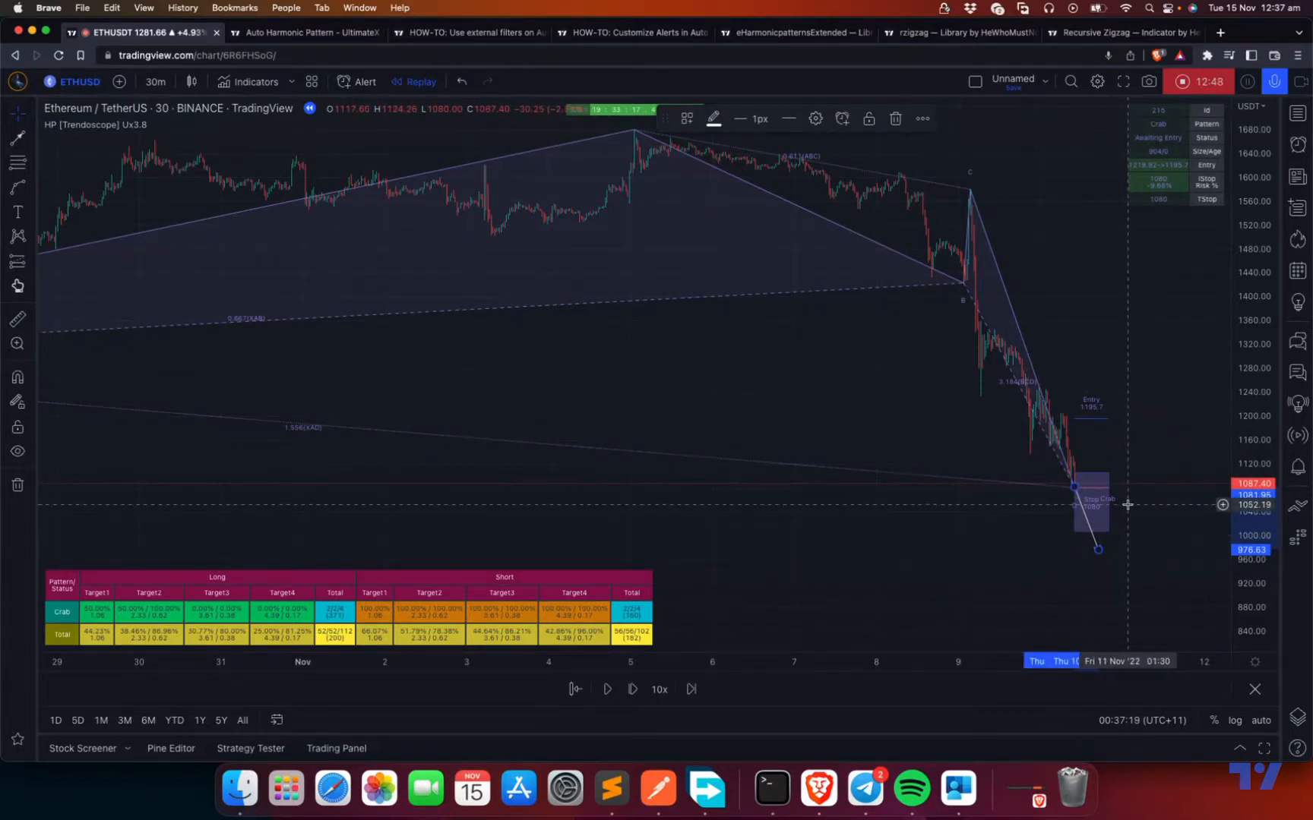
{"action": "mouse_move", "coordinate": [1097, 551]}
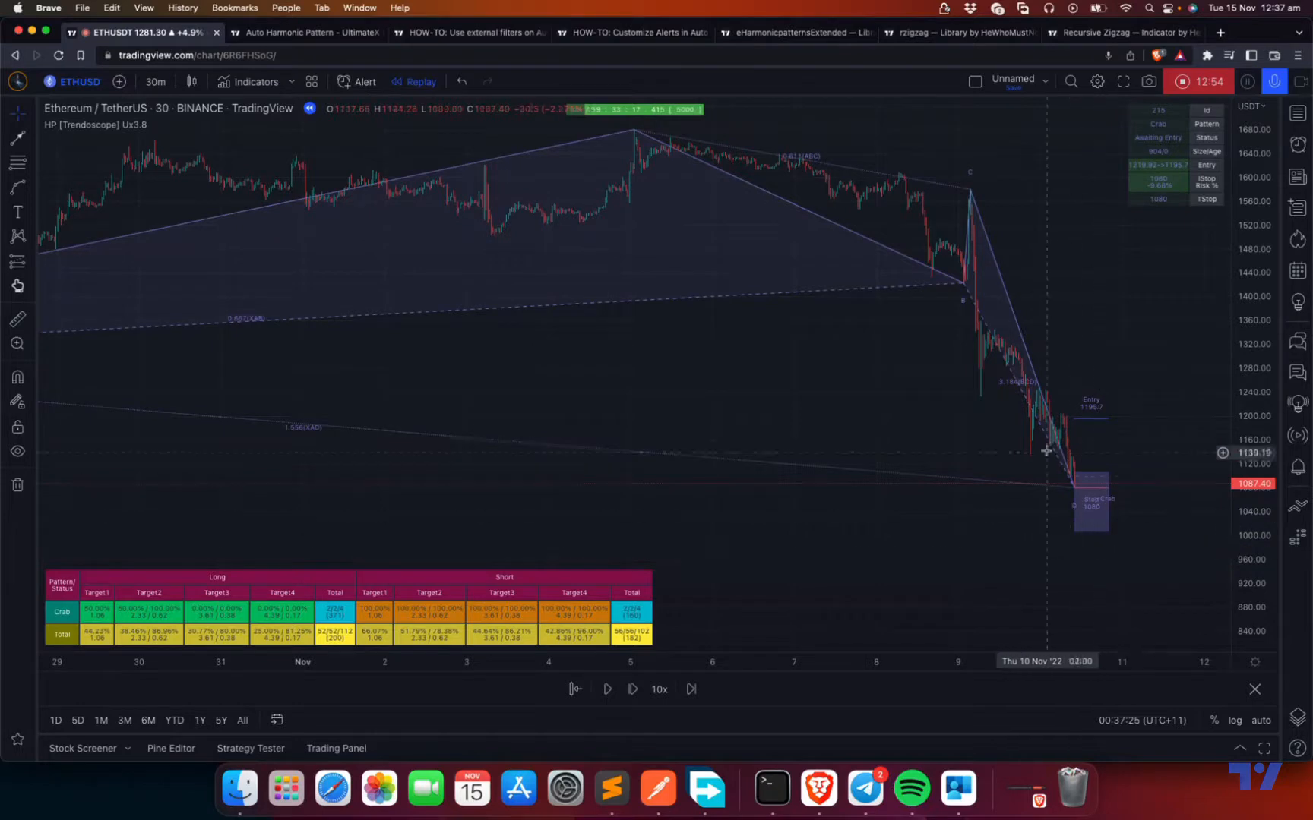
Glance through the indicator settings, then confirm exiting chart replay to live ETHUSDT data
{"action": "left_click", "coordinate": [180, 123]}
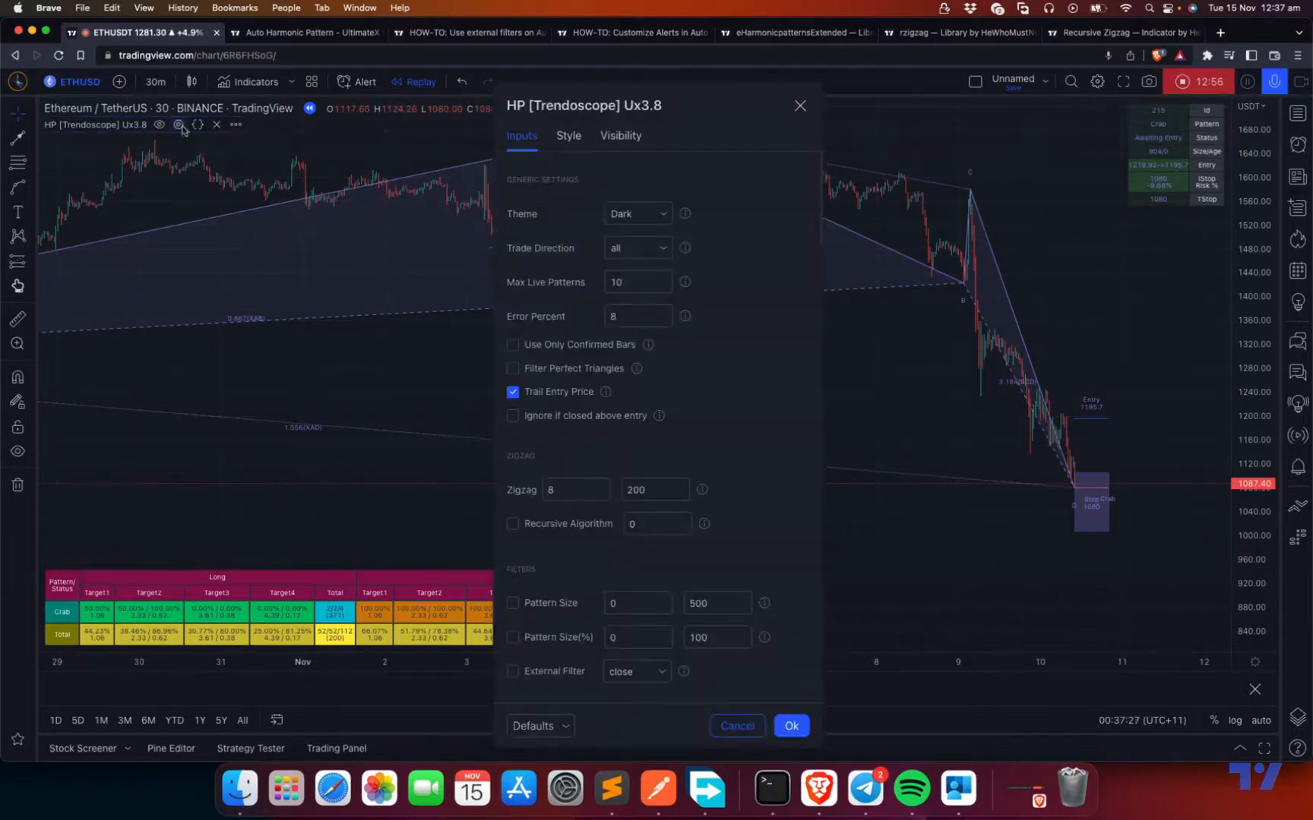
{"action": "scroll", "scroll_direction": "down", "scroll_amount": 3}
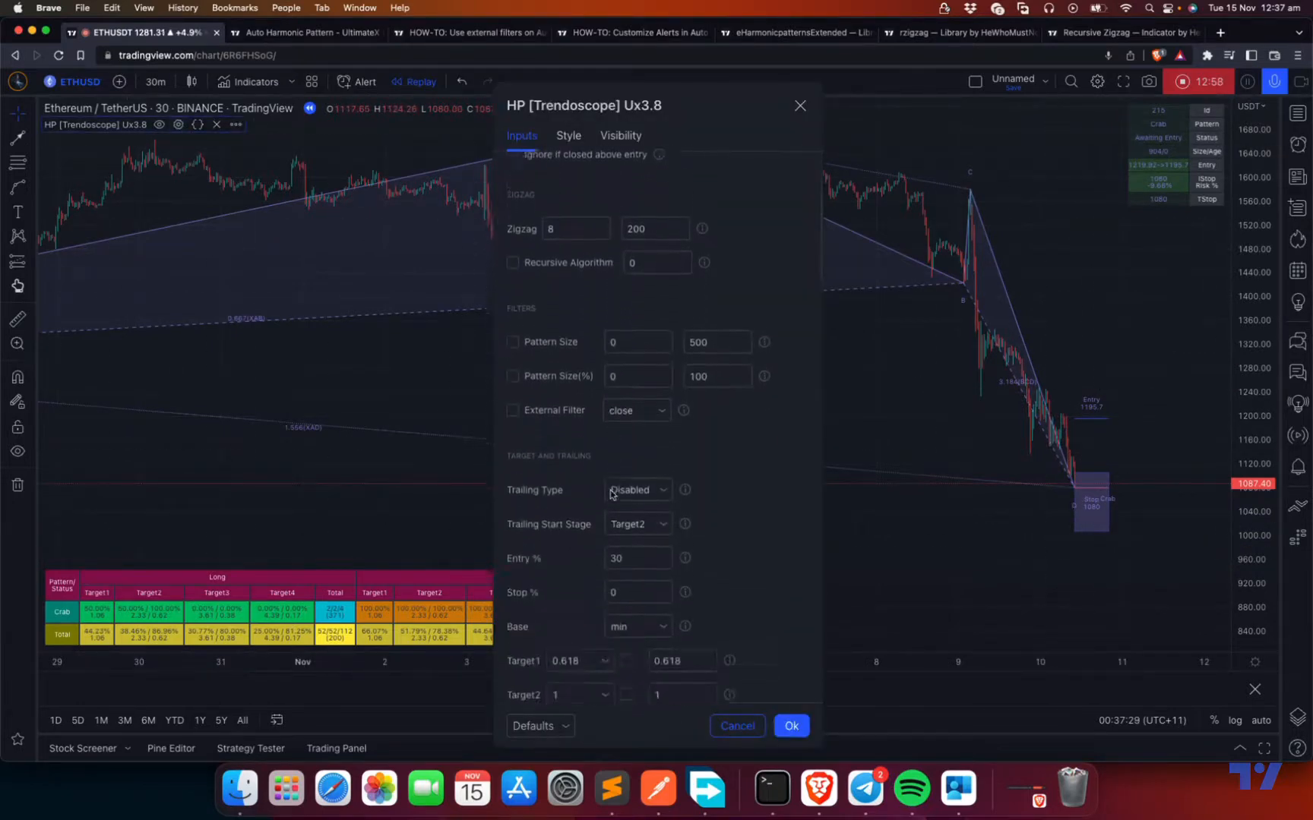
{"action": "scroll", "scroll_direction": "down", "scroll_amount": 3}
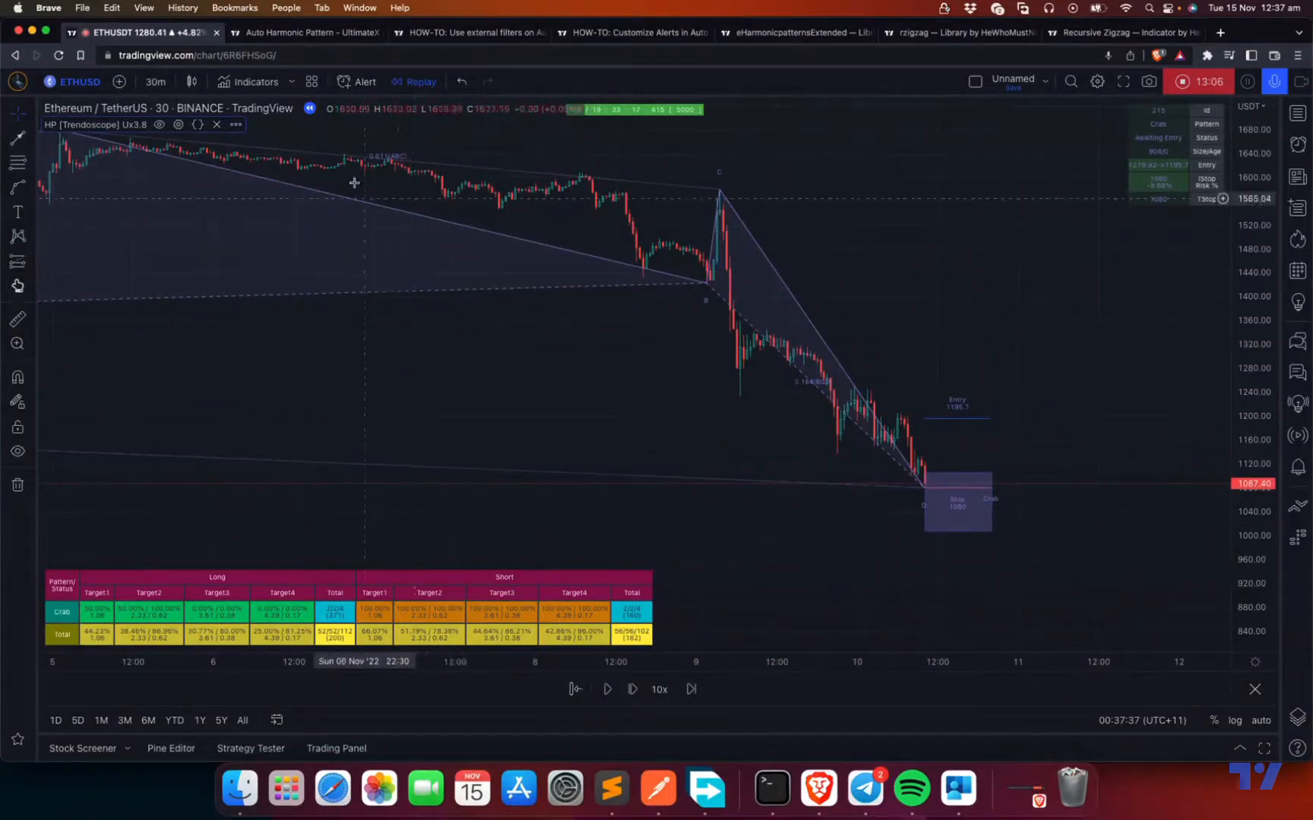
{"action": "left_click", "coordinate": [414, 81]}
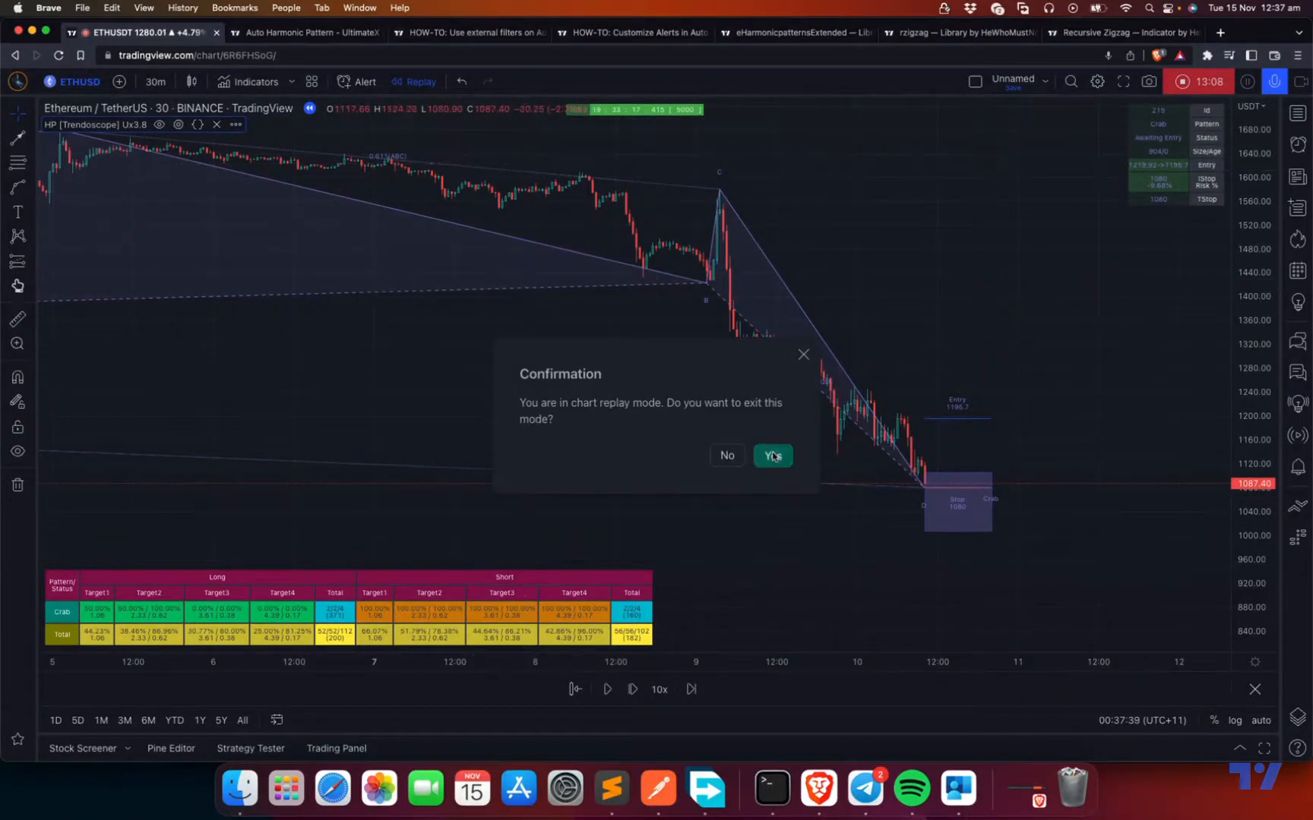
{"action": "left_click", "coordinate": [771, 456]}
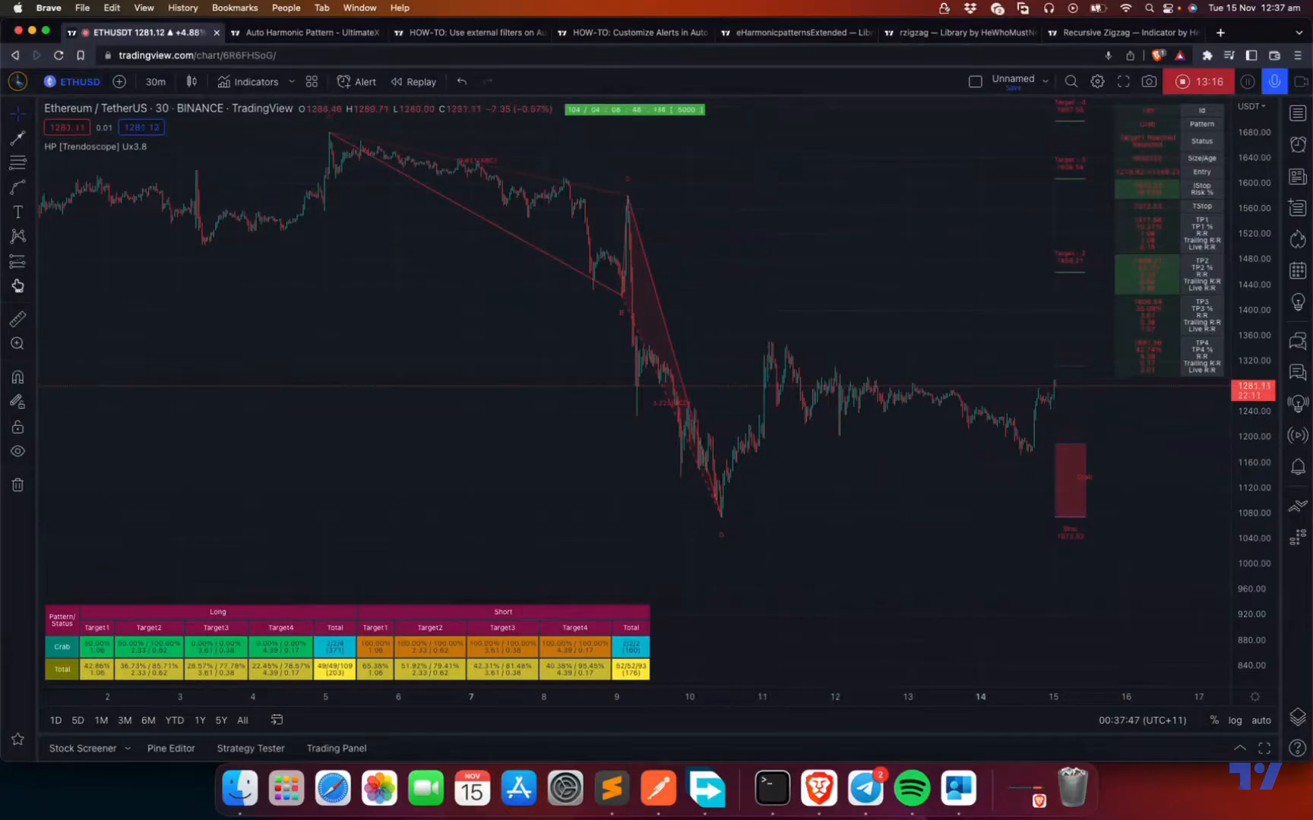
Reopen the HP Trendoscope Ux3.8 settings and scroll to the Target and Trailing inputs
{"action": "left_click", "coordinate": [178, 147]}
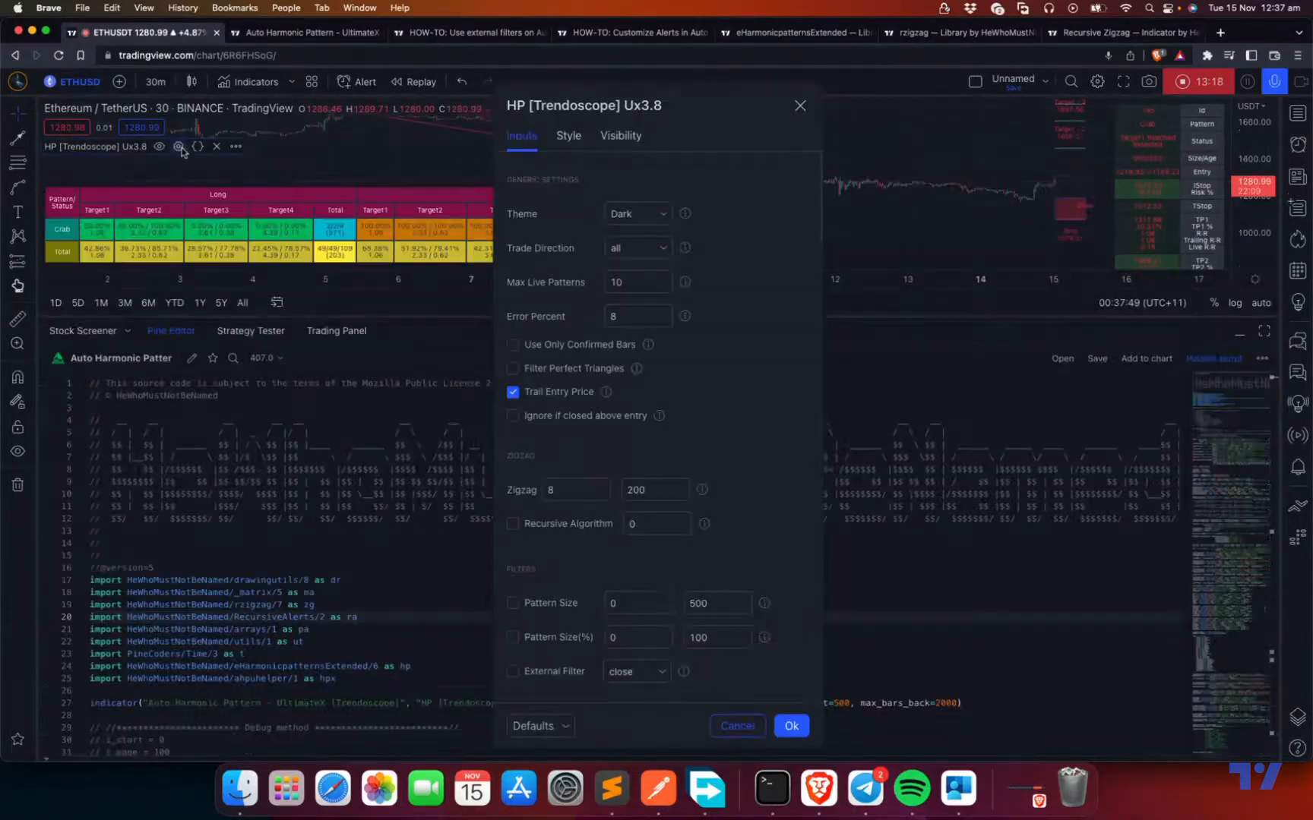
{"action": "left_click", "coordinate": [788, 725]}
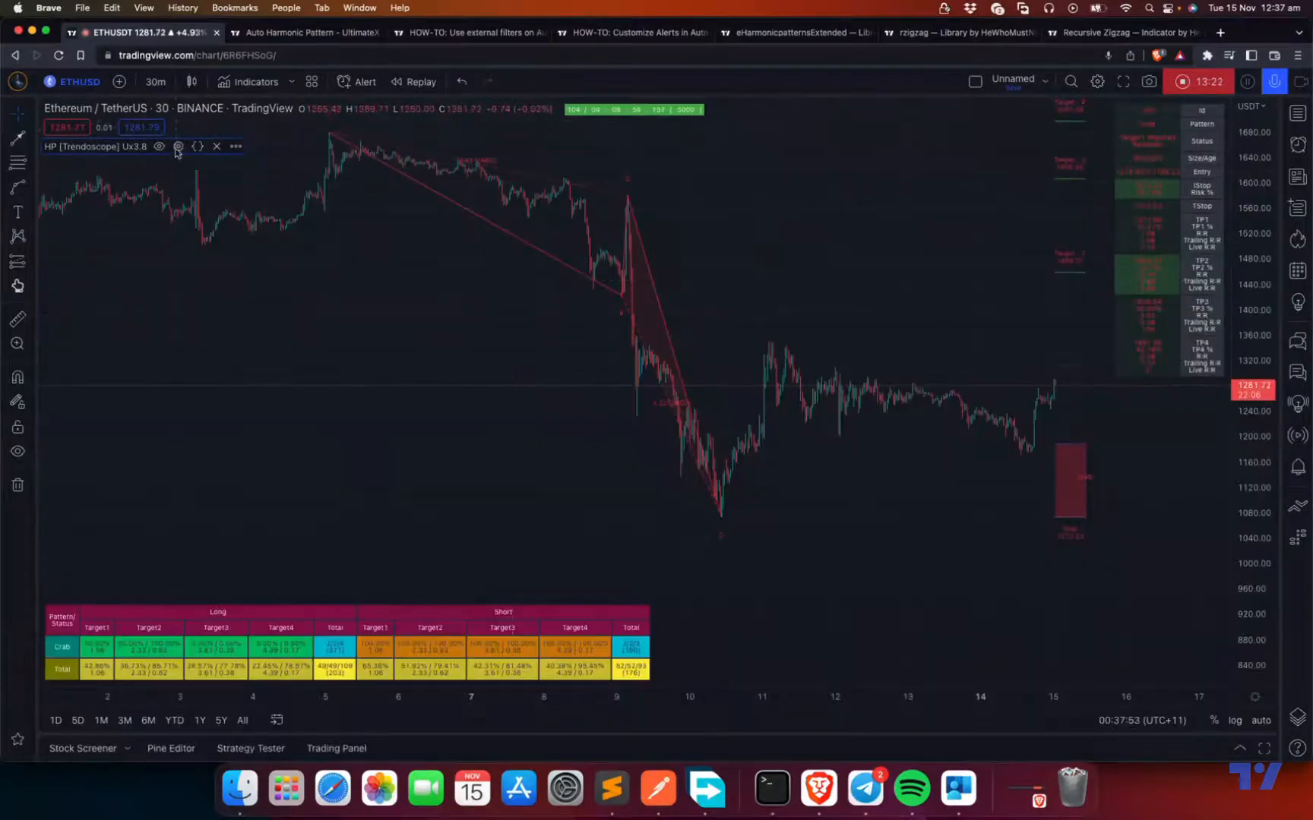
{"action": "left_click", "coordinate": [178, 147]}
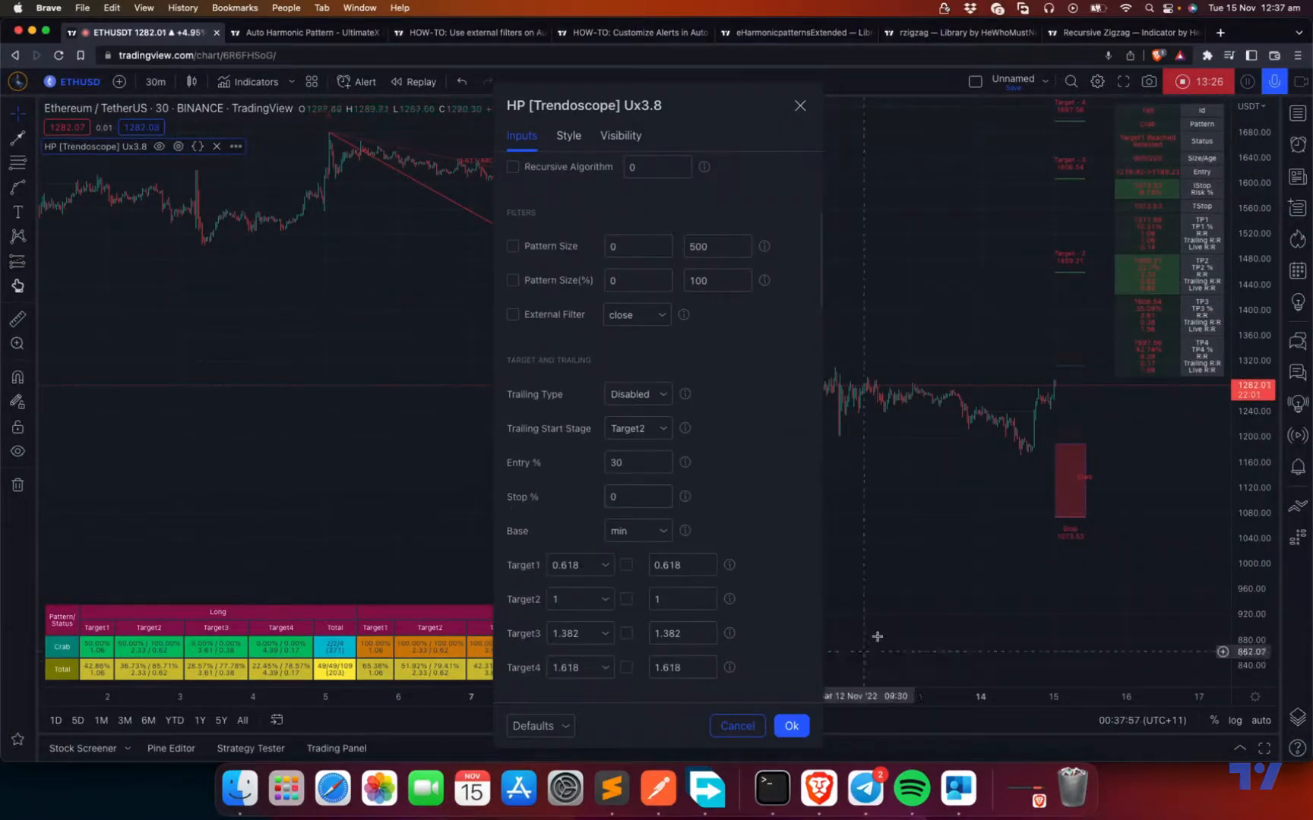
{"action": "left_click", "coordinate": [789, 726]}
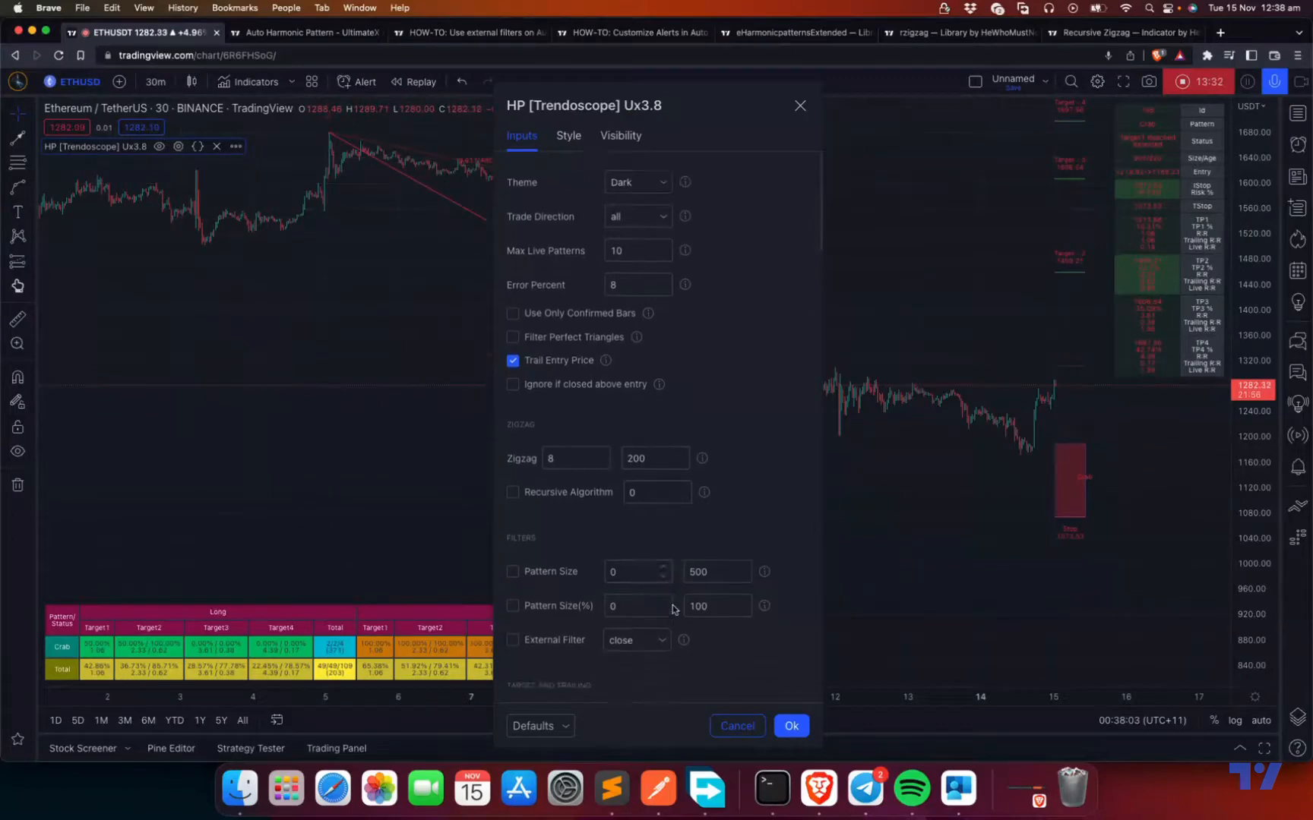
{"action": "scroll", "scroll_direction": "down", "scroll_amount": 3}
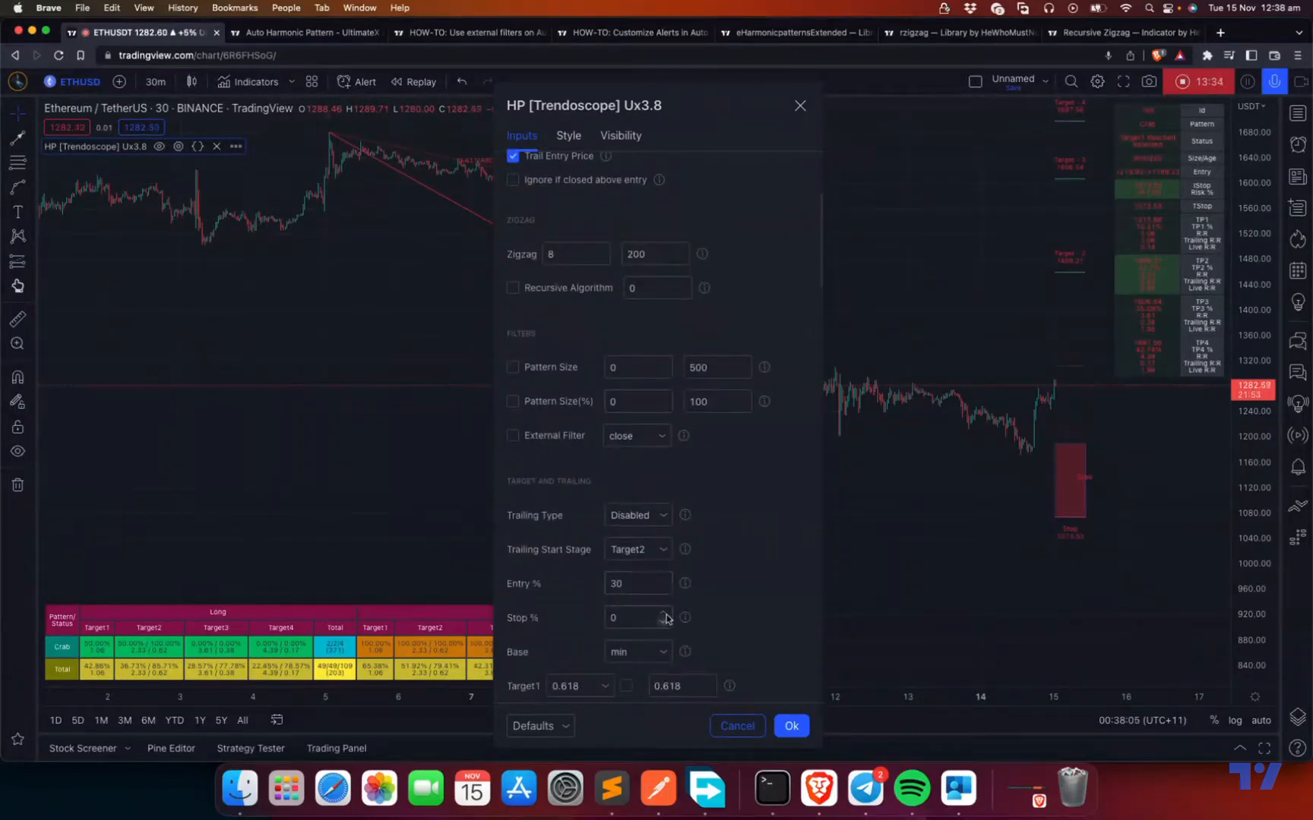
Close the settings dialog to view the updated Crab pattern and its stats table
{"action": "left_click", "coordinate": [789, 725]}
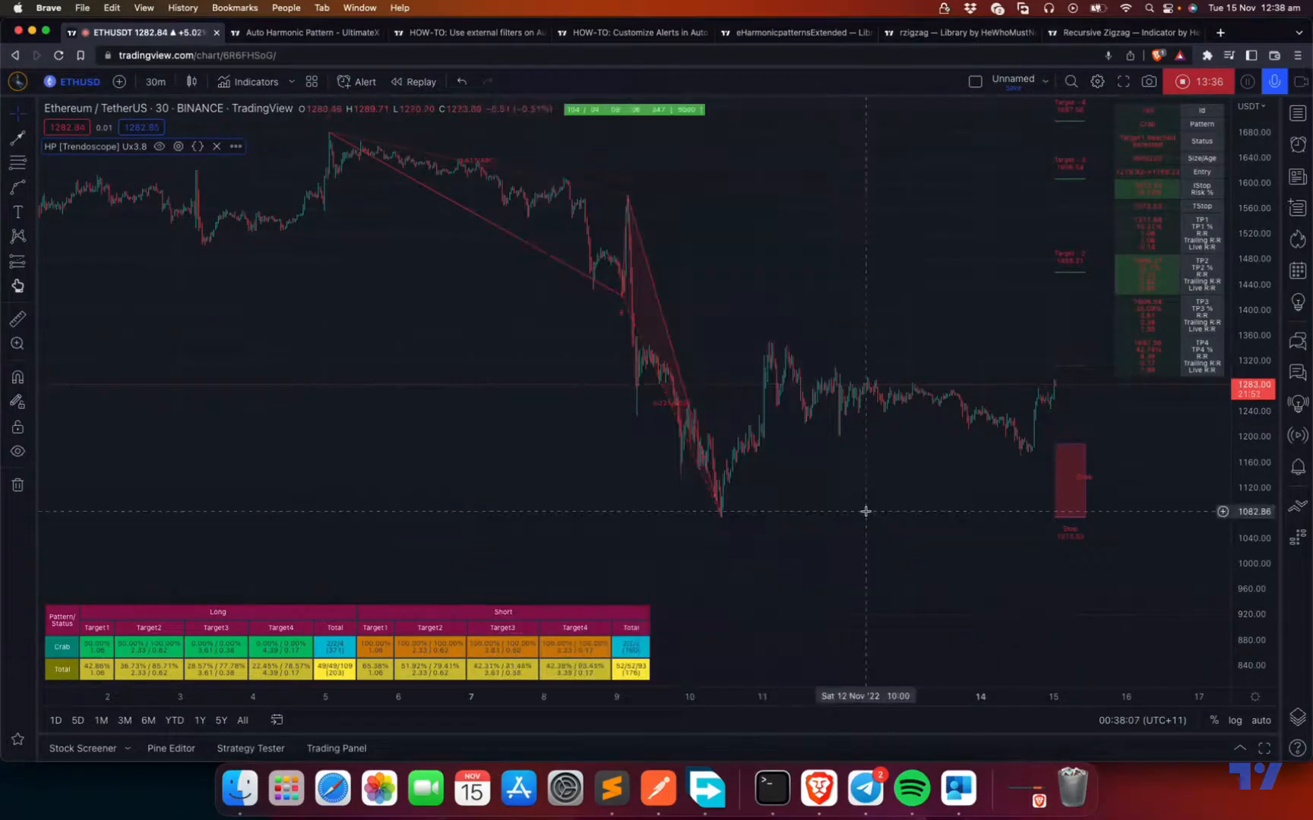
{"action": "mouse_move", "coordinate": [805, 541]}
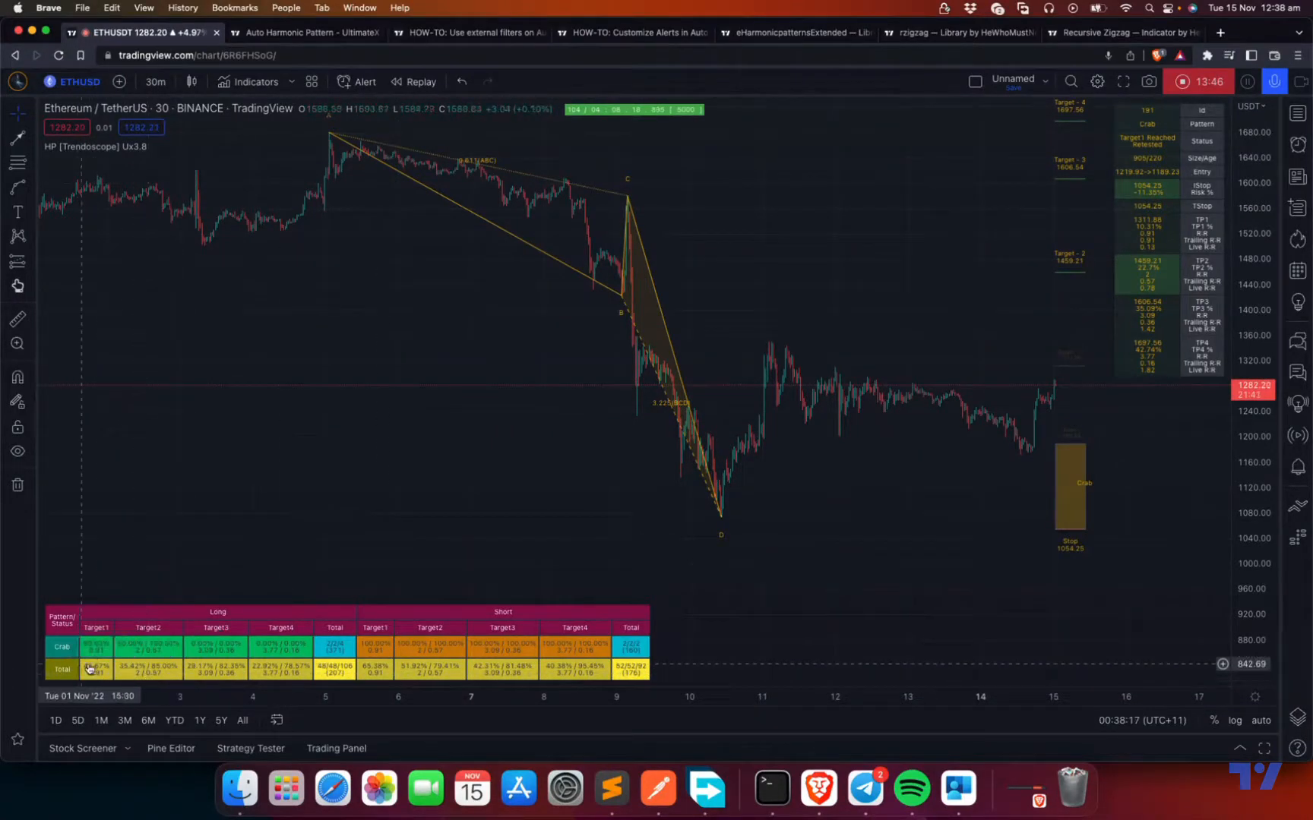
{"action": "mouse_move", "coordinate": [92, 646]}
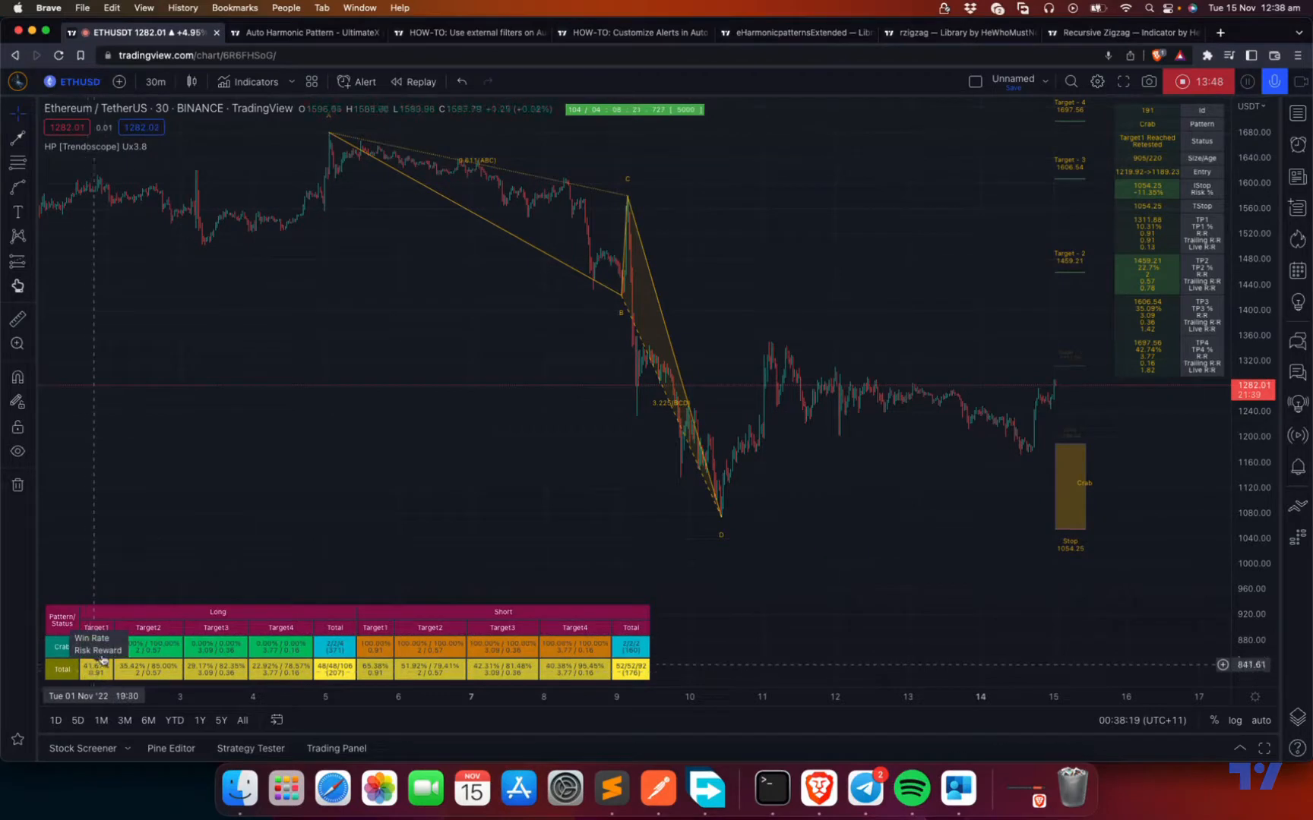
{"action": "mouse_move", "coordinate": [994, 483]}
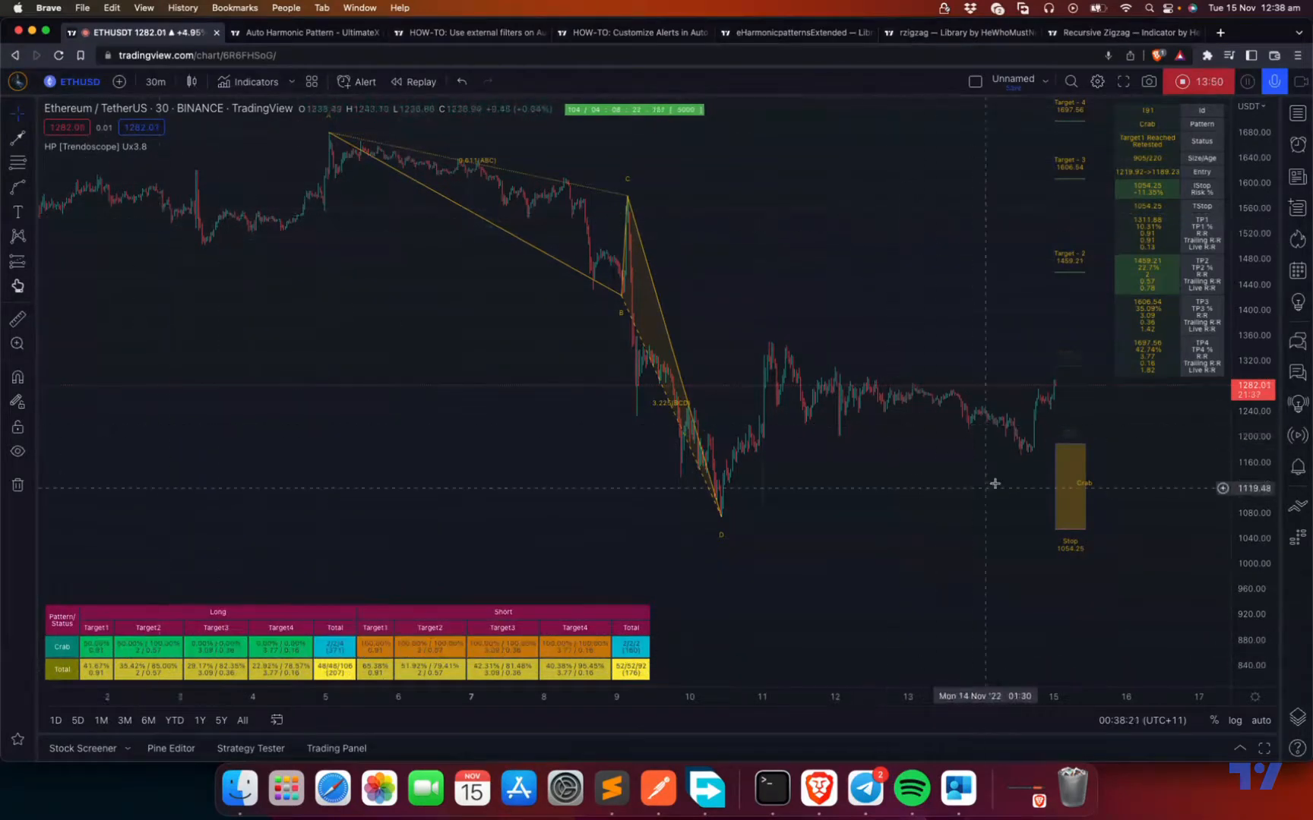
{"action": "mouse_move", "coordinate": [205, 148]}
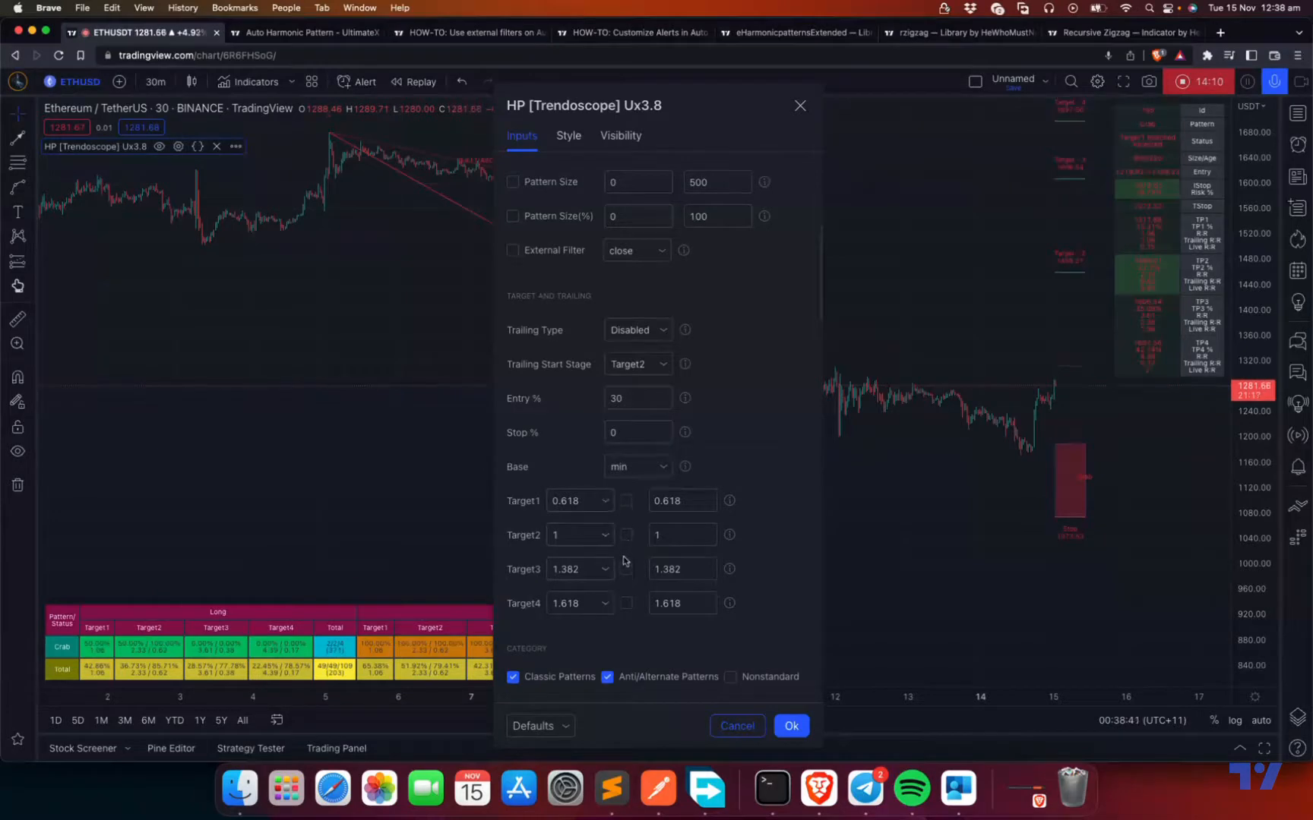
{"action": "mouse_move", "coordinate": [307, 641]}
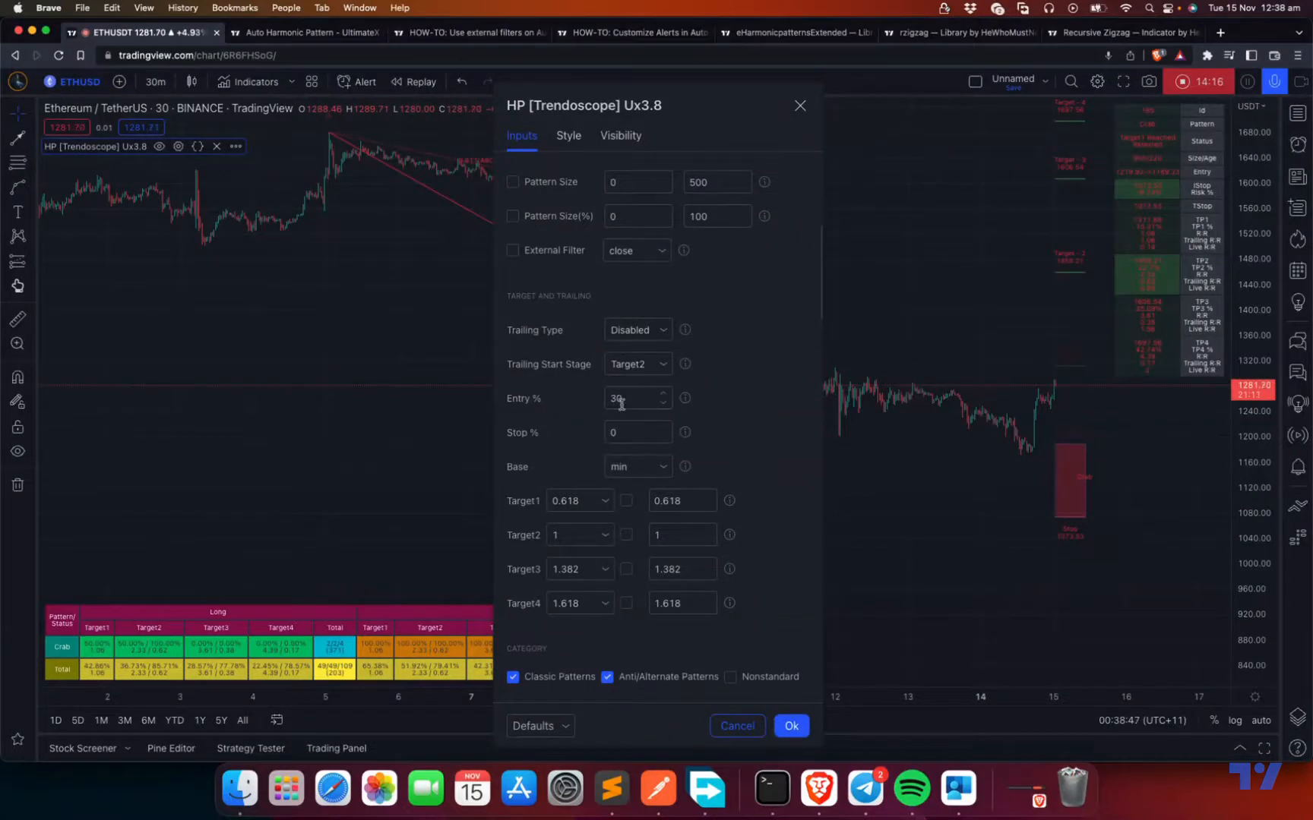
Enter 5 in Entry % and confirm the HP Trendoscope Ux3.8 settings with Ok
{"action": "left_click", "coordinate": [632, 398]}
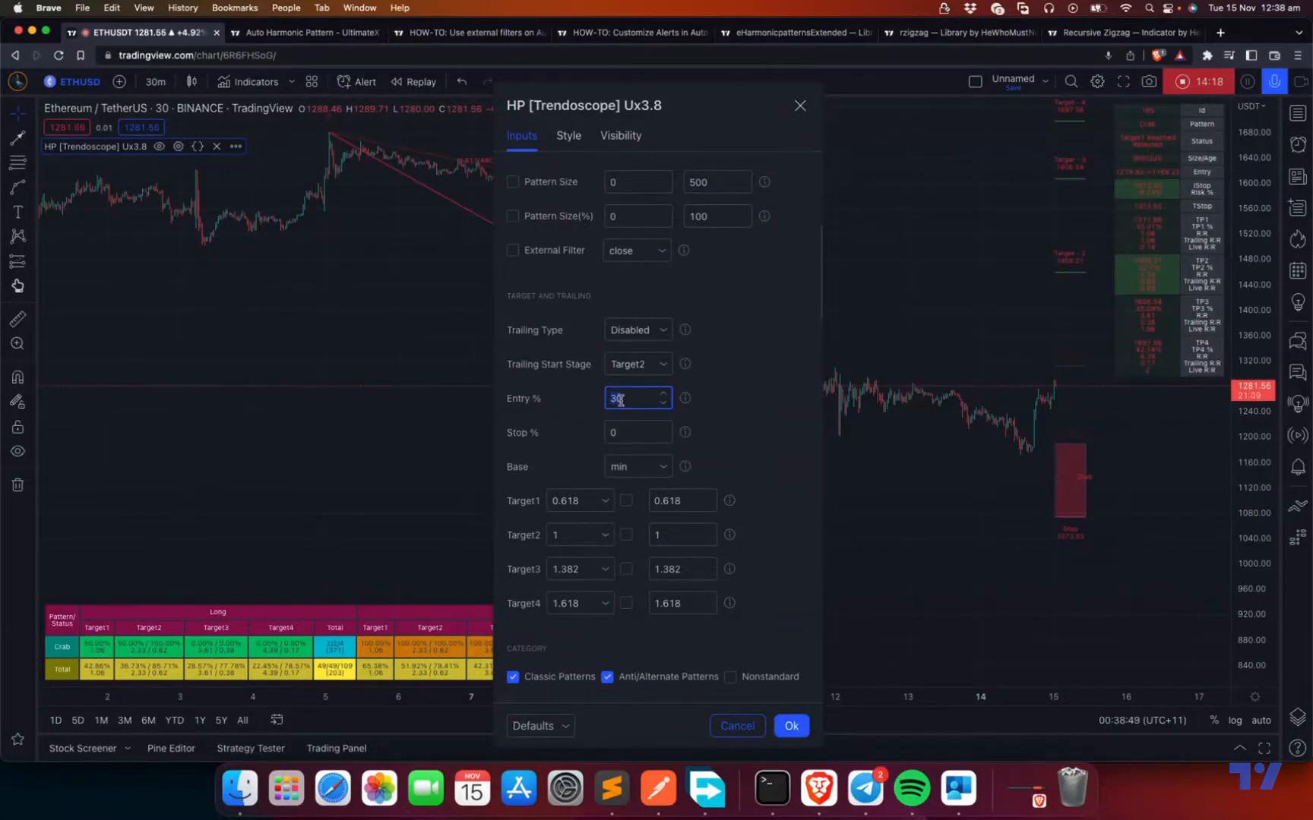
{"action": "left_click", "coordinate": [636, 432]}
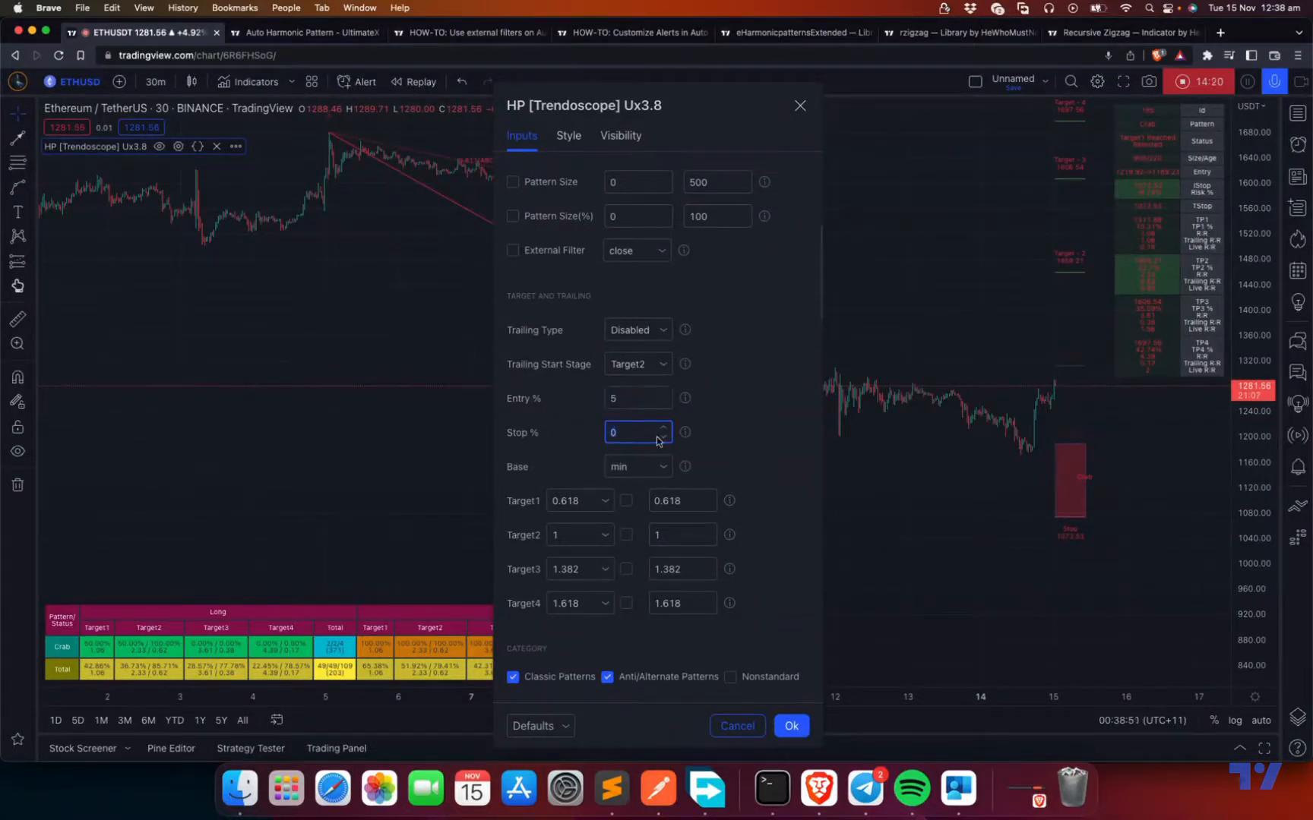
{"action": "left_click", "coordinate": [790, 726]}
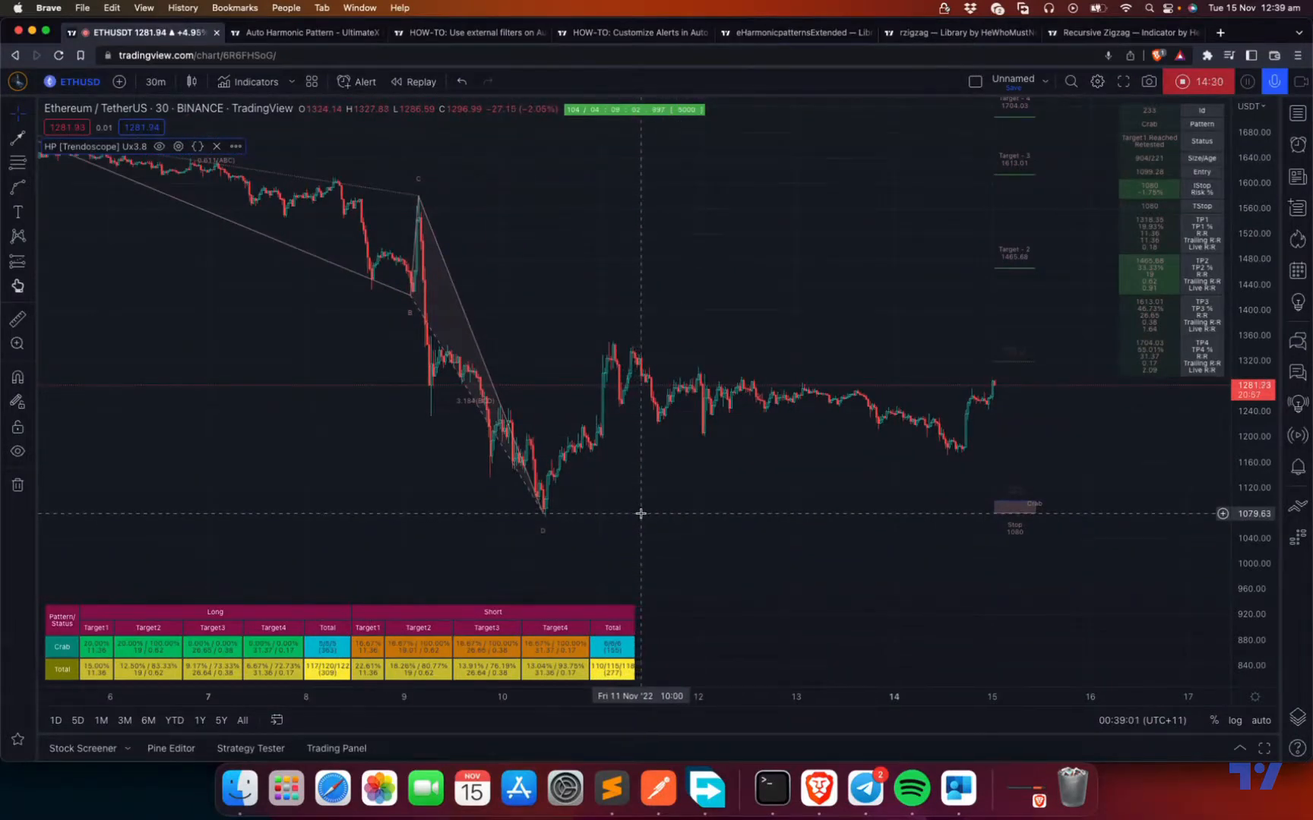
{"action": "mouse_move", "coordinate": [650, 490]}
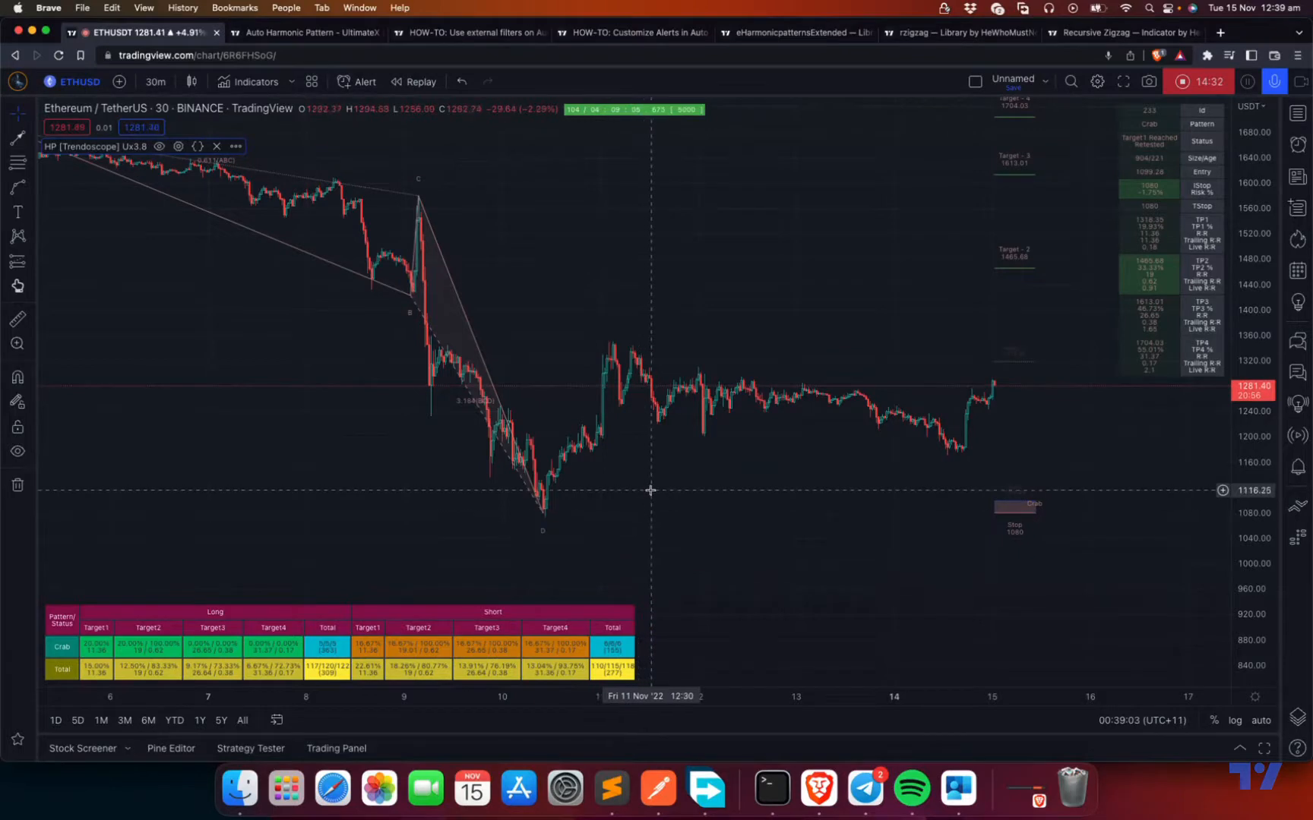
{"action": "mouse_move", "coordinate": [649, 502]}
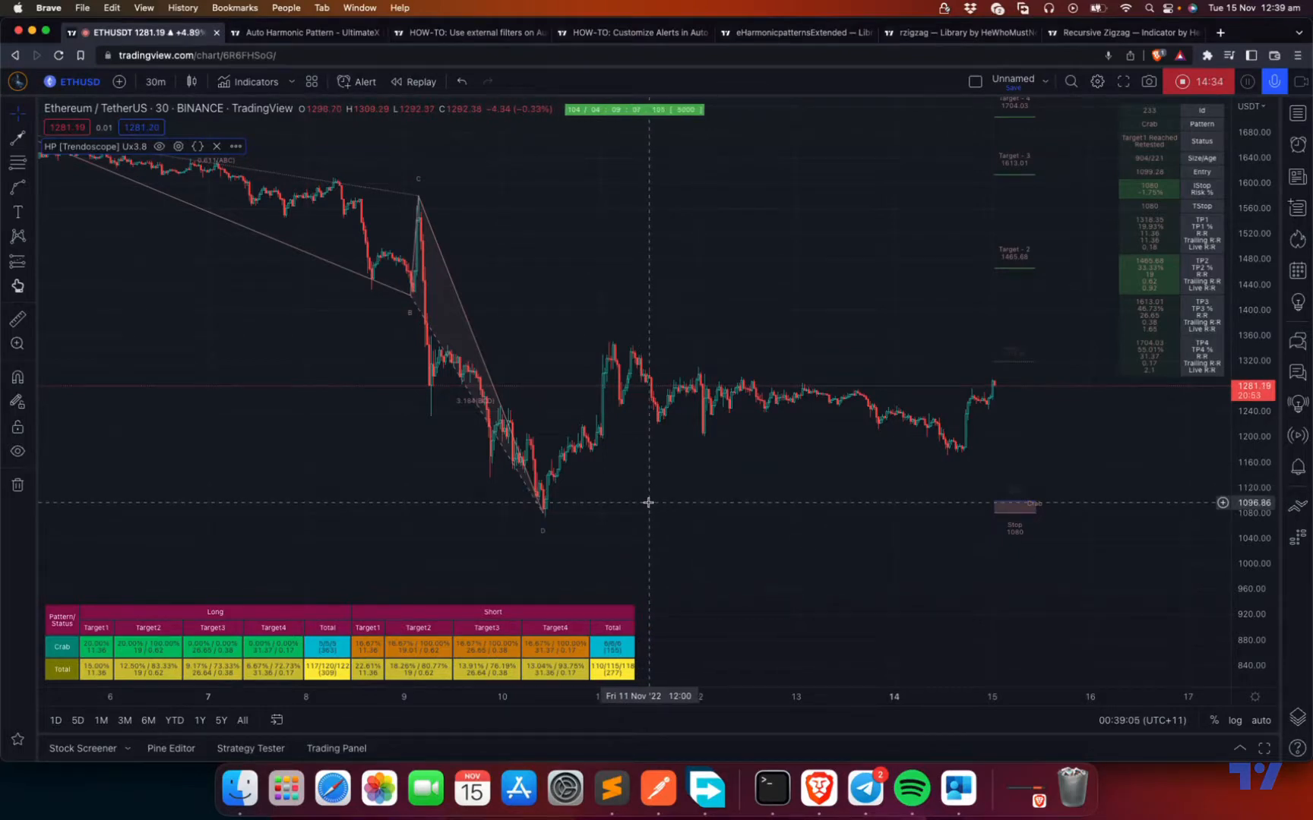
{"action": "mouse_move", "coordinate": [621, 502]}
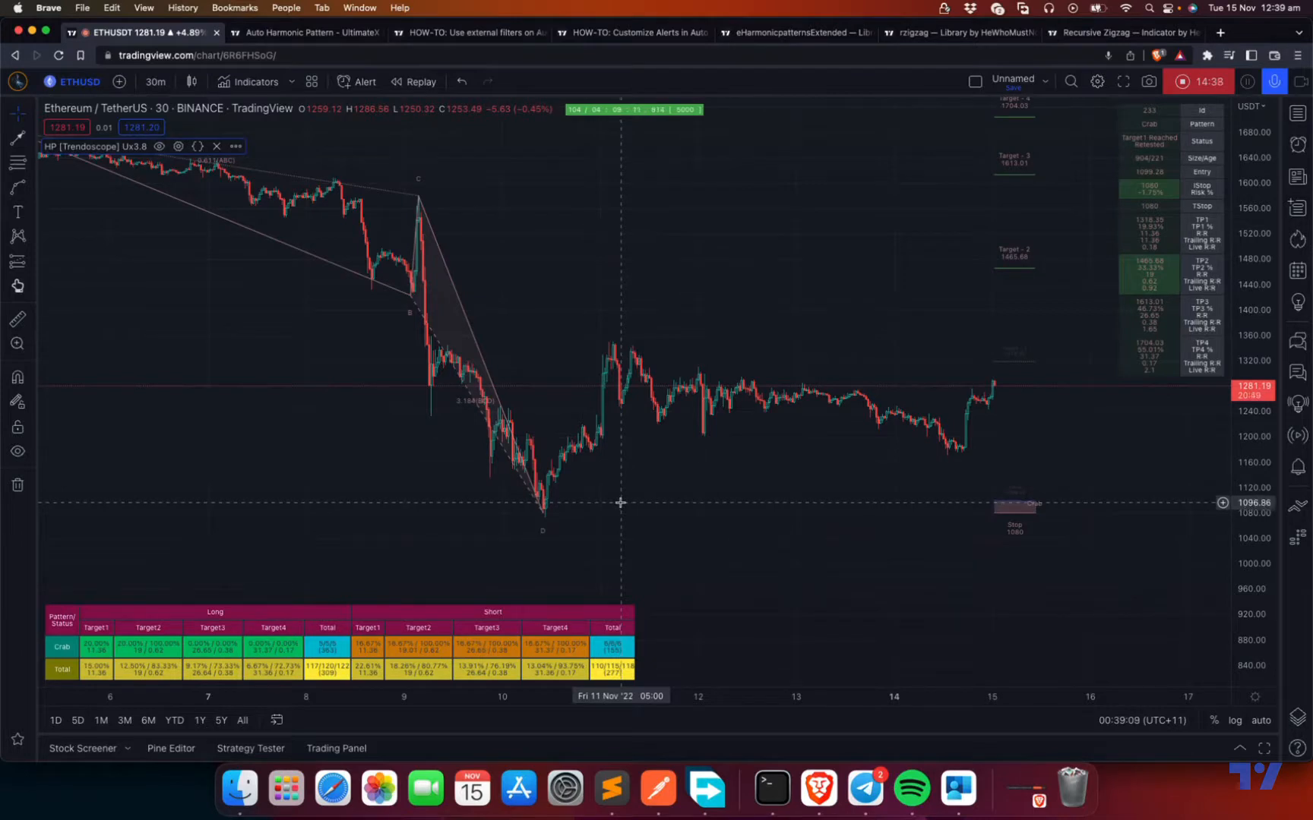
{"action": "mouse_move", "coordinate": [567, 502]}
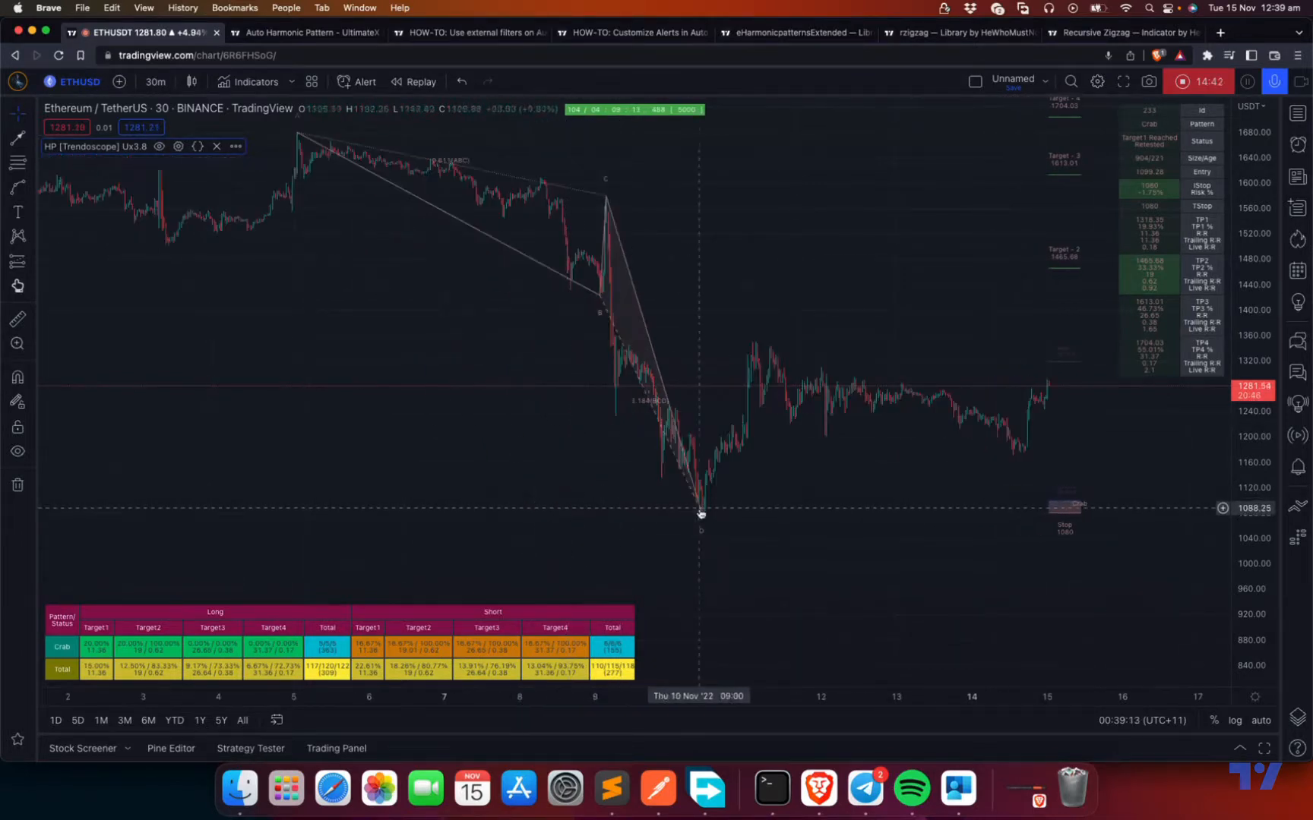
{"action": "mouse_move", "coordinate": [733, 506]}
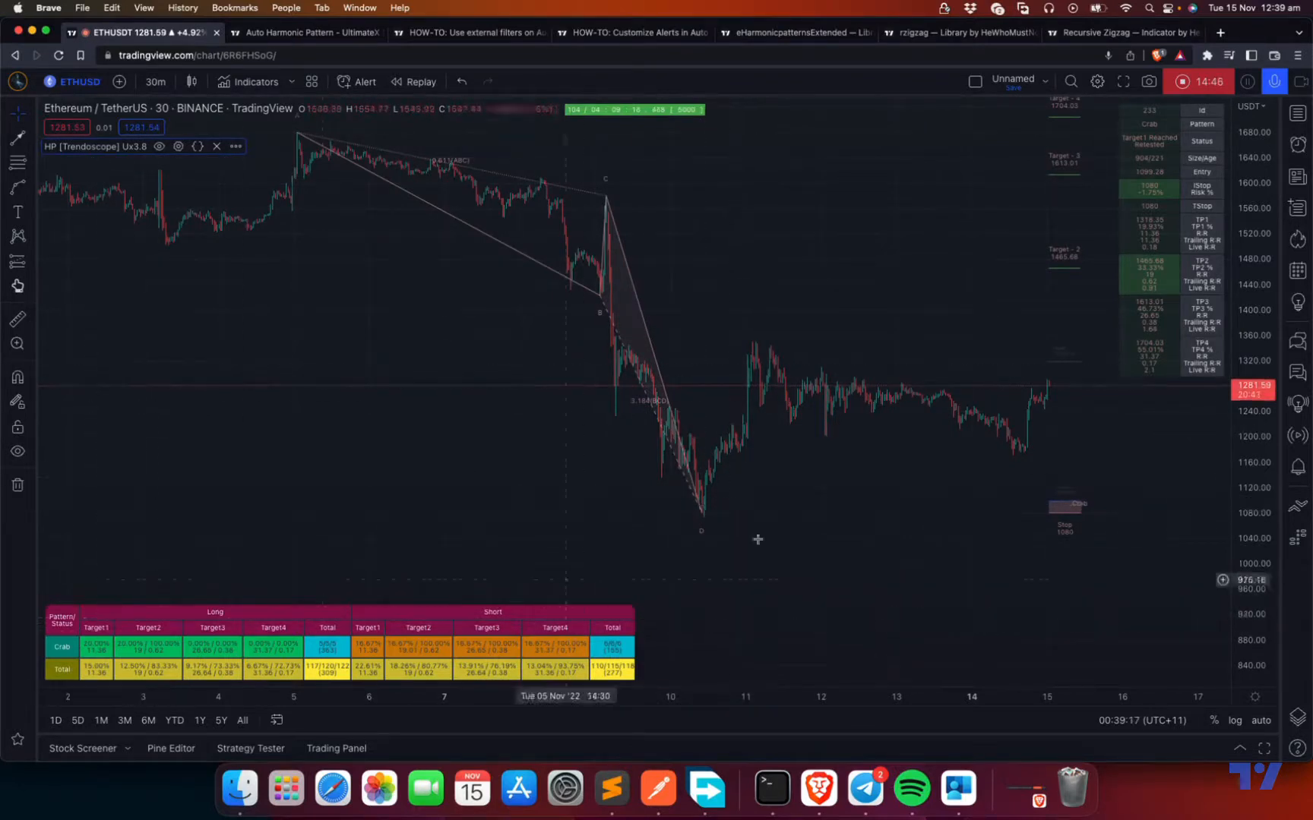
{"action": "mouse_move", "coordinate": [1067, 508]}
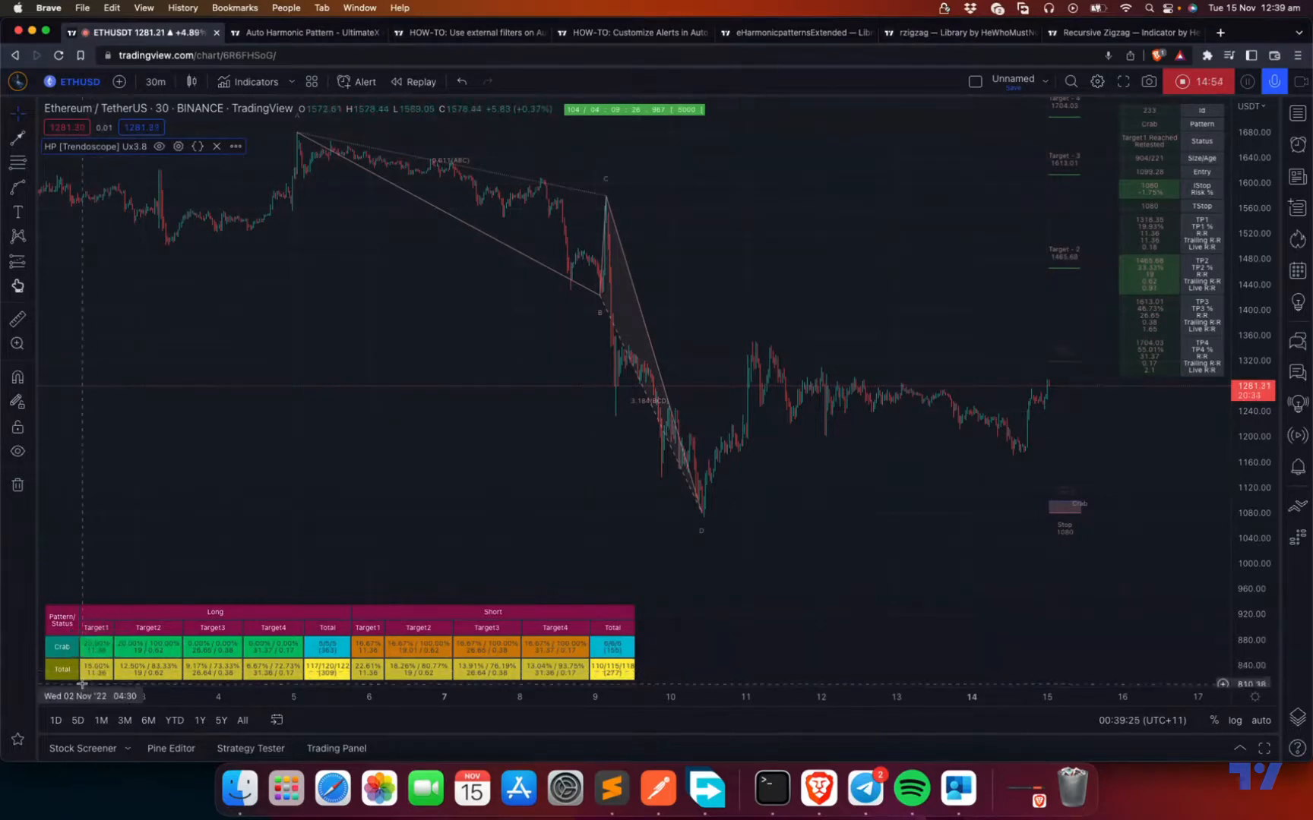
{"action": "mouse_move", "coordinate": [98, 682]}
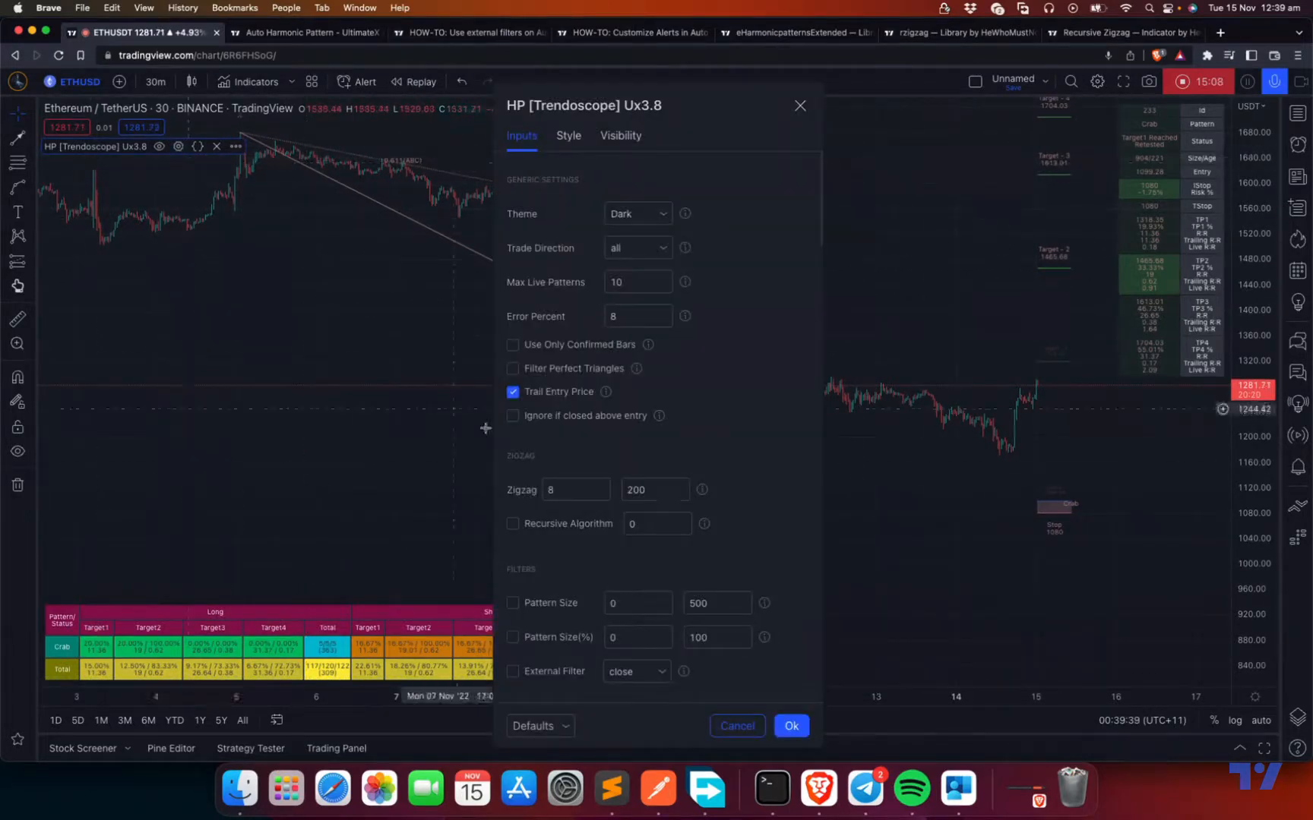
Scroll to Target and Trailing and apply Entry % of 30 with Ok
{"action": "scroll", "scroll_direction": "down", "scroll_amount": 3}
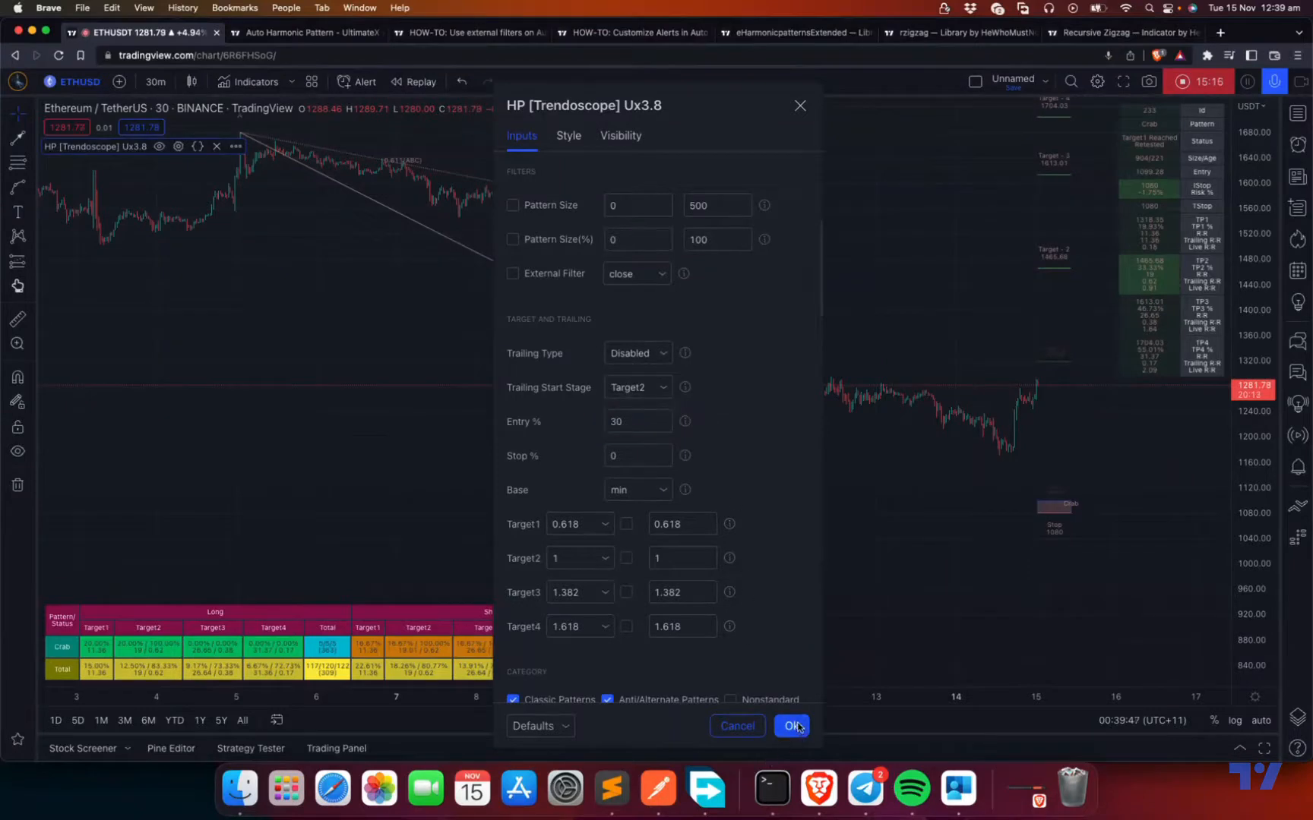
{"action": "left_click", "coordinate": [790, 726]}
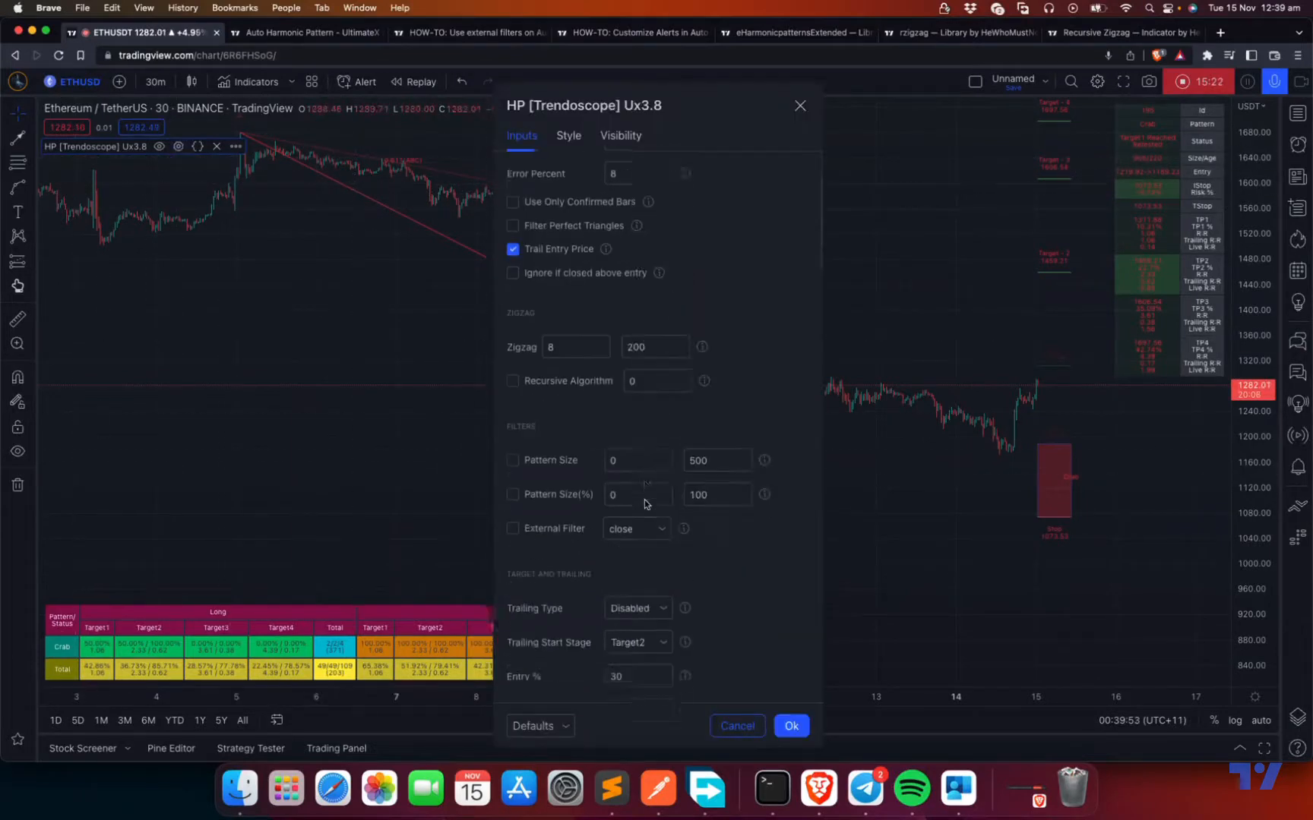
Check the Target1 ratio options and keep Target1 at 0.618
{"action": "scroll", "scroll_direction": "down", "scroll_amount": 3}
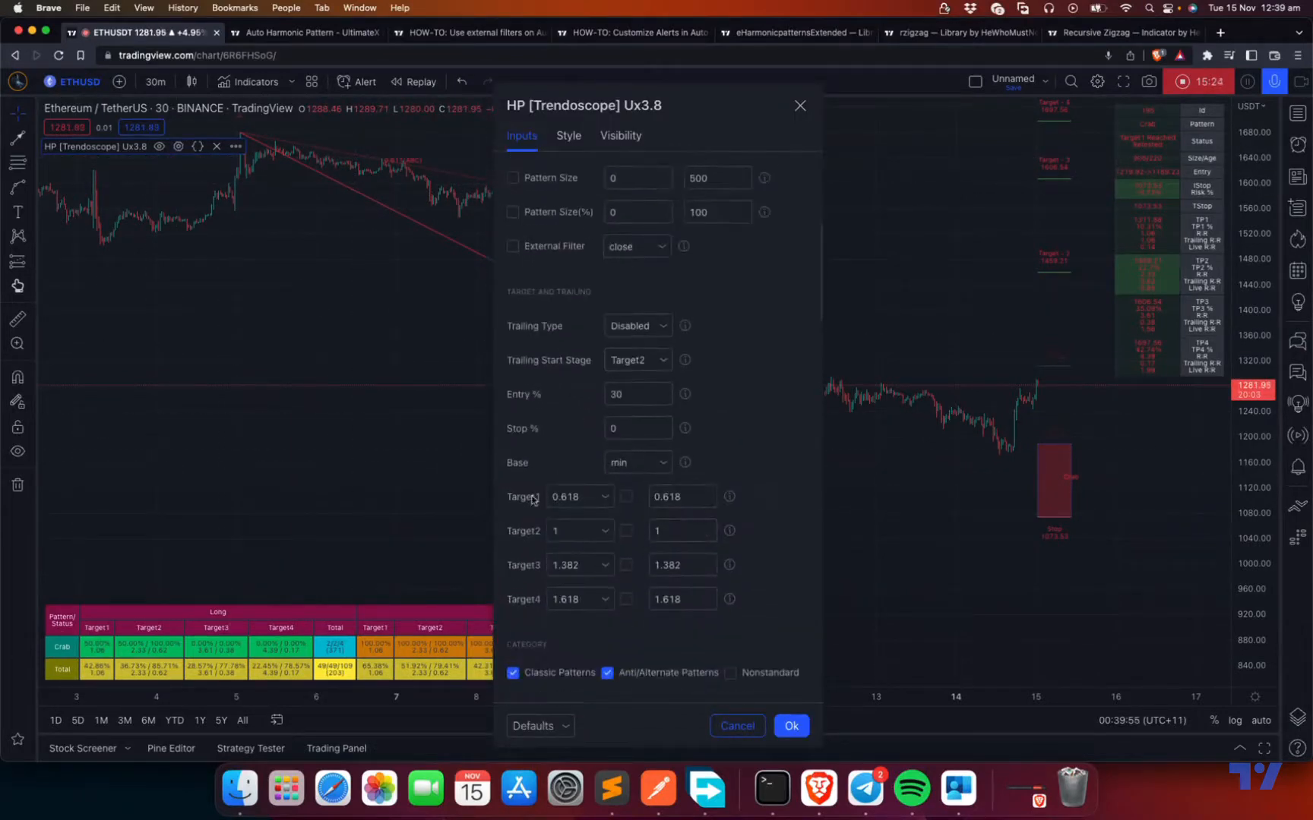
{"action": "mouse_move", "coordinate": [985, 326]}
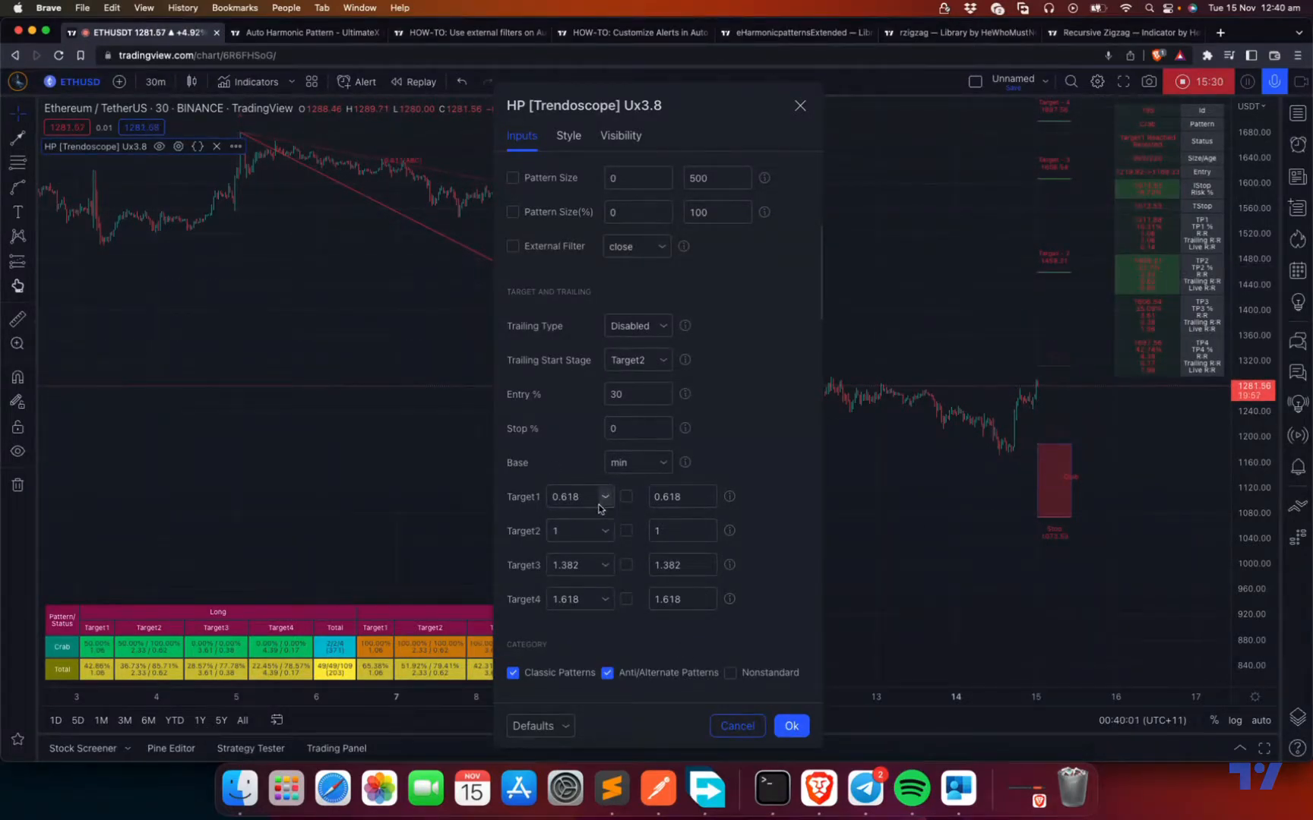
{"action": "mouse_move", "coordinate": [1064, 141]}
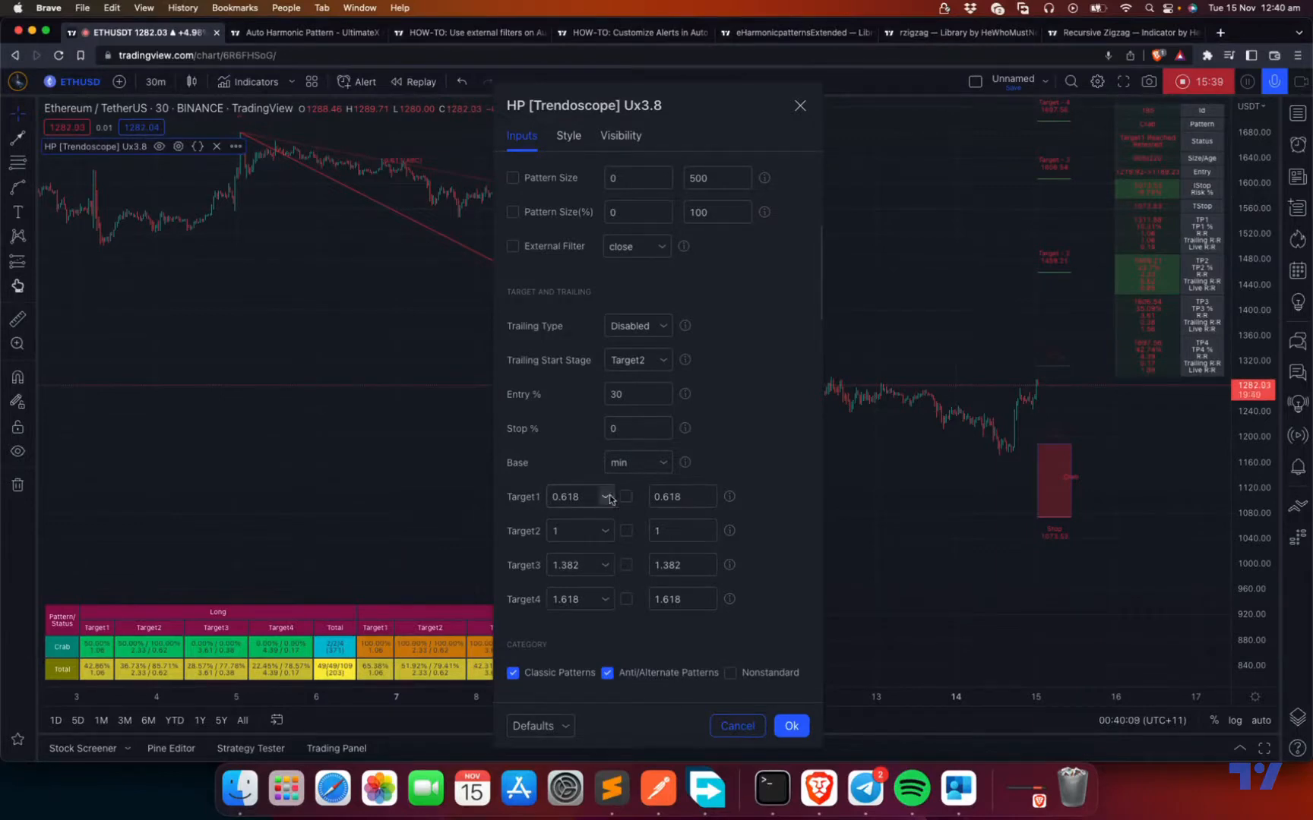
{"action": "left_click", "coordinate": [605, 495]}
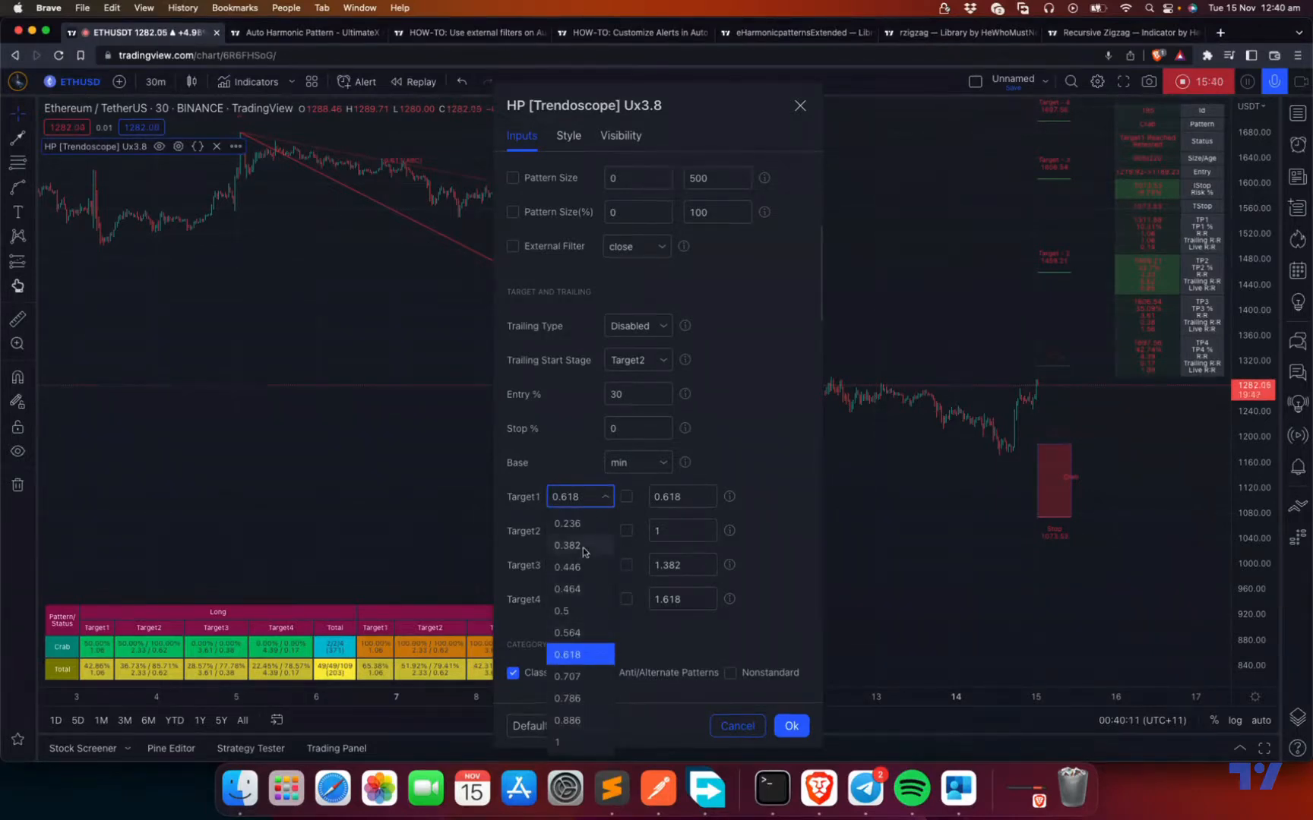
{"action": "left_click", "coordinate": [580, 654]}
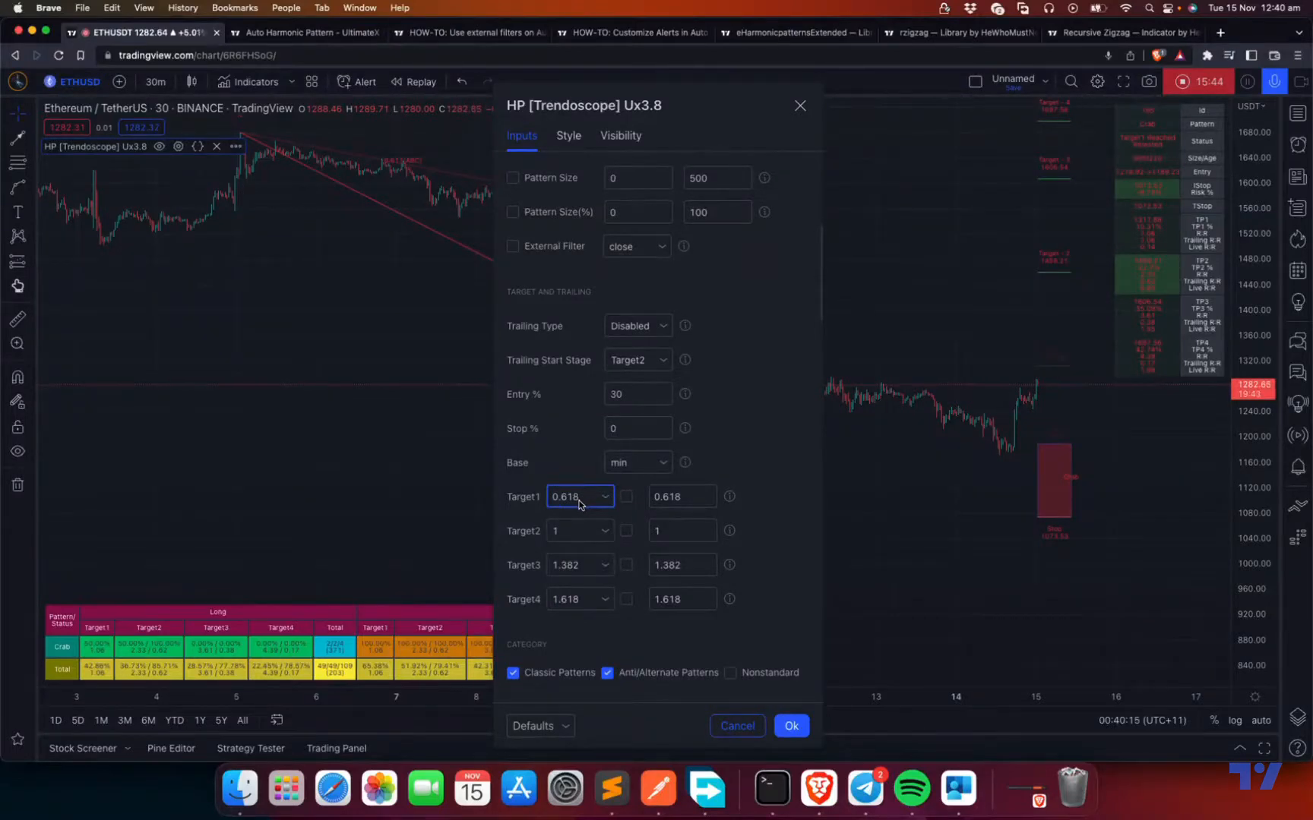
{"action": "left_click", "coordinate": [579, 495]}
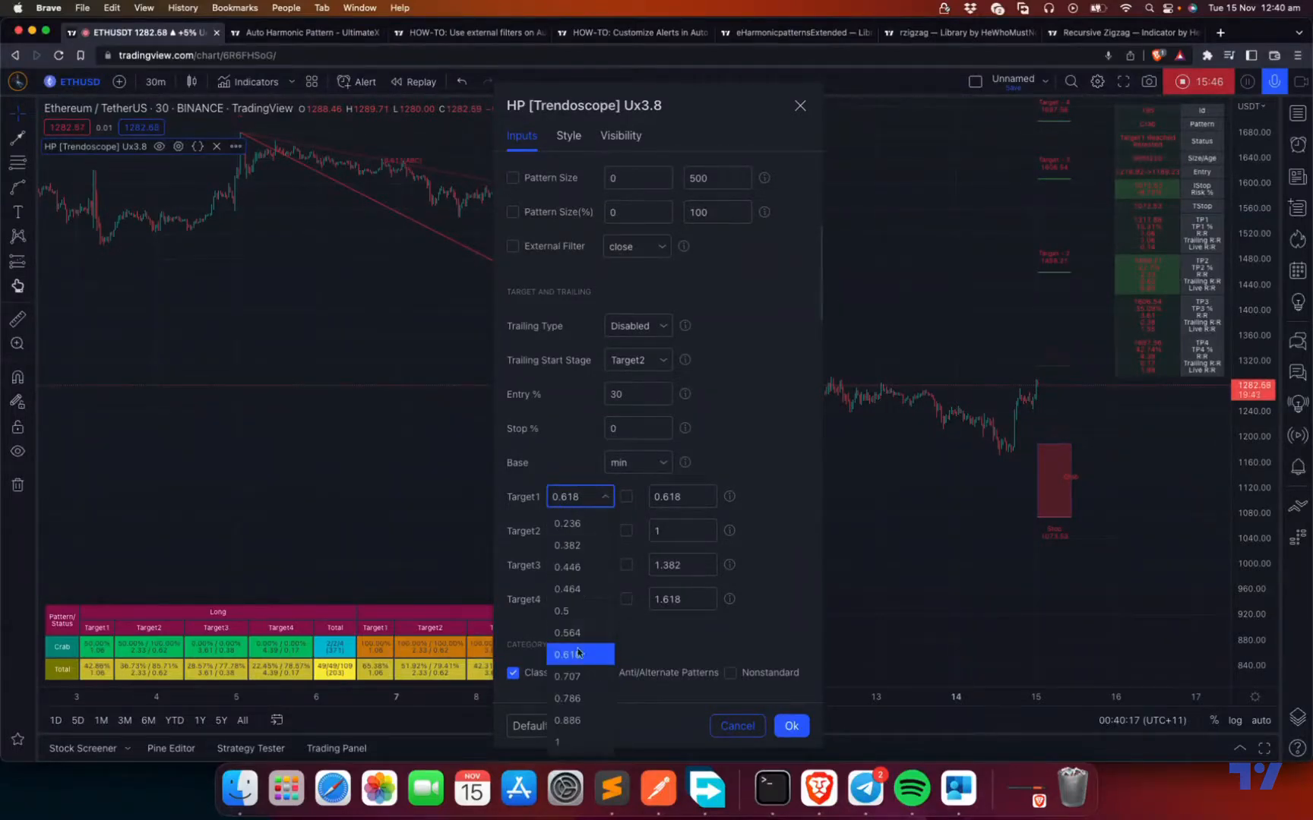
{"action": "left_click", "coordinate": [606, 672]}
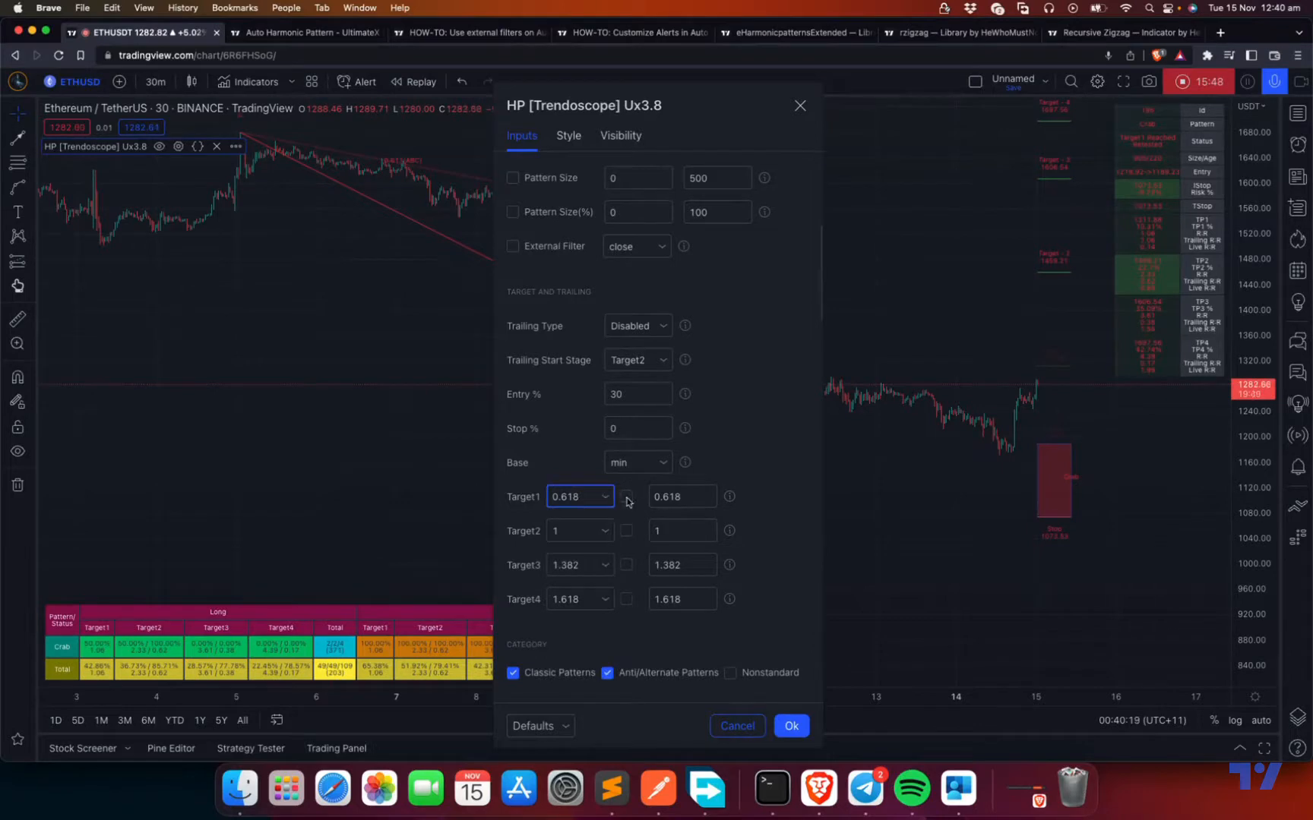
Enter a custom Target1 ratio of 0.888, then leave the override switched off
{"action": "left_click", "coordinate": [625, 496]}
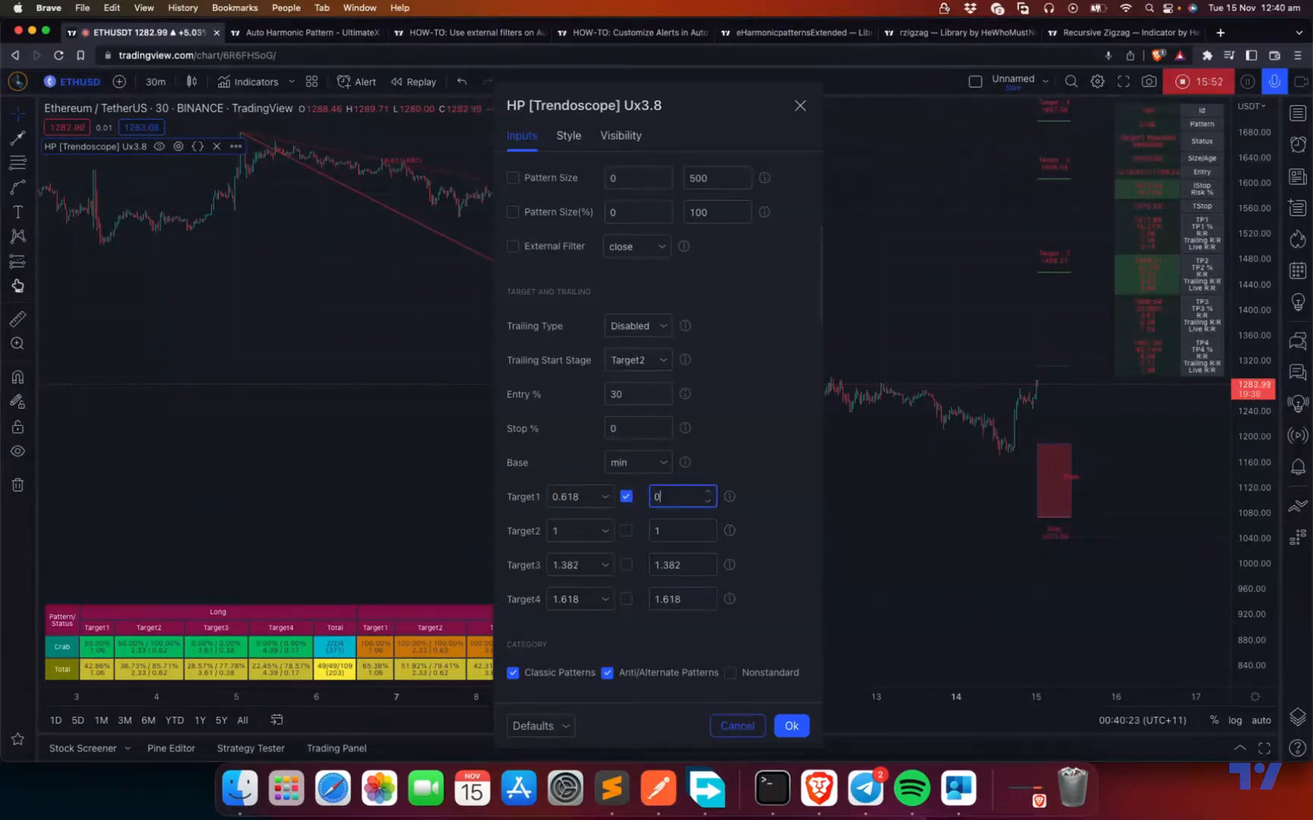
{"action": "type", "text": "0.888"}
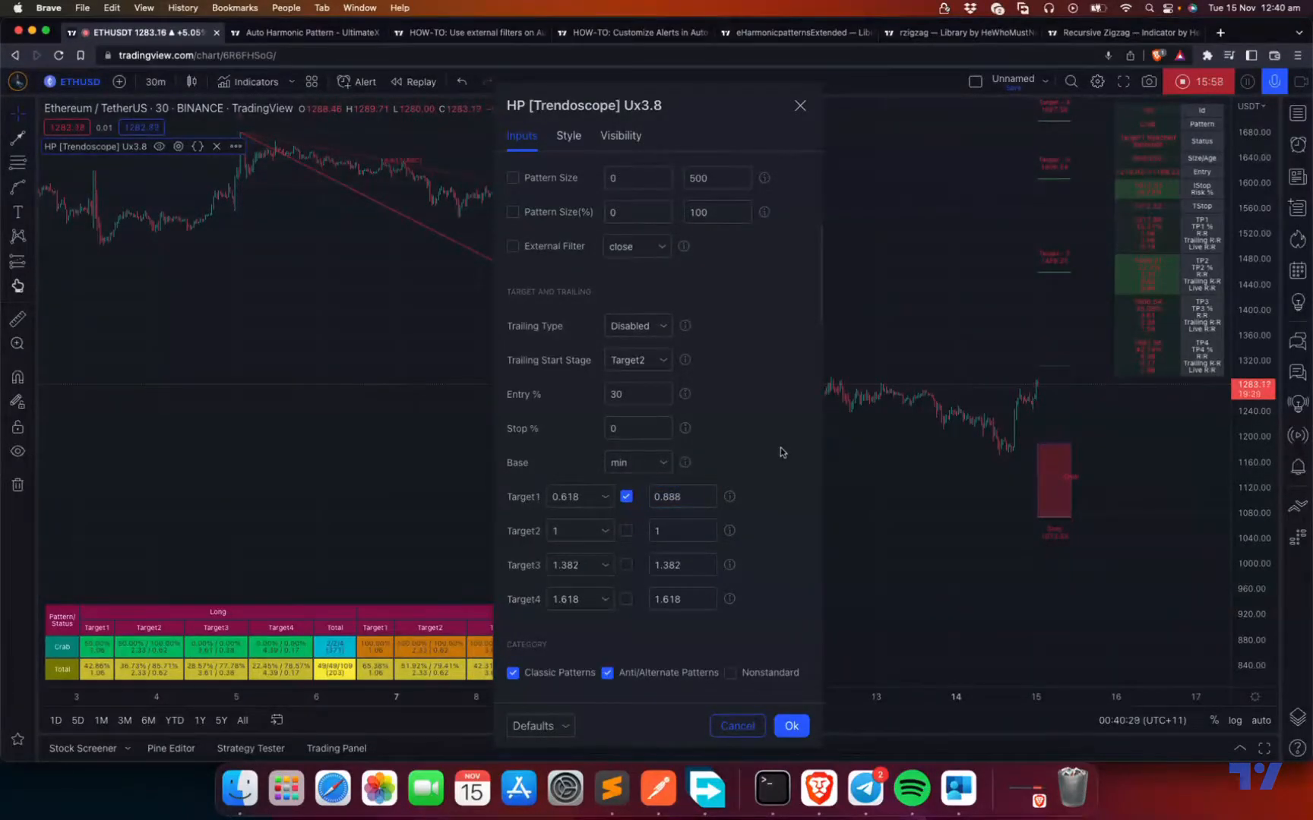
{"action": "mouse_move", "coordinate": [1036, 292]}
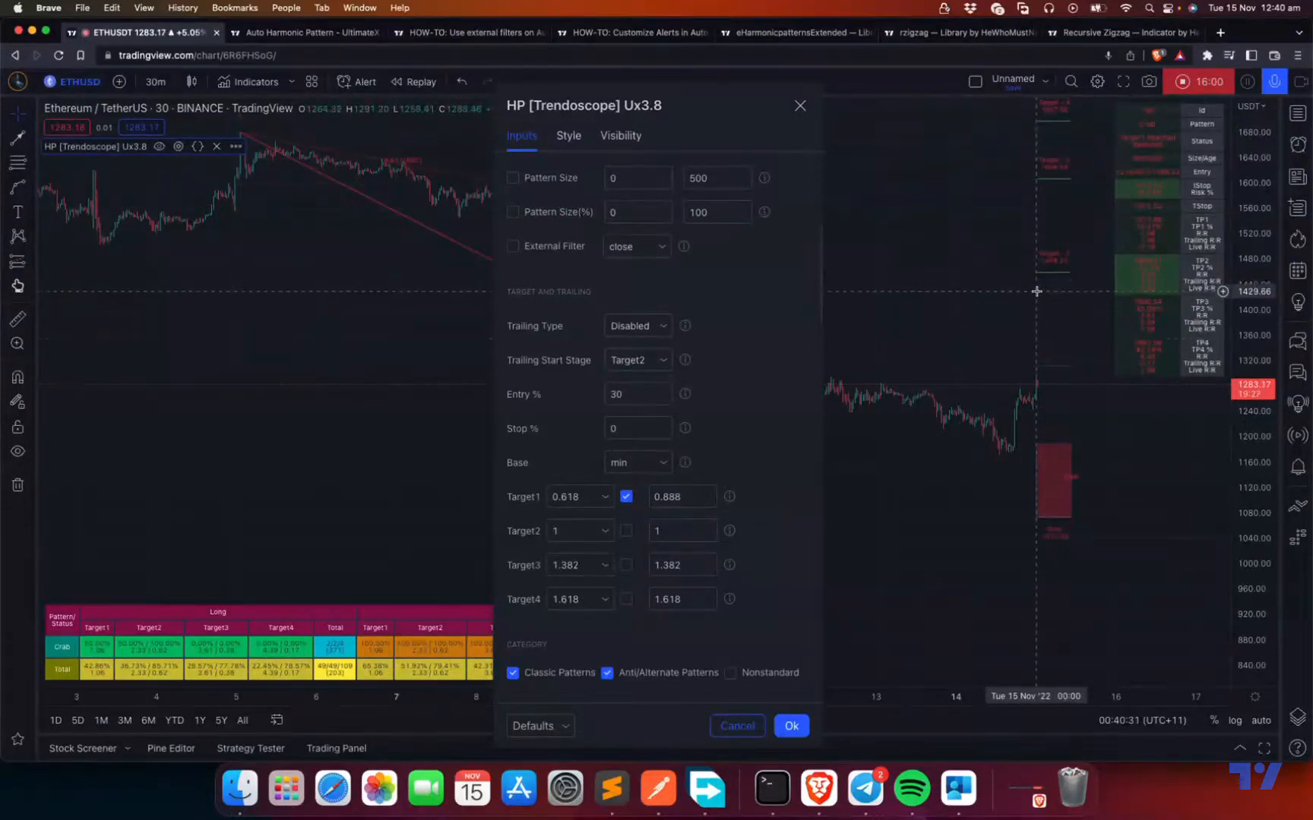
{"action": "mouse_move", "coordinate": [1074, 304]}
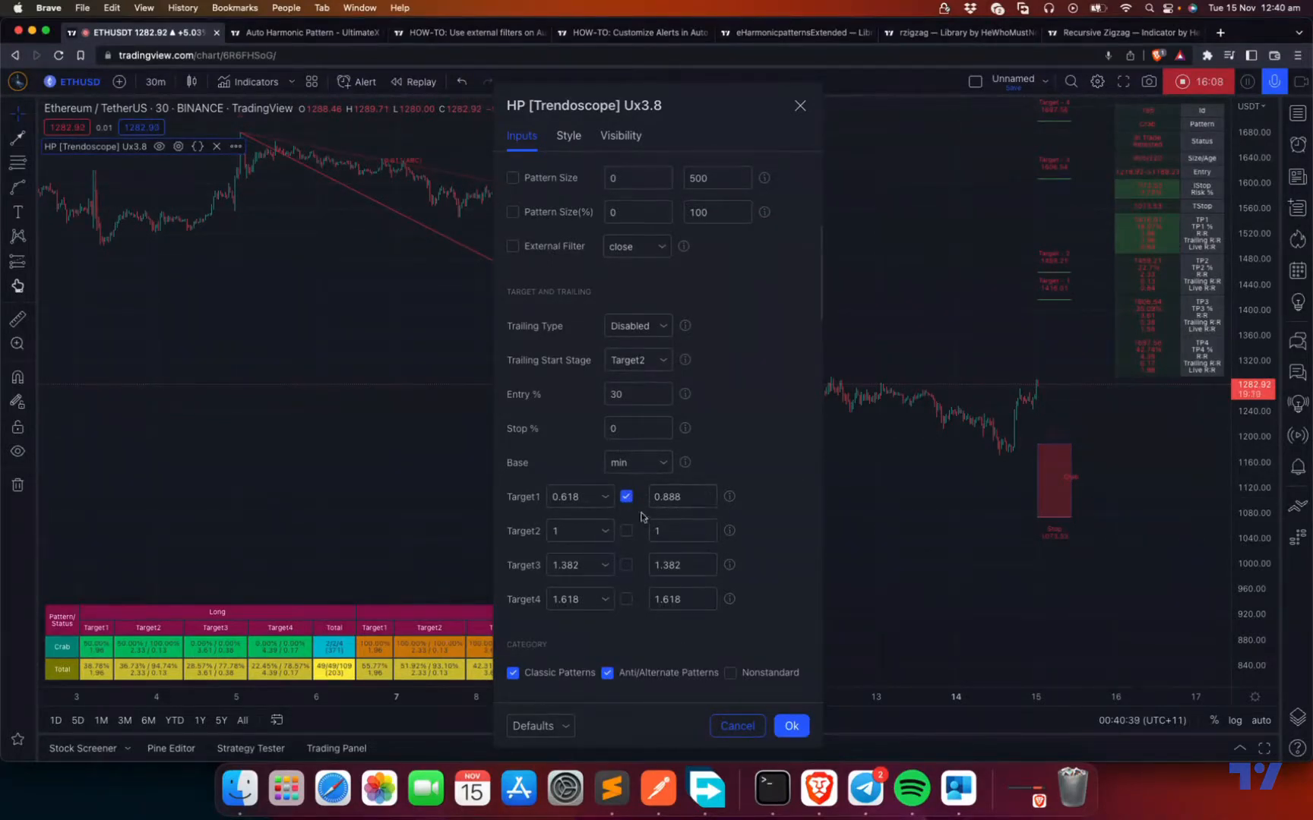
{"action": "mouse_move", "coordinate": [997, 404]}
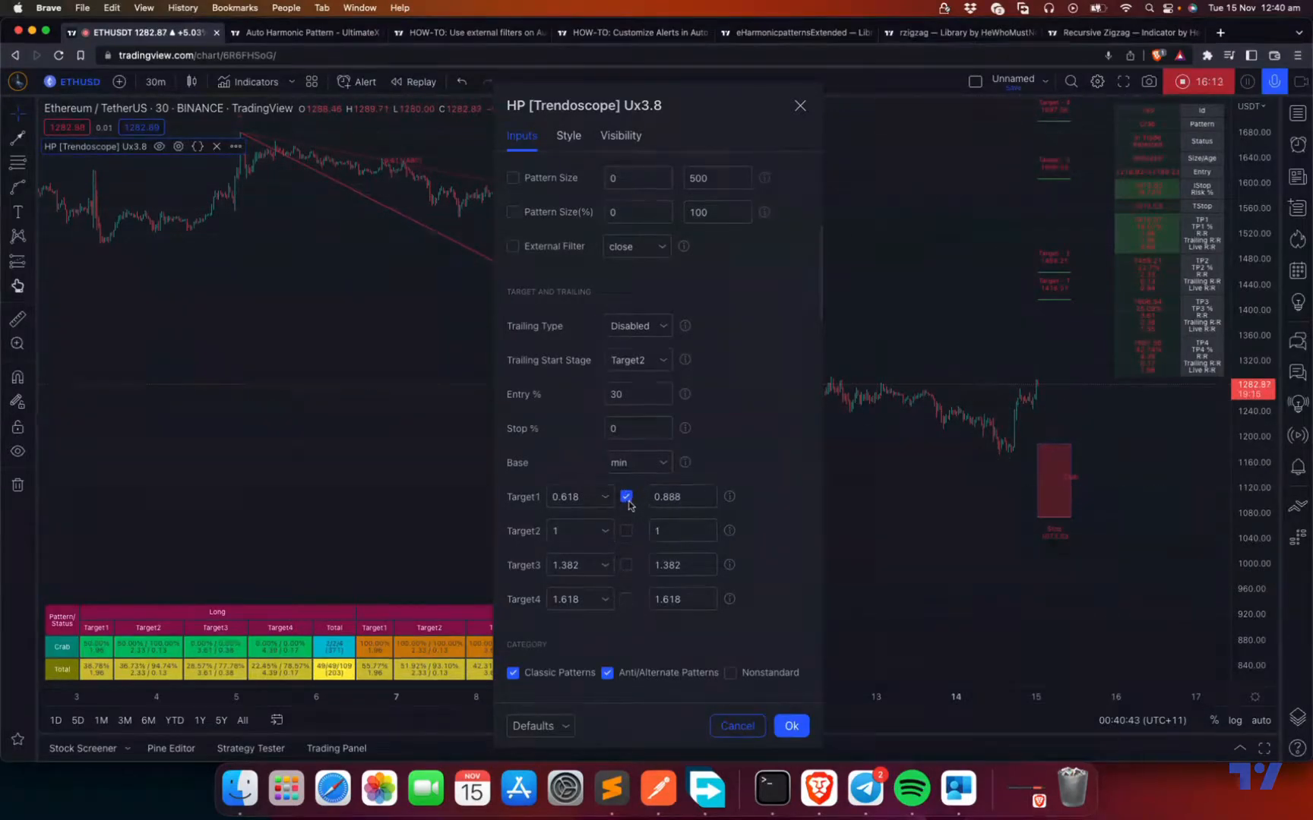
{"action": "left_click", "coordinate": [678, 531]}
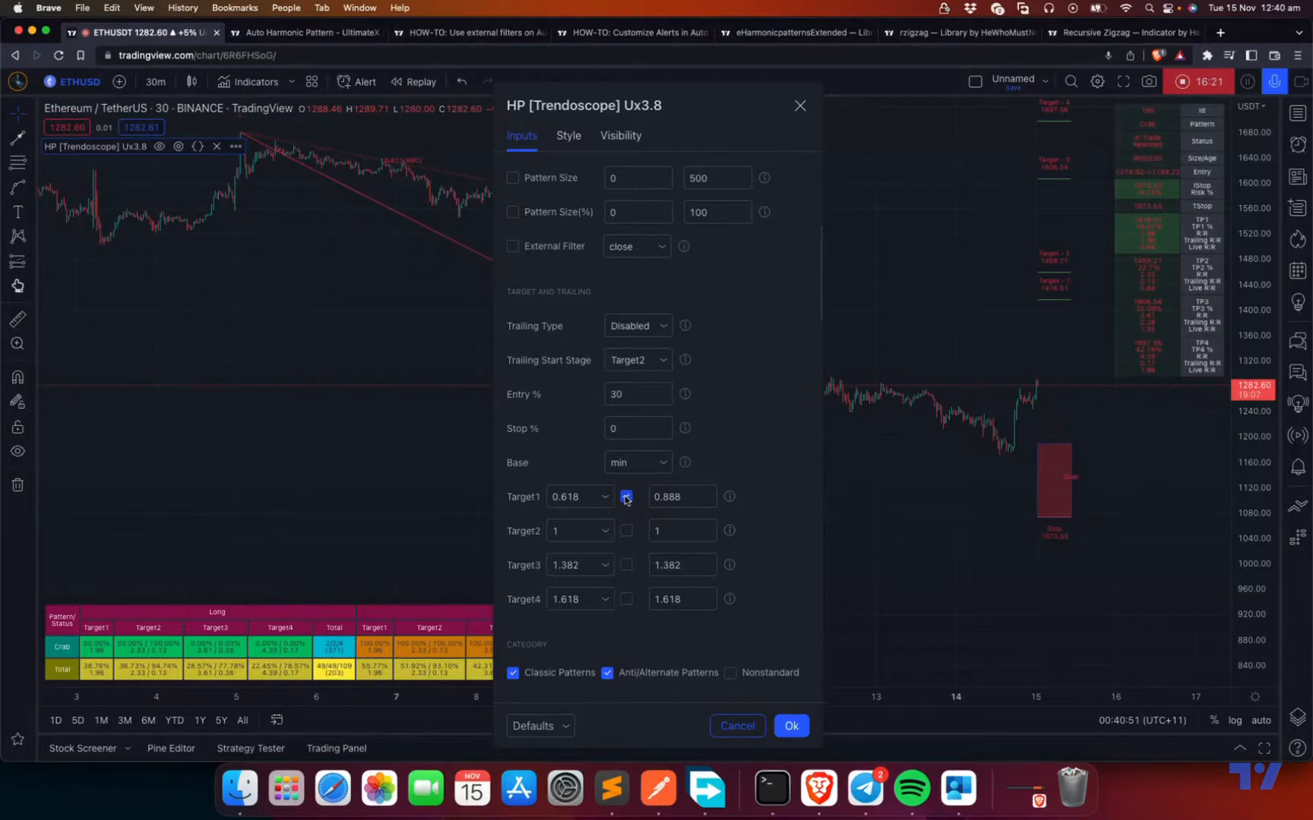
{"action": "left_click", "coordinate": [626, 497]}
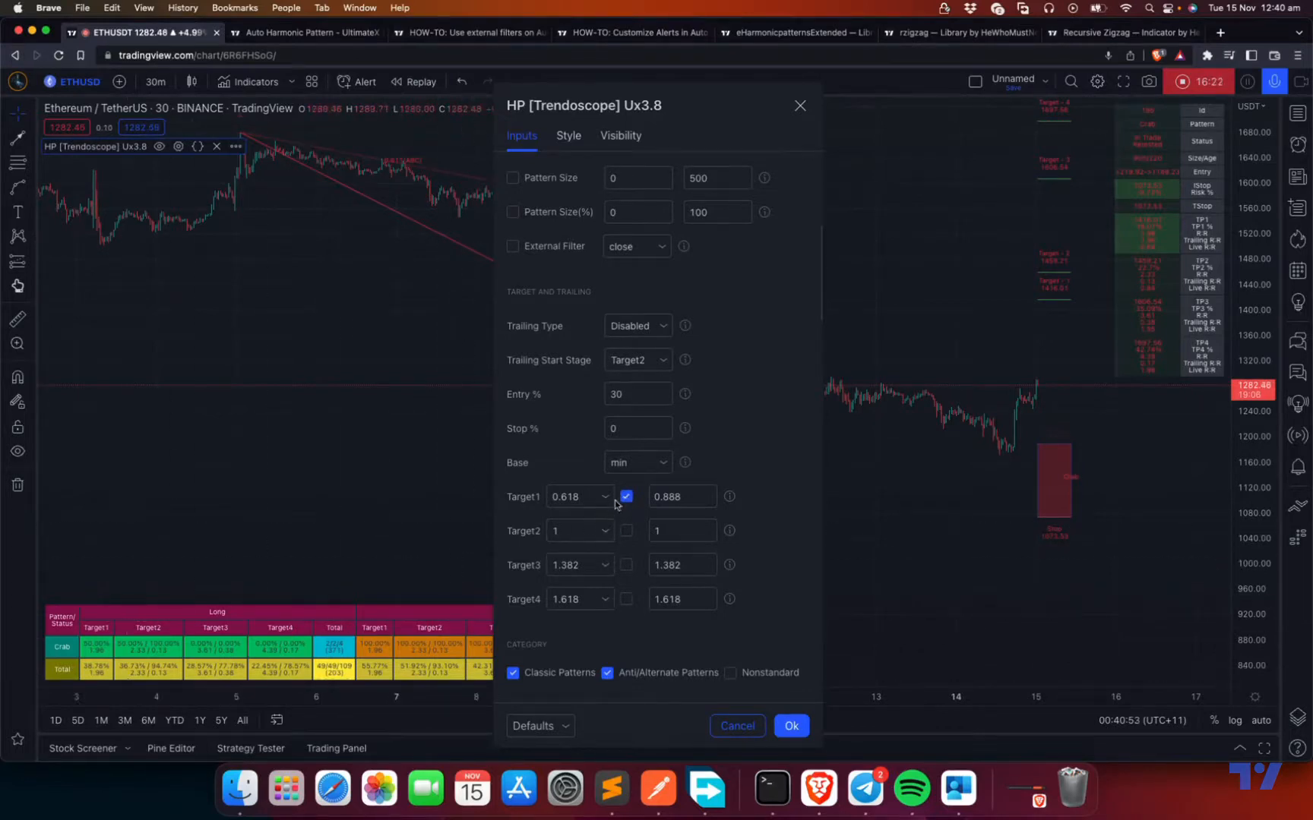
{"action": "left_click", "coordinate": [625, 495]}
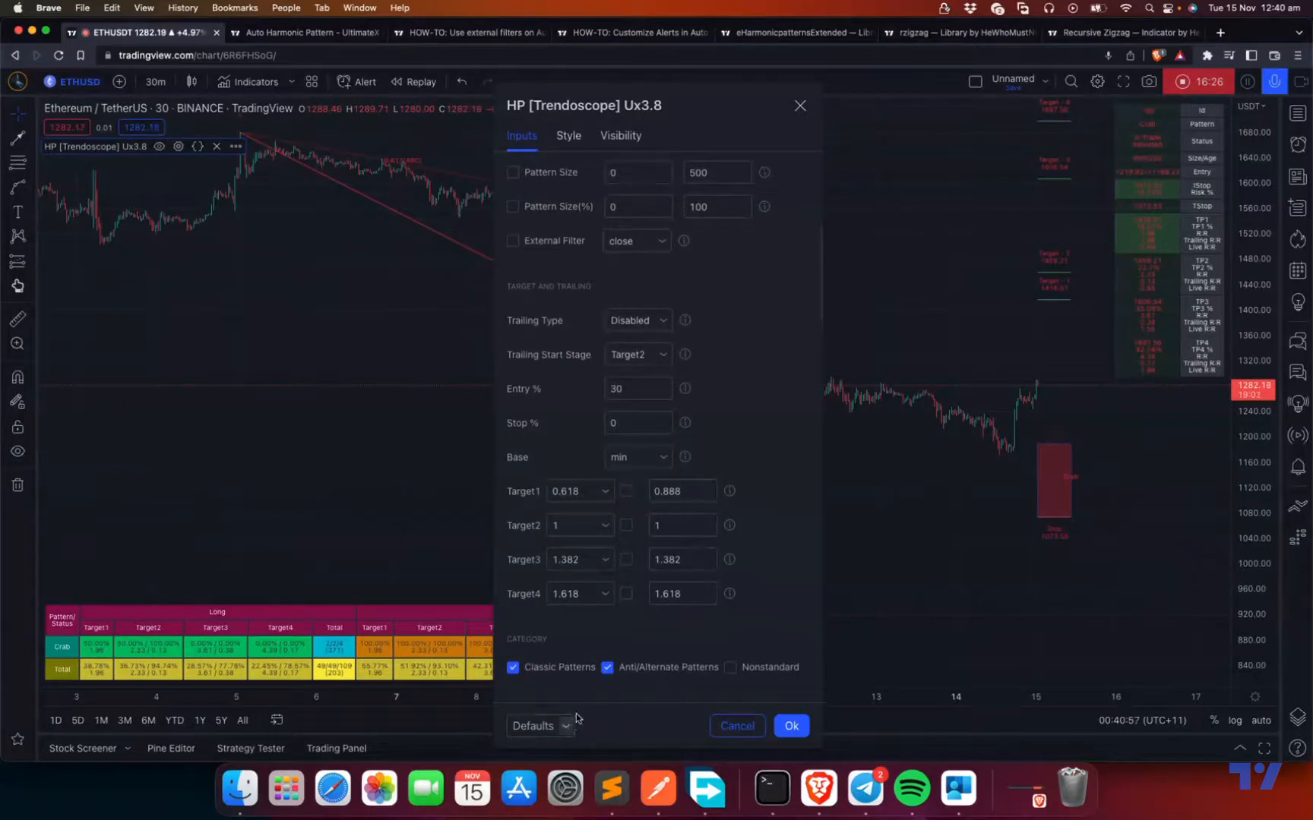
{"action": "scroll", "scroll_direction": "down", "scroll_amount": 3}
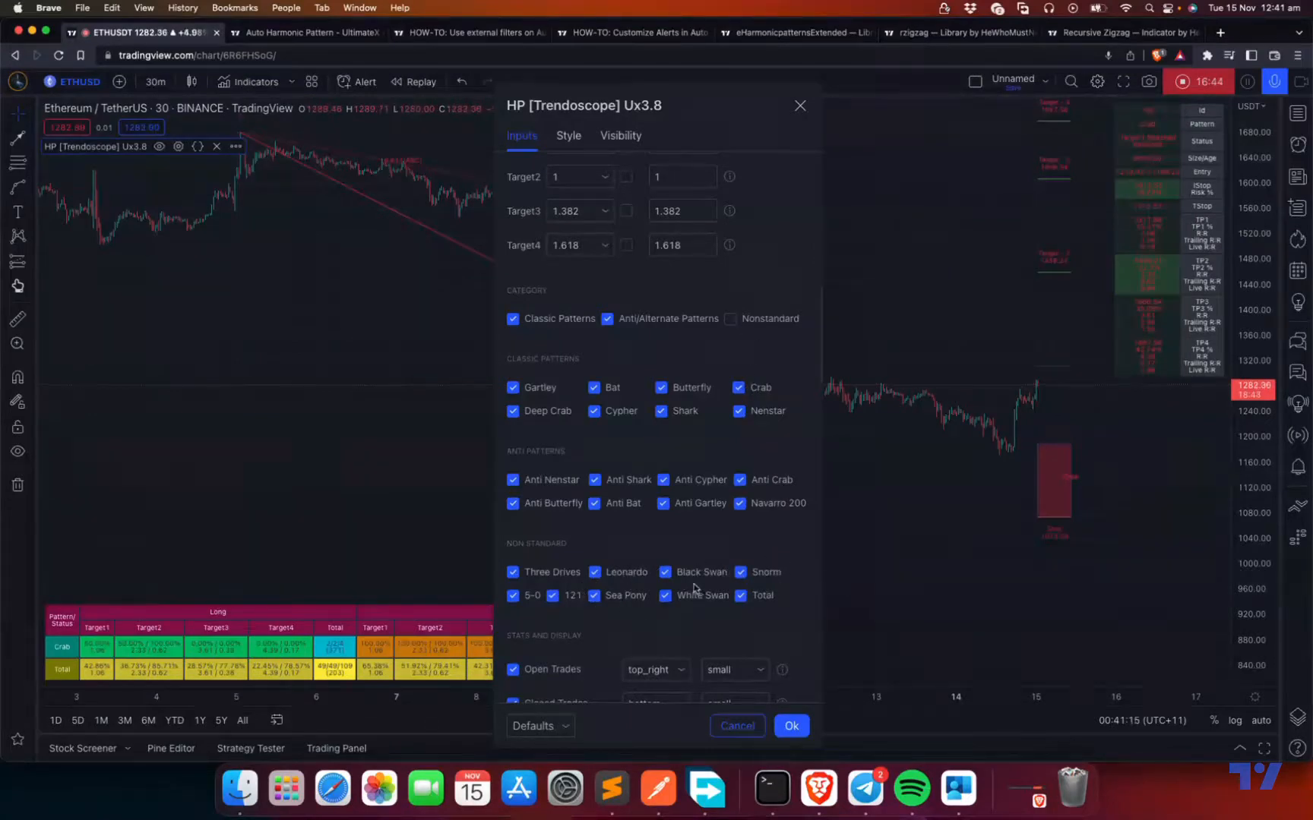
{"action": "mouse_move", "coordinate": [655, 609]}
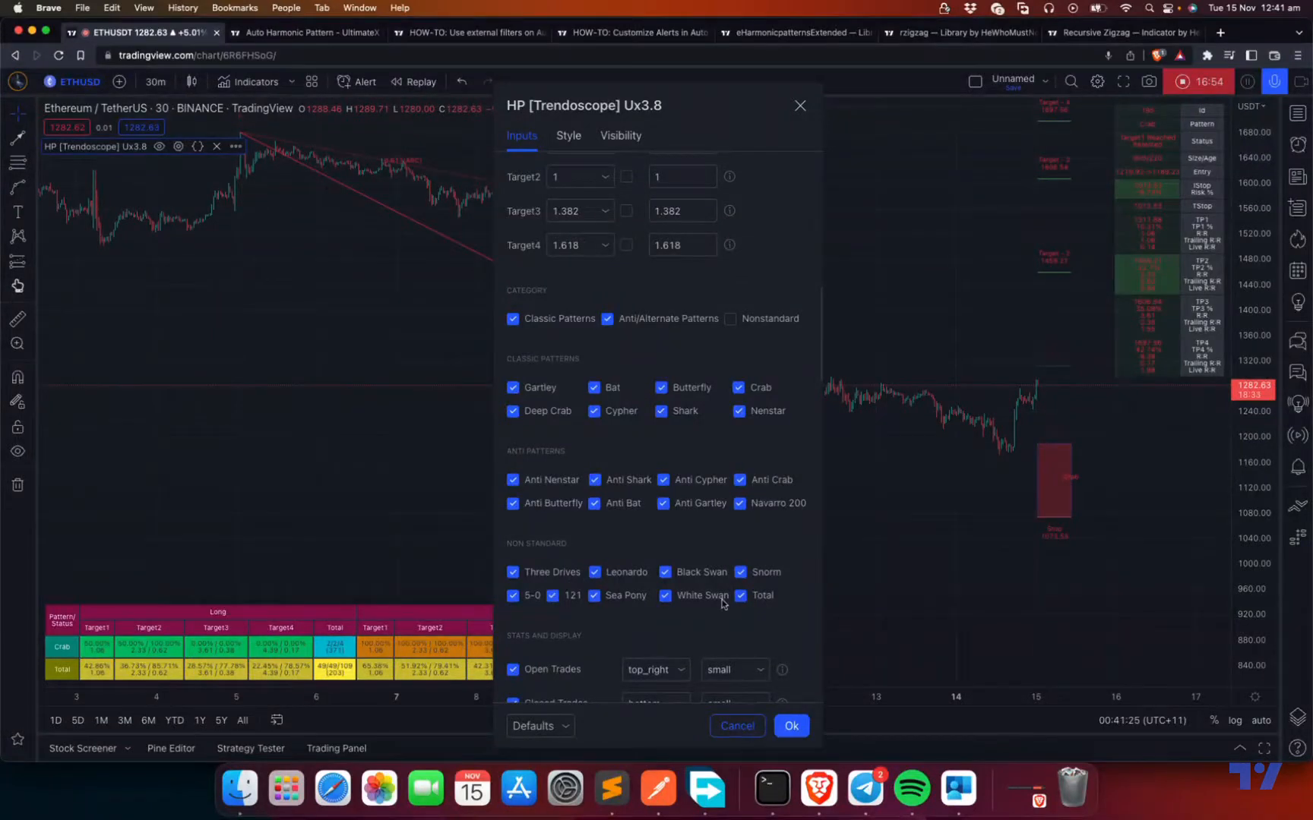
{"action": "mouse_move", "coordinate": [862, 536]}
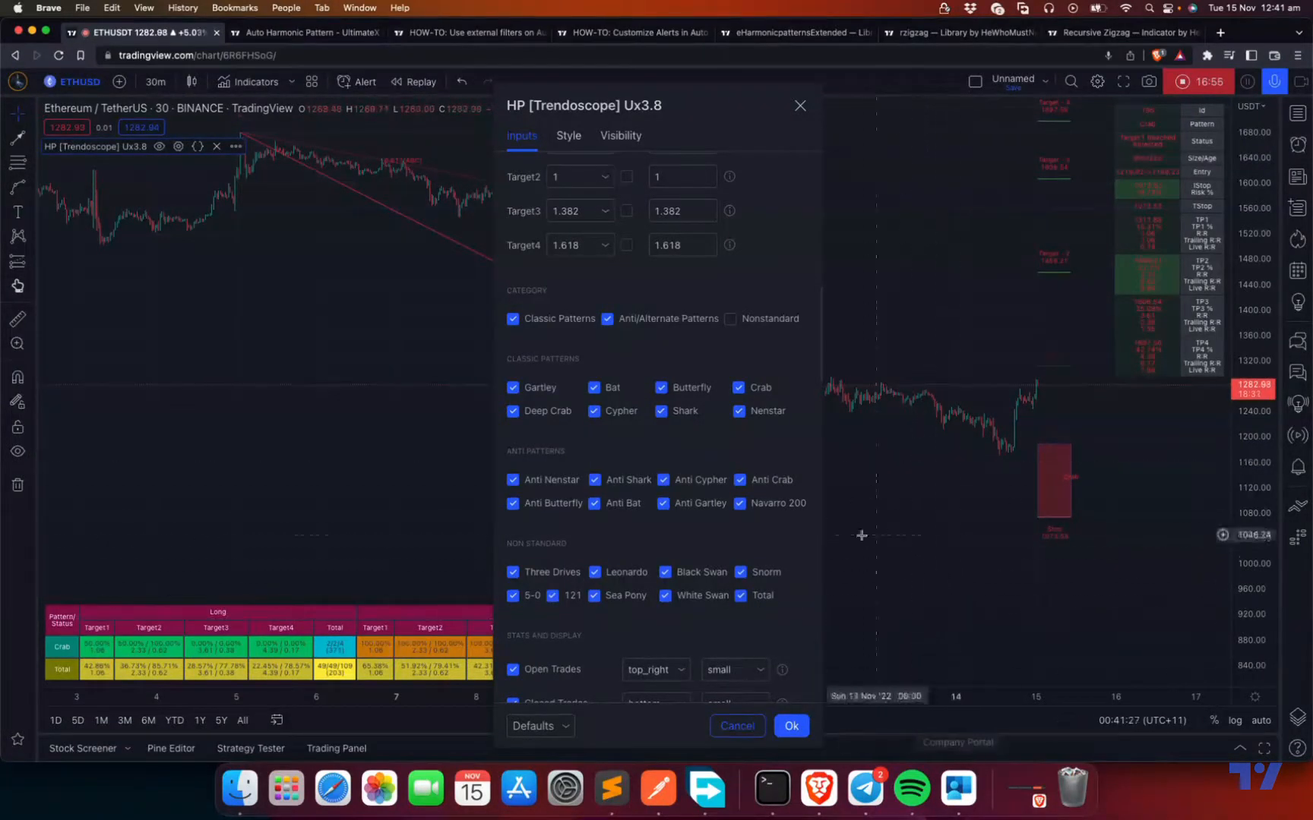
{"action": "scroll", "scroll_direction": "down", "scroll_amount": 3}
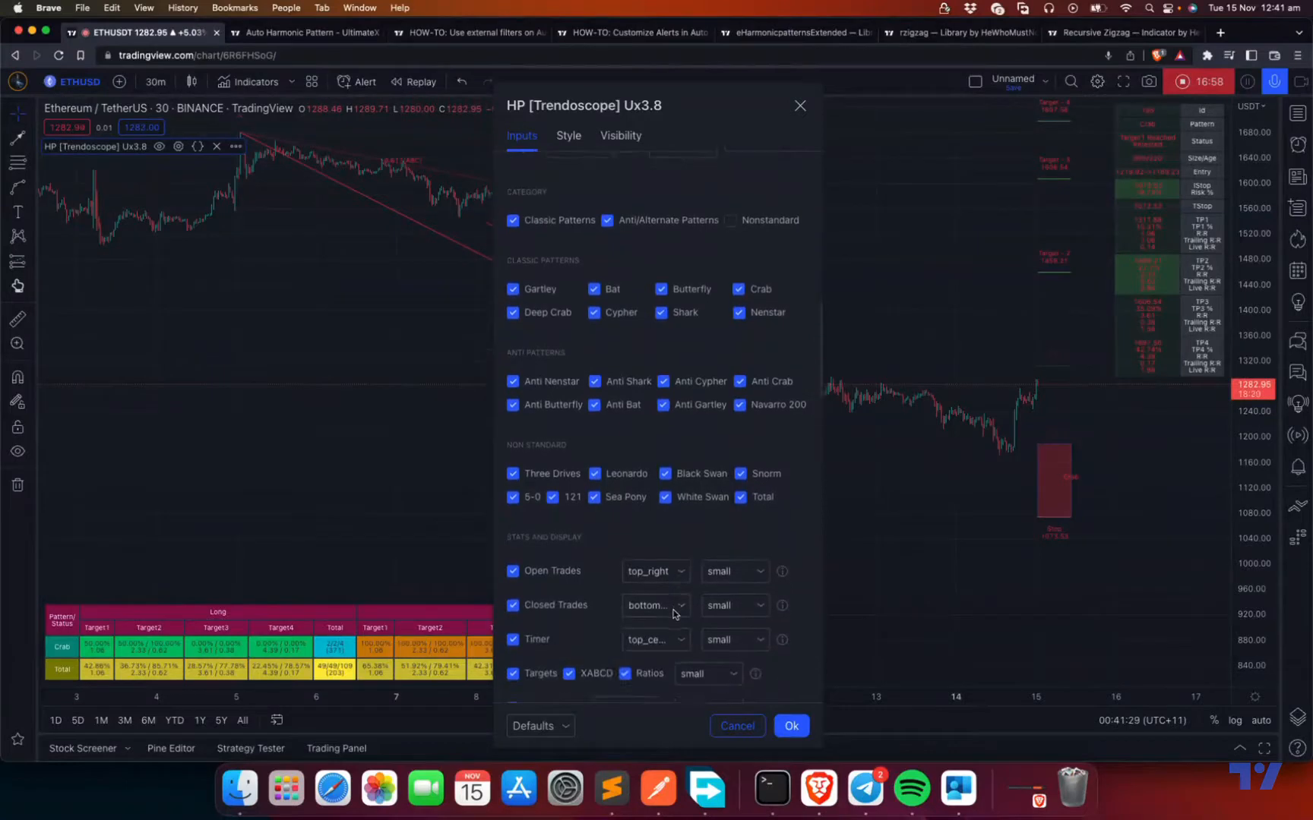
{"action": "scroll", "scroll_direction": "up", "scroll_amount": 3}
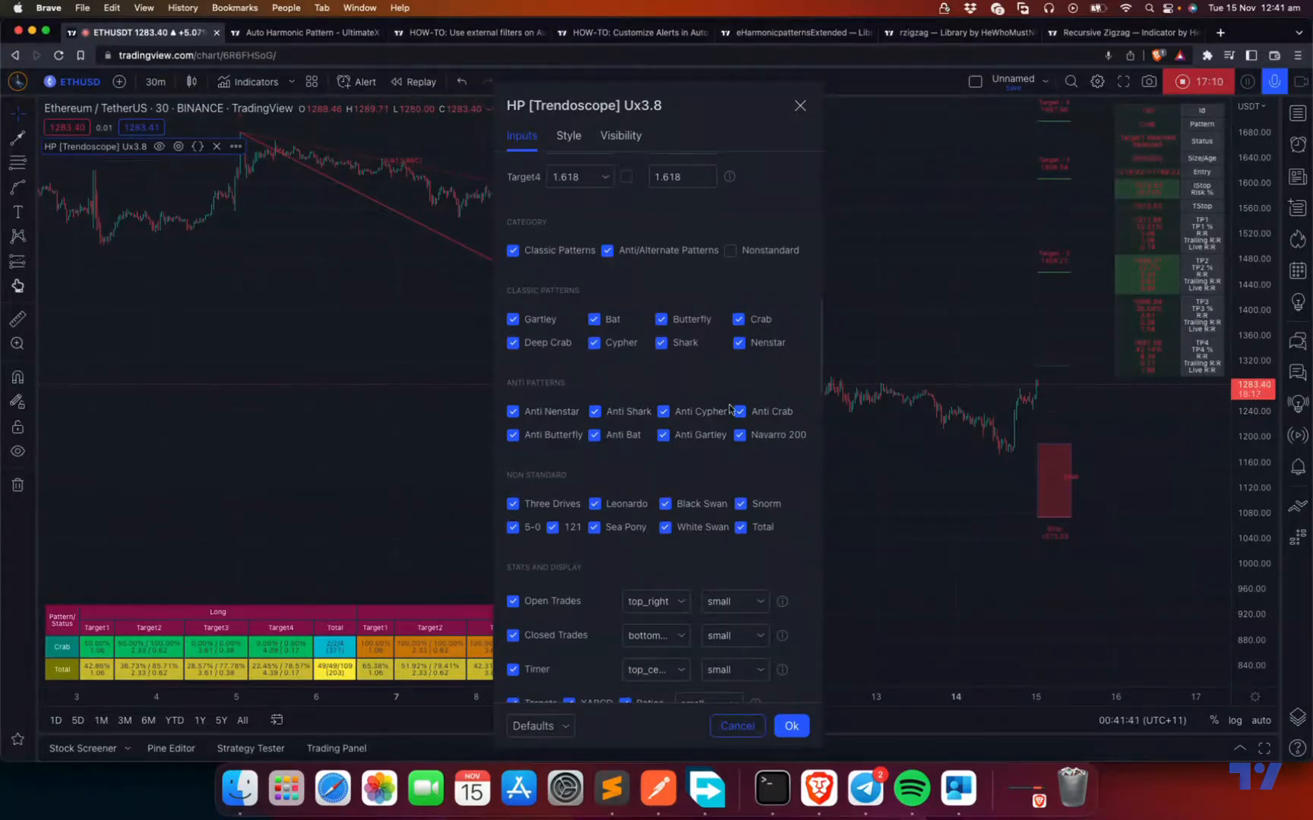
{"action": "scroll", "scroll_direction": "down", "scroll_amount": 3}
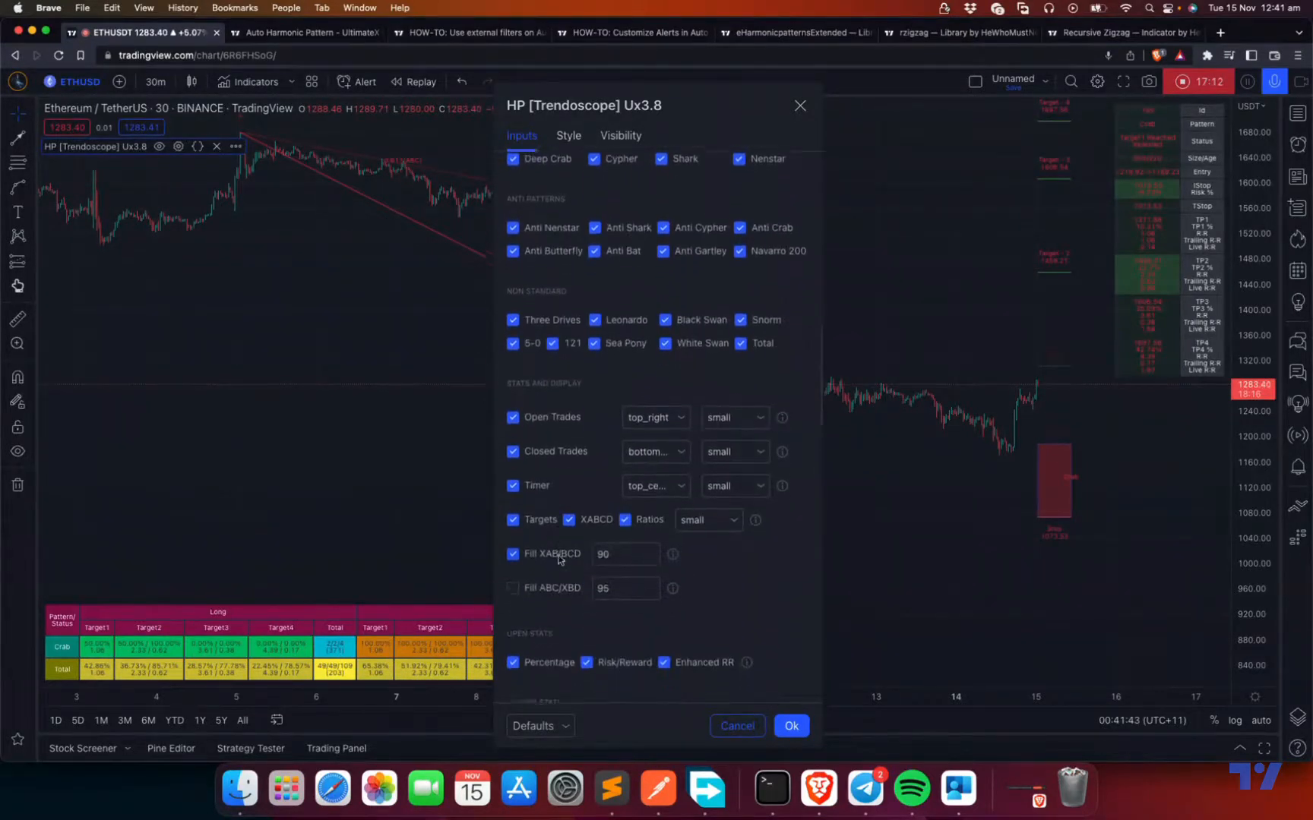
{"action": "scroll", "scroll_direction": "down", "scroll_amount": 3}
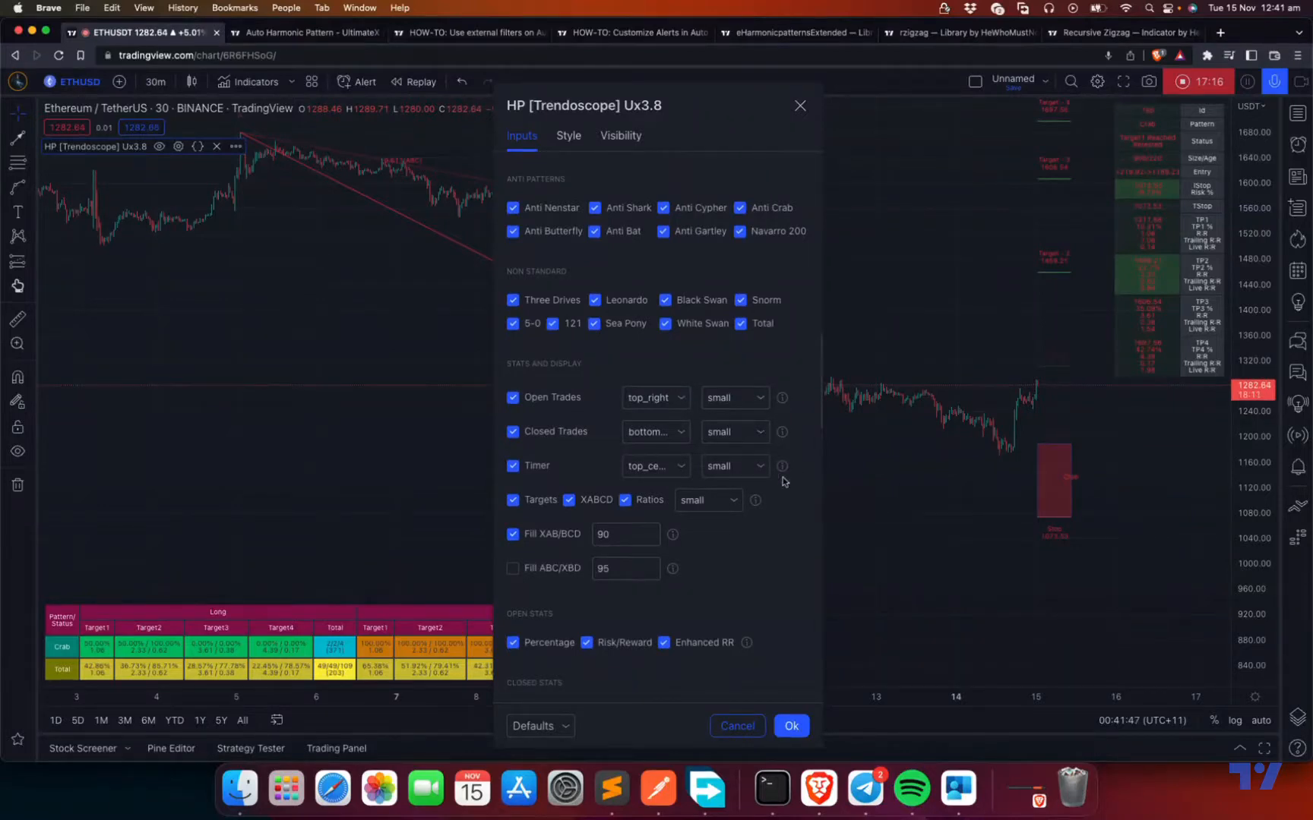
Toggle the open-trade Percentage and Risk/Reward stats, and turn off closed-stats Percentage
{"action": "scroll", "scroll_direction": "down", "scroll_amount": 3}
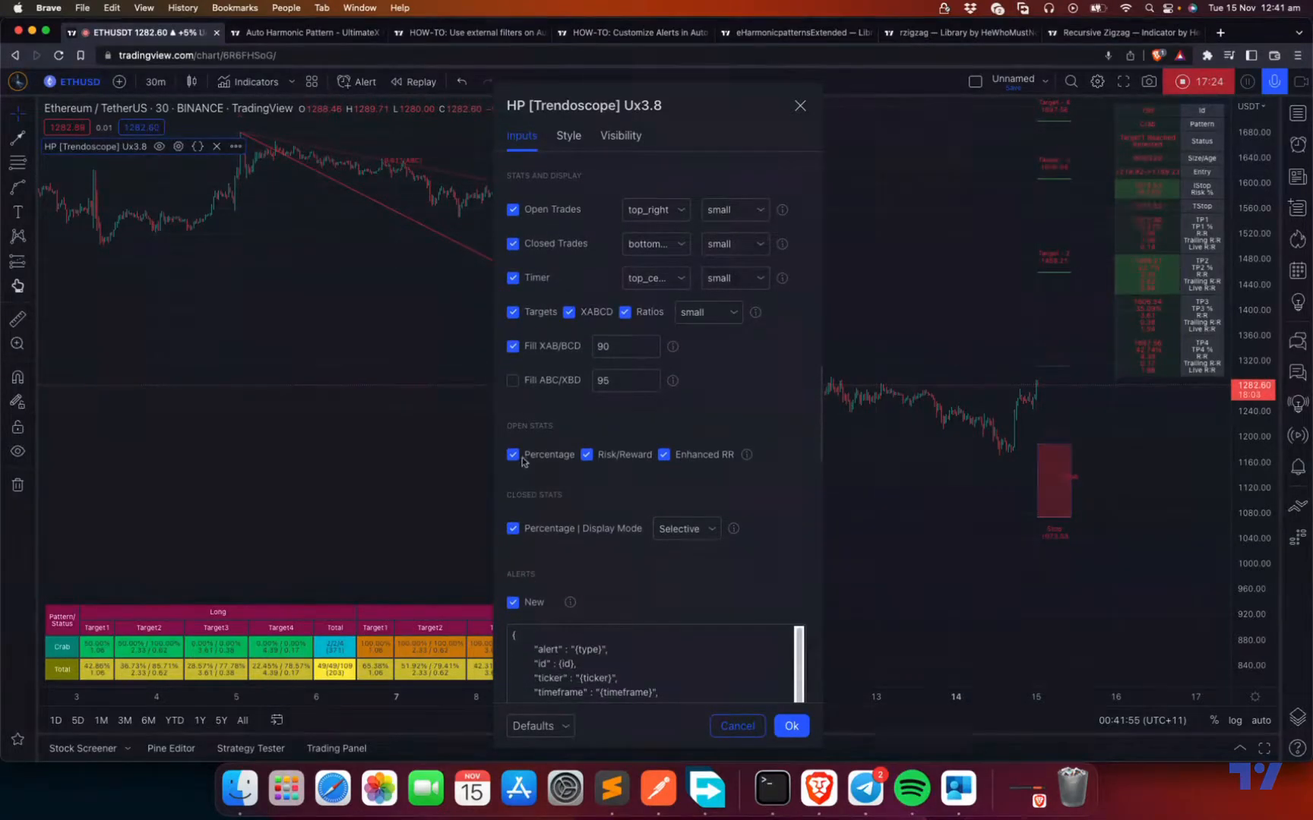
{"action": "mouse_move", "coordinate": [917, 333]}
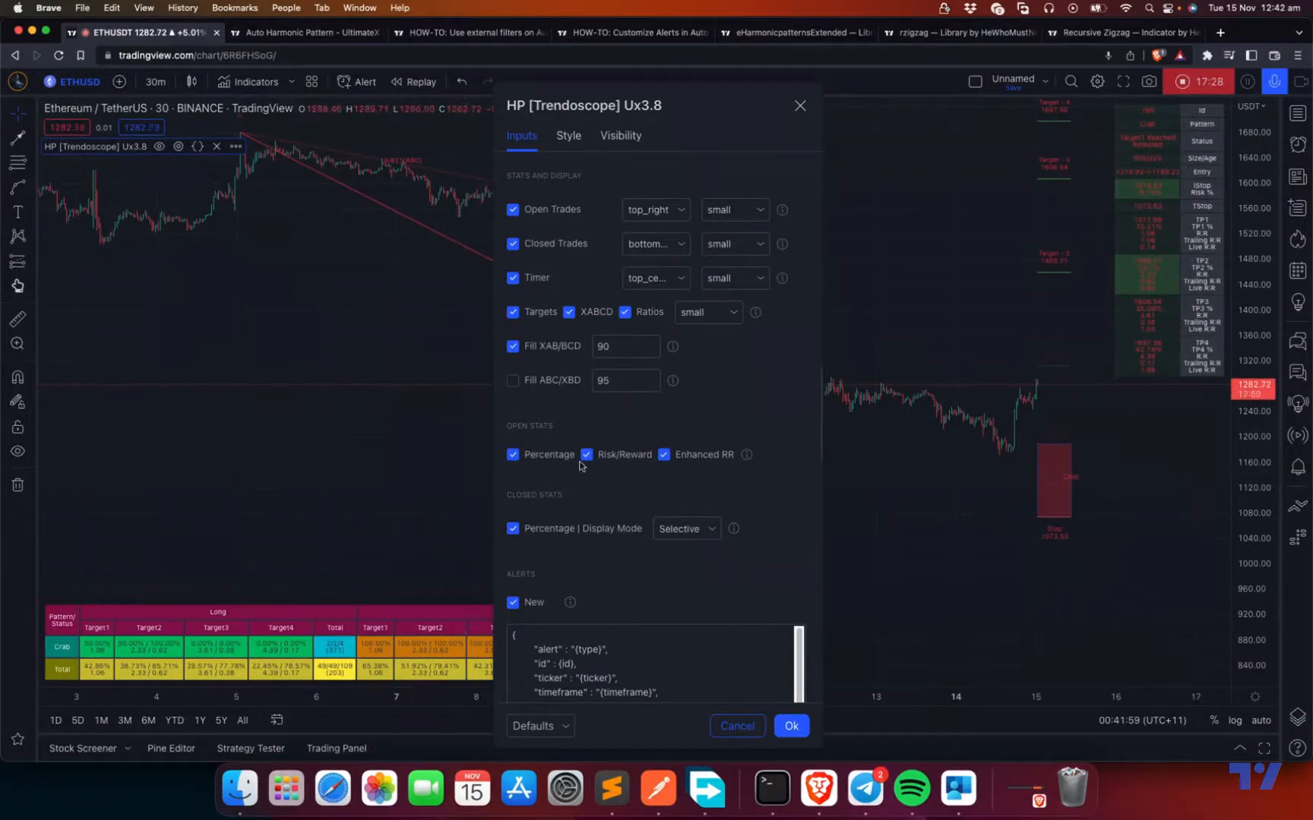
{"action": "left_click", "coordinate": [512, 454]}
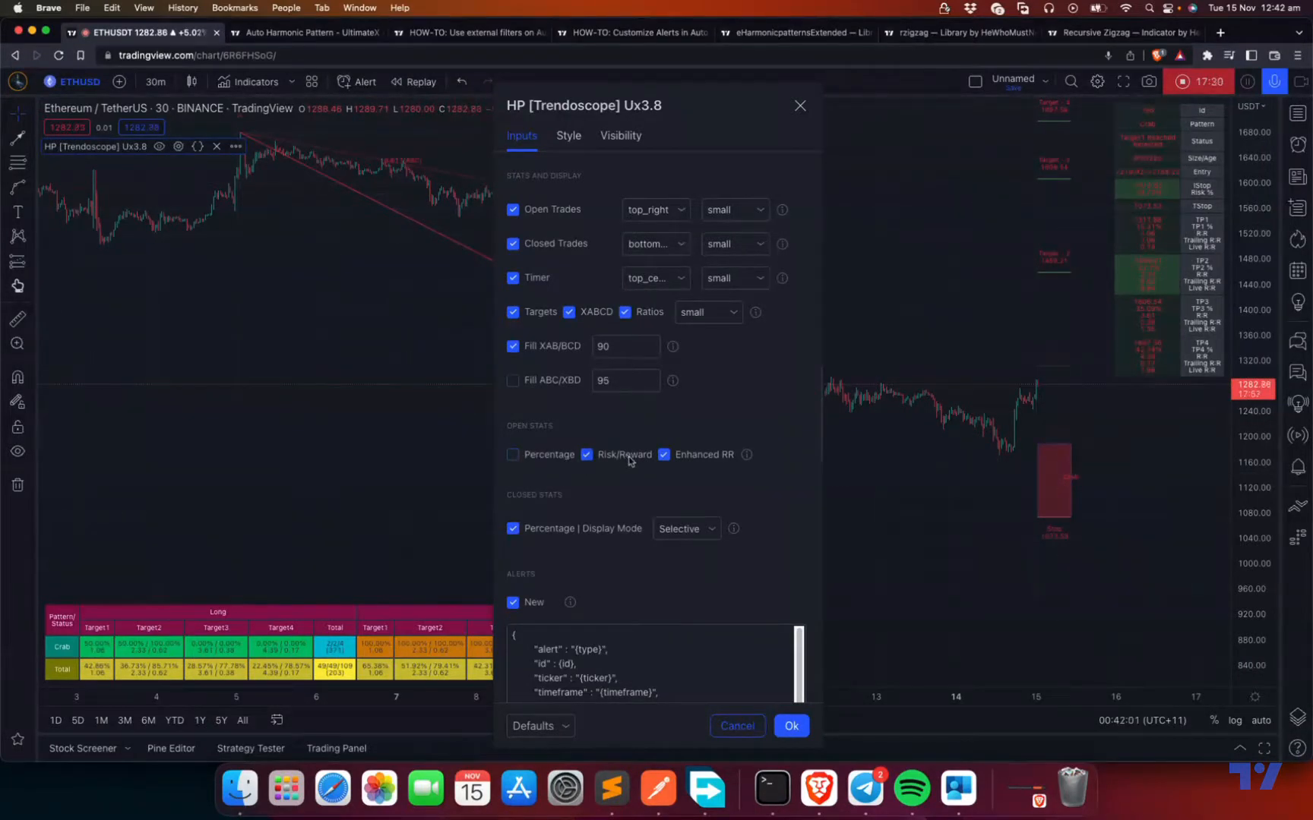
{"action": "left_click", "coordinate": [585, 454]}
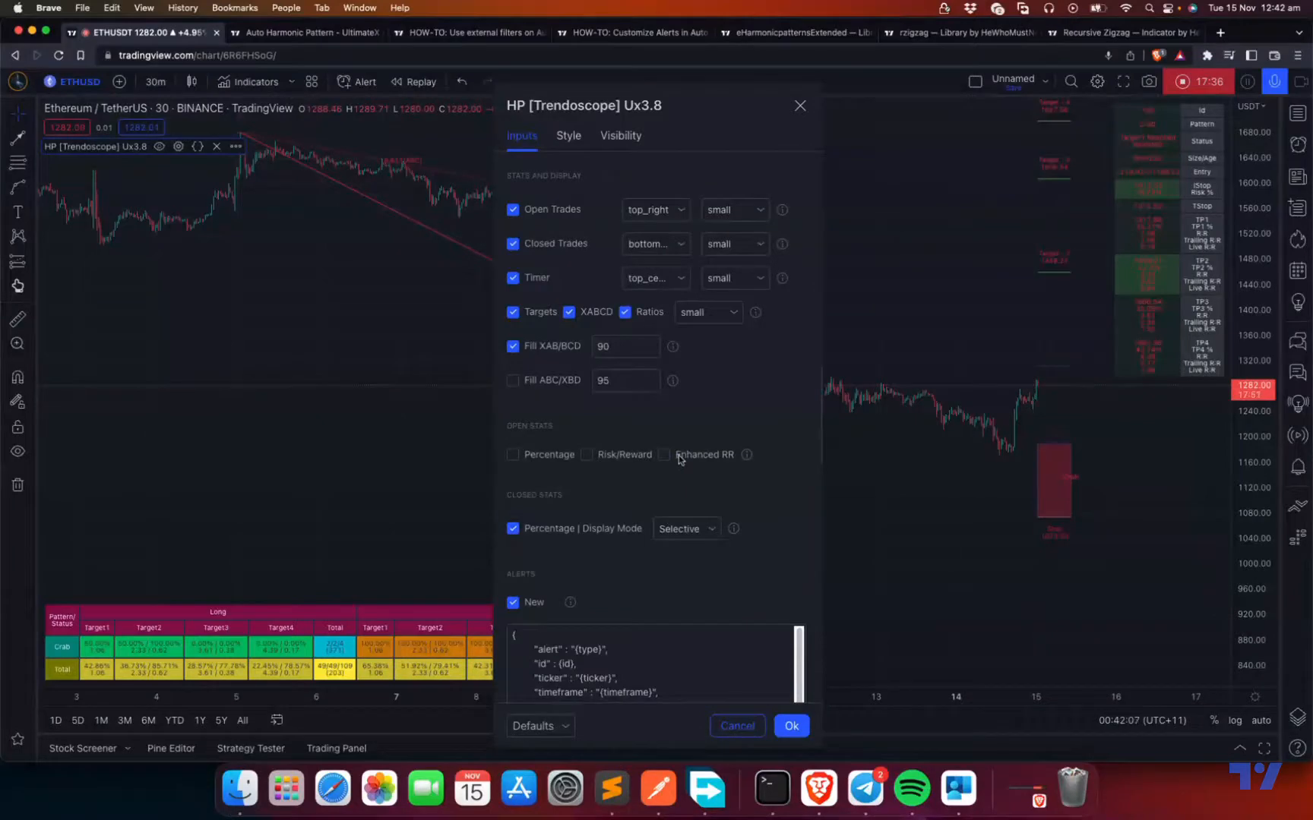
{"action": "mouse_move", "coordinate": [645, 479]}
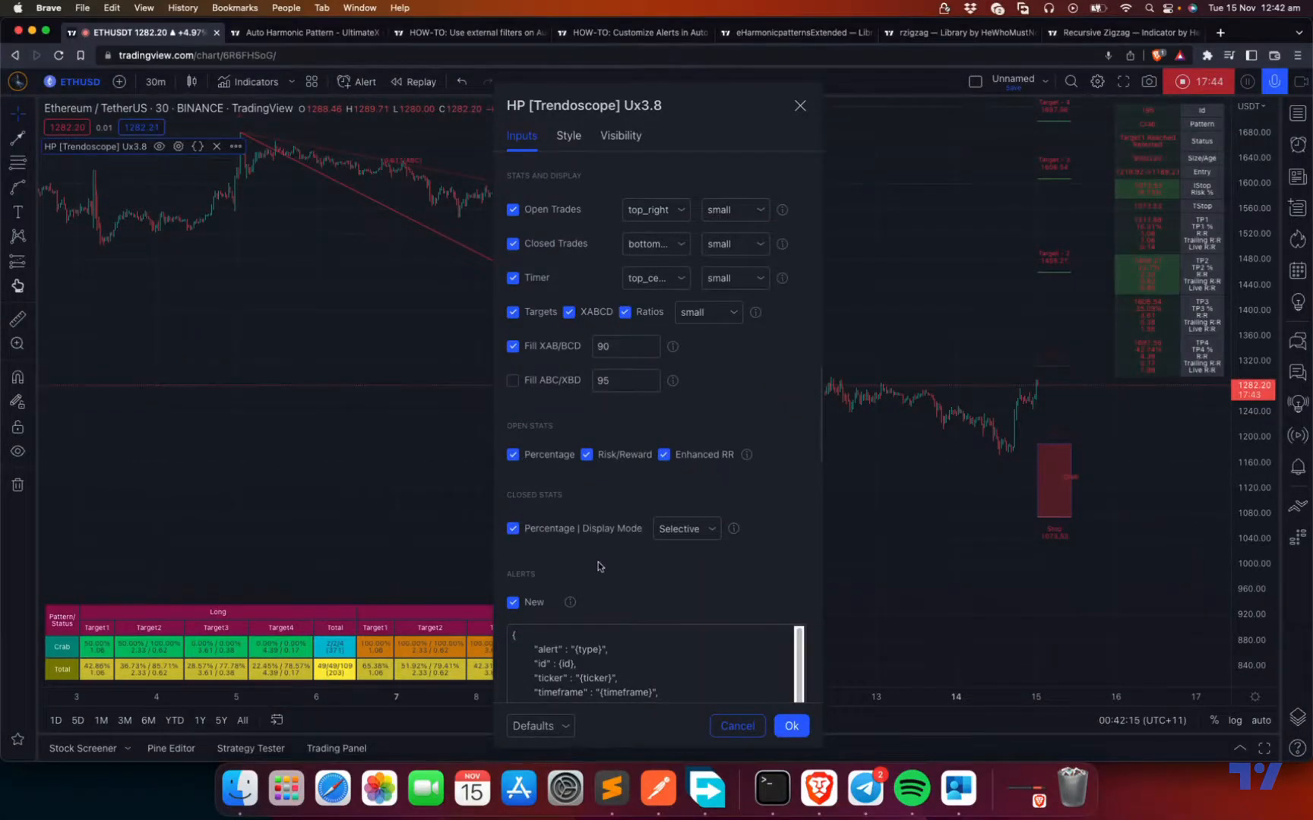
{"action": "mouse_move", "coordinate": [169, 653]}
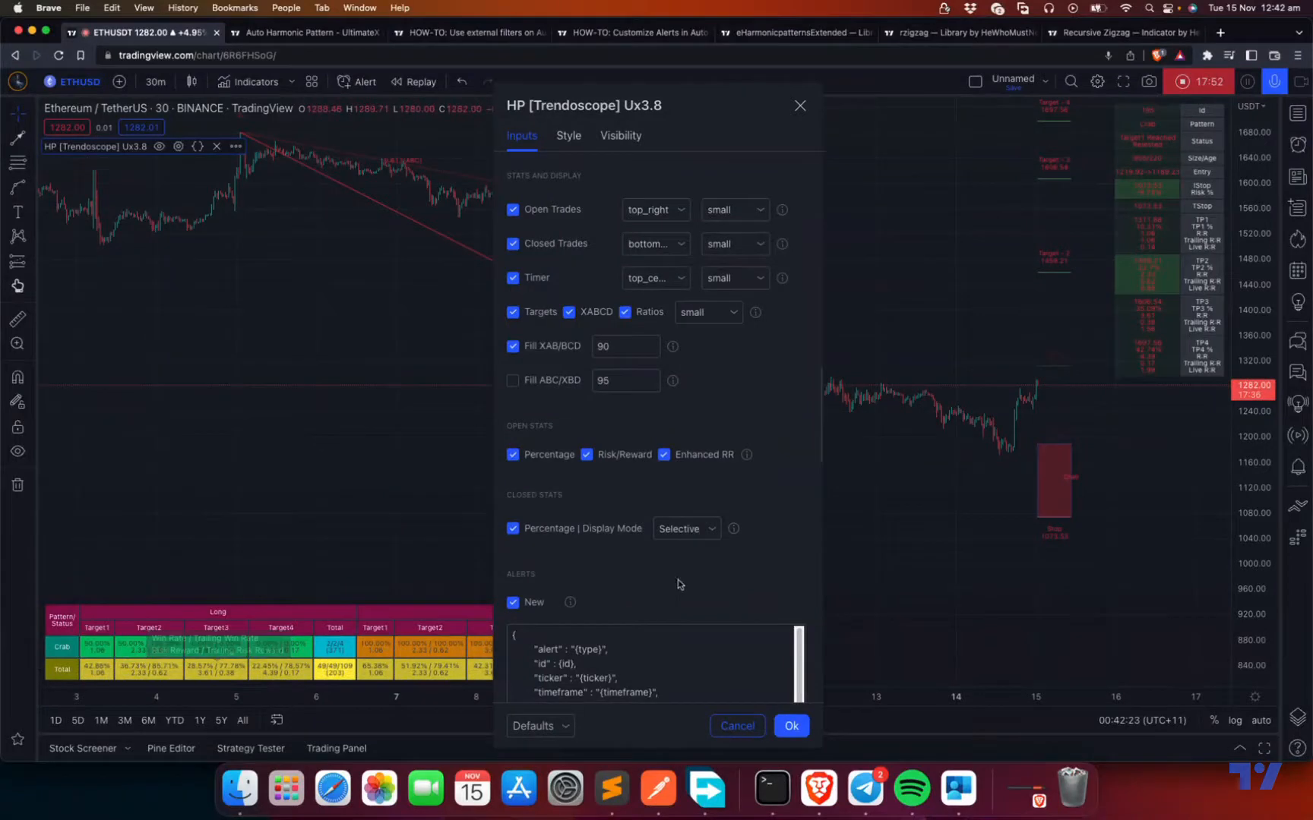
{"action": "left_click", "coordinate": [512, 528]}
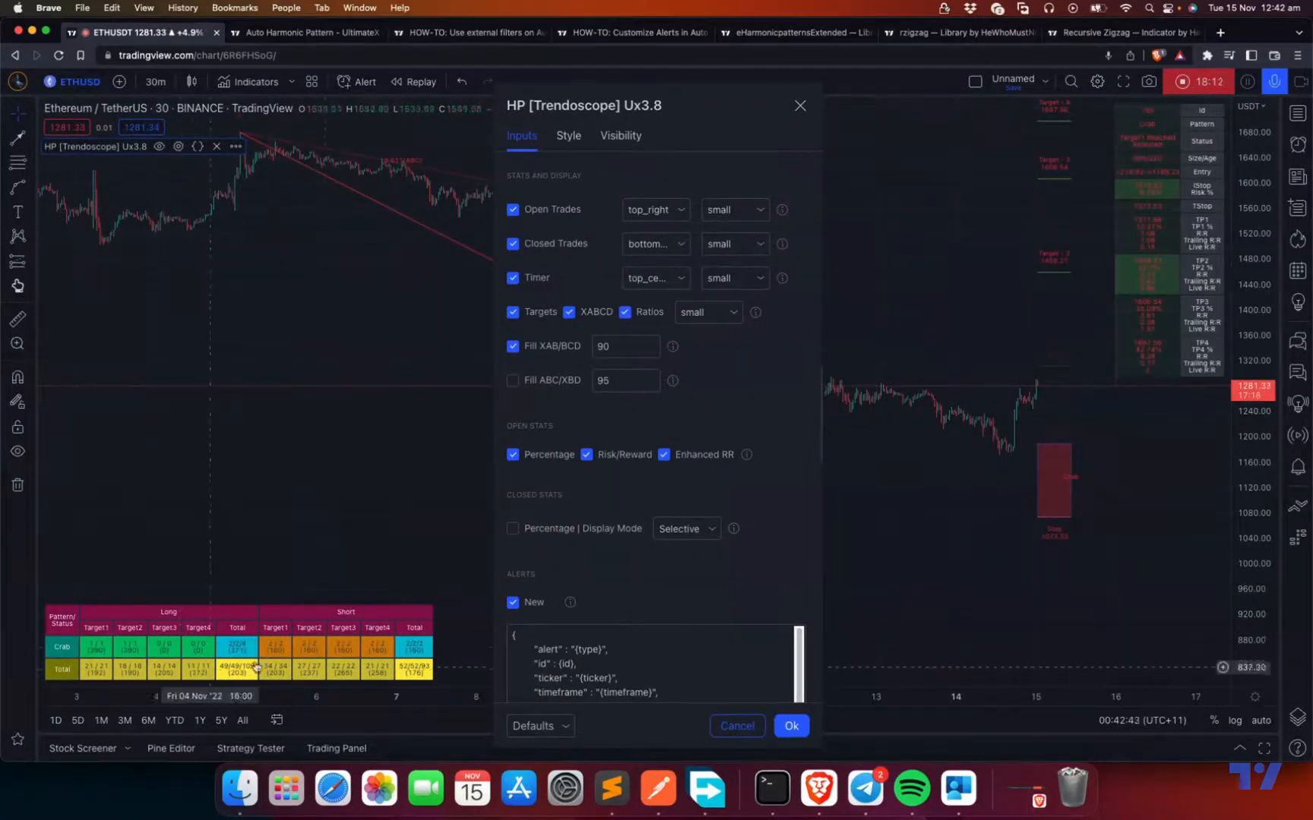
Re-enable closed-stats percentages, set the display mode to Detailed, then close the settings
{"action": "left_click", "coordinate": [512, 528]}
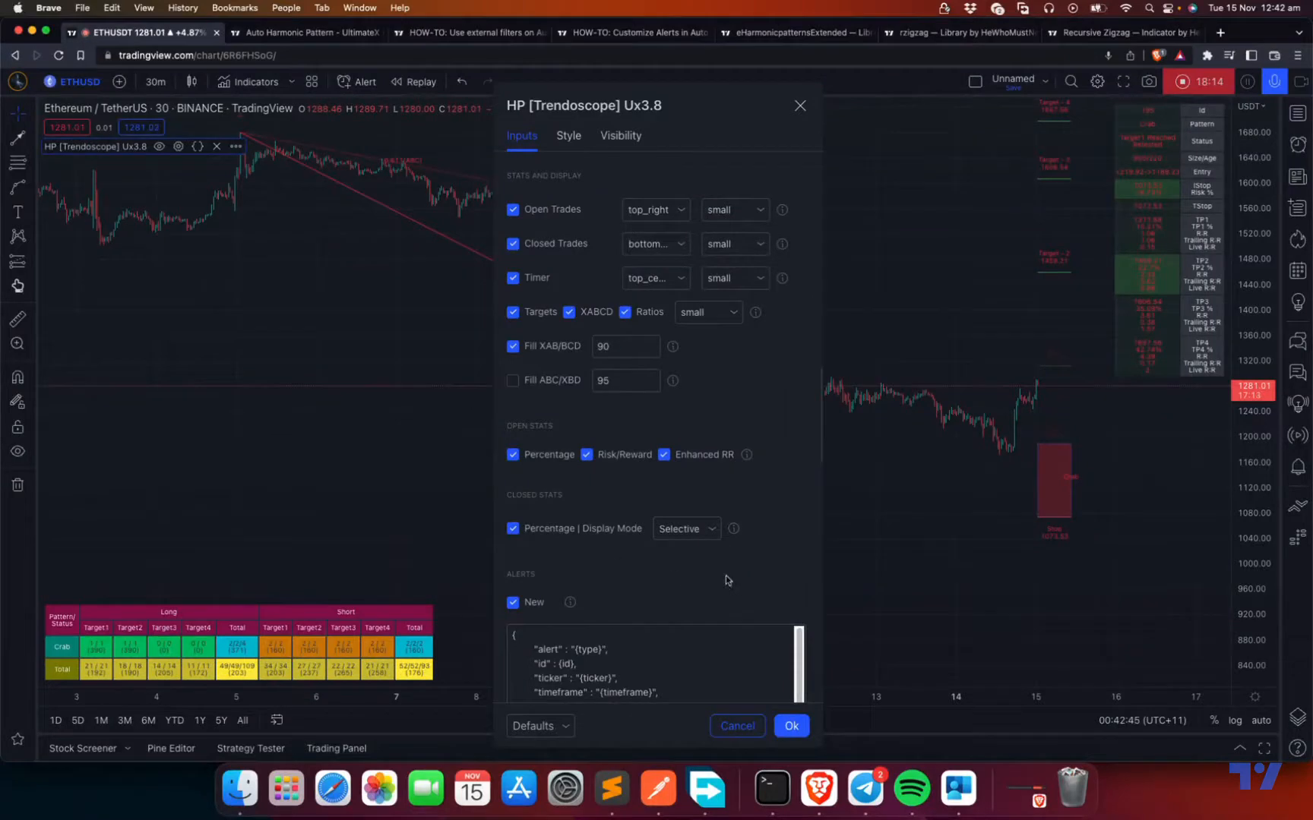
{"action": "left_click", "coordinate": [684, 528]}
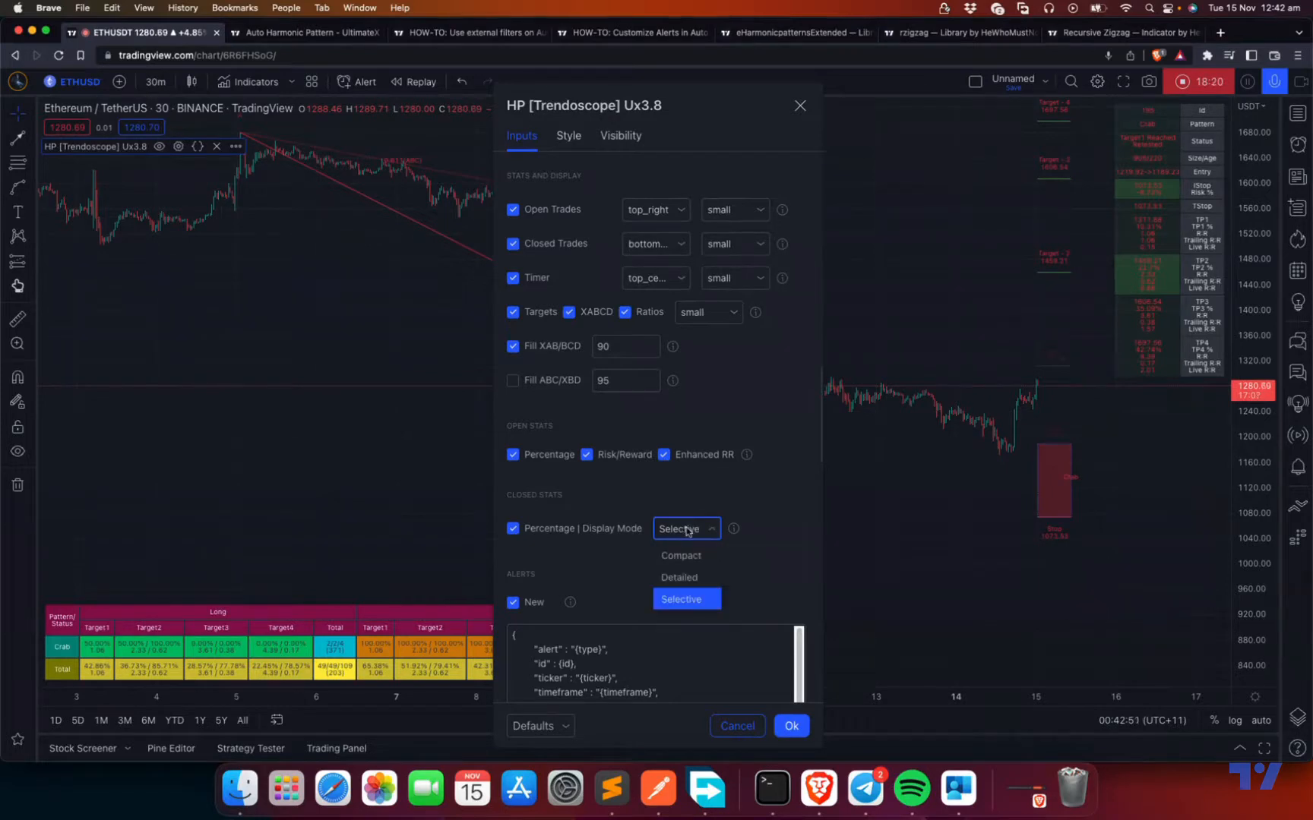
{"action": "left_click", "coordinate": [686, 599]}
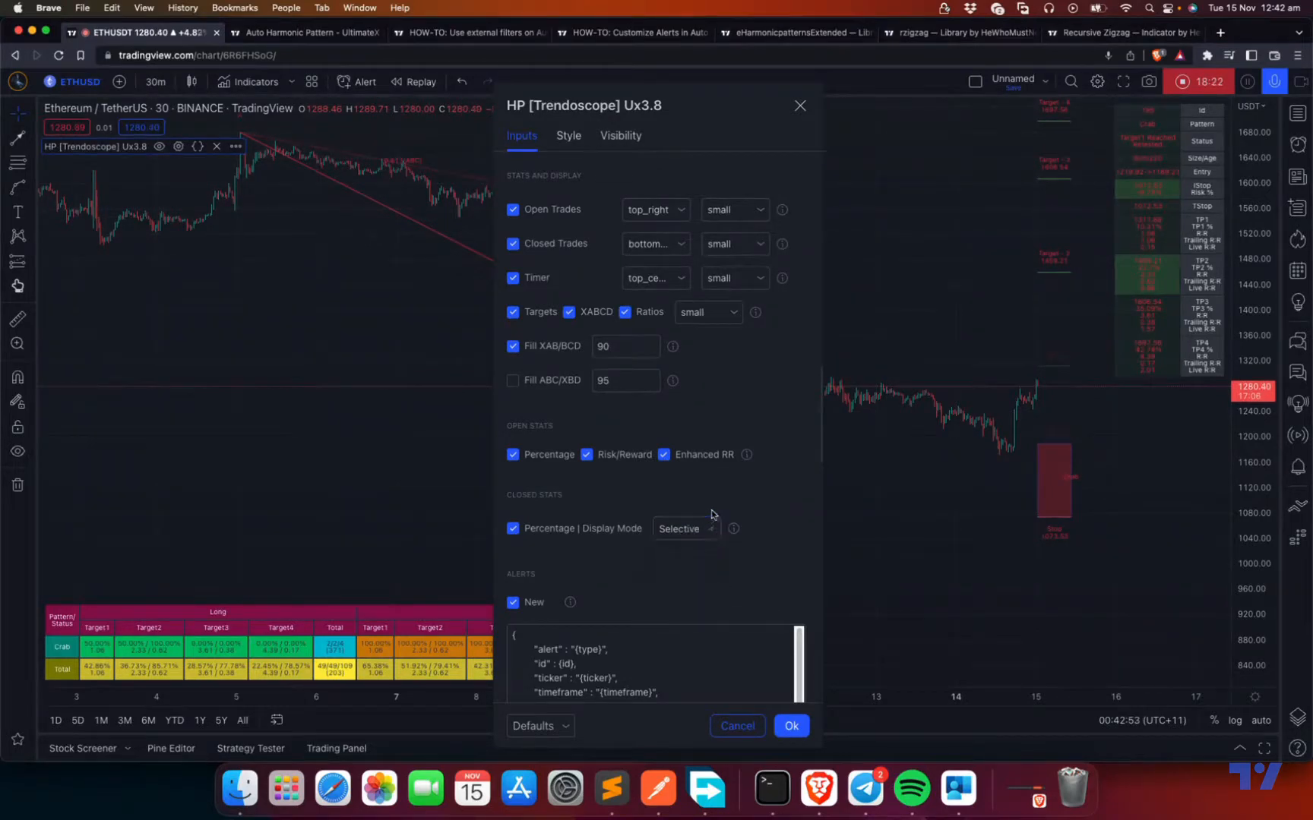
{"action": "mouse_move", "coordinate": [609, 584]}
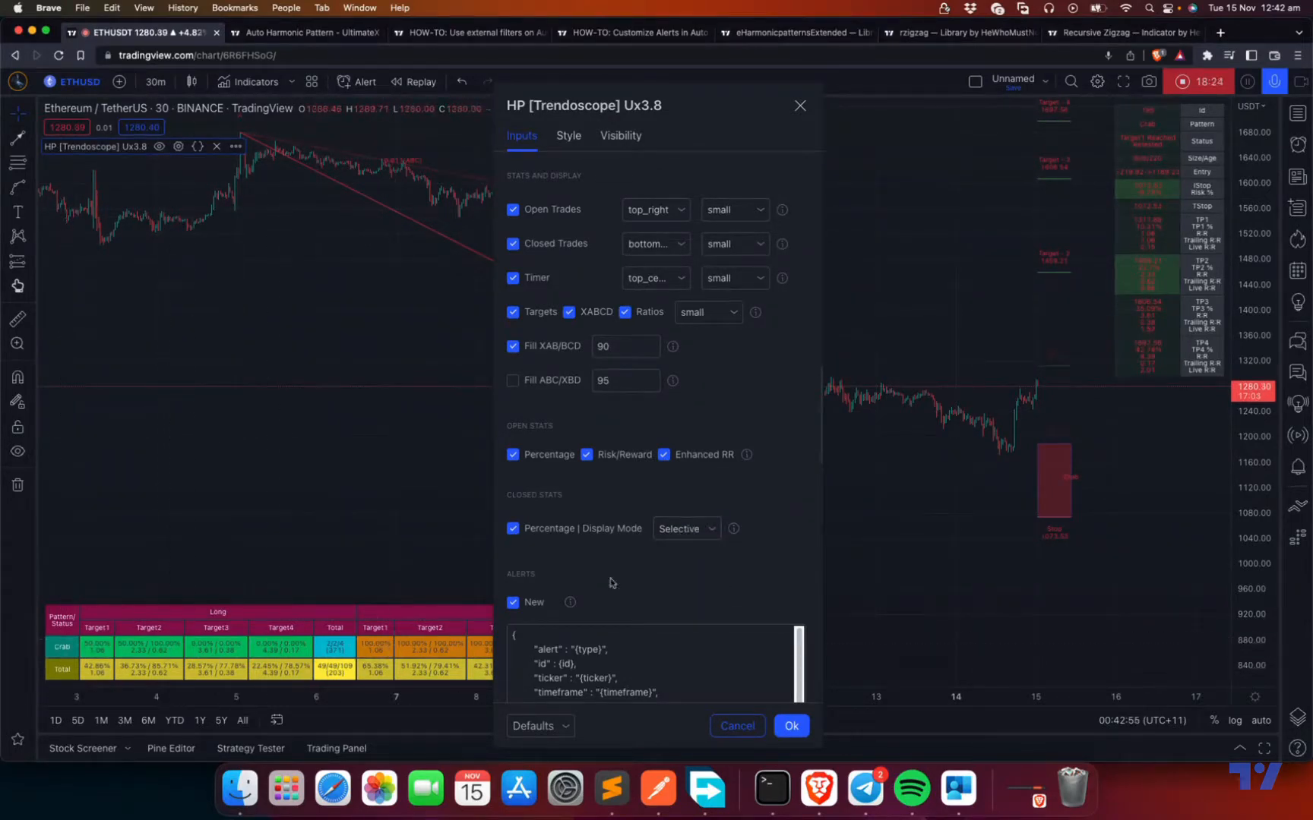
{"action": "left_click", "coordinate": [684, 528]}
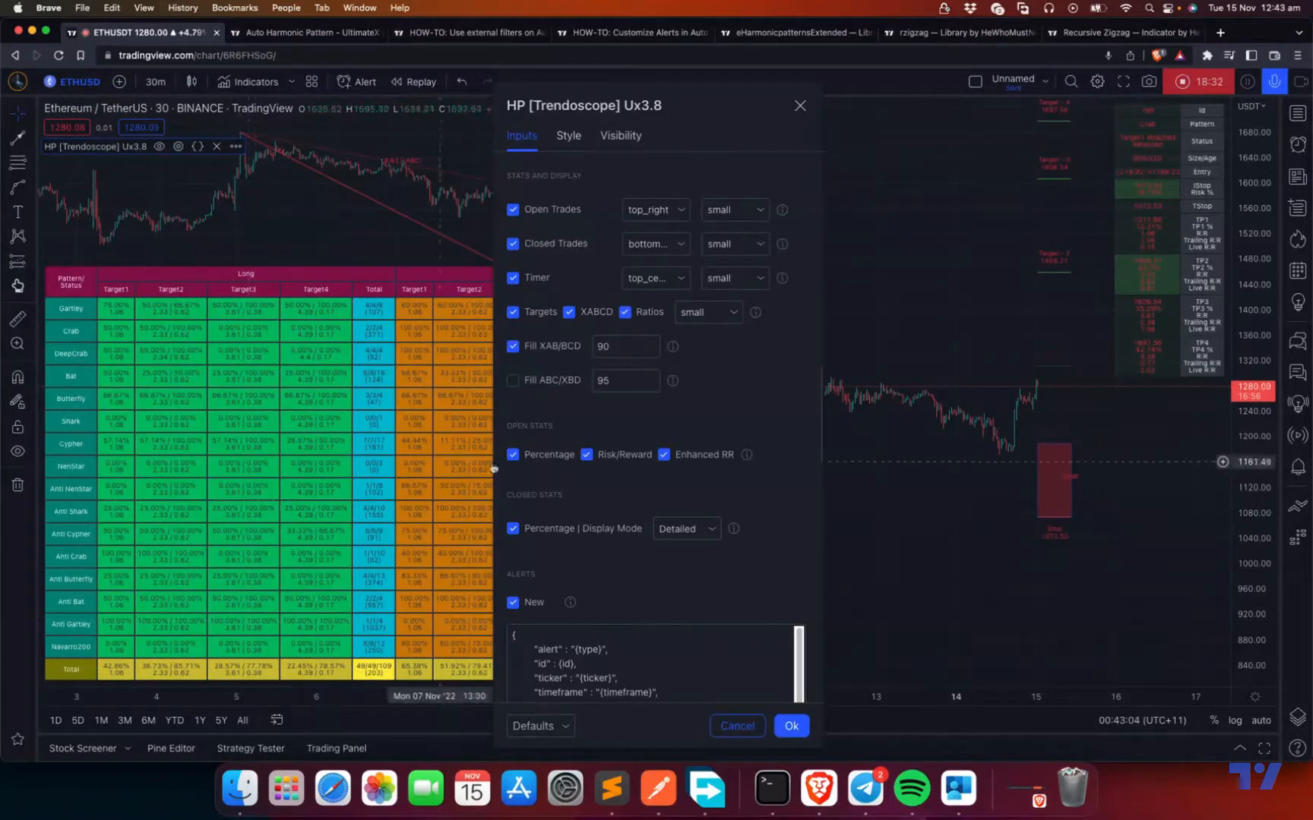
{"action": "left_click_drag", "start_coordinate": [585, 105], "coordinate": [637, 75]}
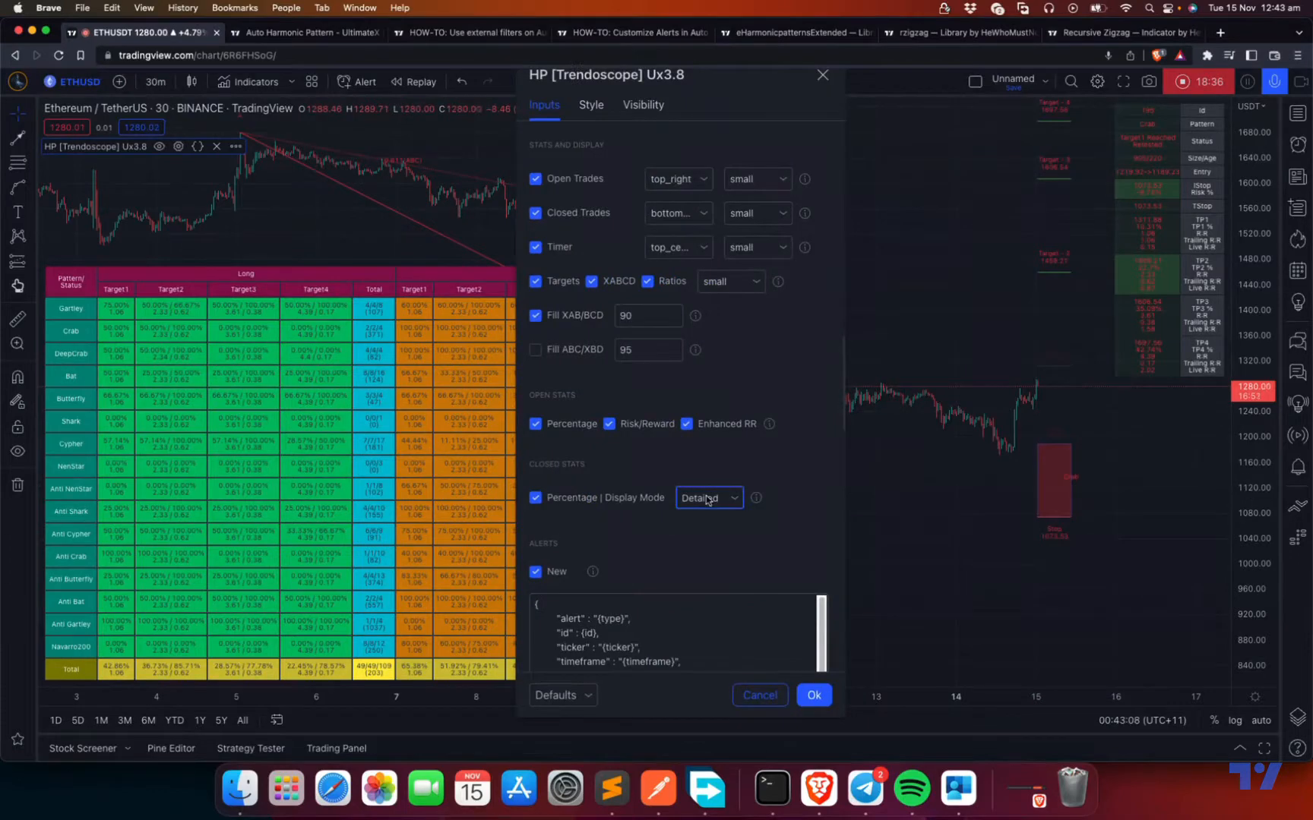
{"action": "left_click", "coordinate": [707, 498]}
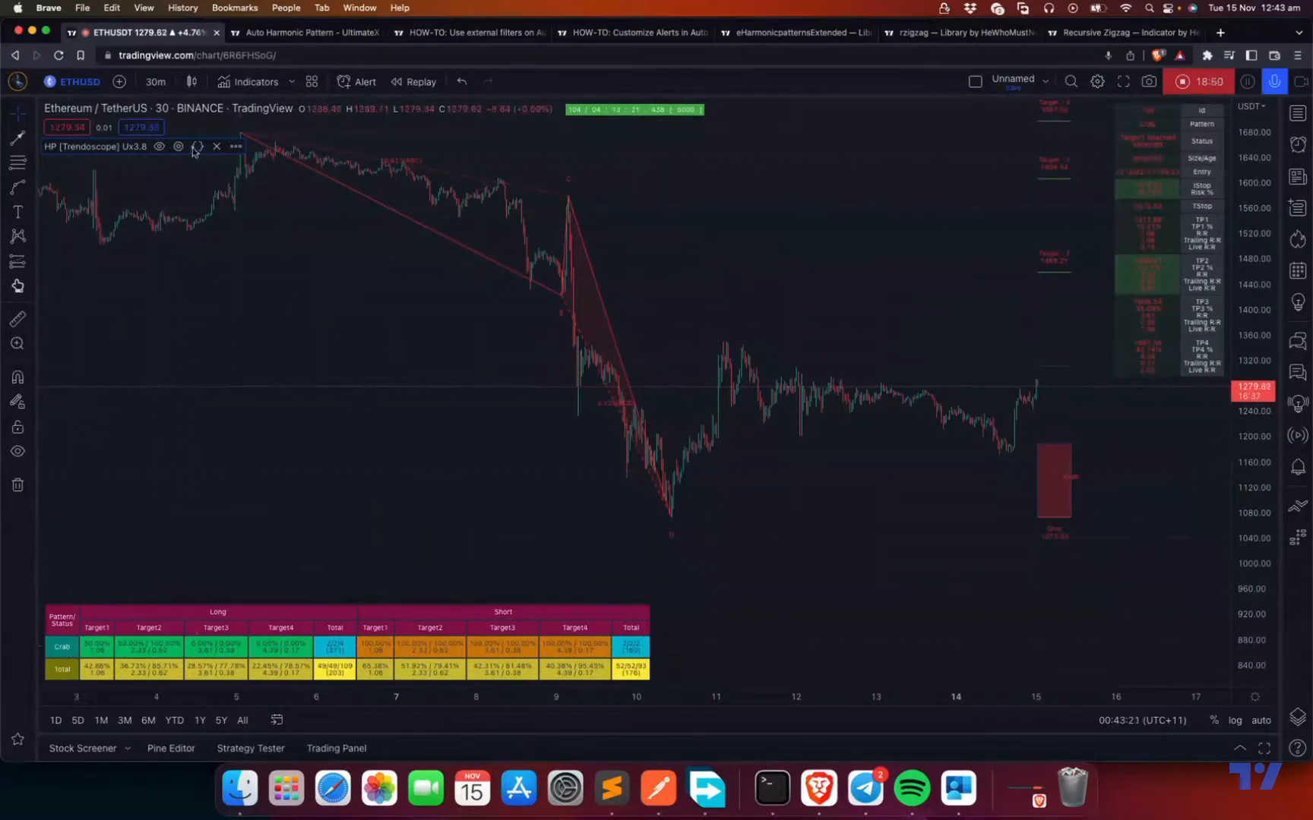
Reopen the HP Trendoscope Ux3.8 settings and scroll to the Entry, Target1, Target2 alert templates
{"action": "left_click", "coordinate": [178, 147]}
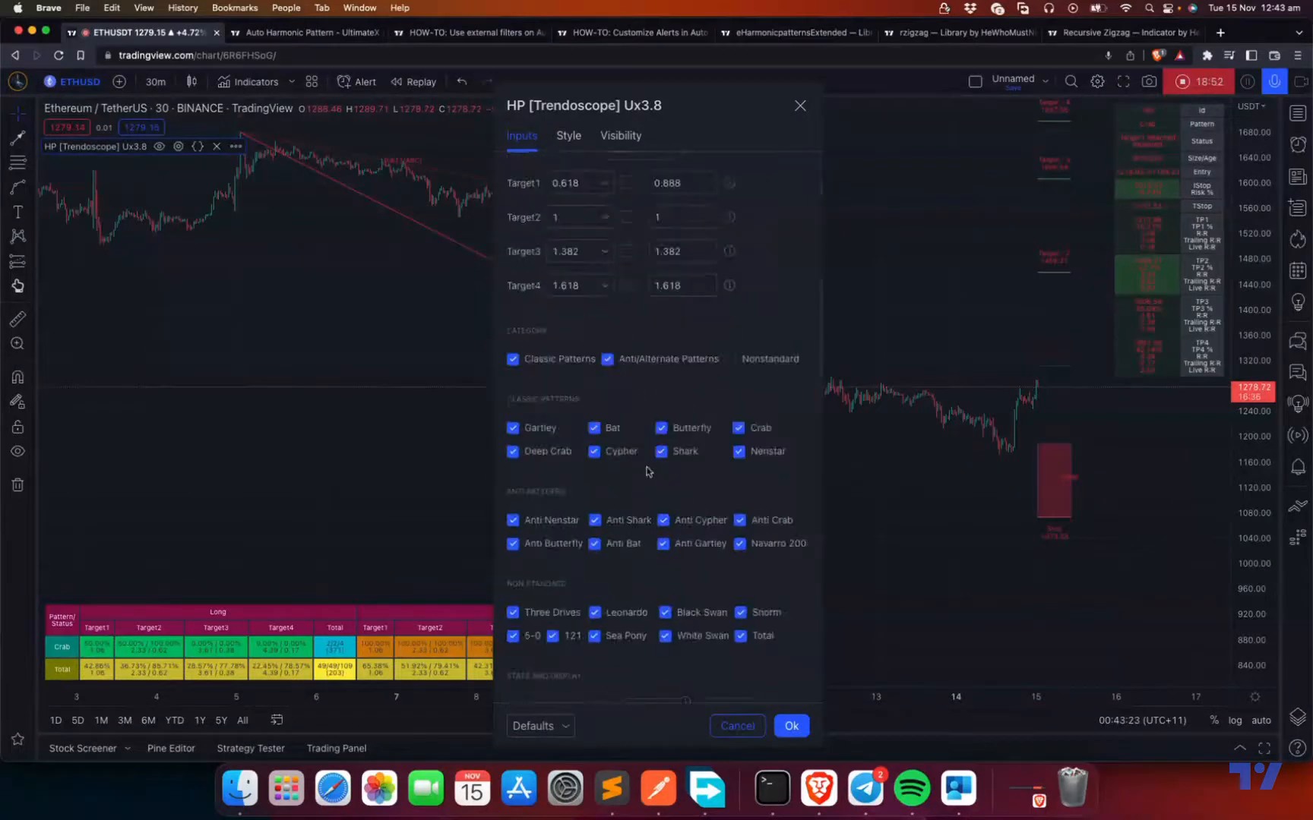
{"action": "scroll", "scroll_direction": "down", "scroll_amount": 3}
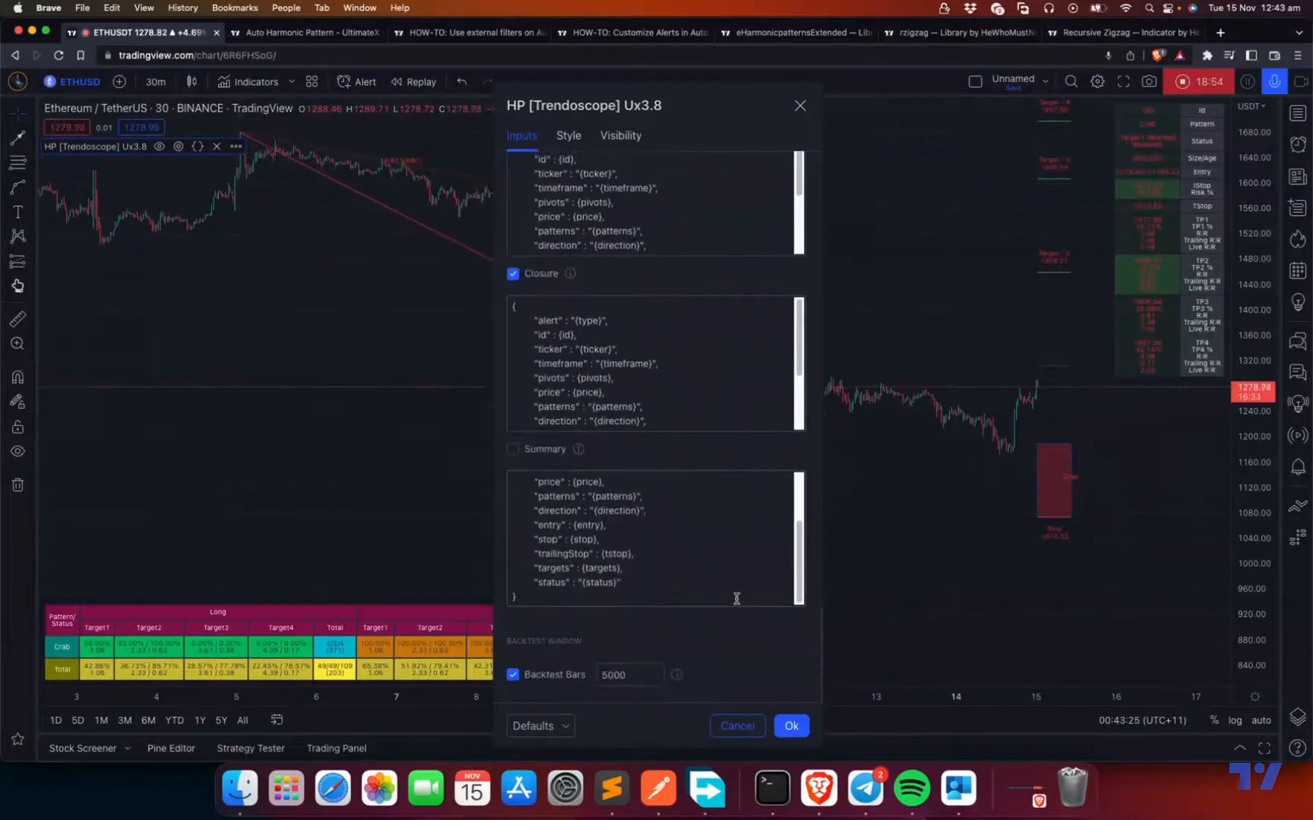
{"action": "scroll", "scroll_direction": "up", "scroll_amount": 3}
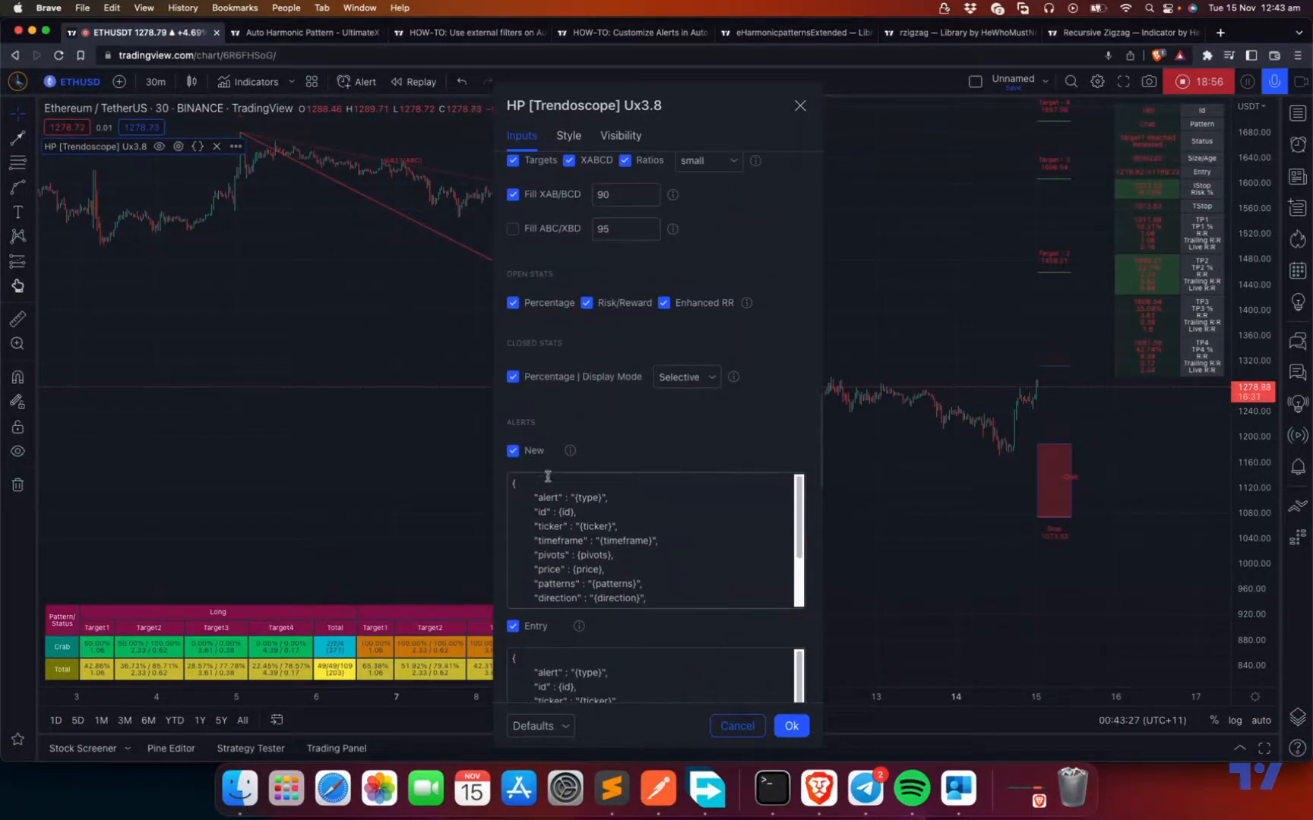
{"action": "scroll", "scroll_direction": "down", "scroll_amount": 3}
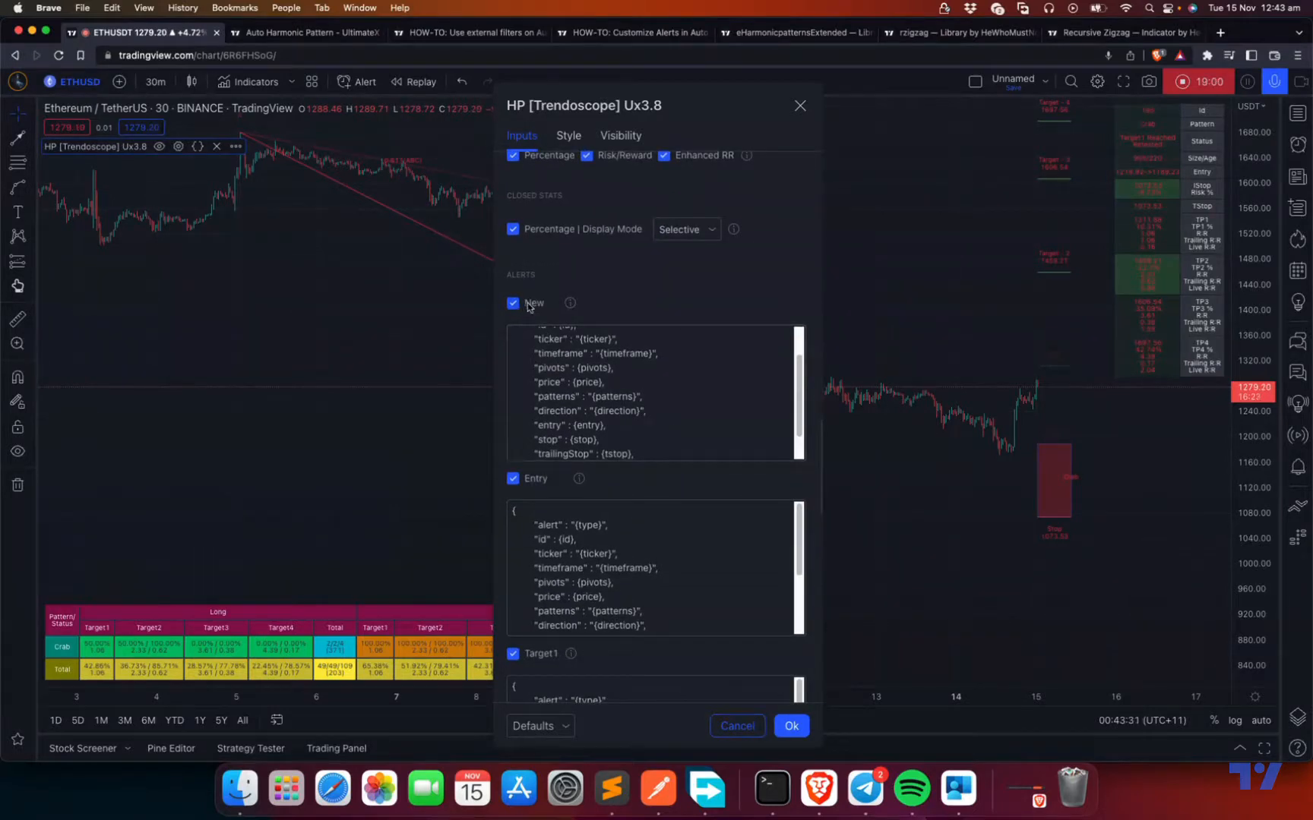
{"action": "mouse_move", "coordinate": [583, 490]}
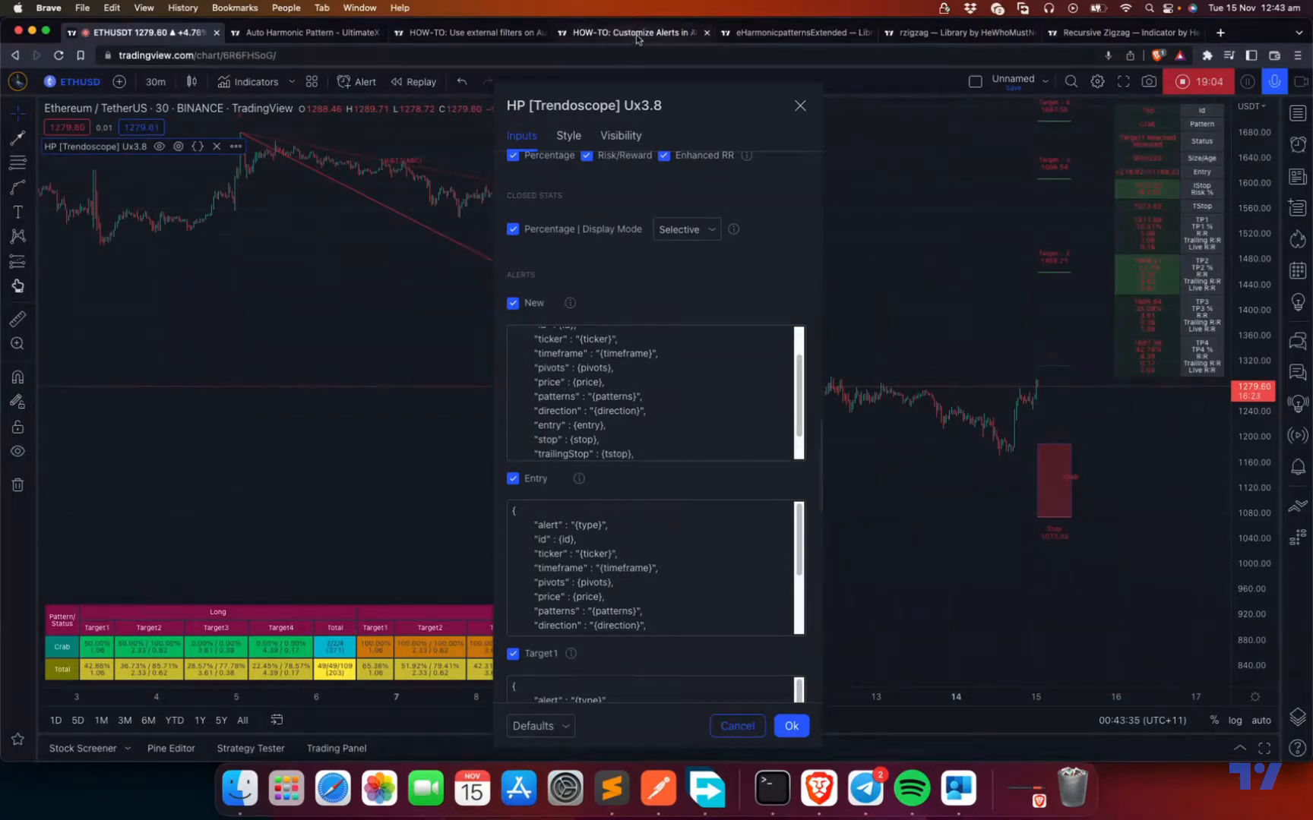
{"action": "left_click", "coordinate": [632, 32]}
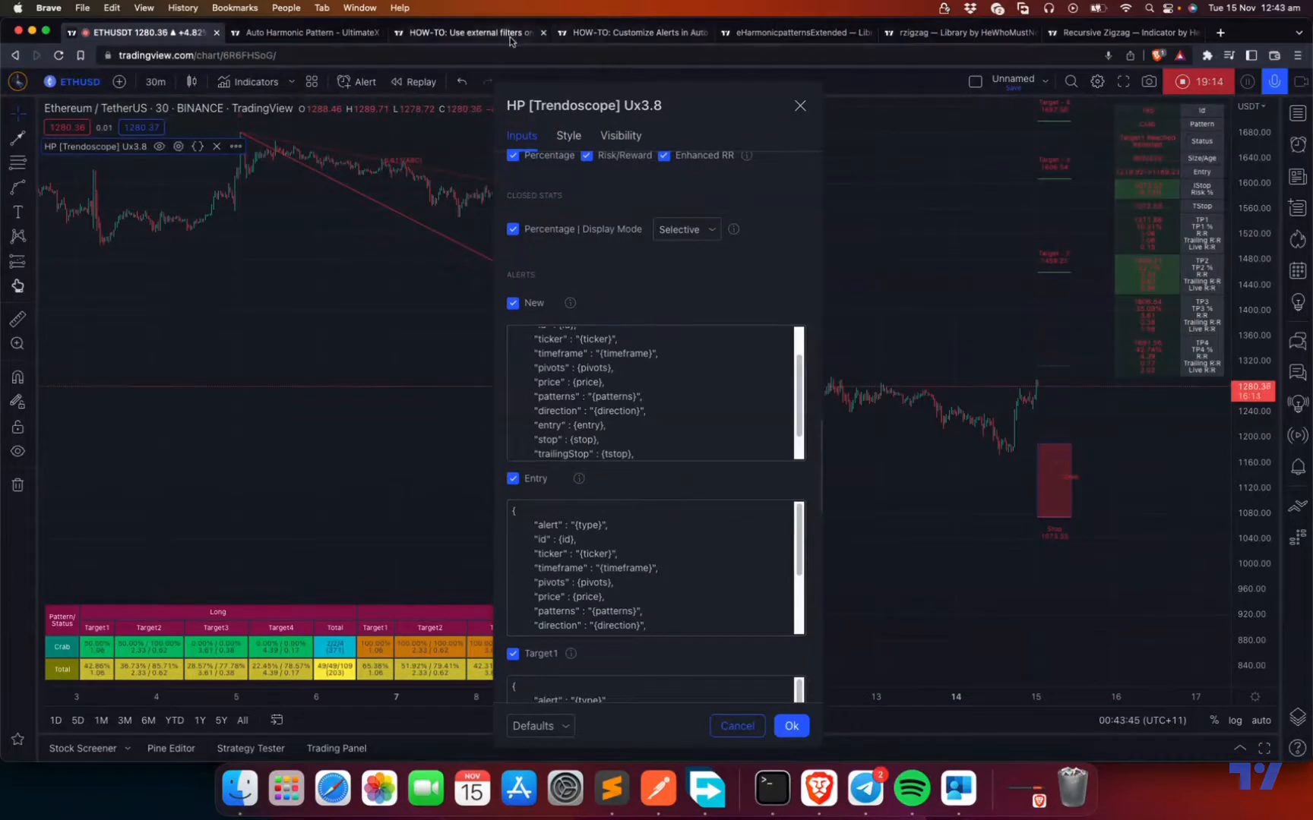
{"action": "left_click", "coordinate": [632, 32]}
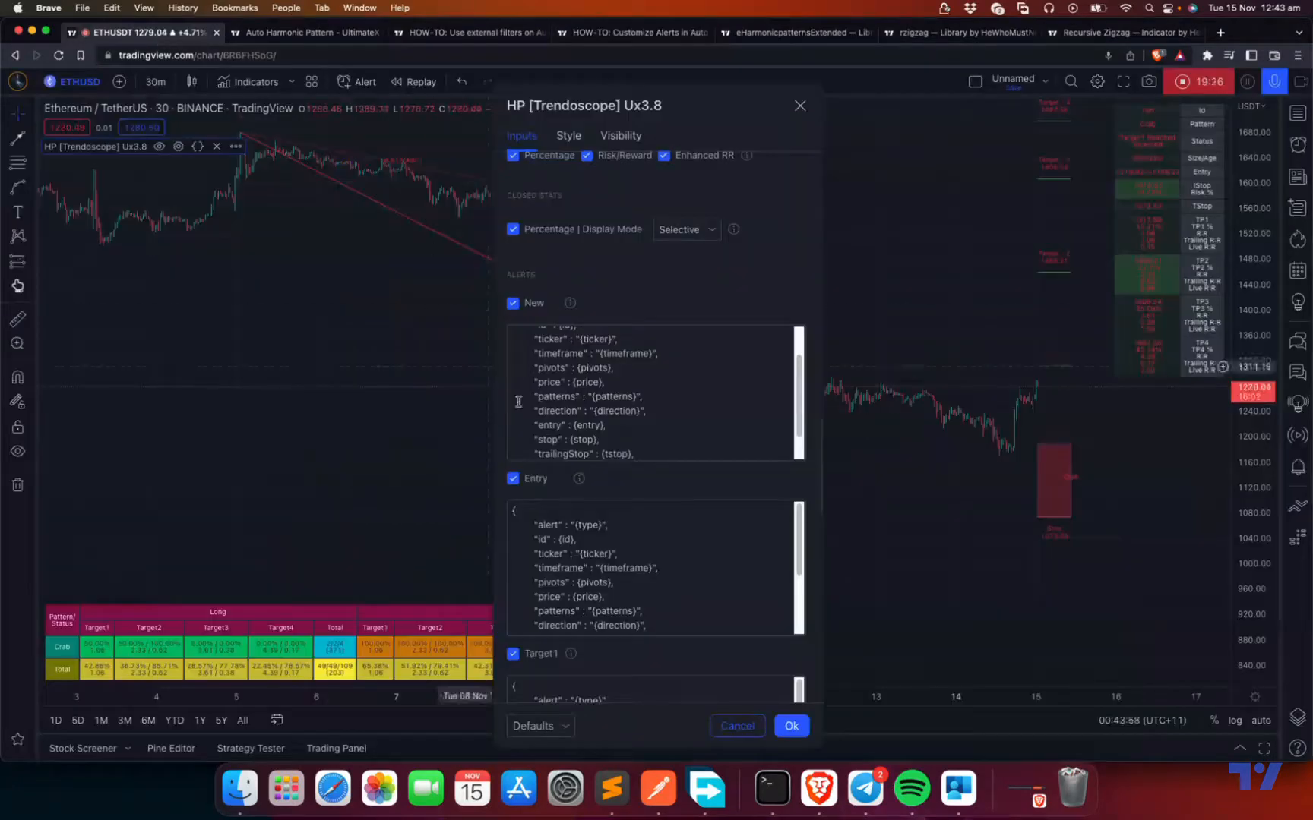
{"action": "scroll", "scroll_direction": "down", "scroll_amount": 3}
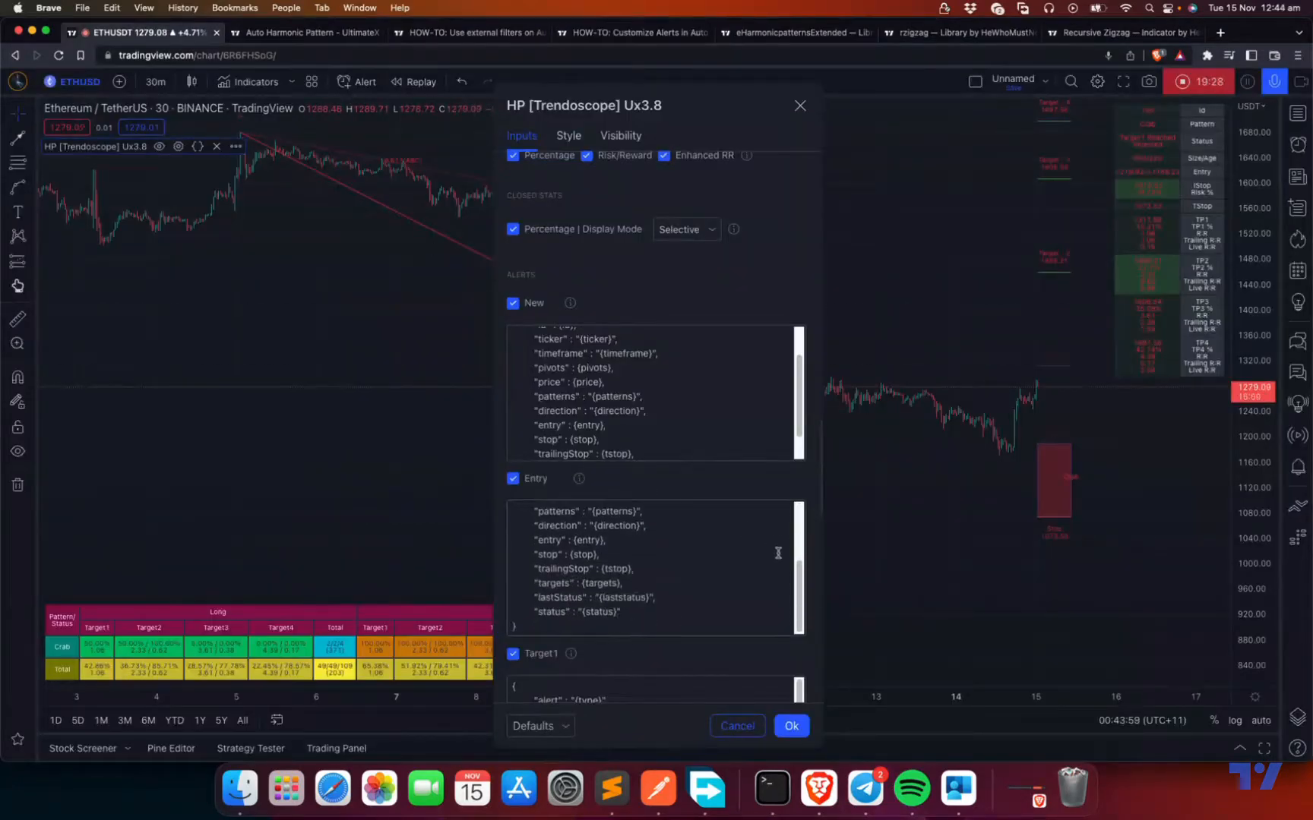
{"action": "scroll", "scroll_direction": "down", "scroll_amount": 3}
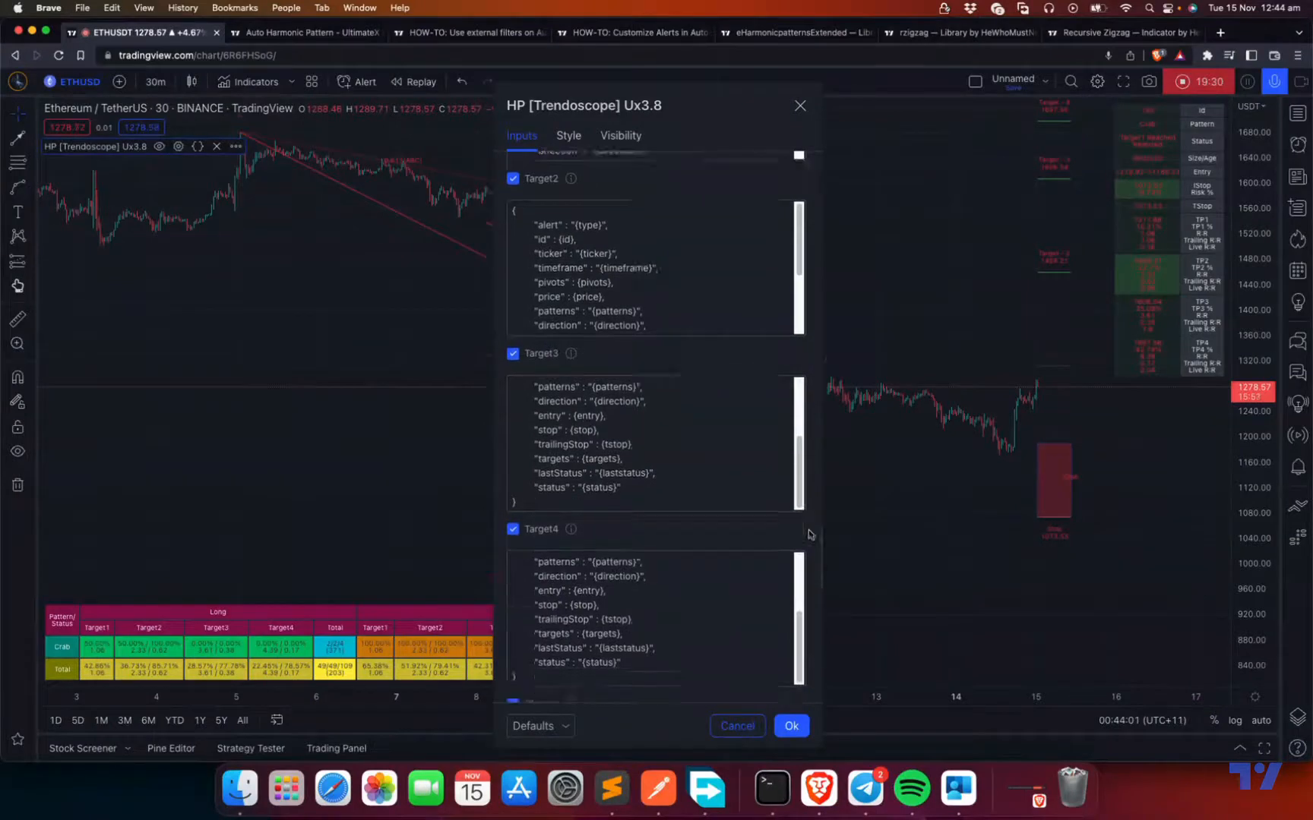
{"action": "scroll", "scroll_direction": "down", "scroll_amount": 3}
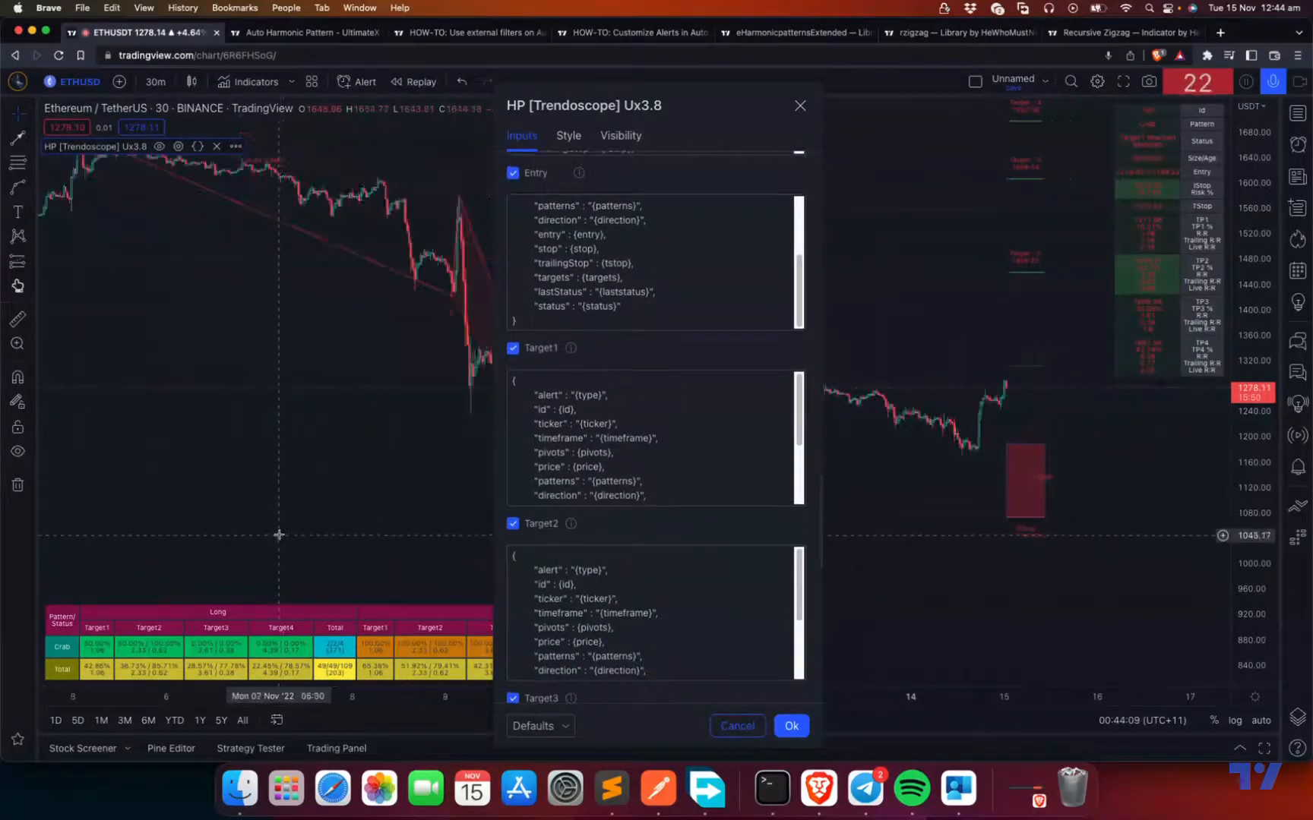
Close the HP Trendoscope Ux3.8 settings to reveal the Crab pattern and stats table
{"action": "left_click", "coordinate": [789, 725]}
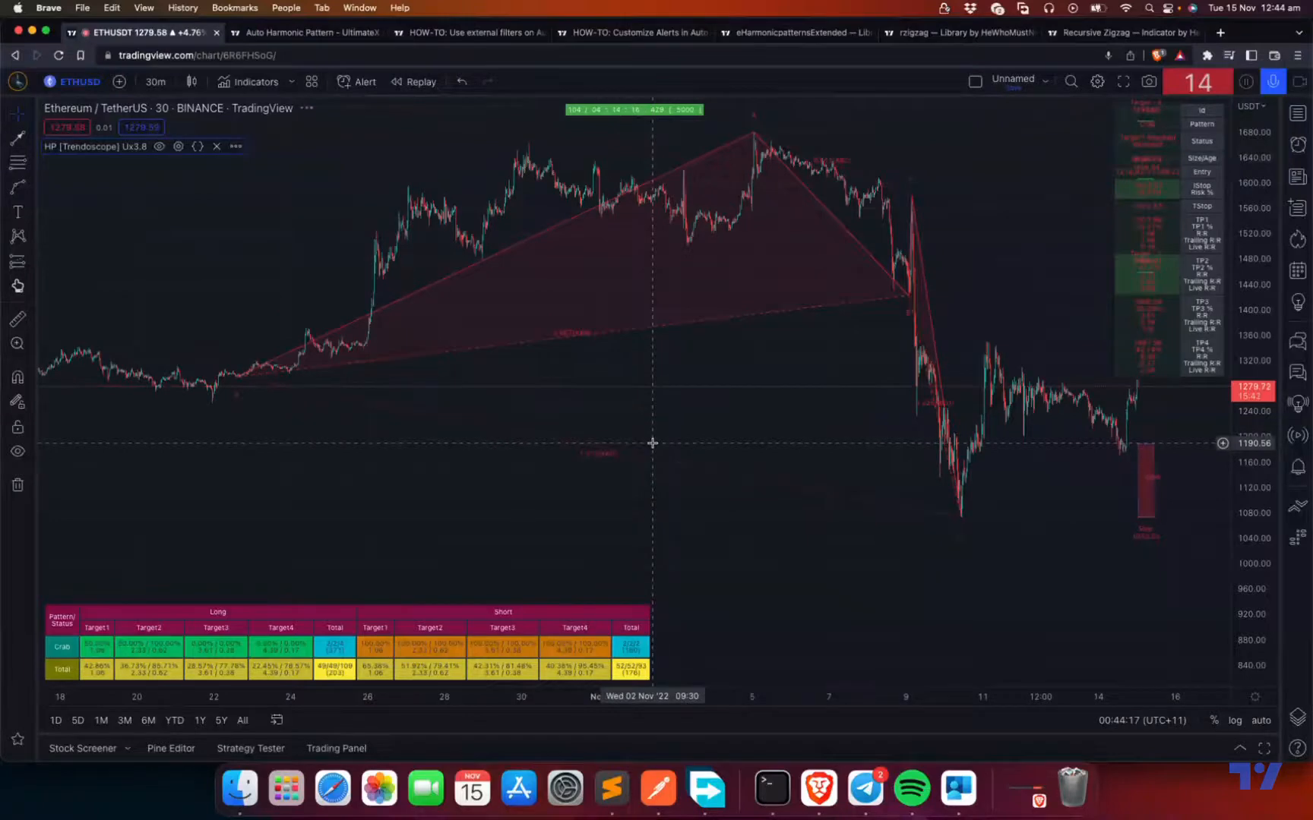
{"action": "mouse_move", "coordinate": [925, 352]}
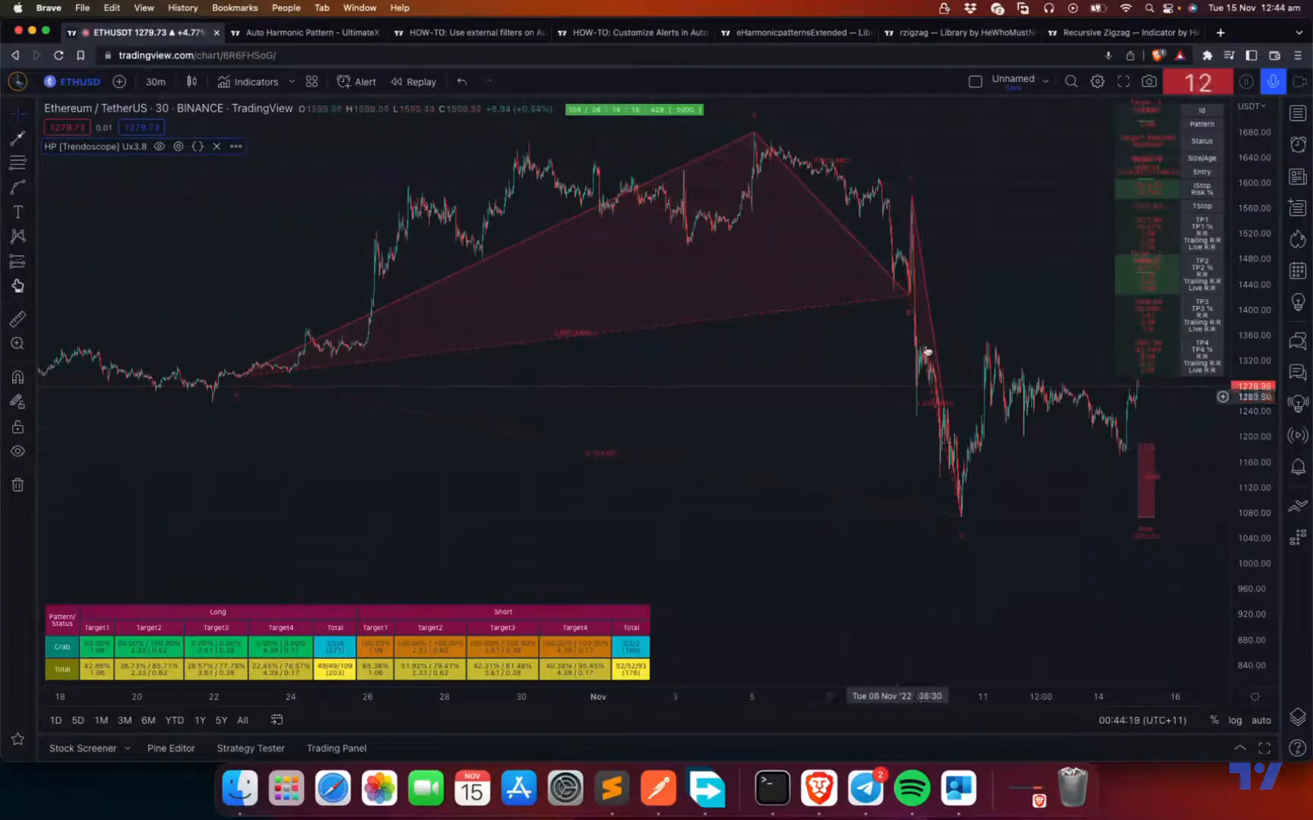